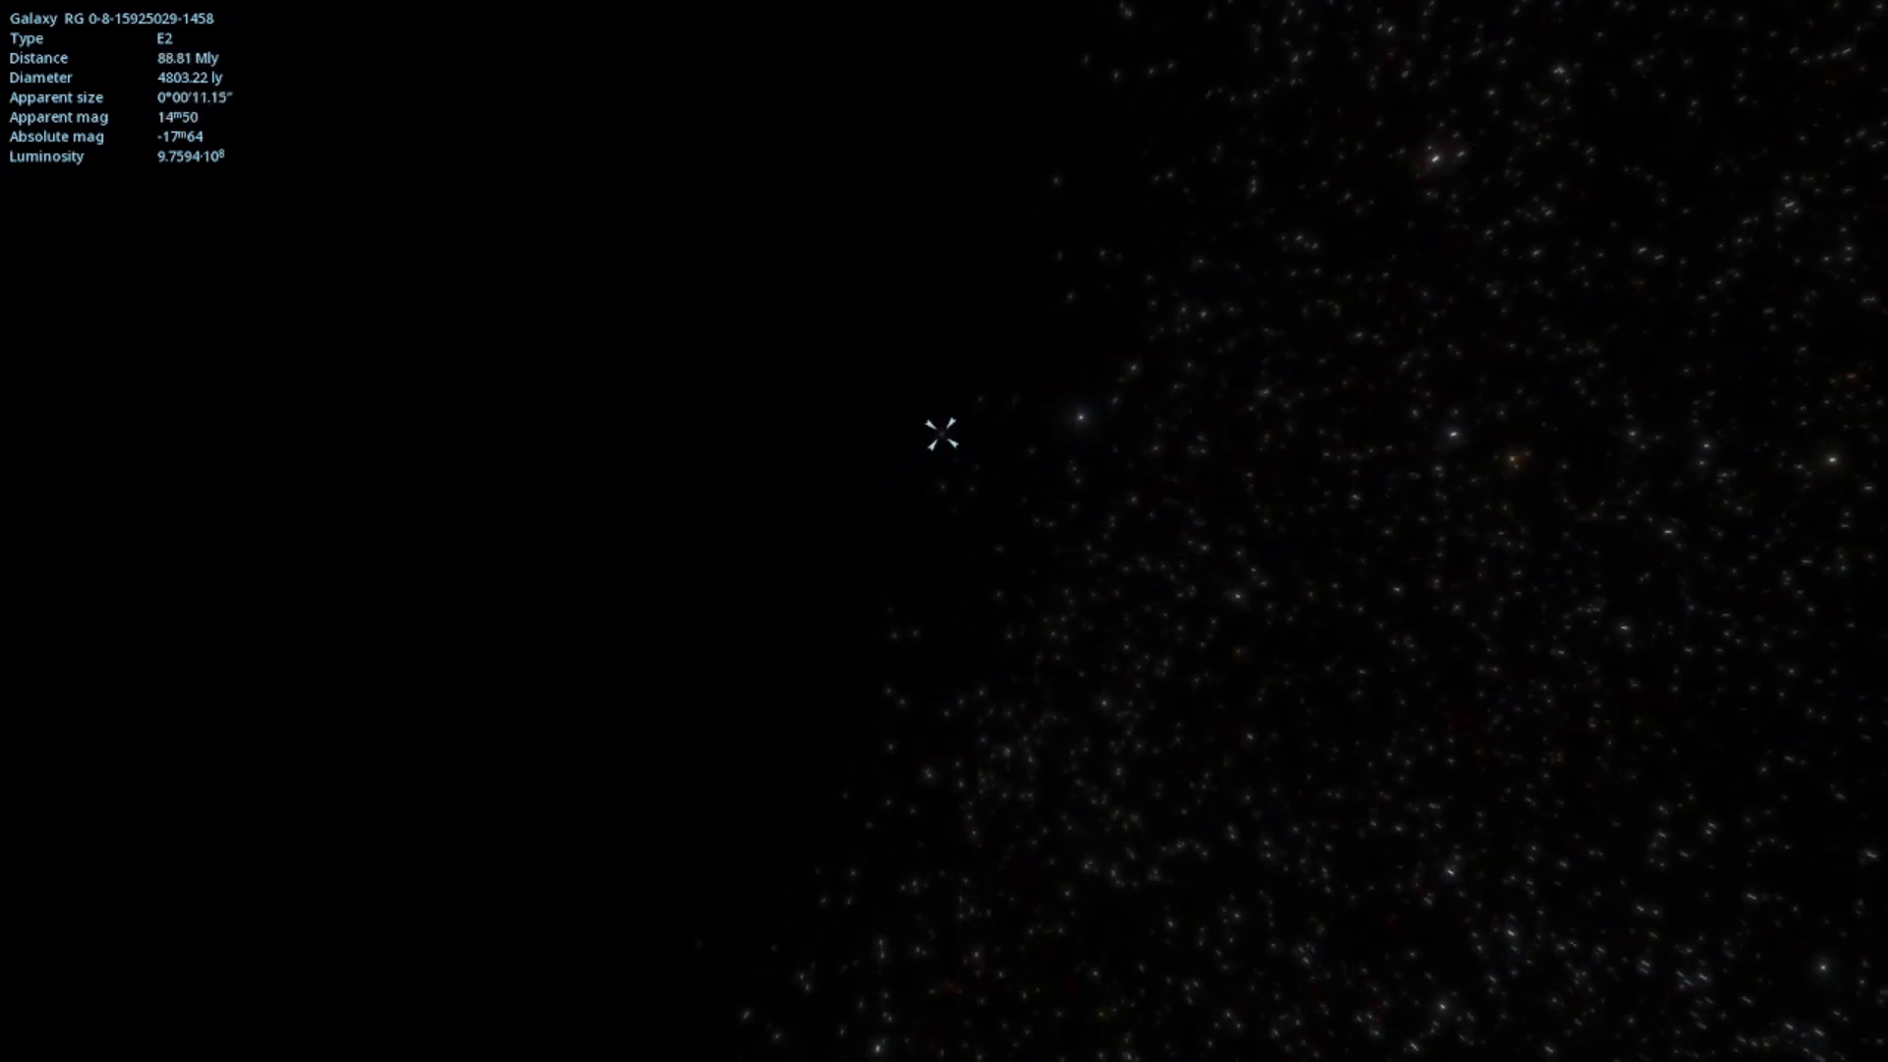
# - Zoom around the nebula and select another blue star in it
pyautogui.scroll(3)
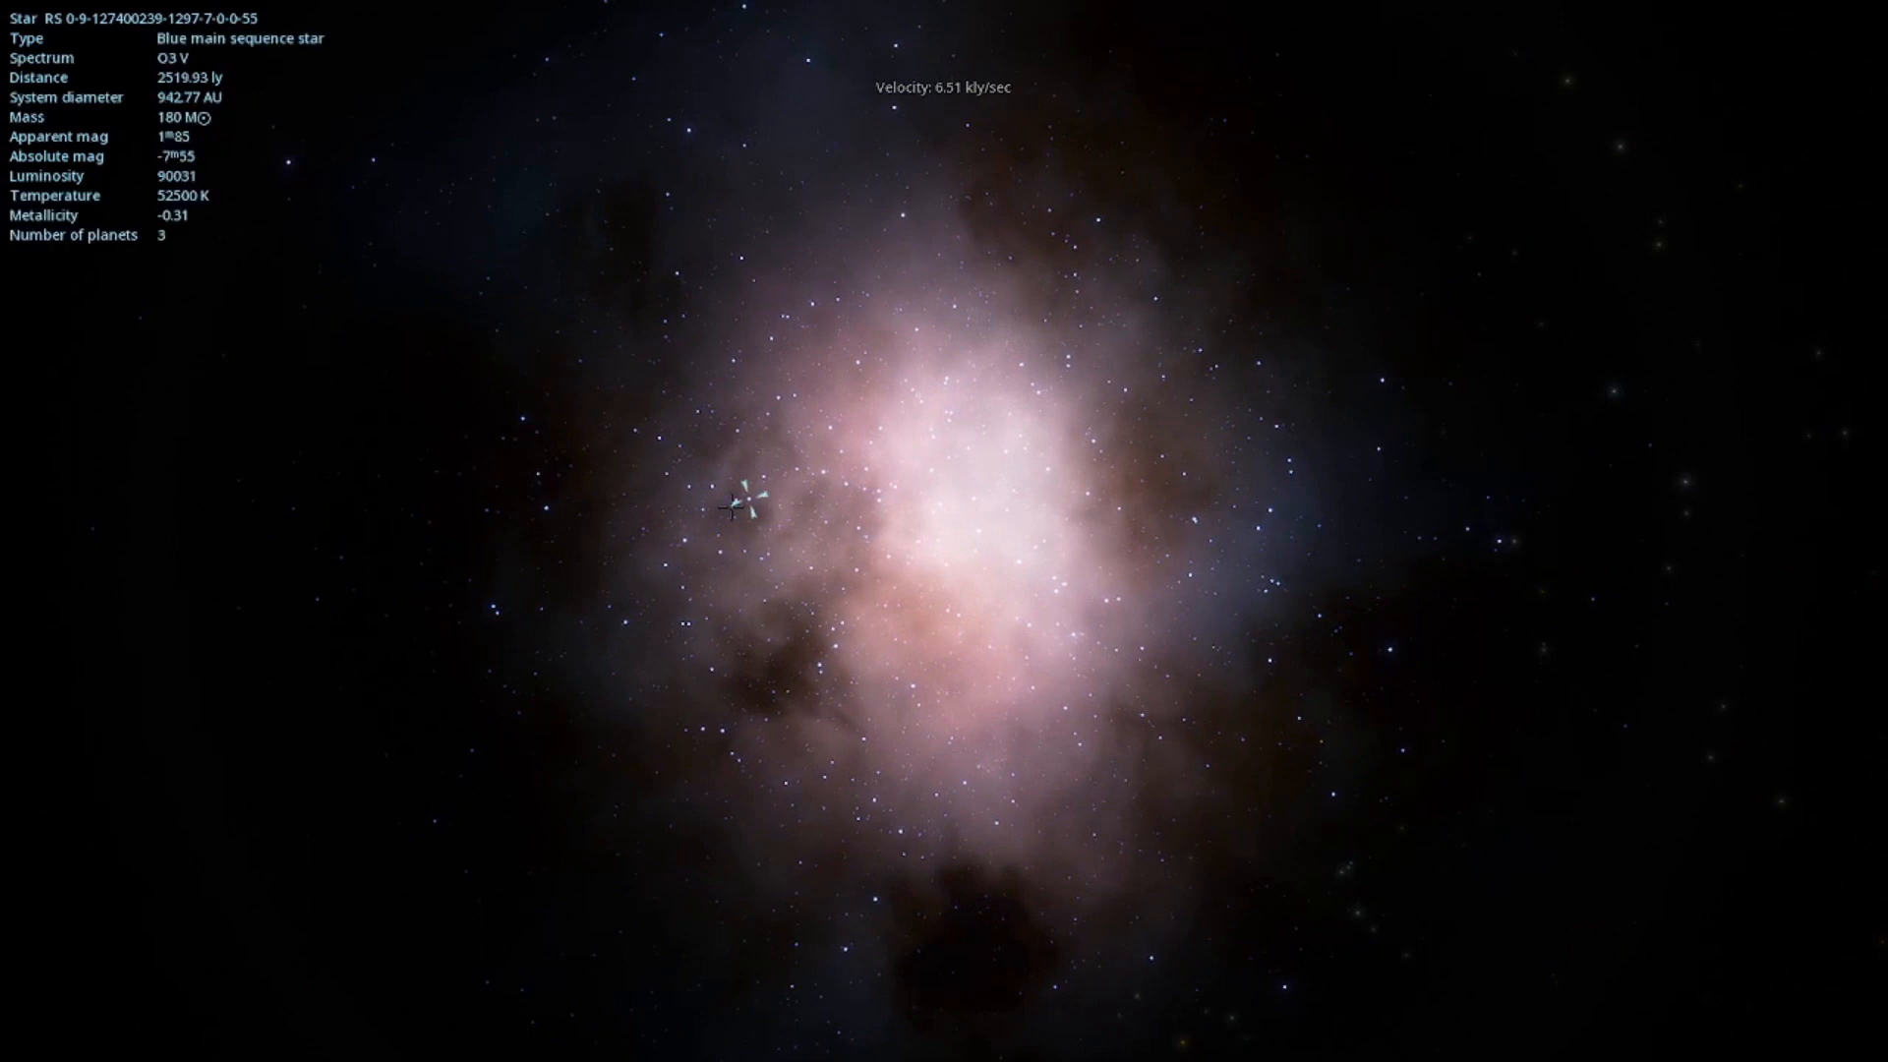
pyautogui.click(806, 403)
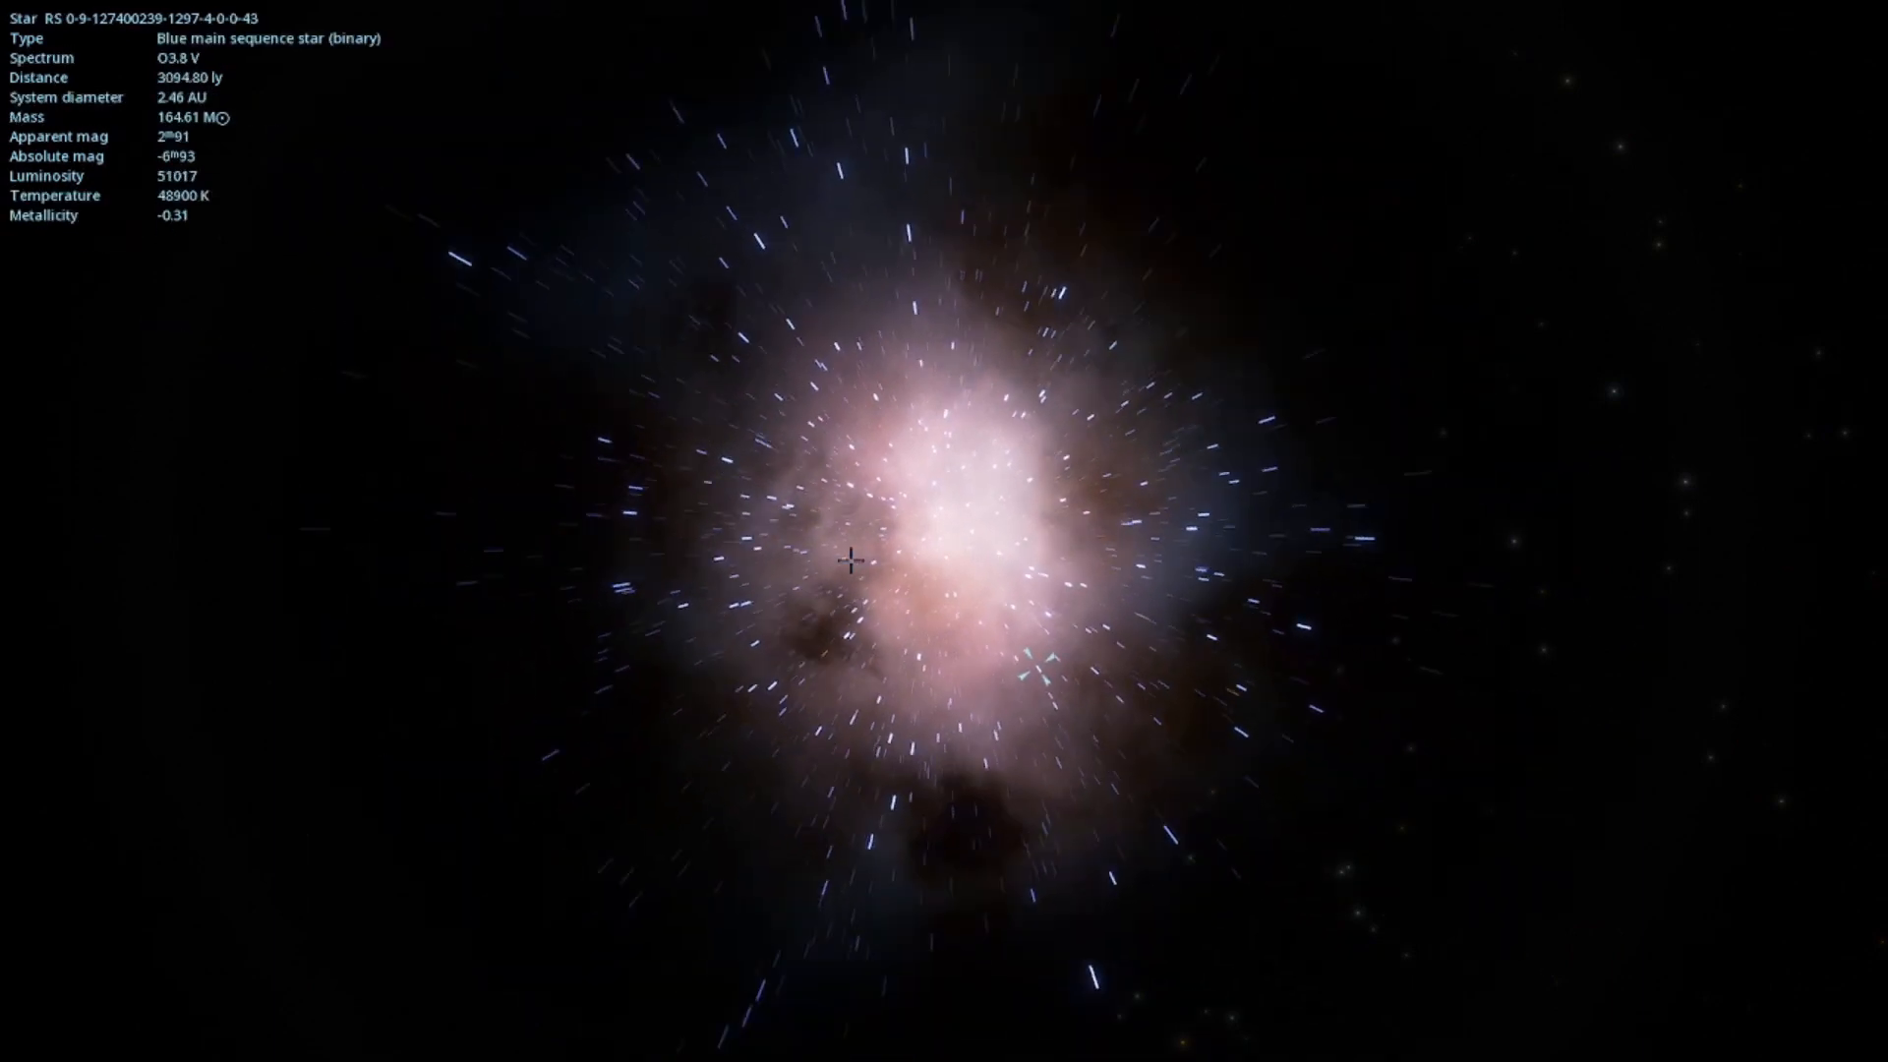
pyautogui.scroll(-3)
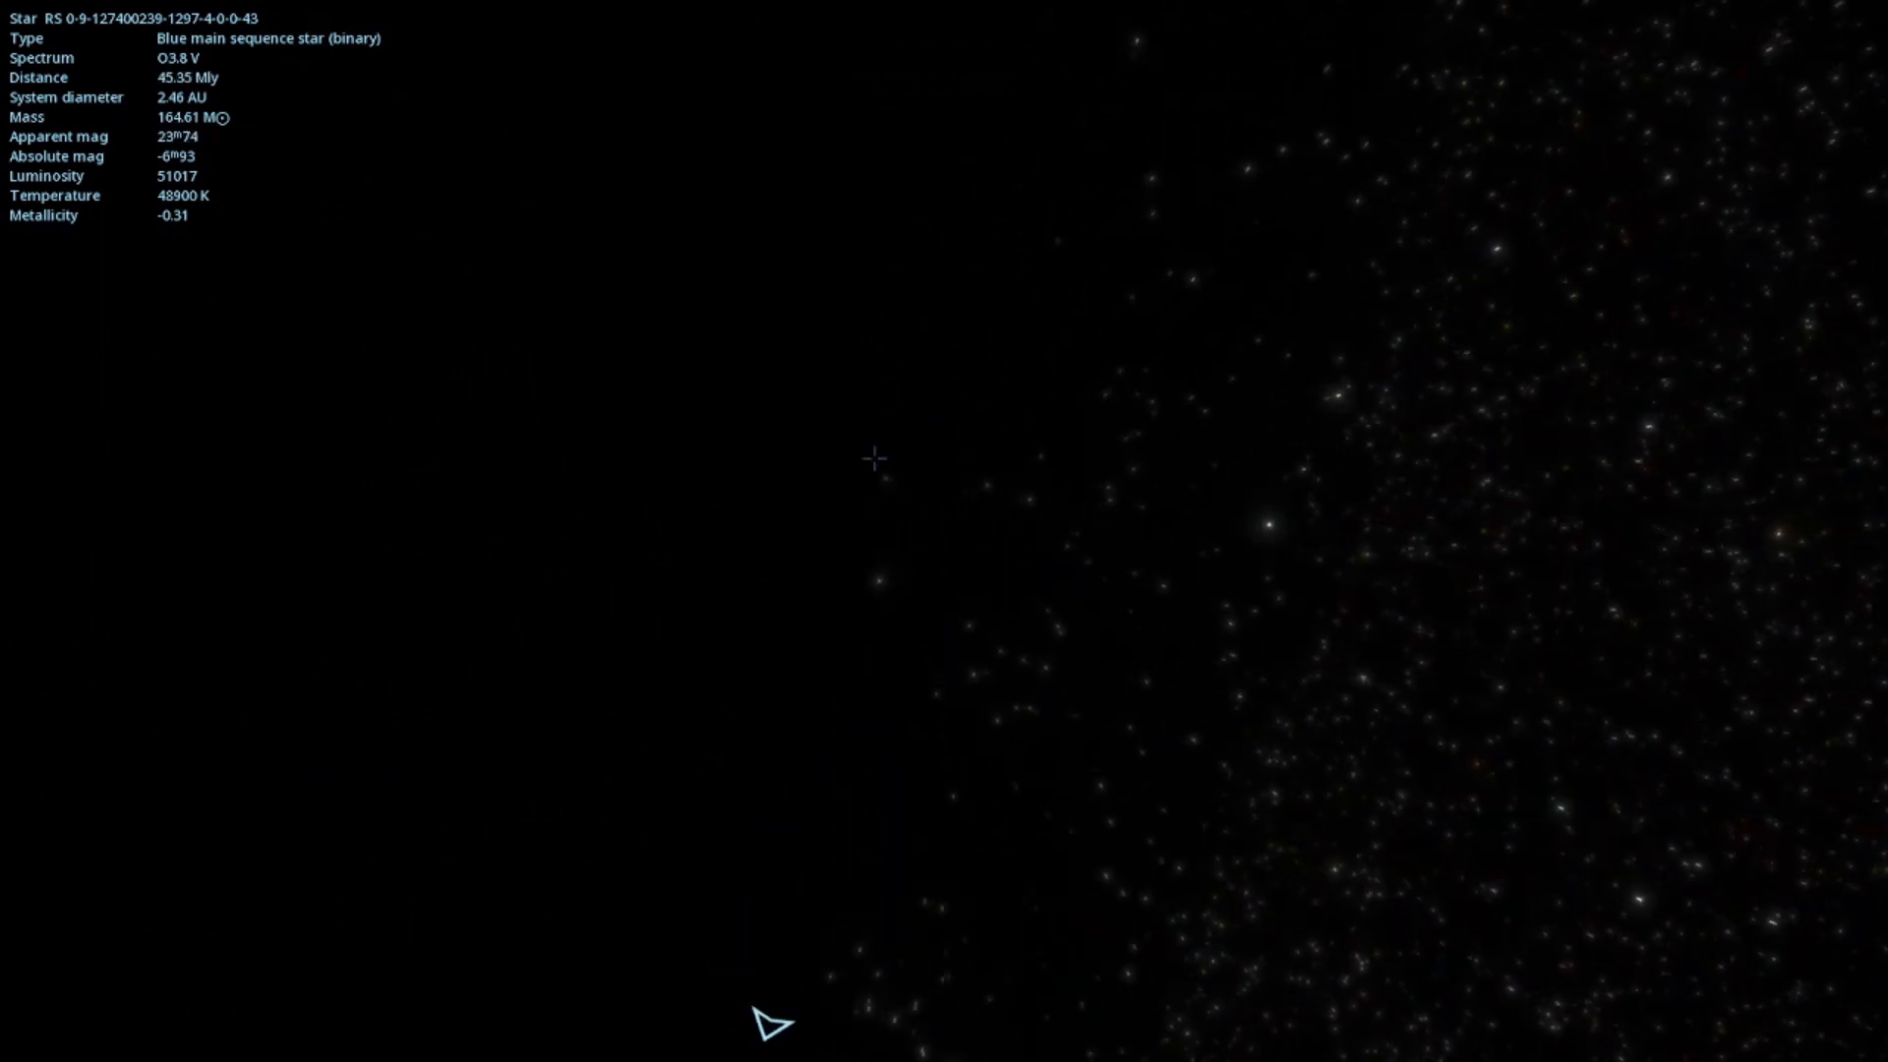
pyautogui.click(884, 473)
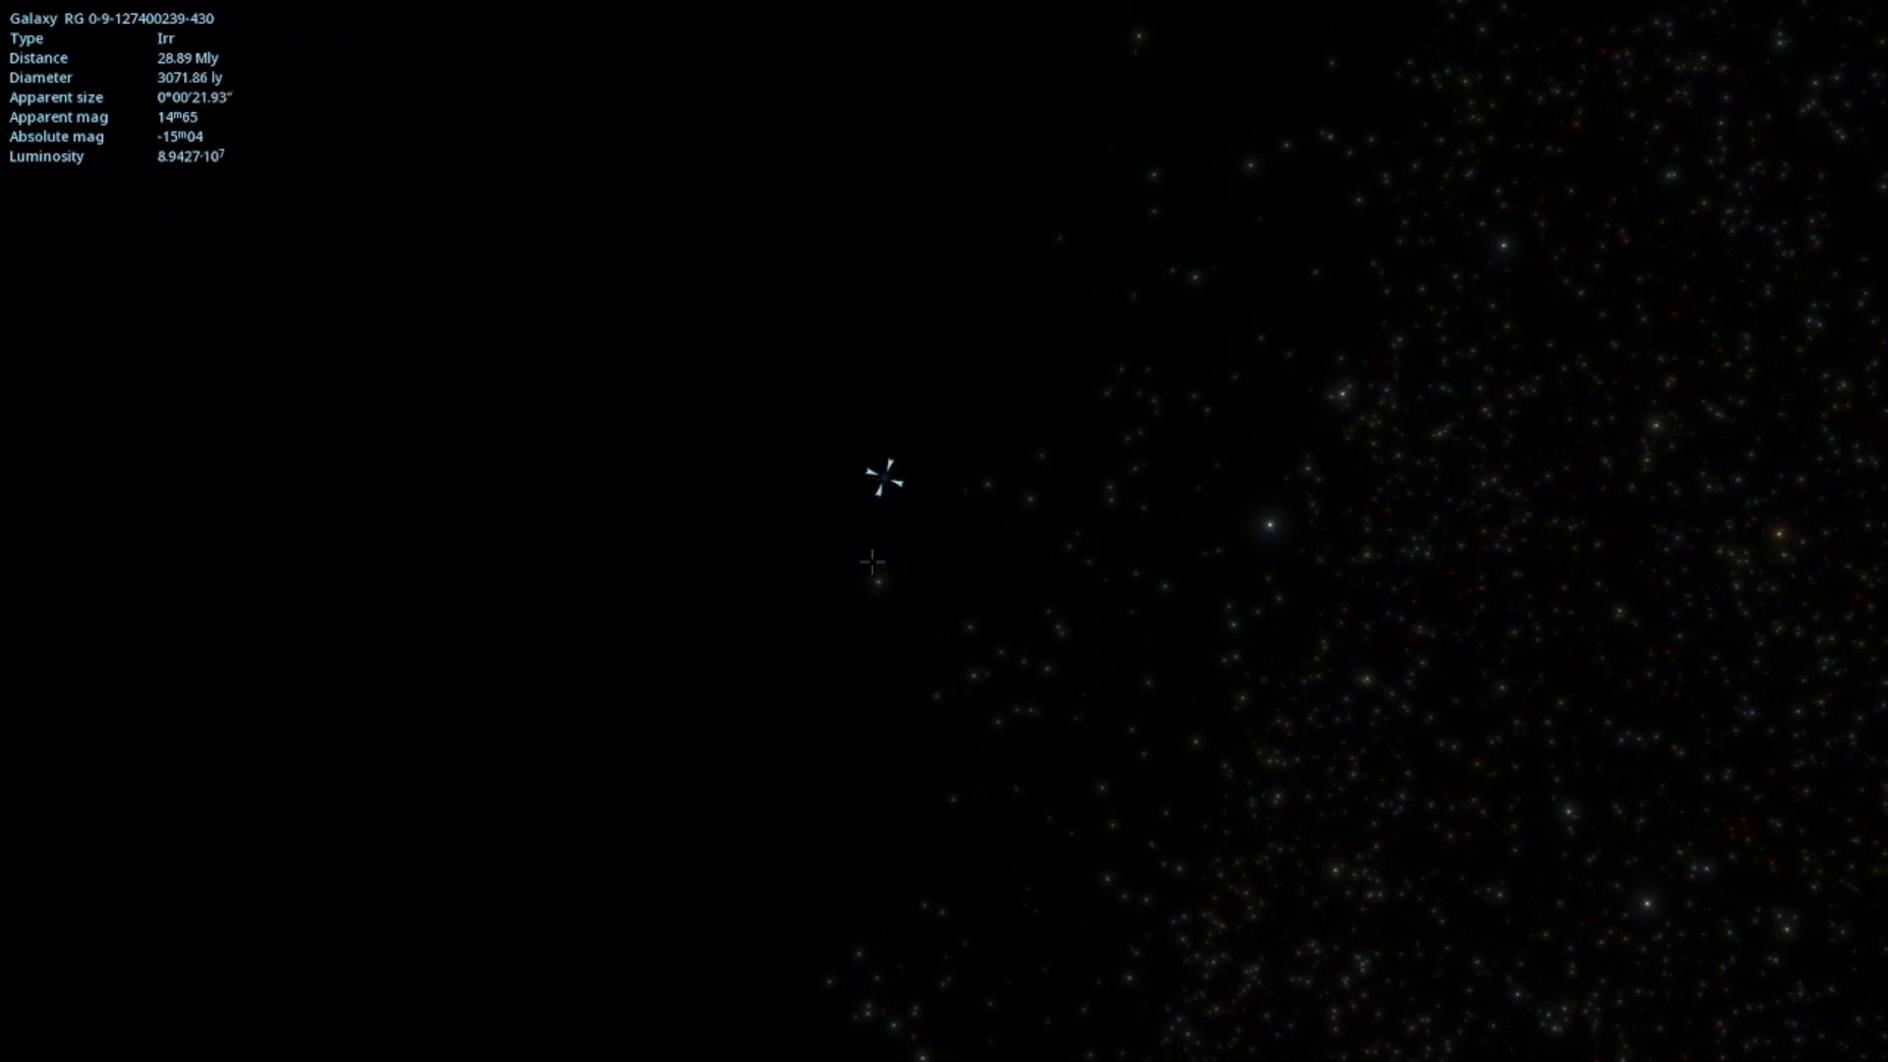
pyautogui.click(983, 579)
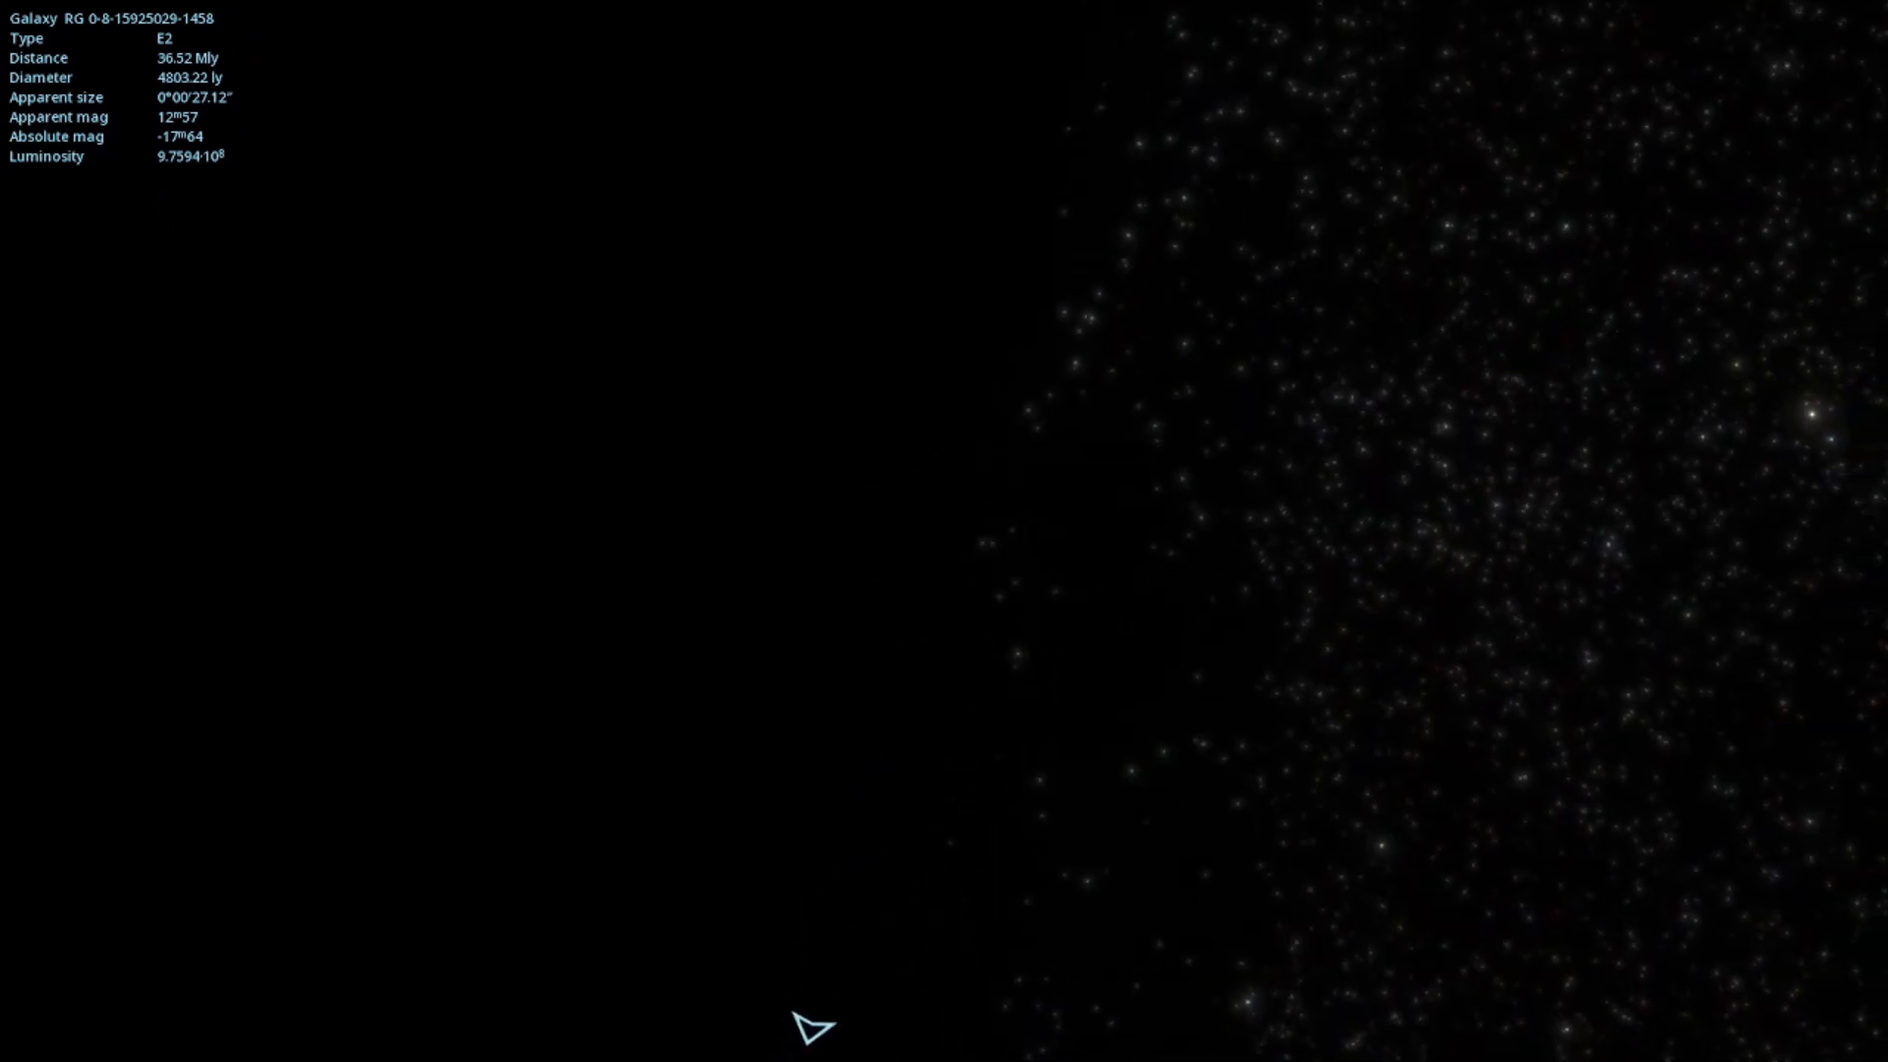
pyautogui.click(977, 563)
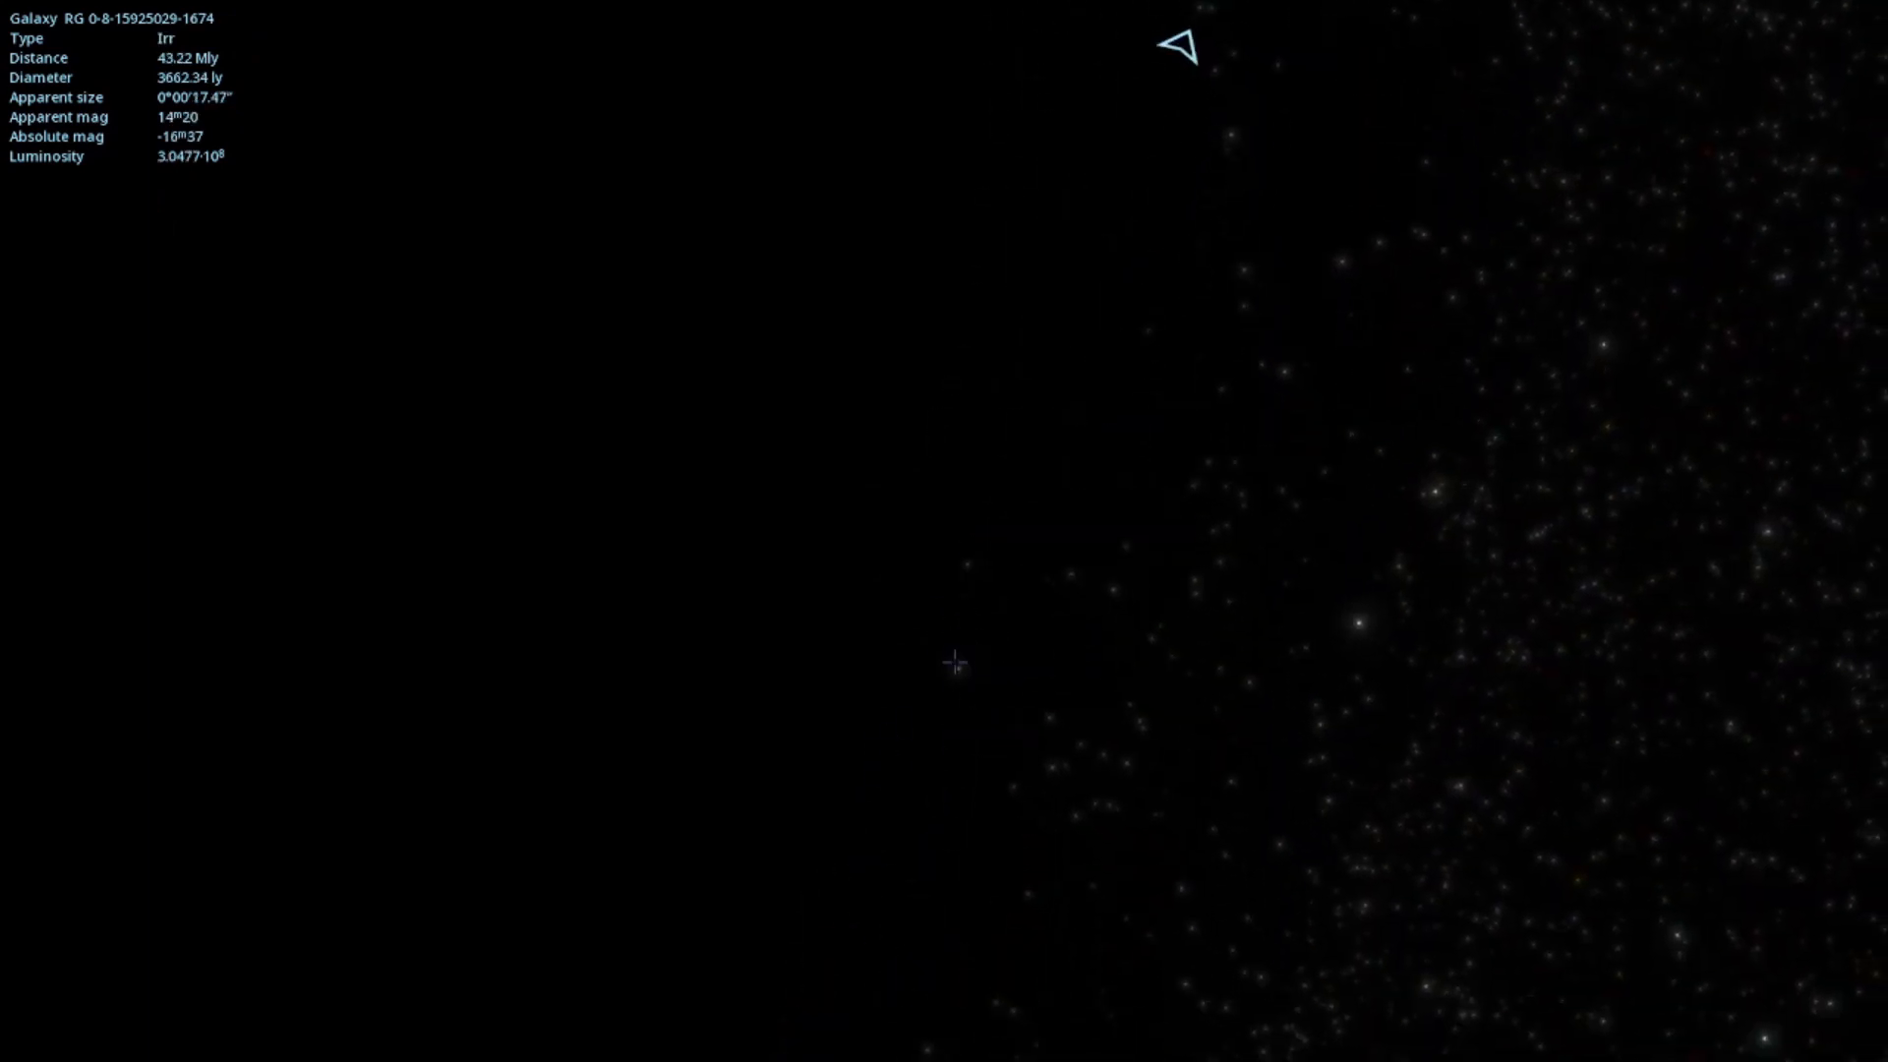
pyautogui.click(949, 662)
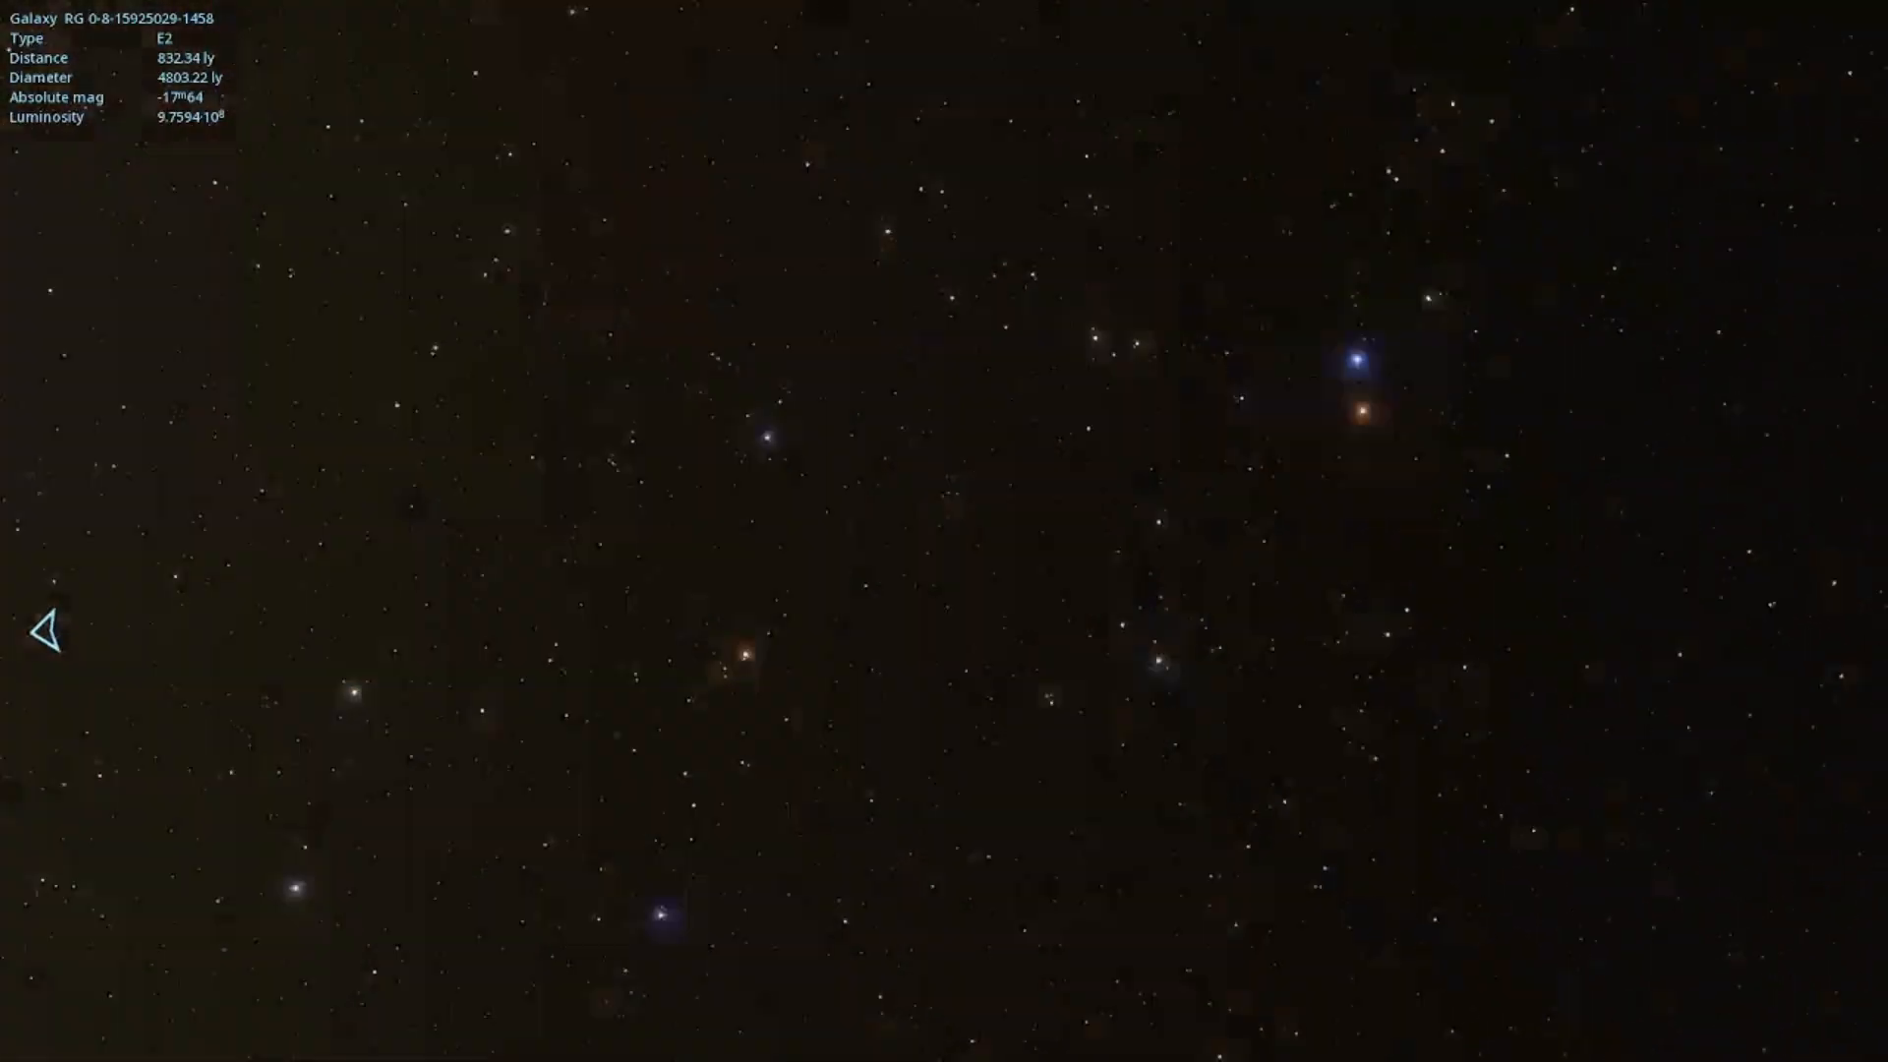
# - Inspect a yellow dwarf, red and white supergiants, then select the K3.2 III orange giant
pyautogui.click(954, 452)
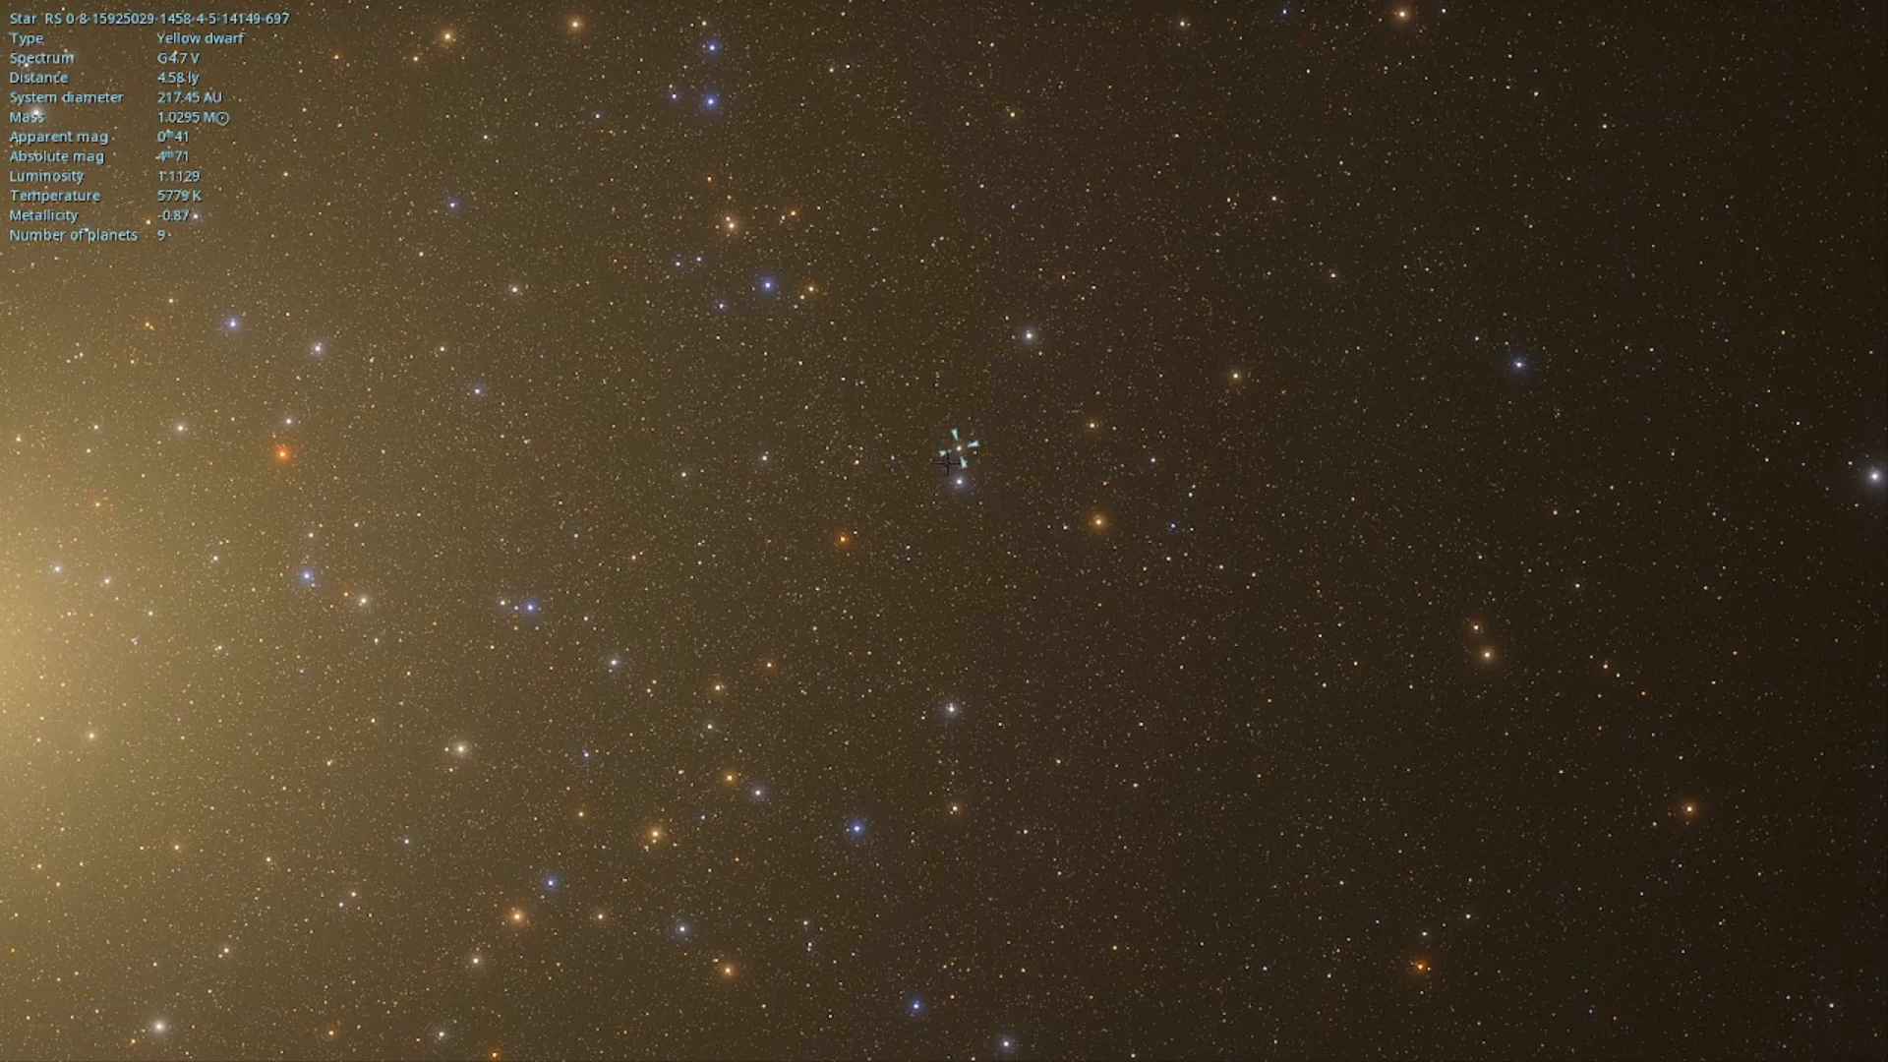
pyautogui.click(1093, 524)
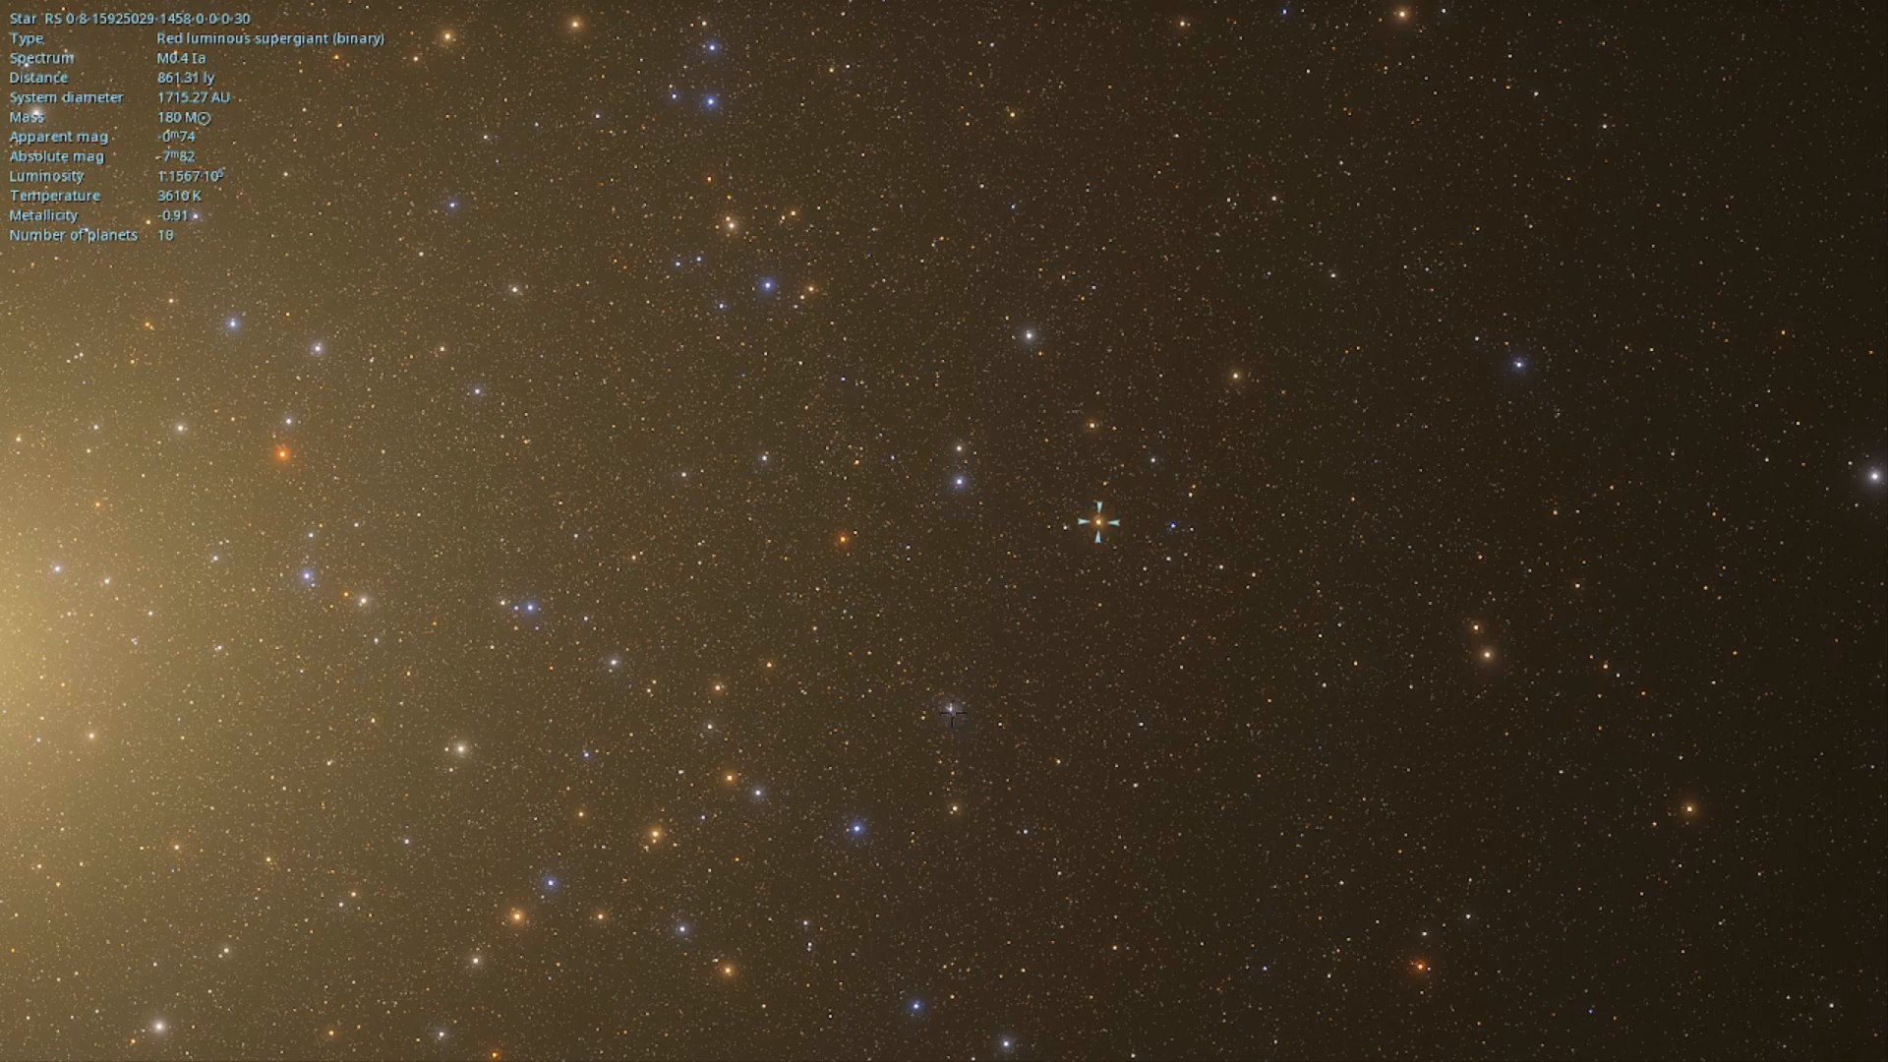
pyautogui.click(949, 710)
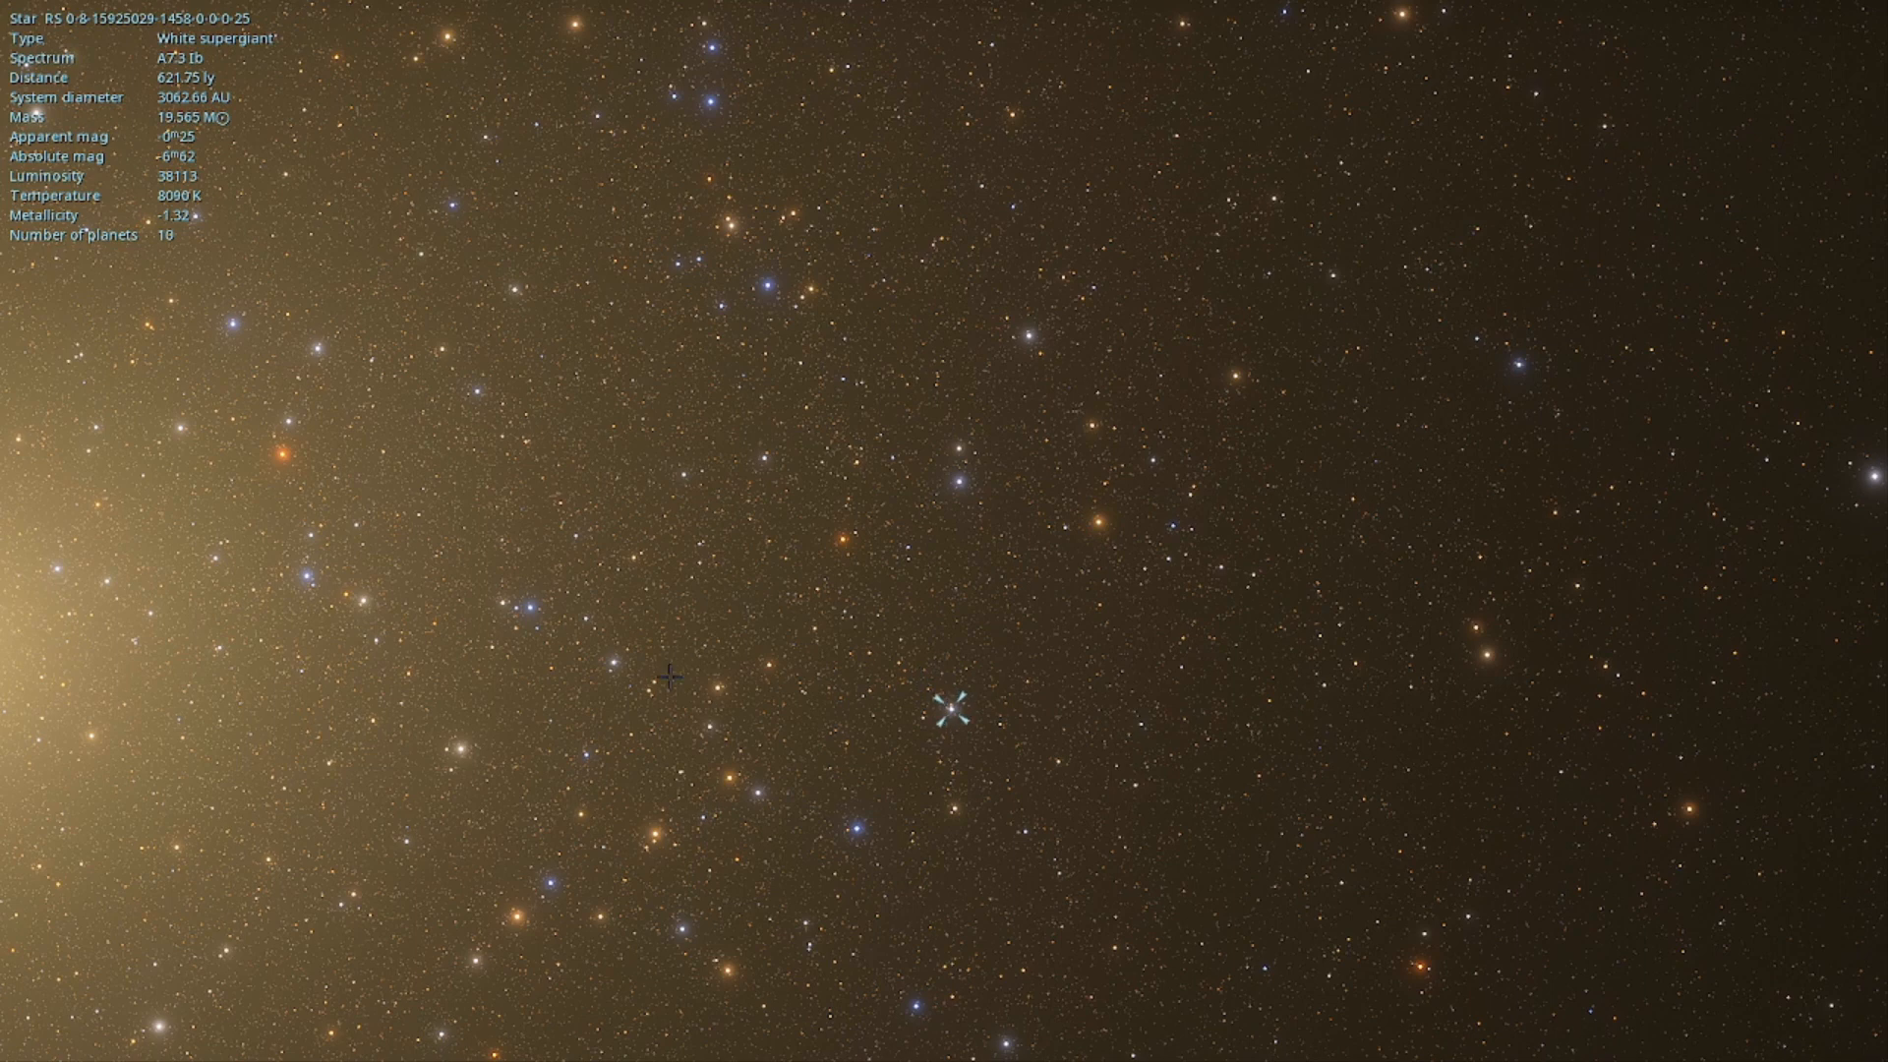
pyautogui.click(574, 537)
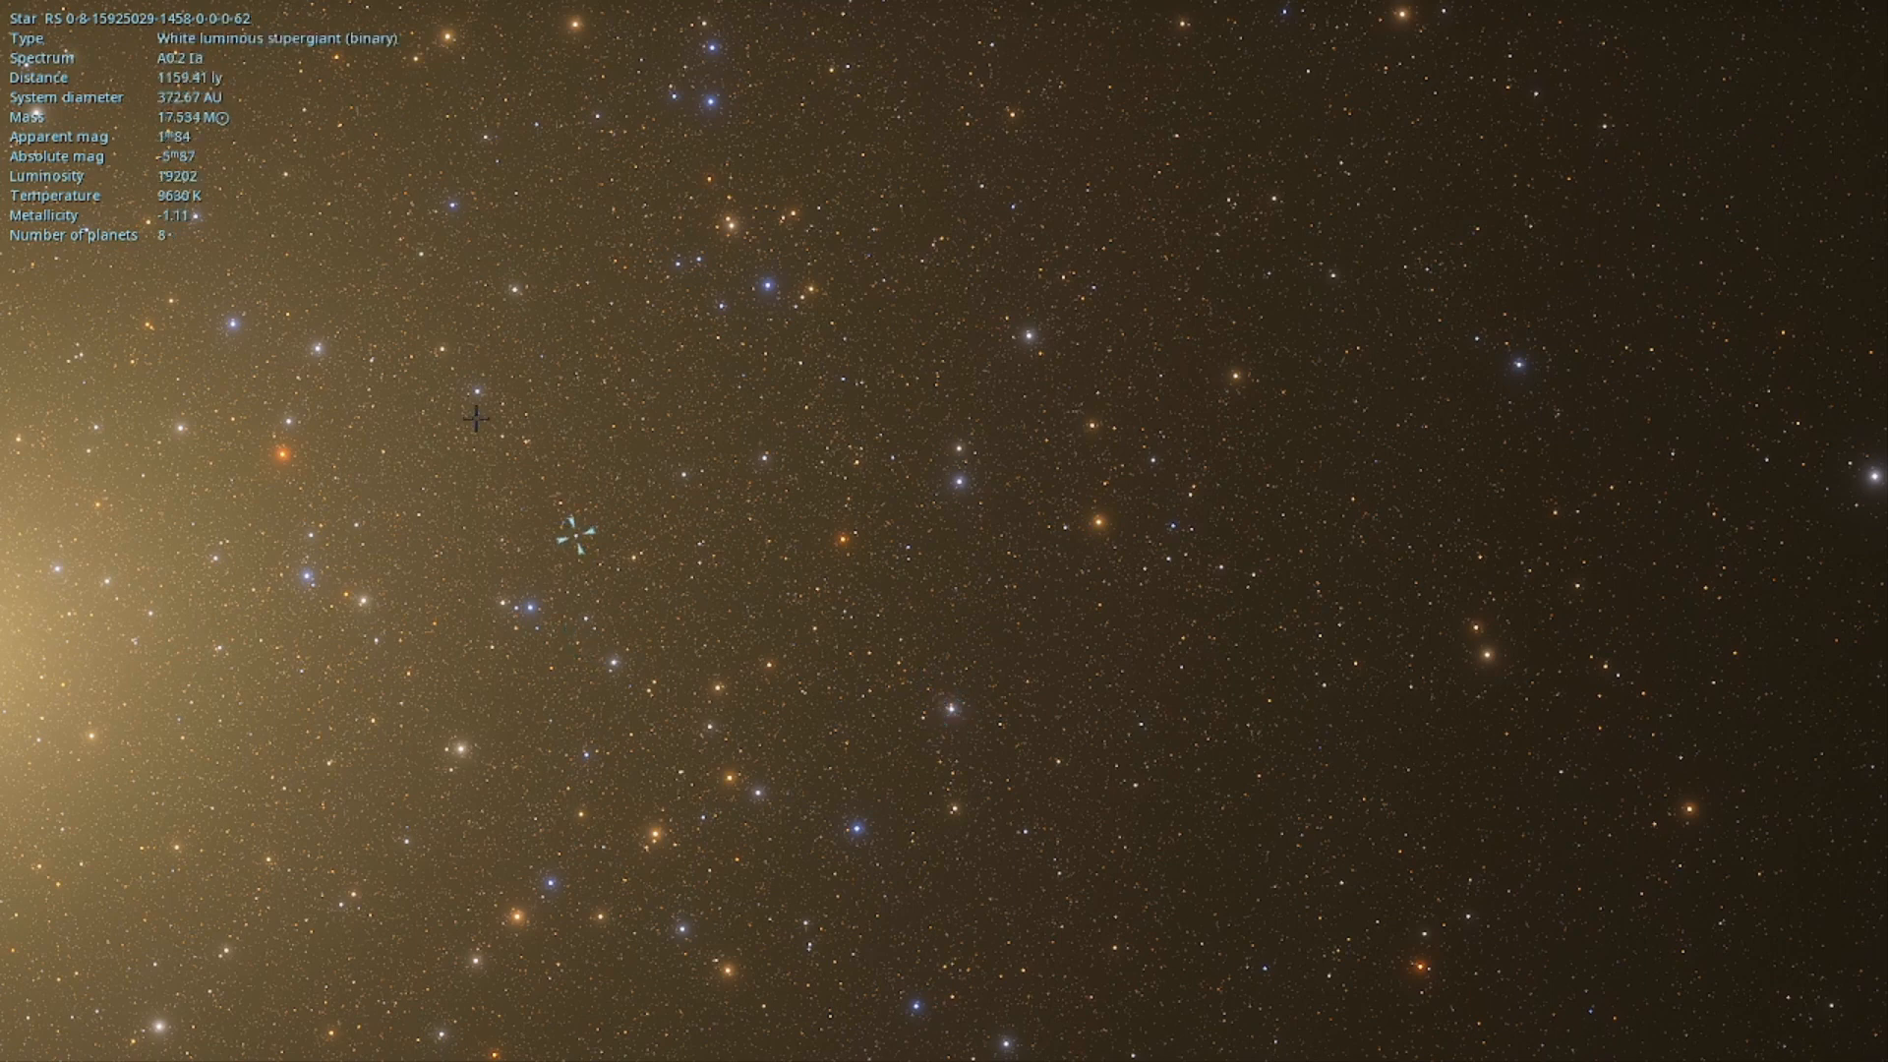
pyautogui.click(475, 423)
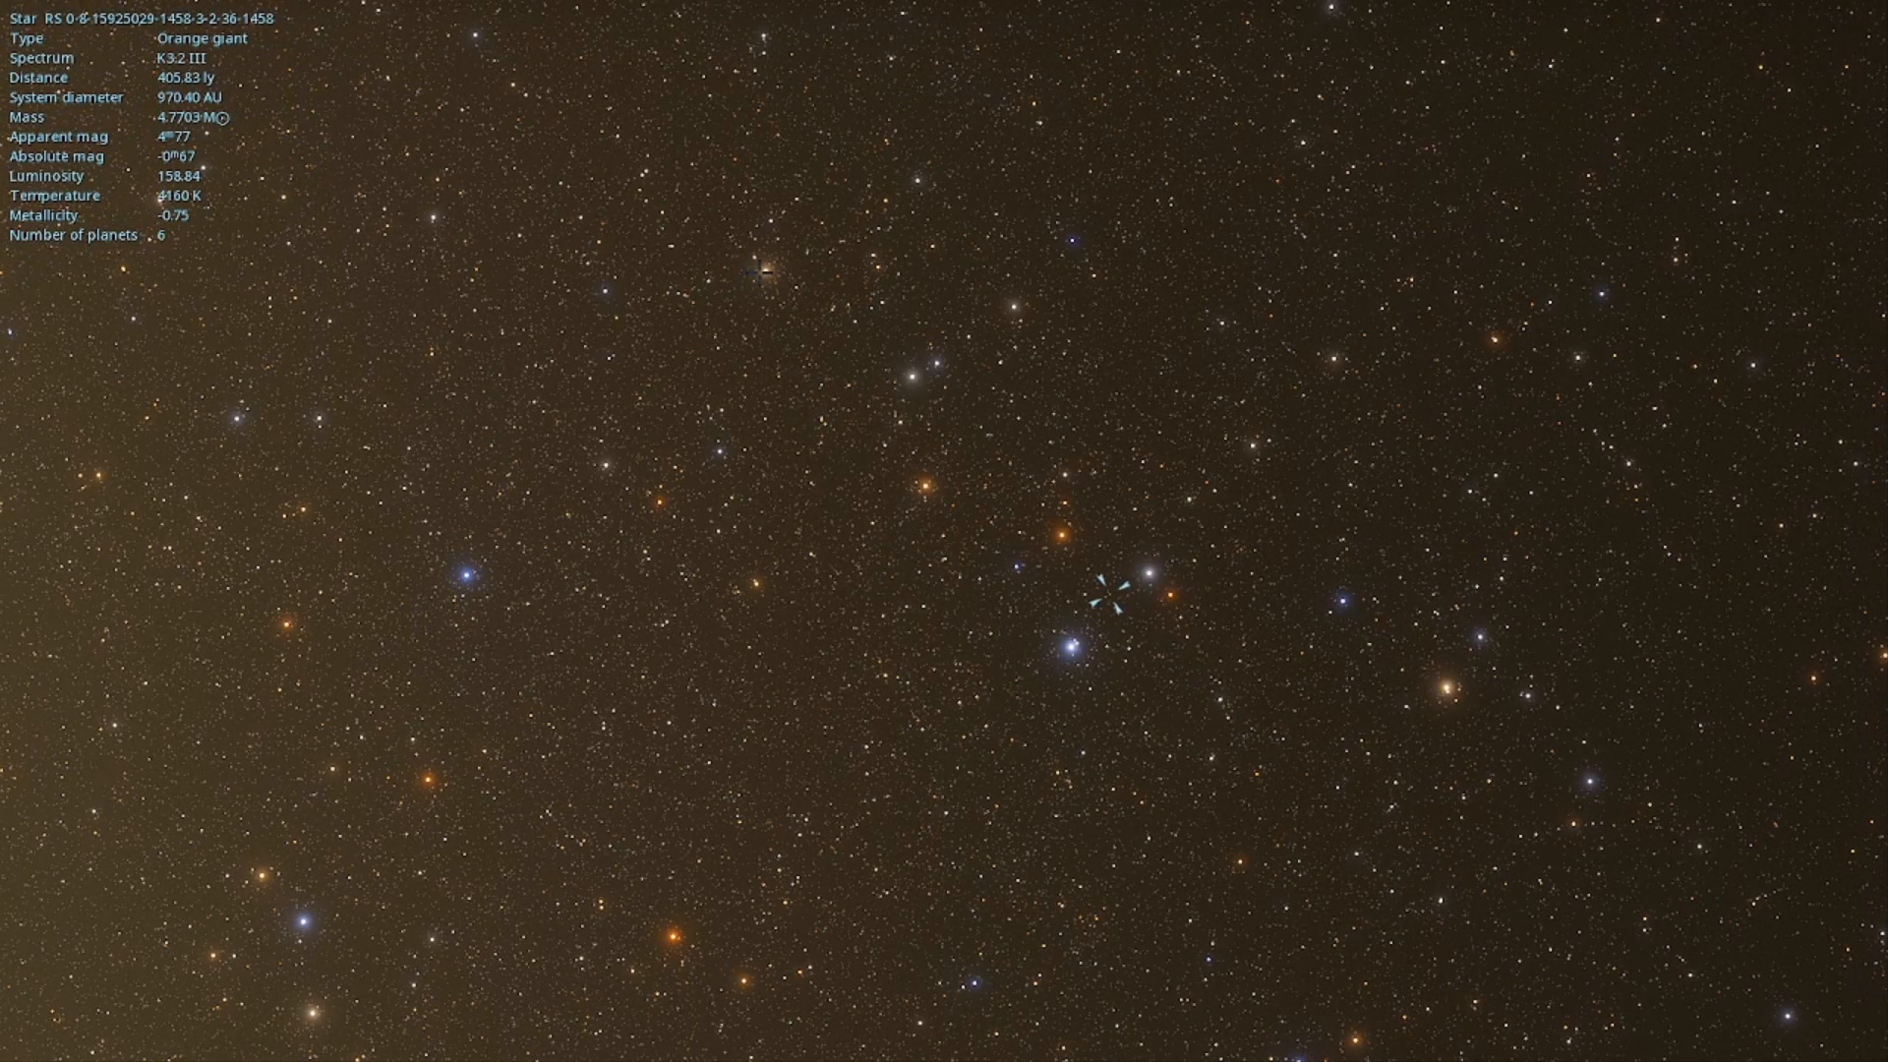
# - Inspect an orange giant binary, red giant triple, and blue and red luminous supergiants
pyautogui.click(765, 270)
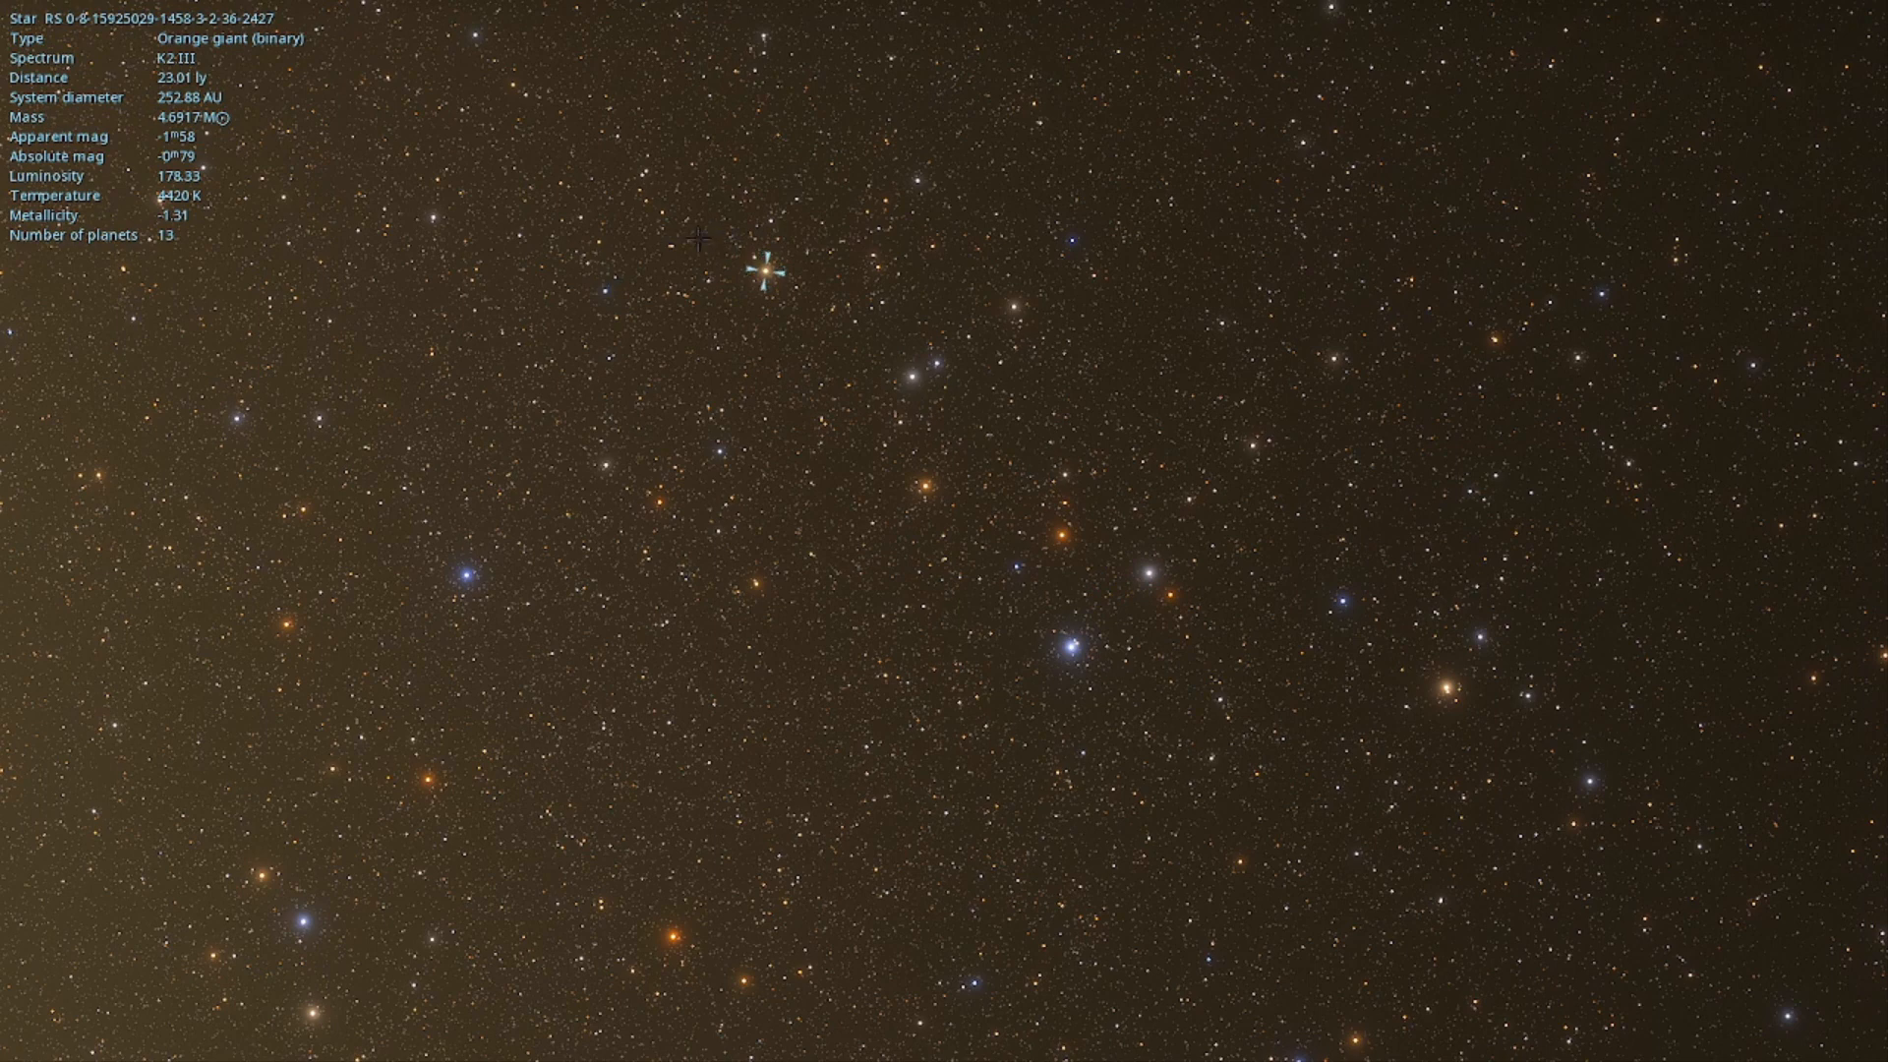
pyautogui.click(661, 214)
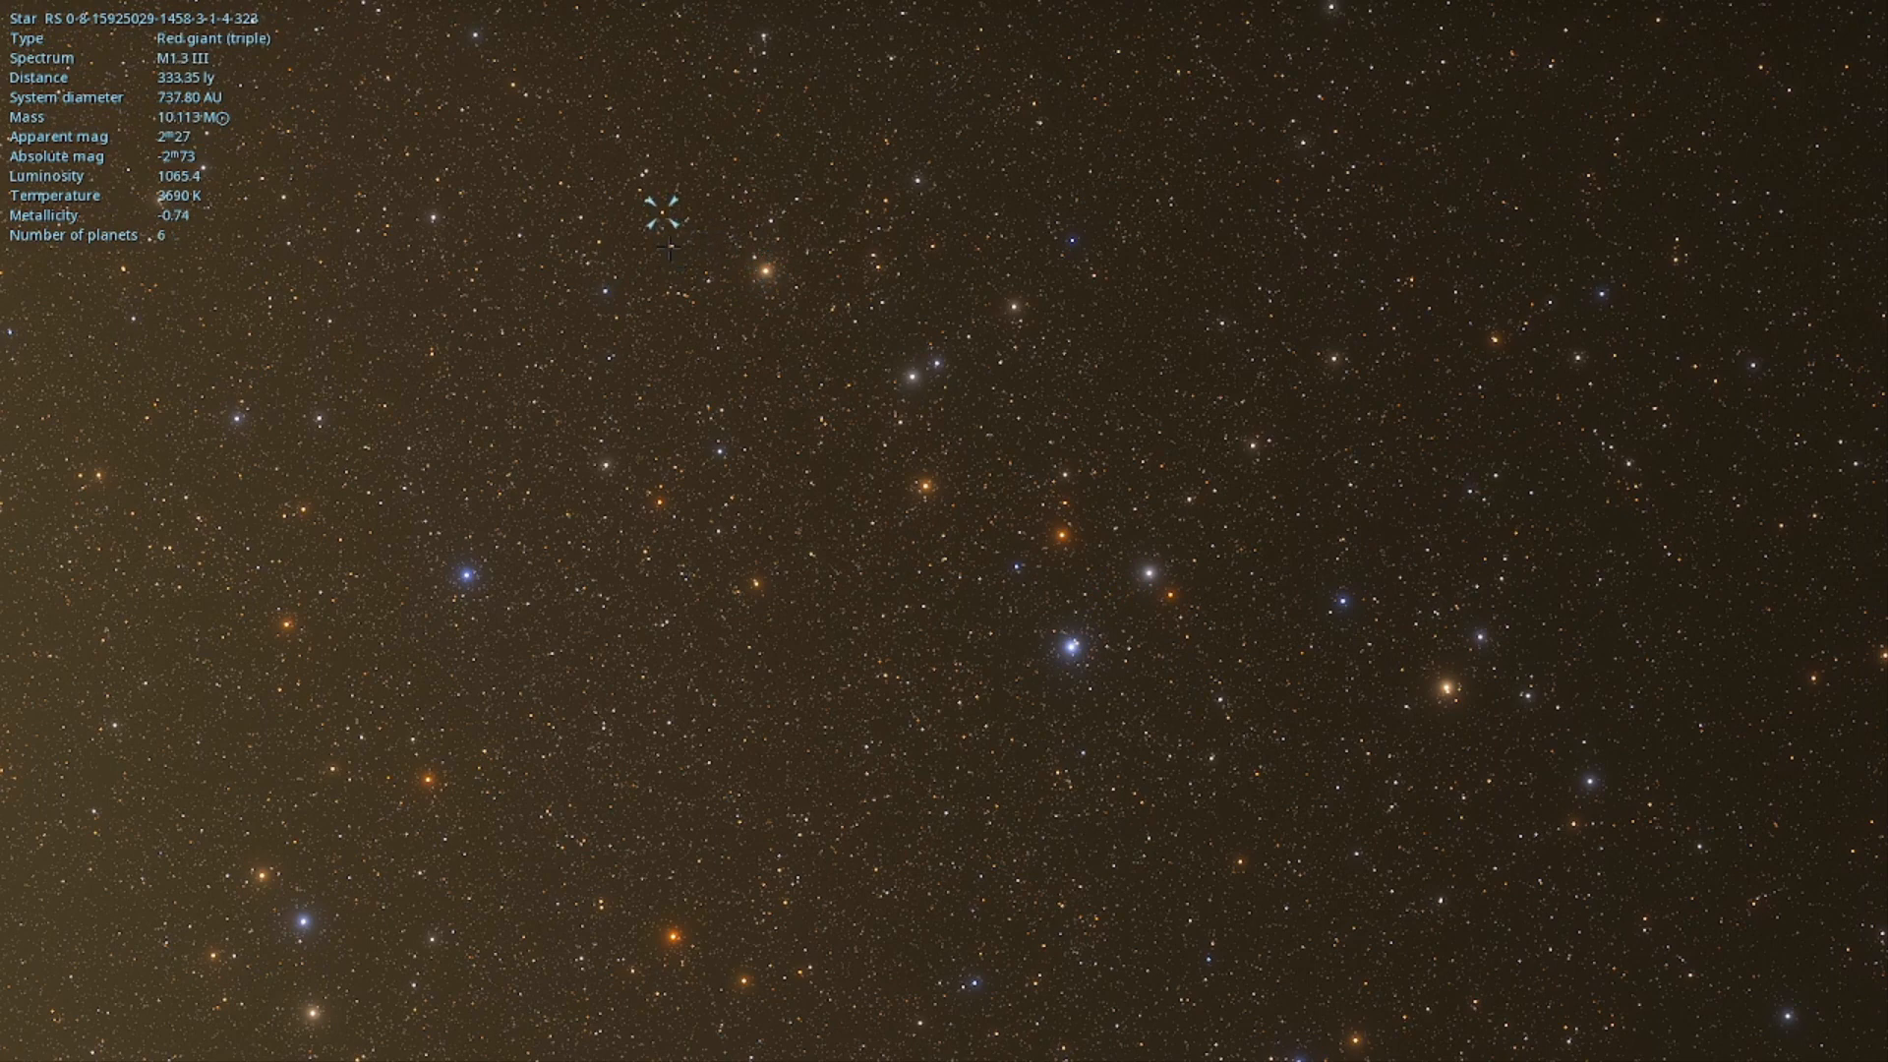
pyautogui.click(463, 574)
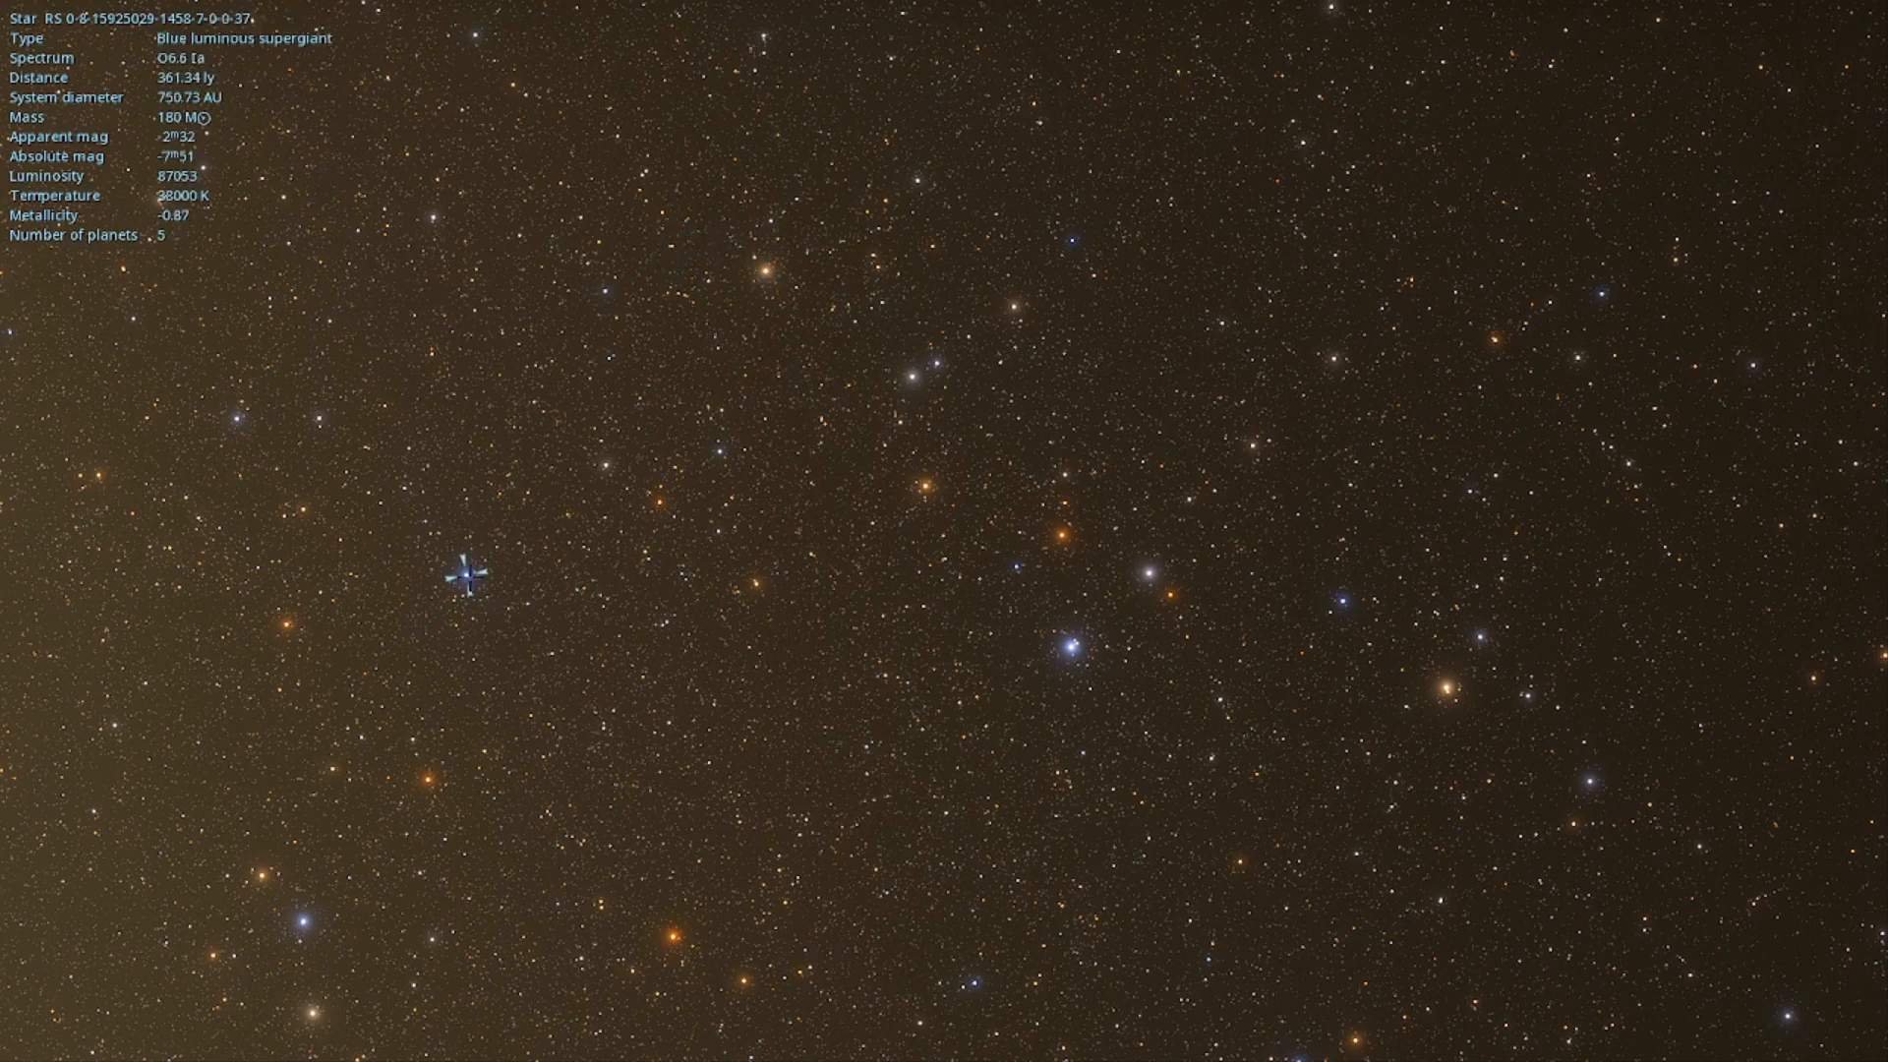
pyautogui.click(642, 487)
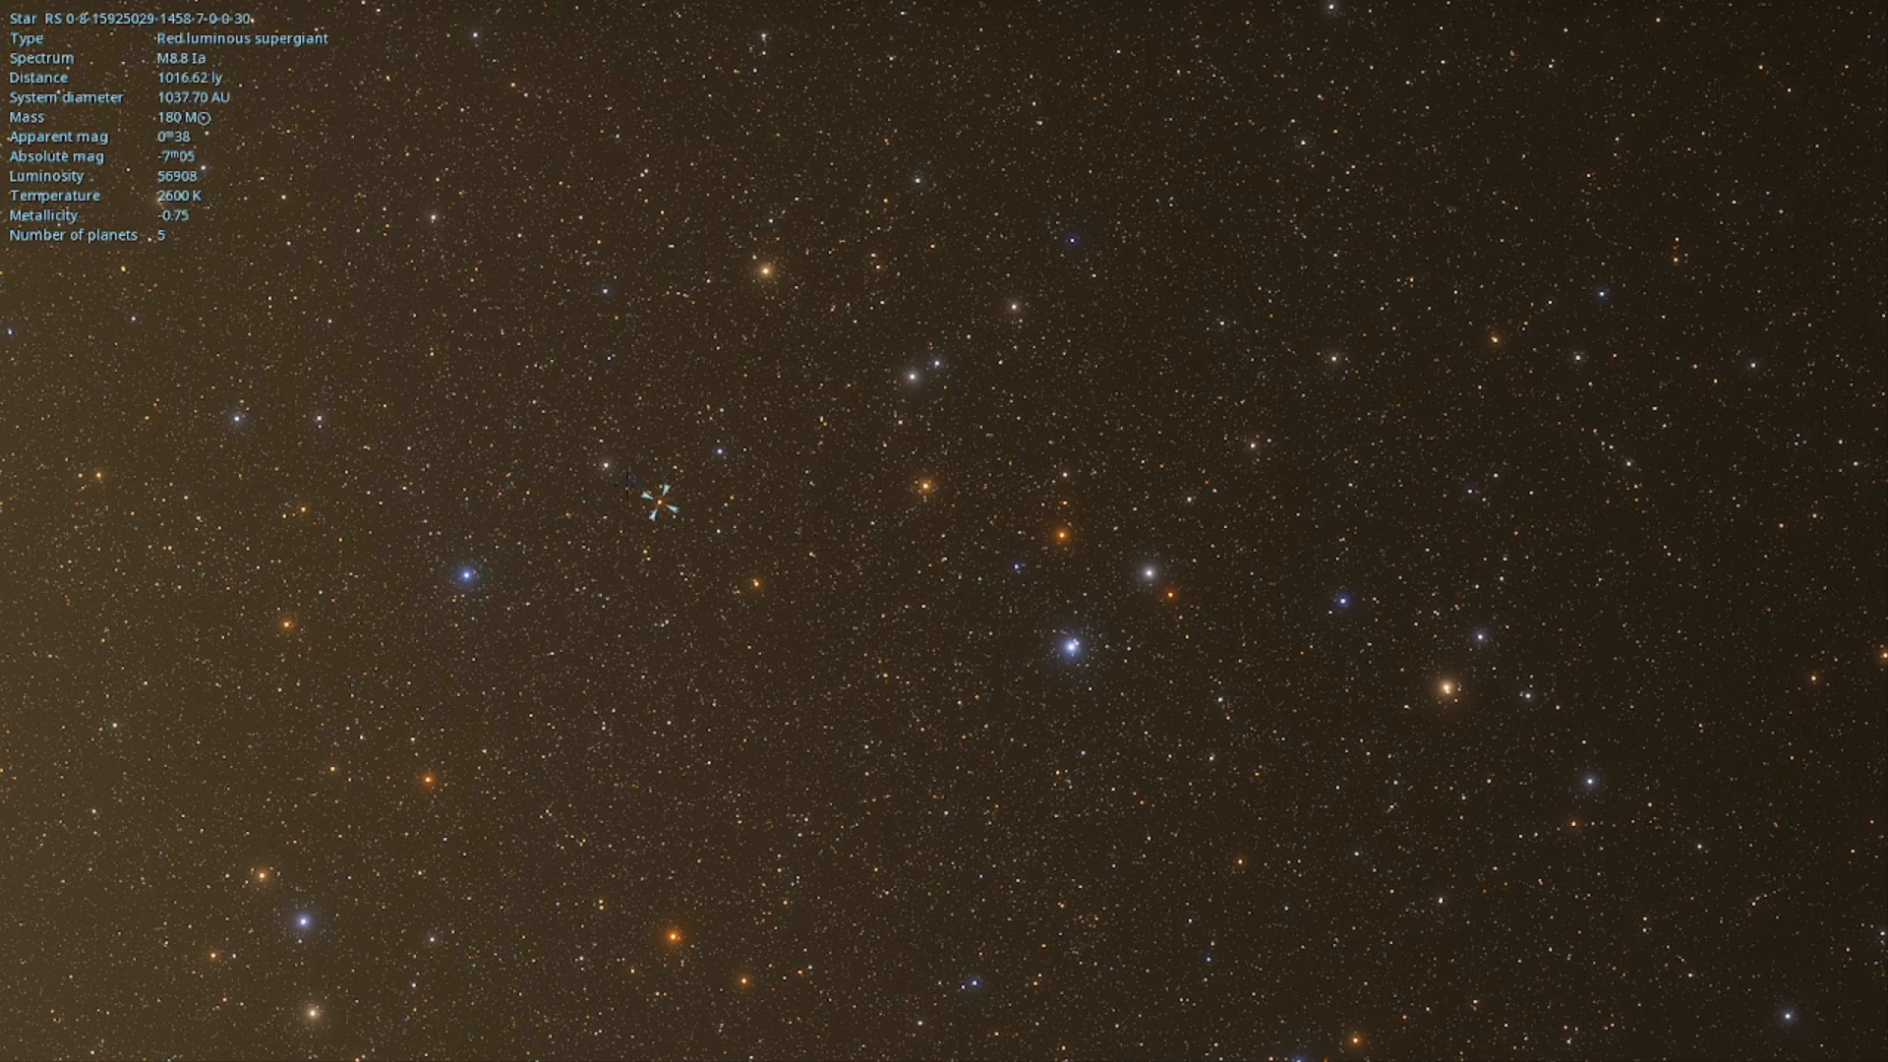
pyautogui.click(613, 467)
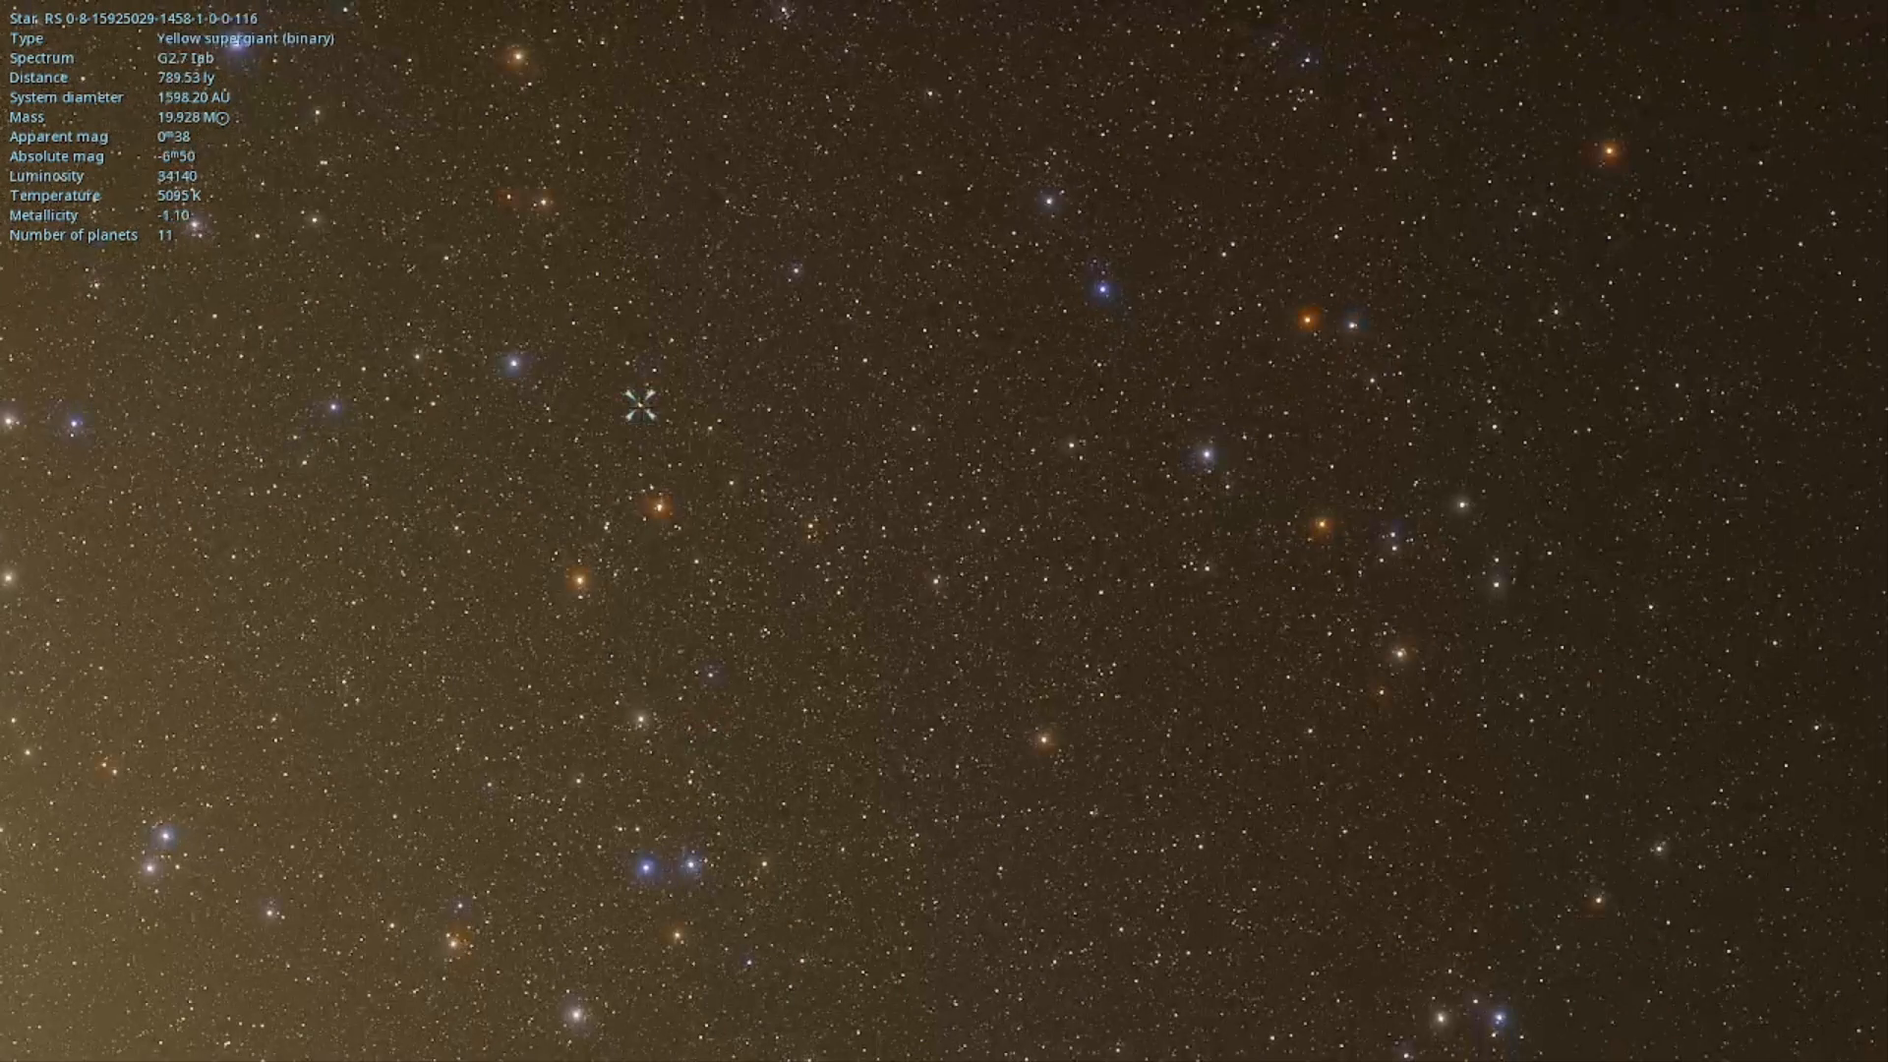
# - Check a white main-sequence star and supergiant binaries, then pick the F6.2 III white giant
pyautogui.click(635, 369)
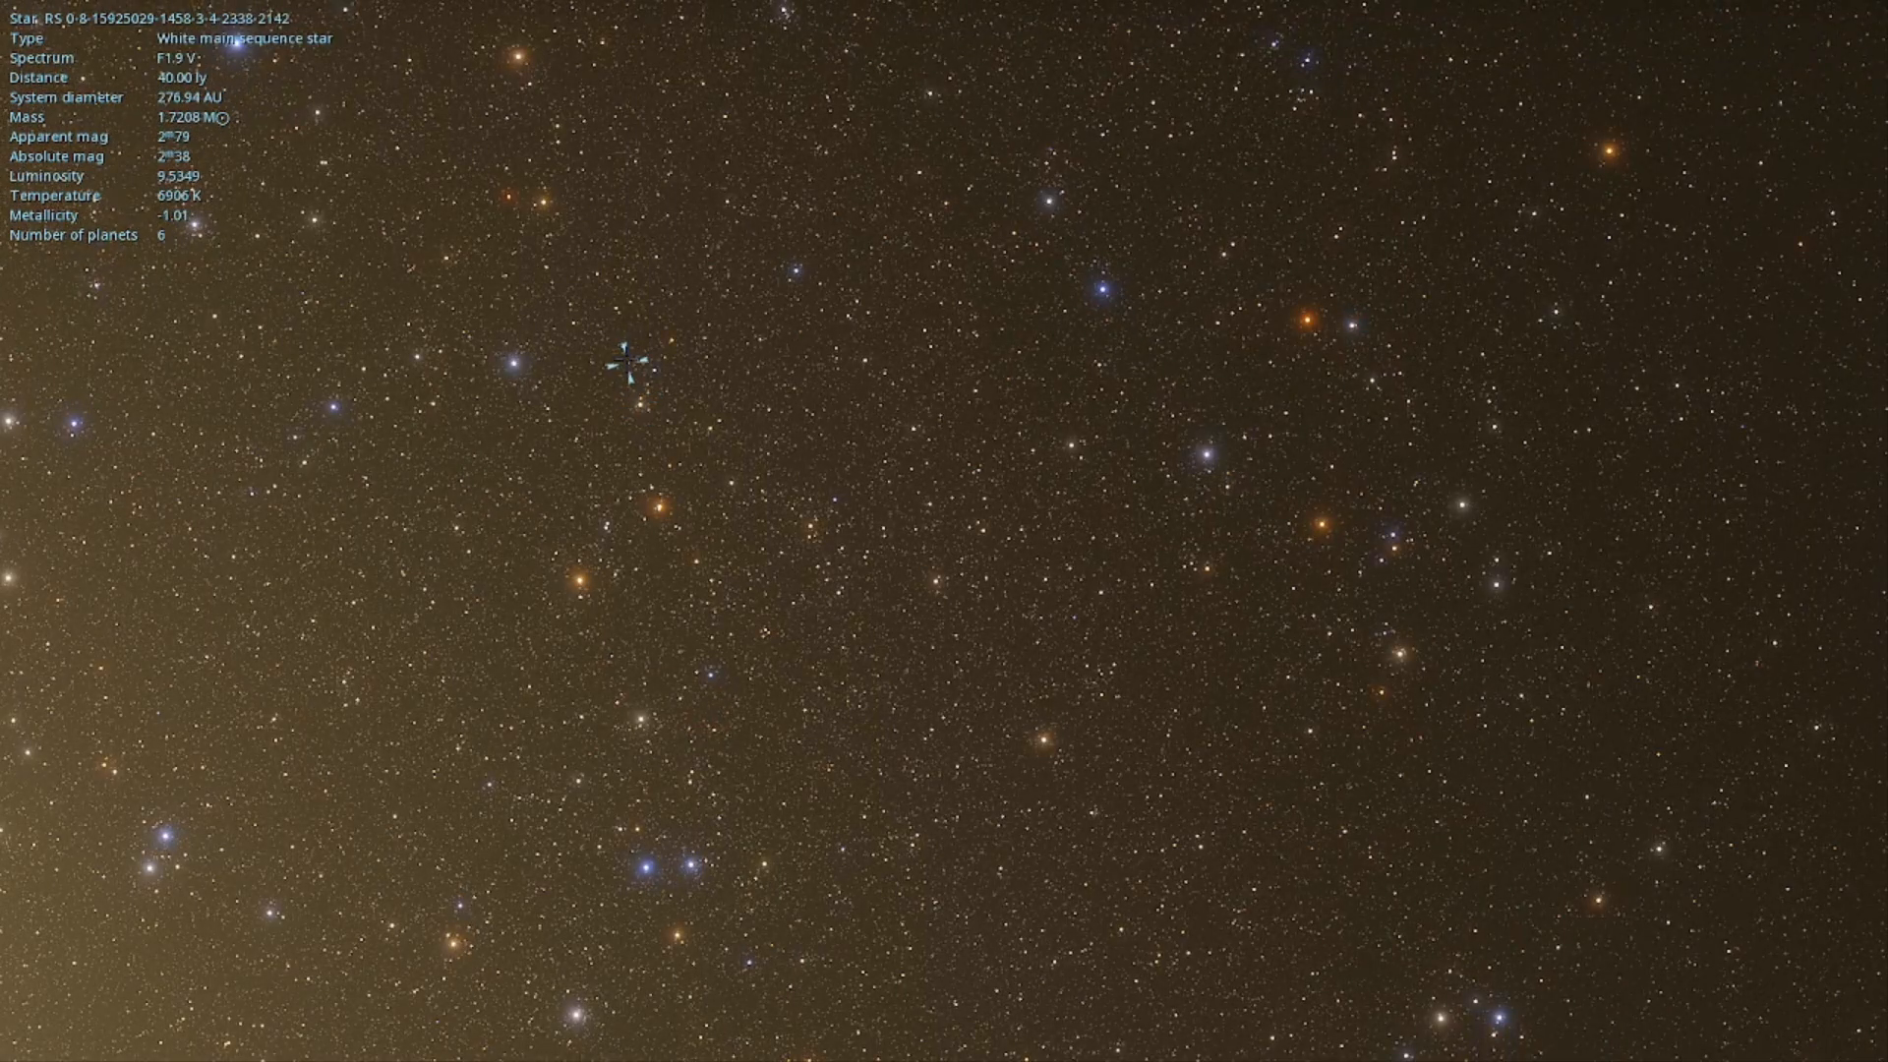
pyautogui.click(637, 361)
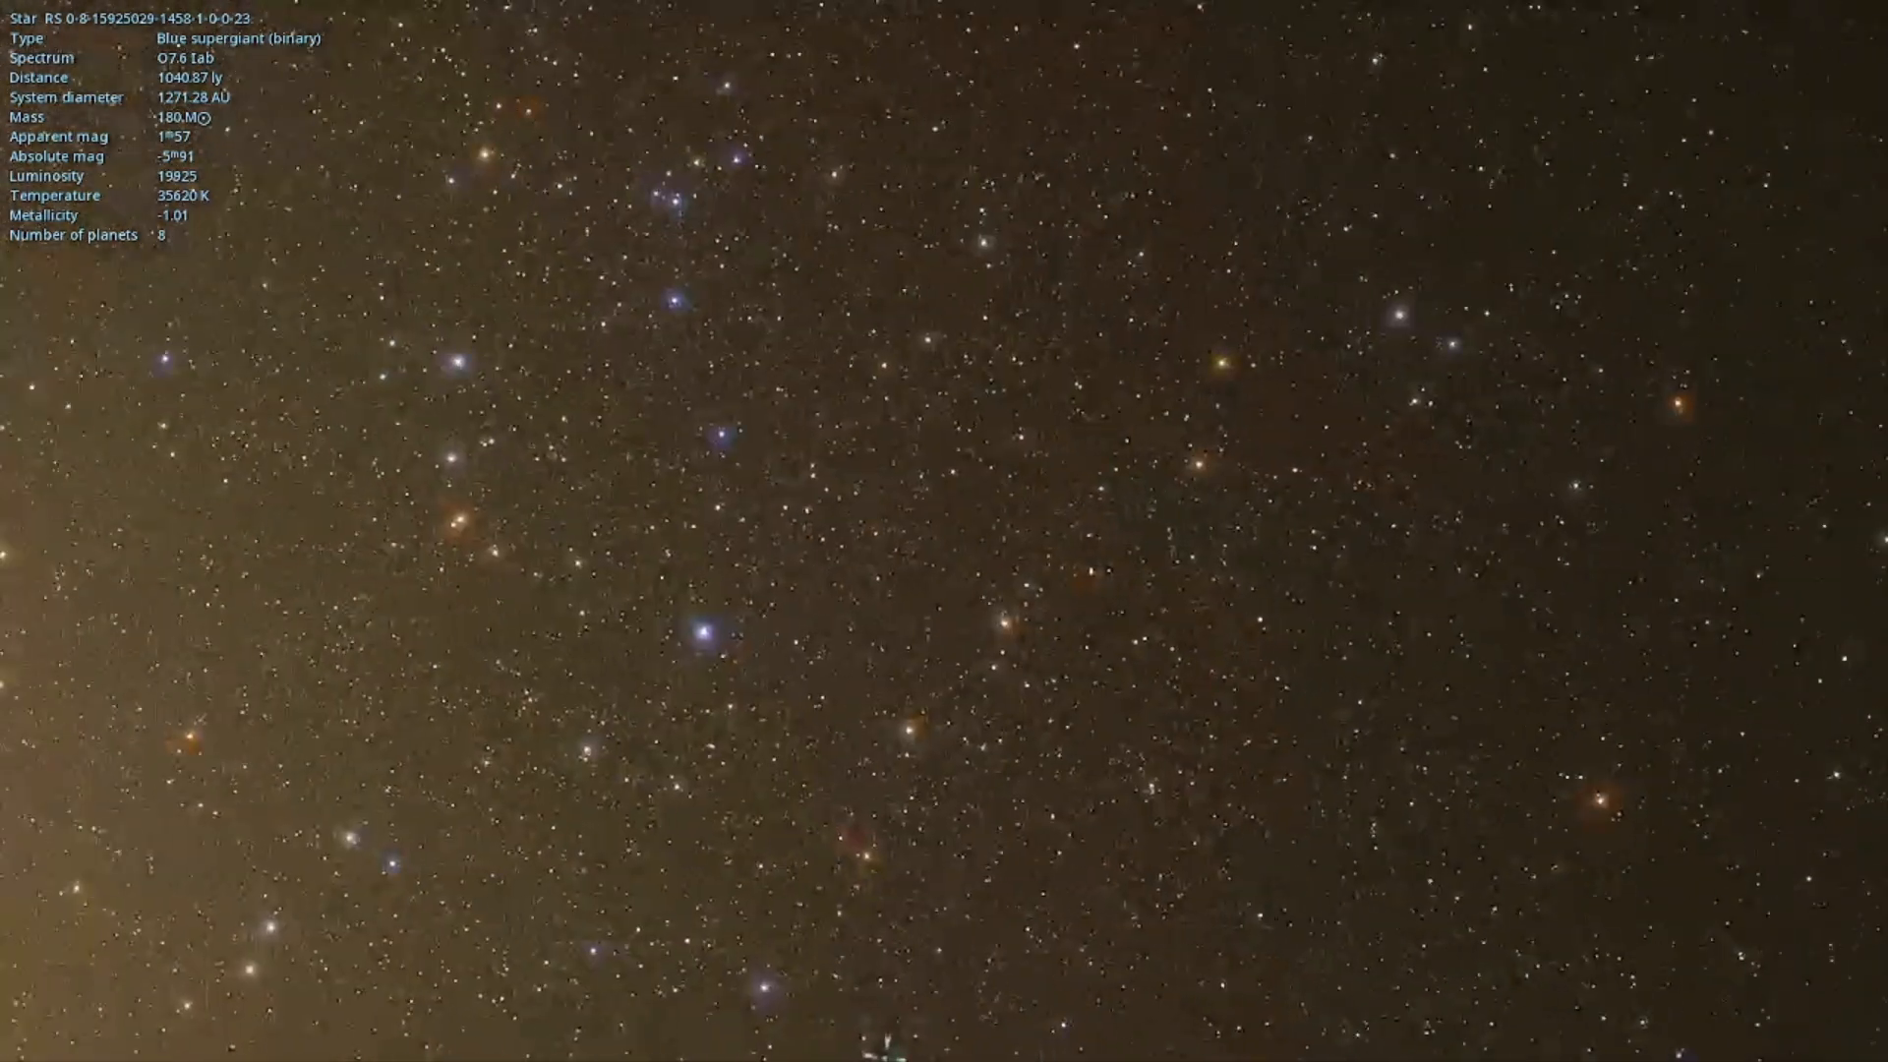
pyautogui.click(717, 505)
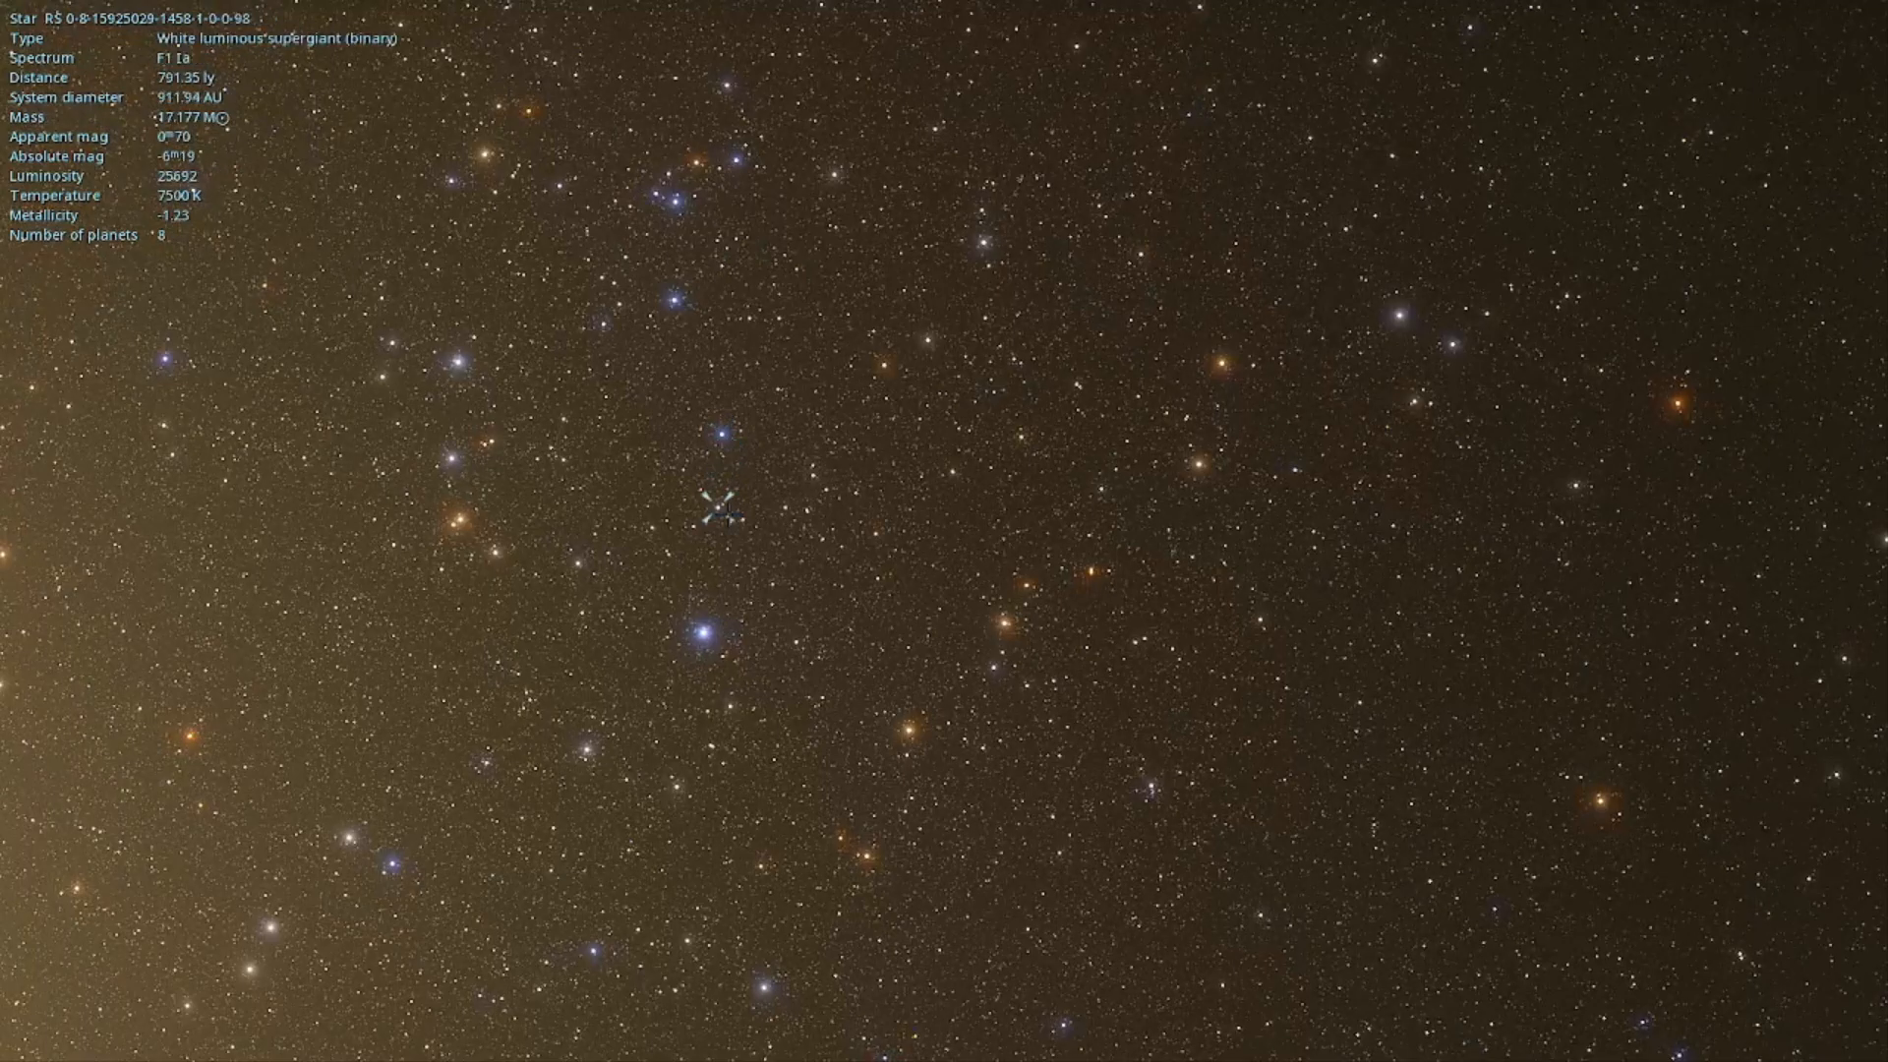
pyautogui.click(944, 470)
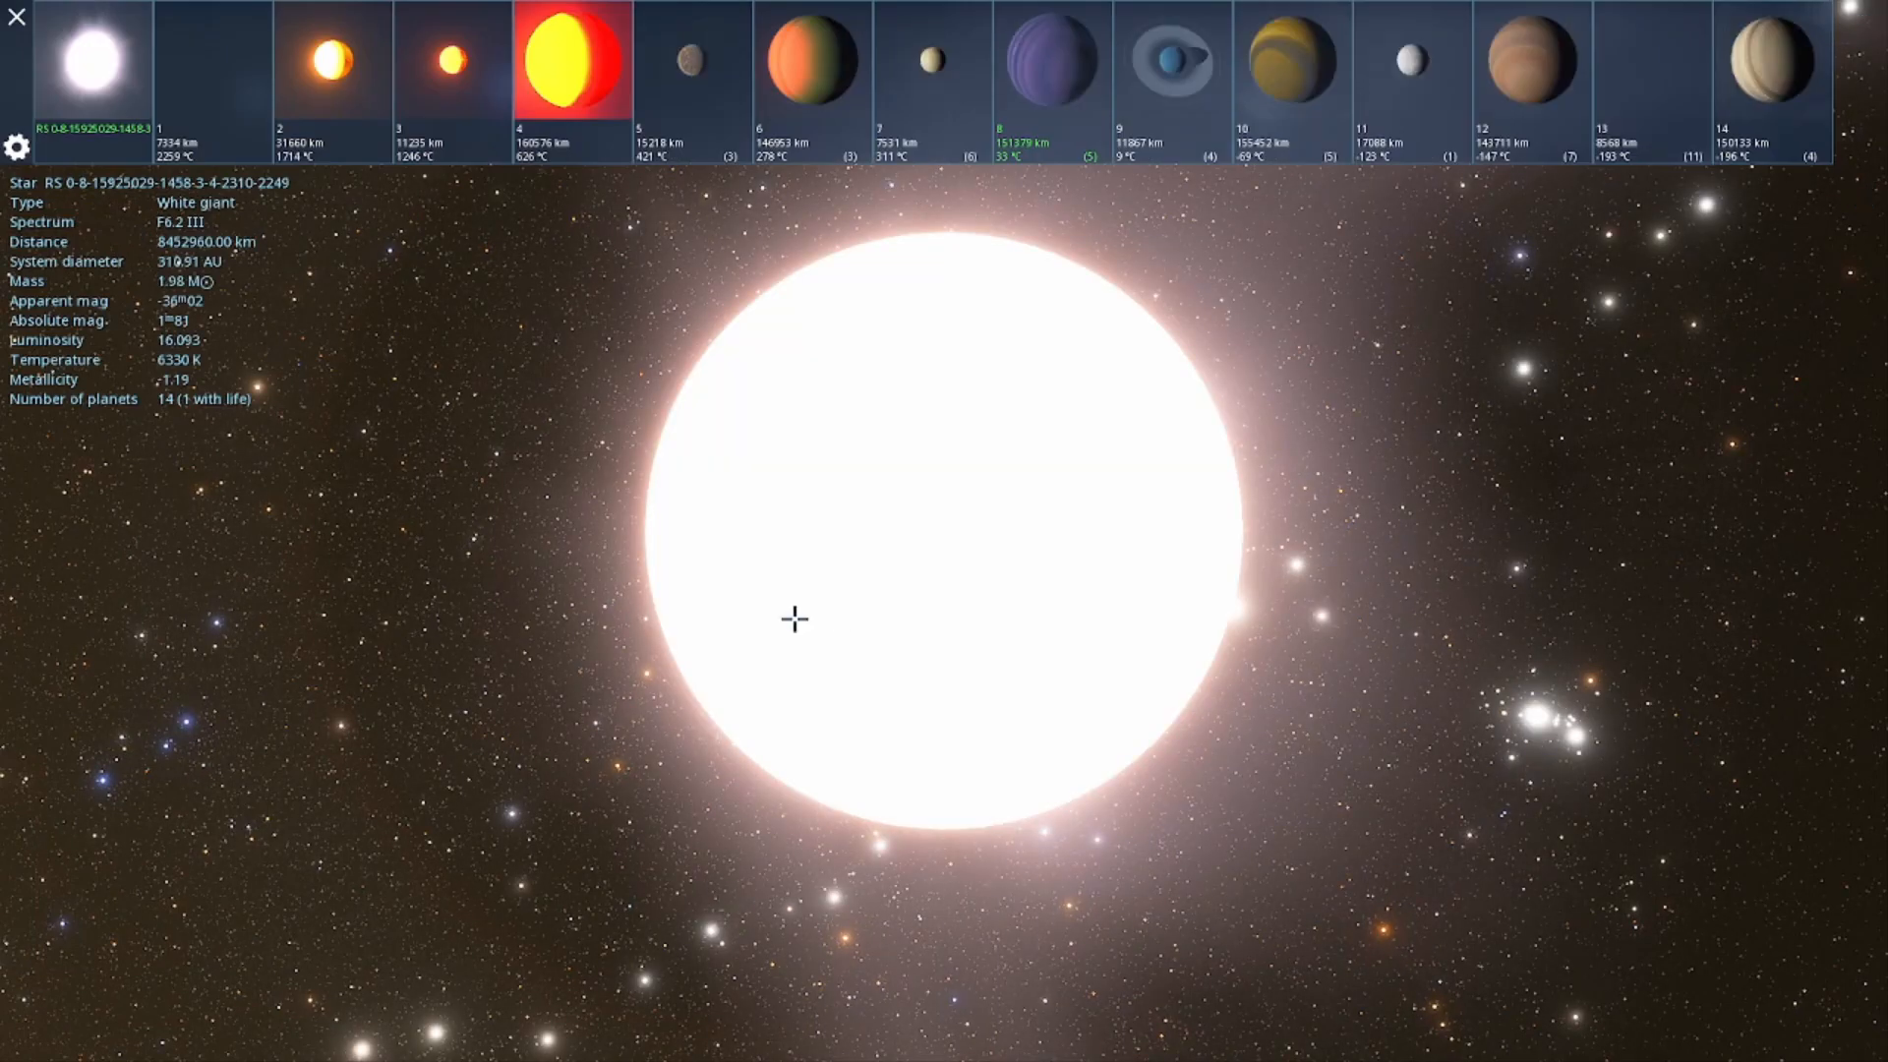
# - Select planet 8, the temperate jupiter with aerial life, and fly to it
pyautogui.click(1050, 60)
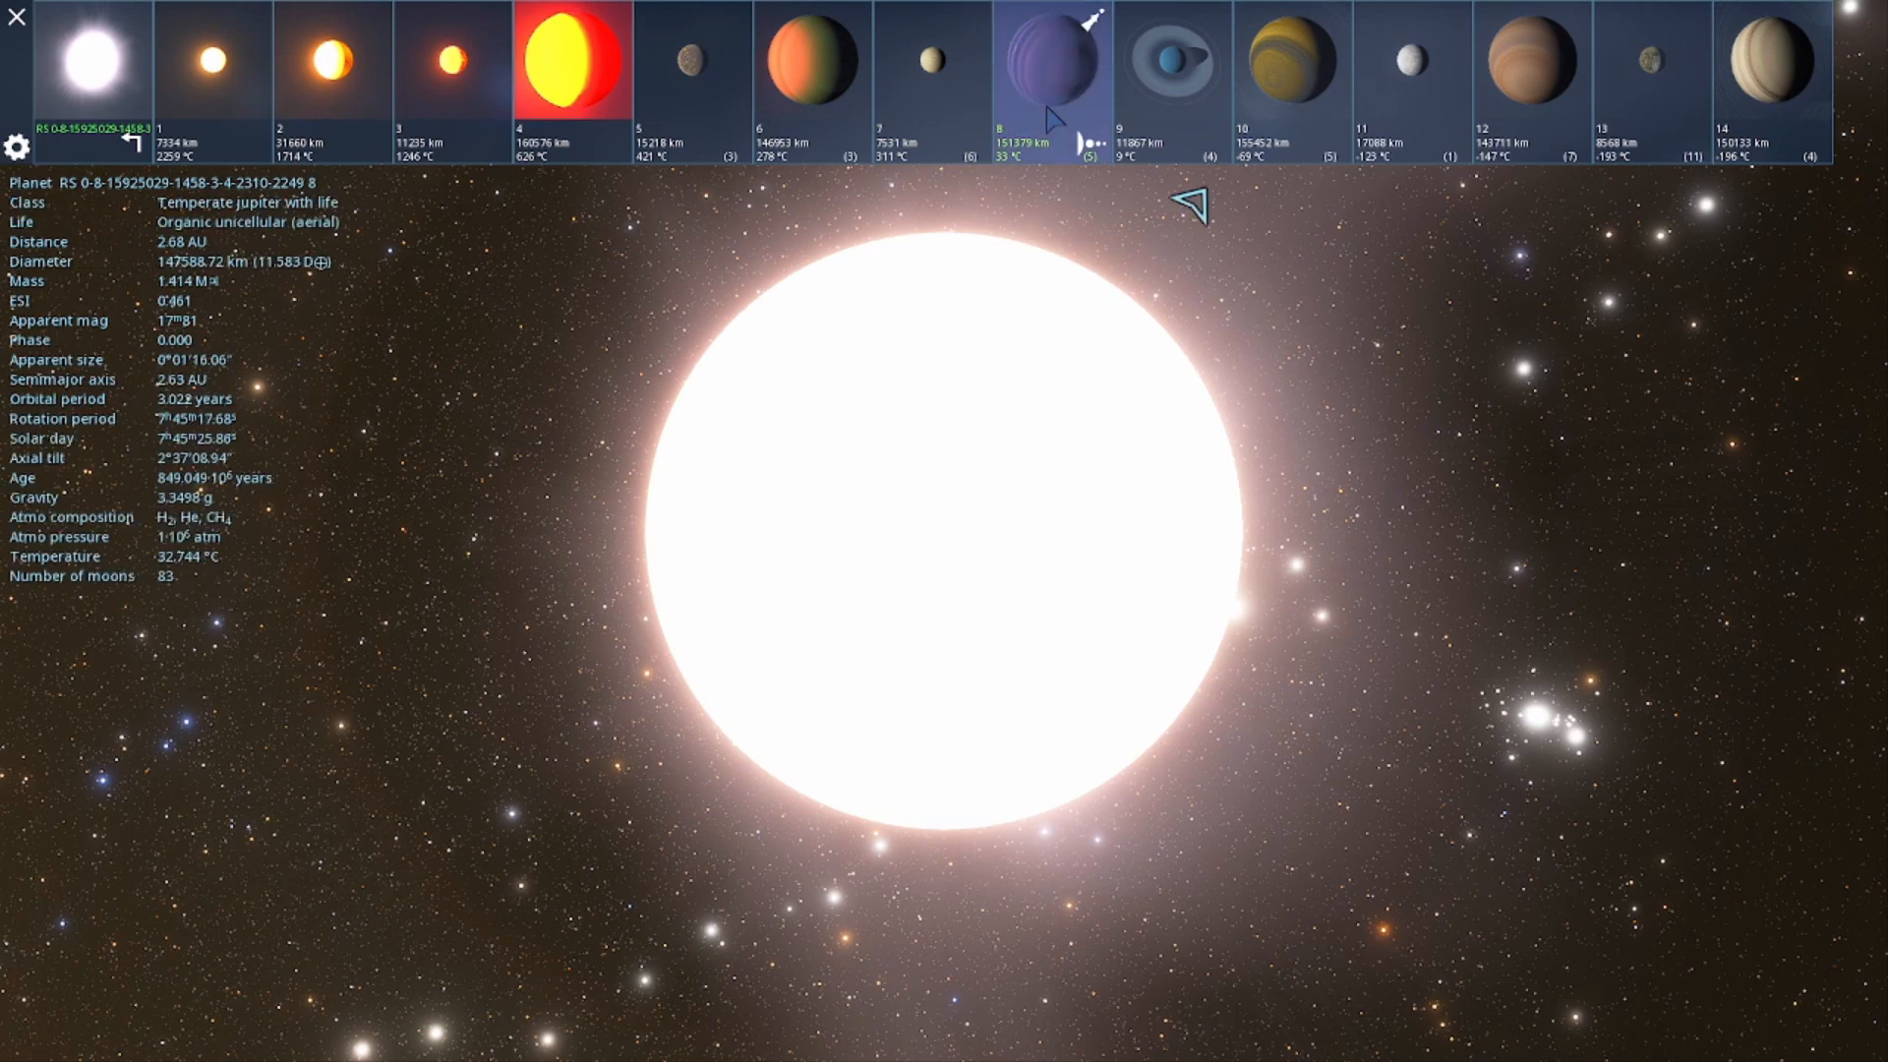
pyautogui.click(1052, 60)
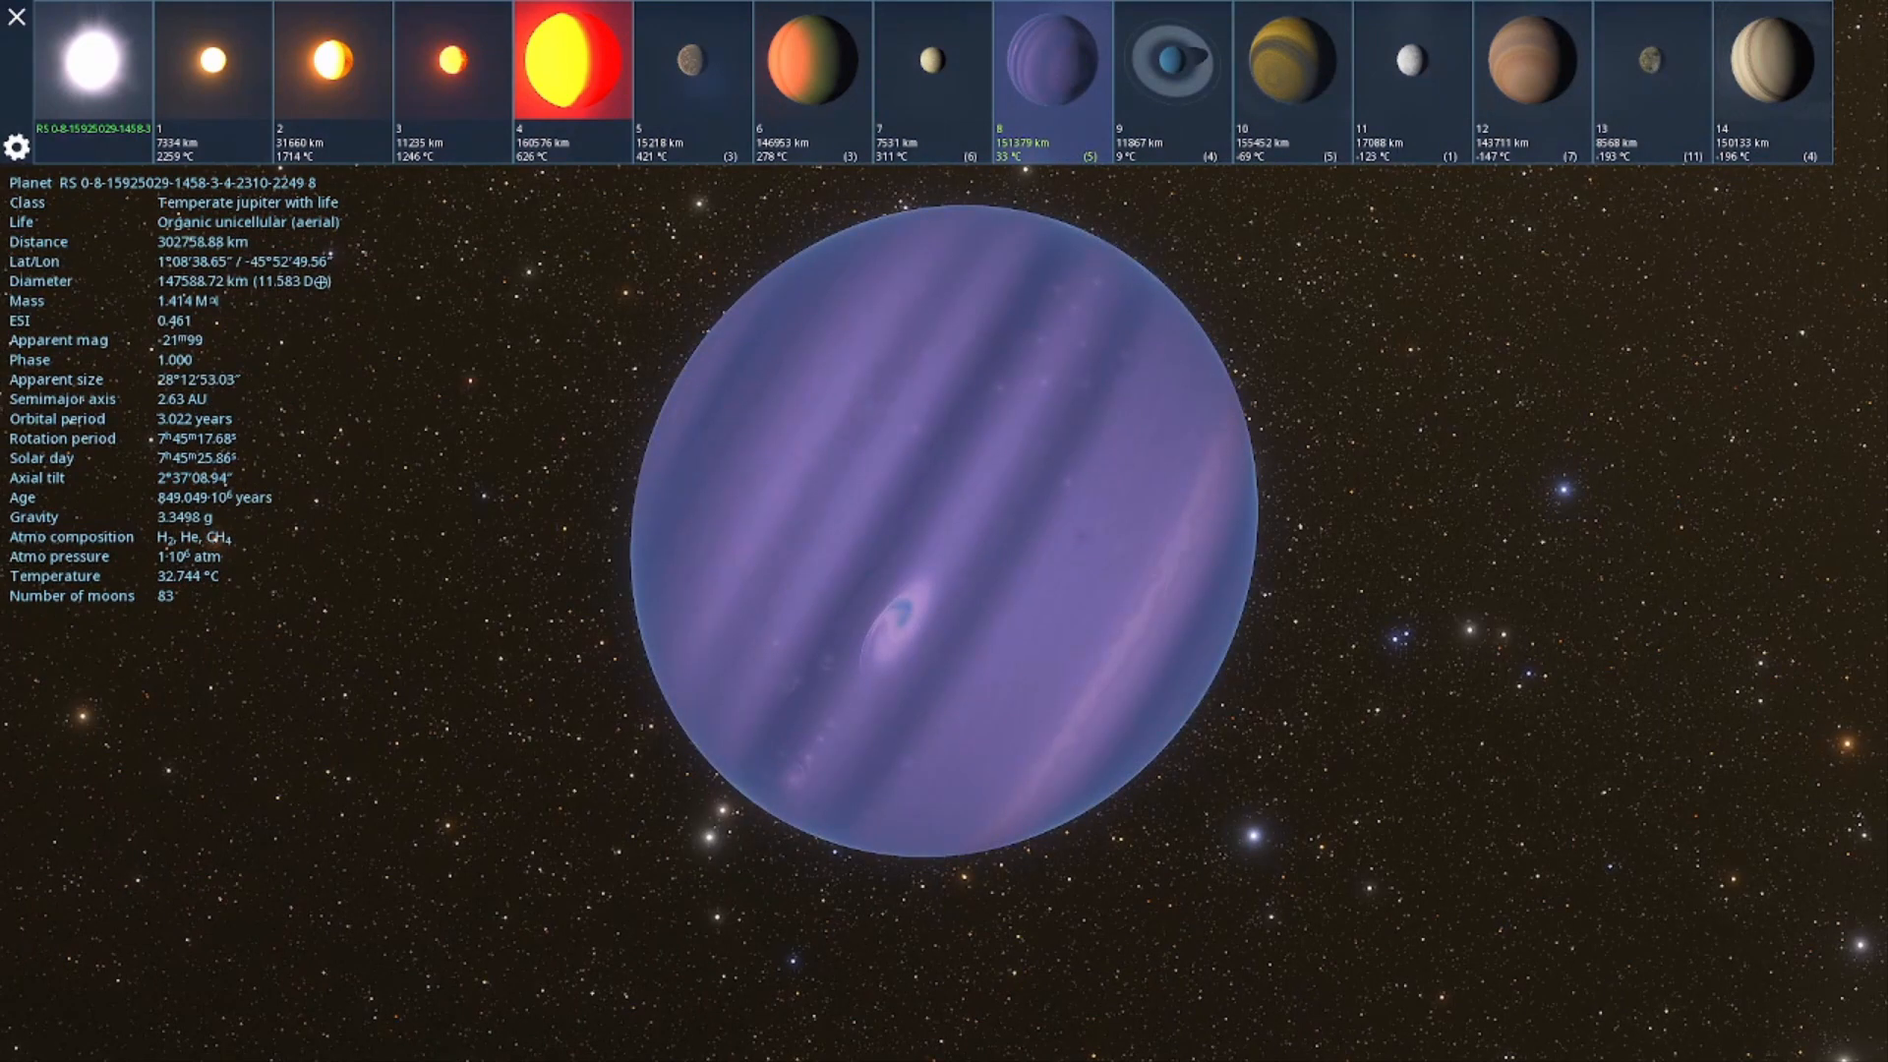
pyautogui.moveTo(883, 713)
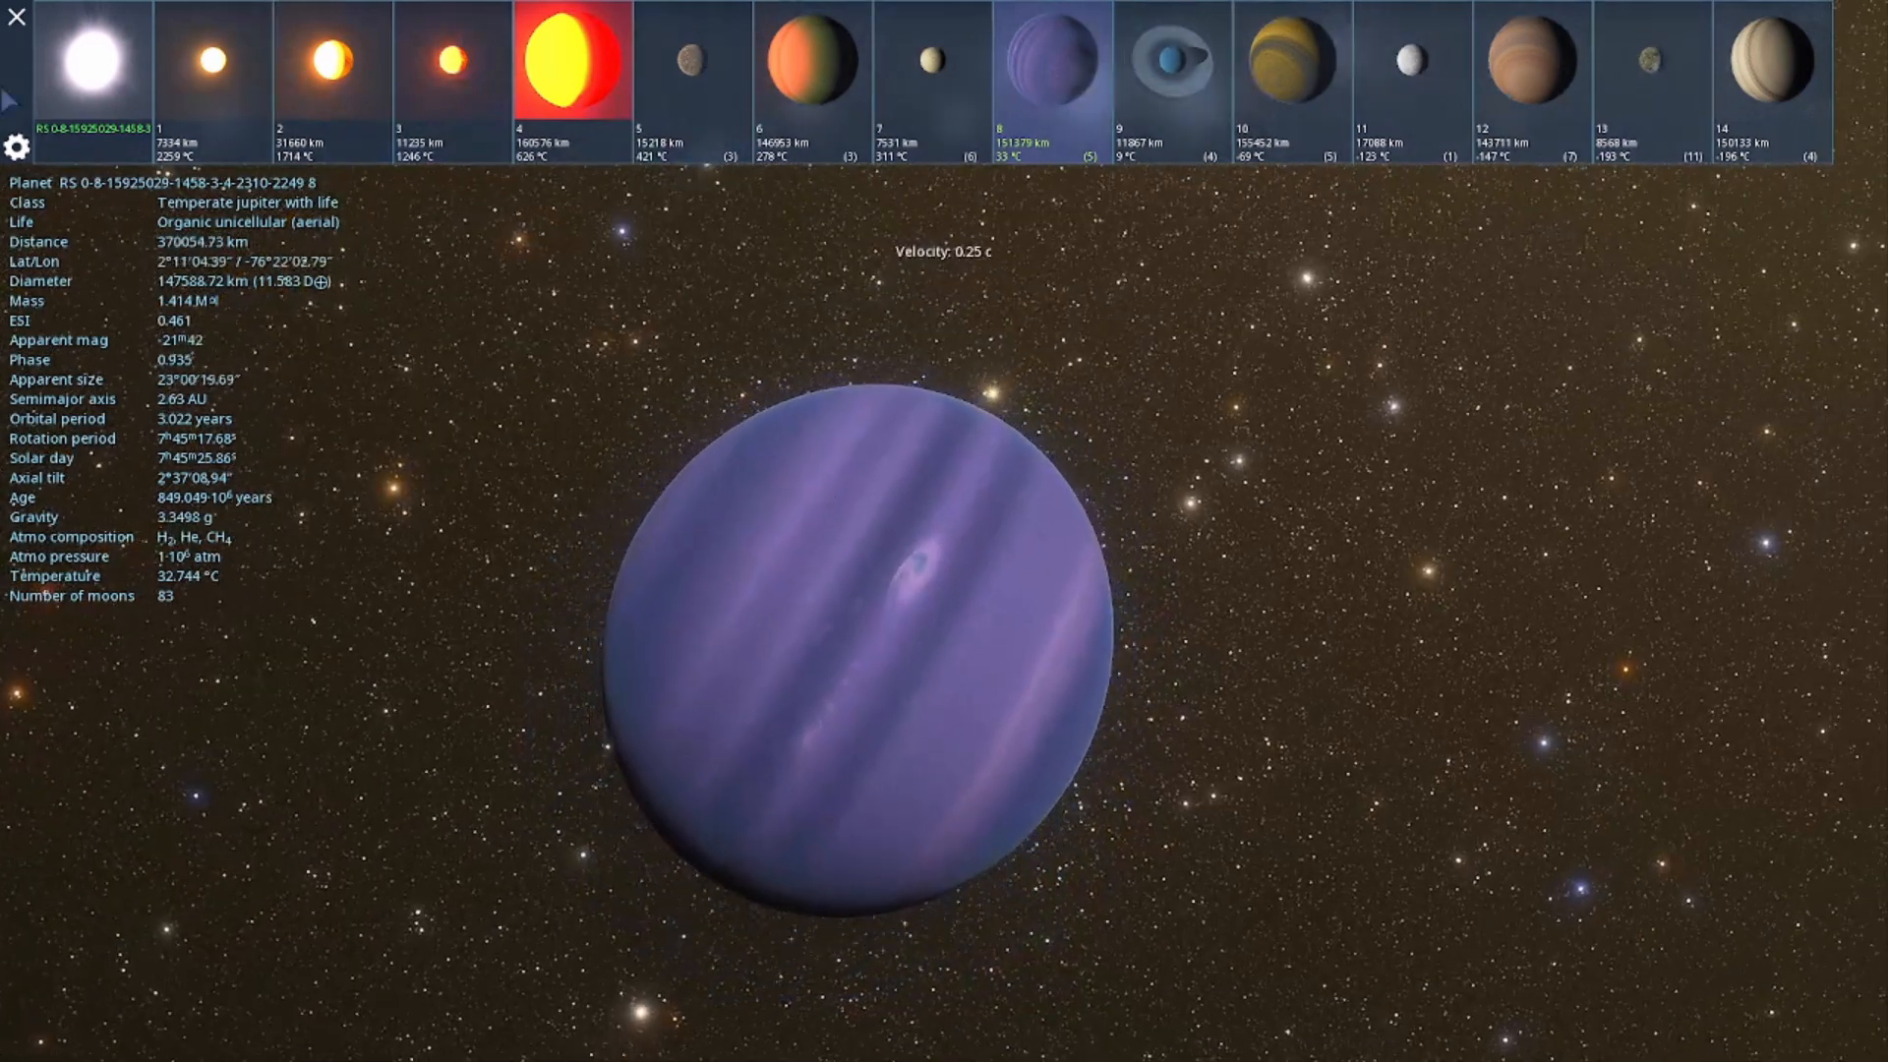
# - Pull back from the temperate jupiter to about 157 AU away
pyautogui.scroll(-3)
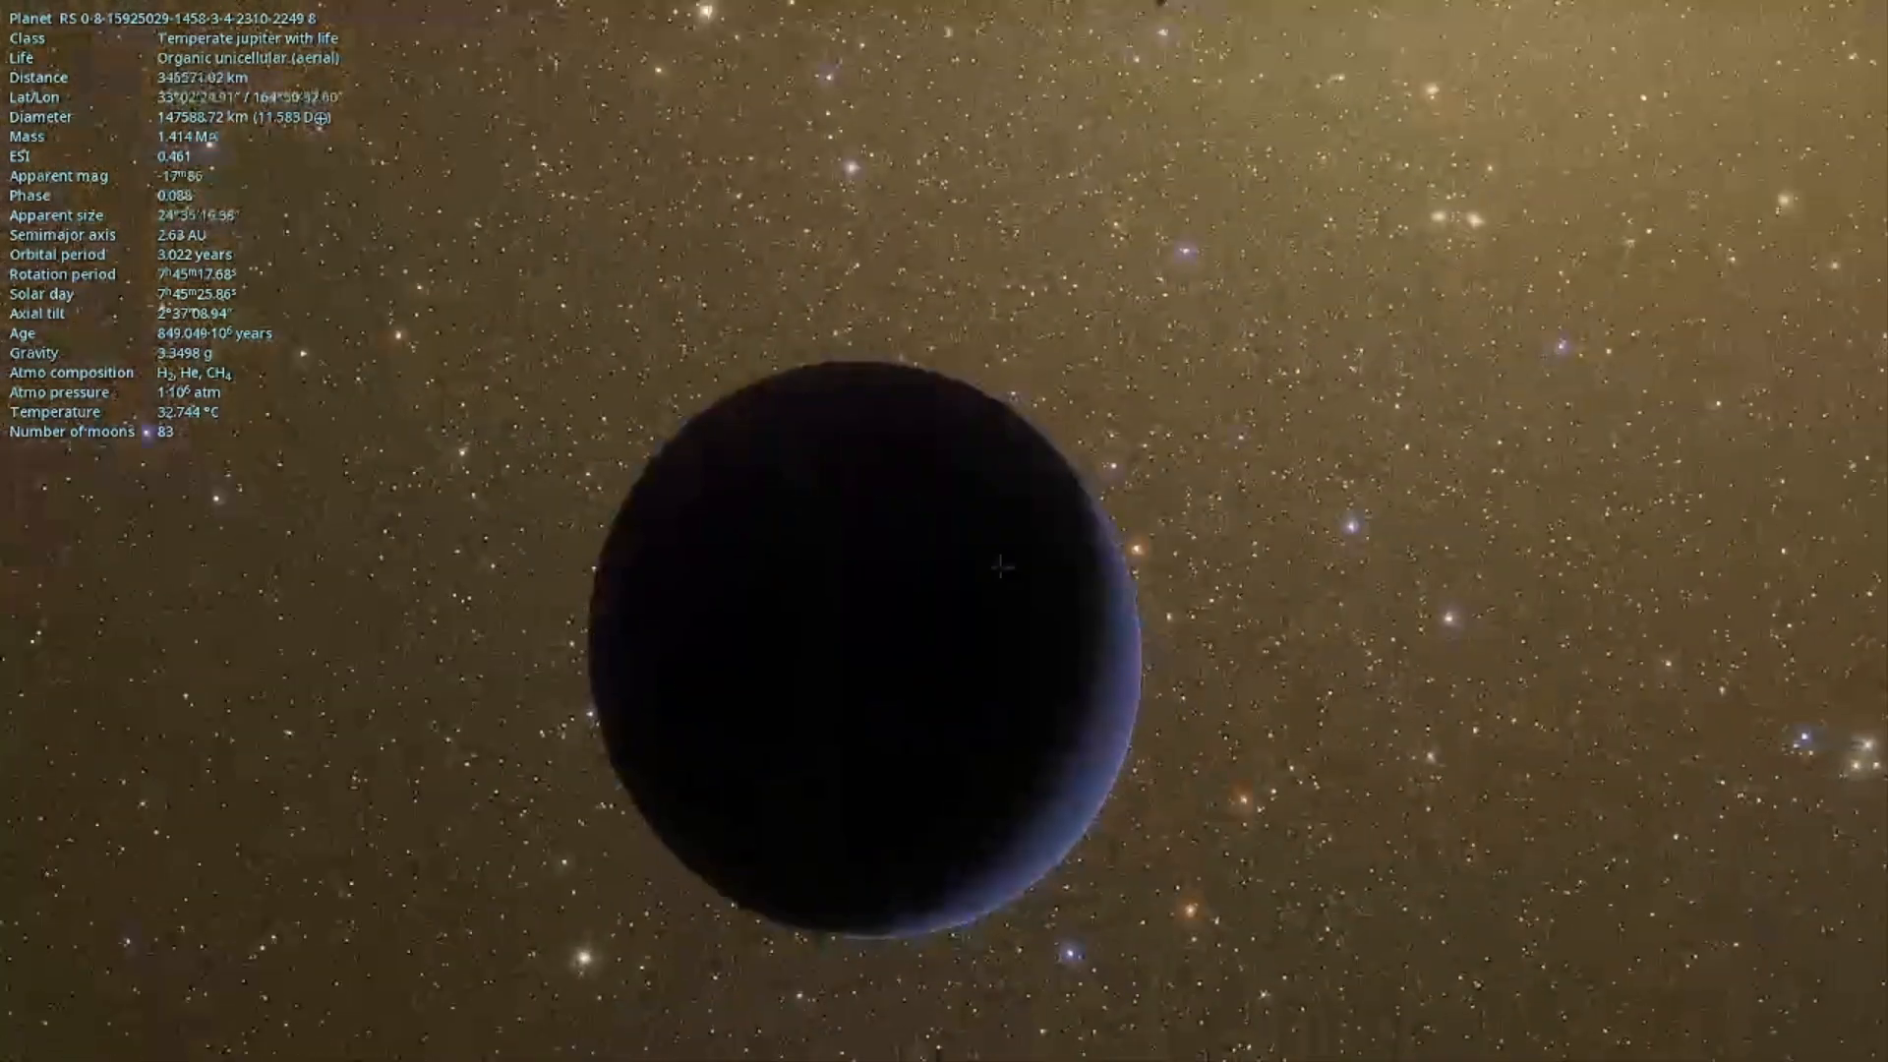
pyautogui.scroll(-3)
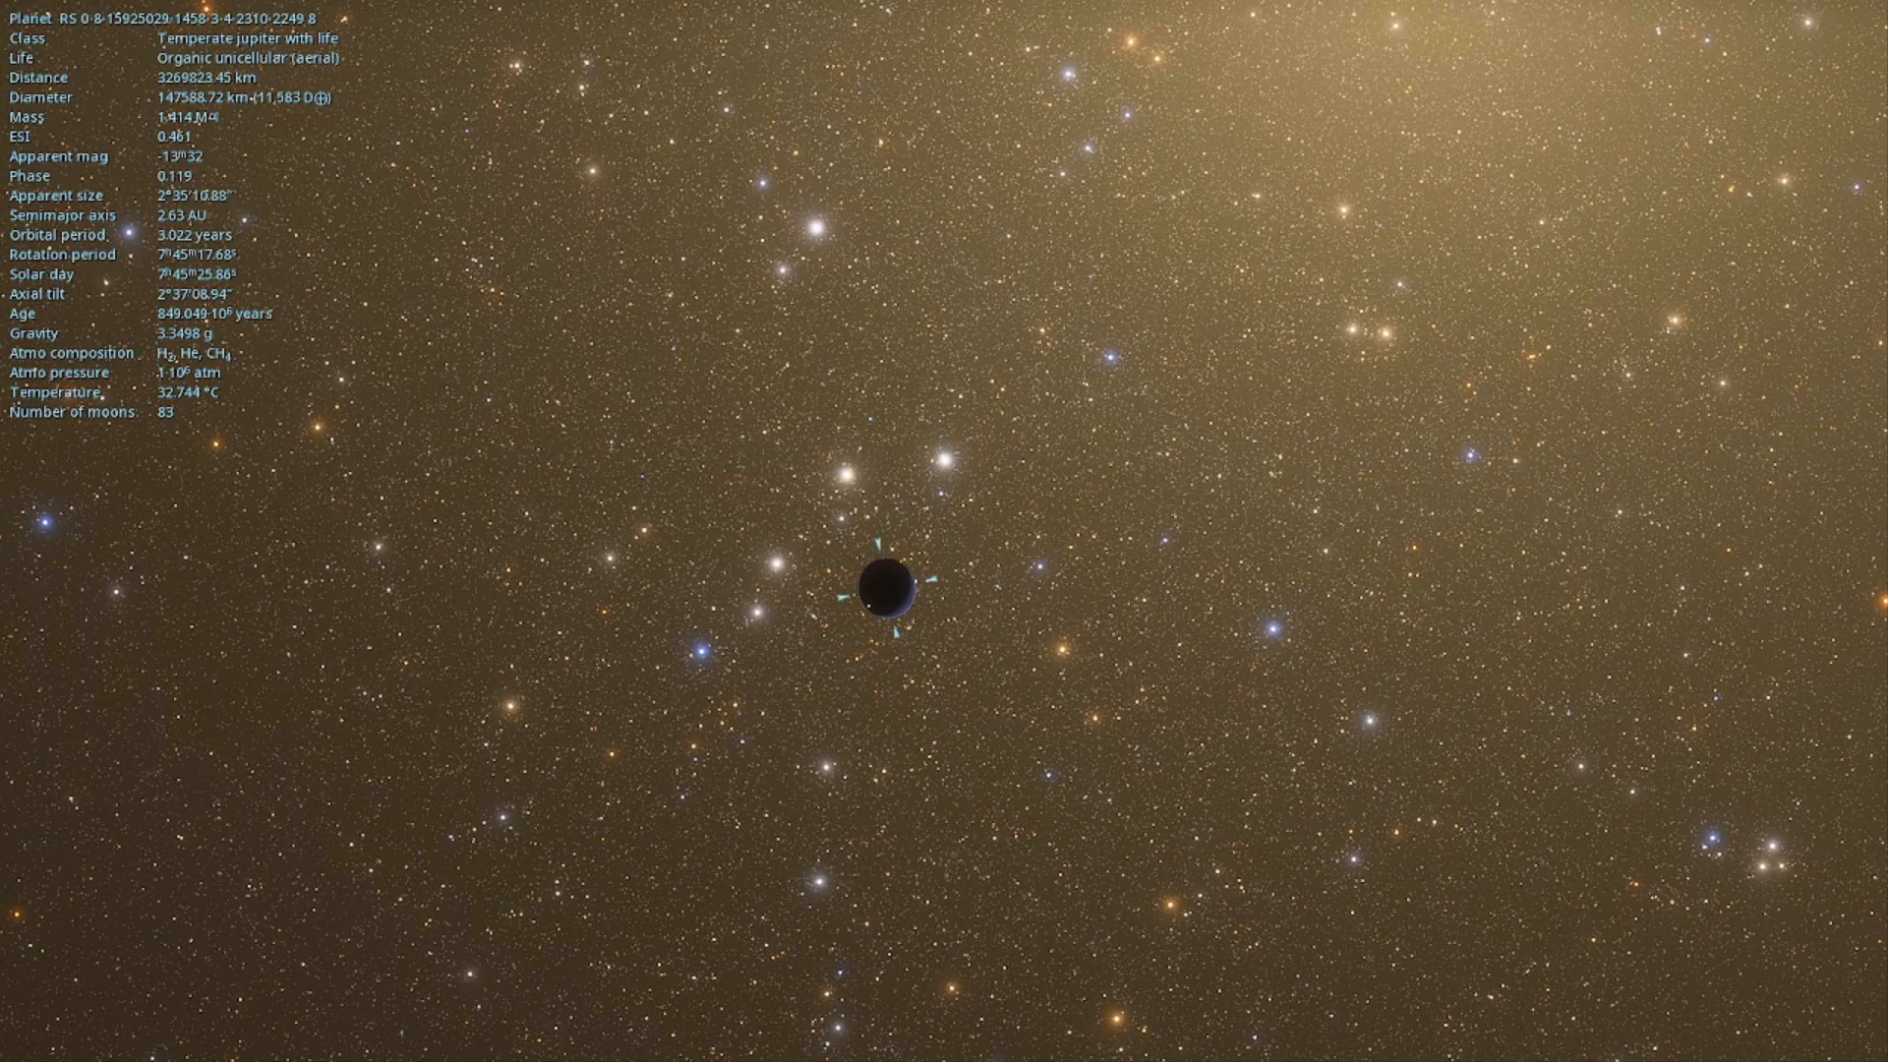
pyautogui.scroll(-3)
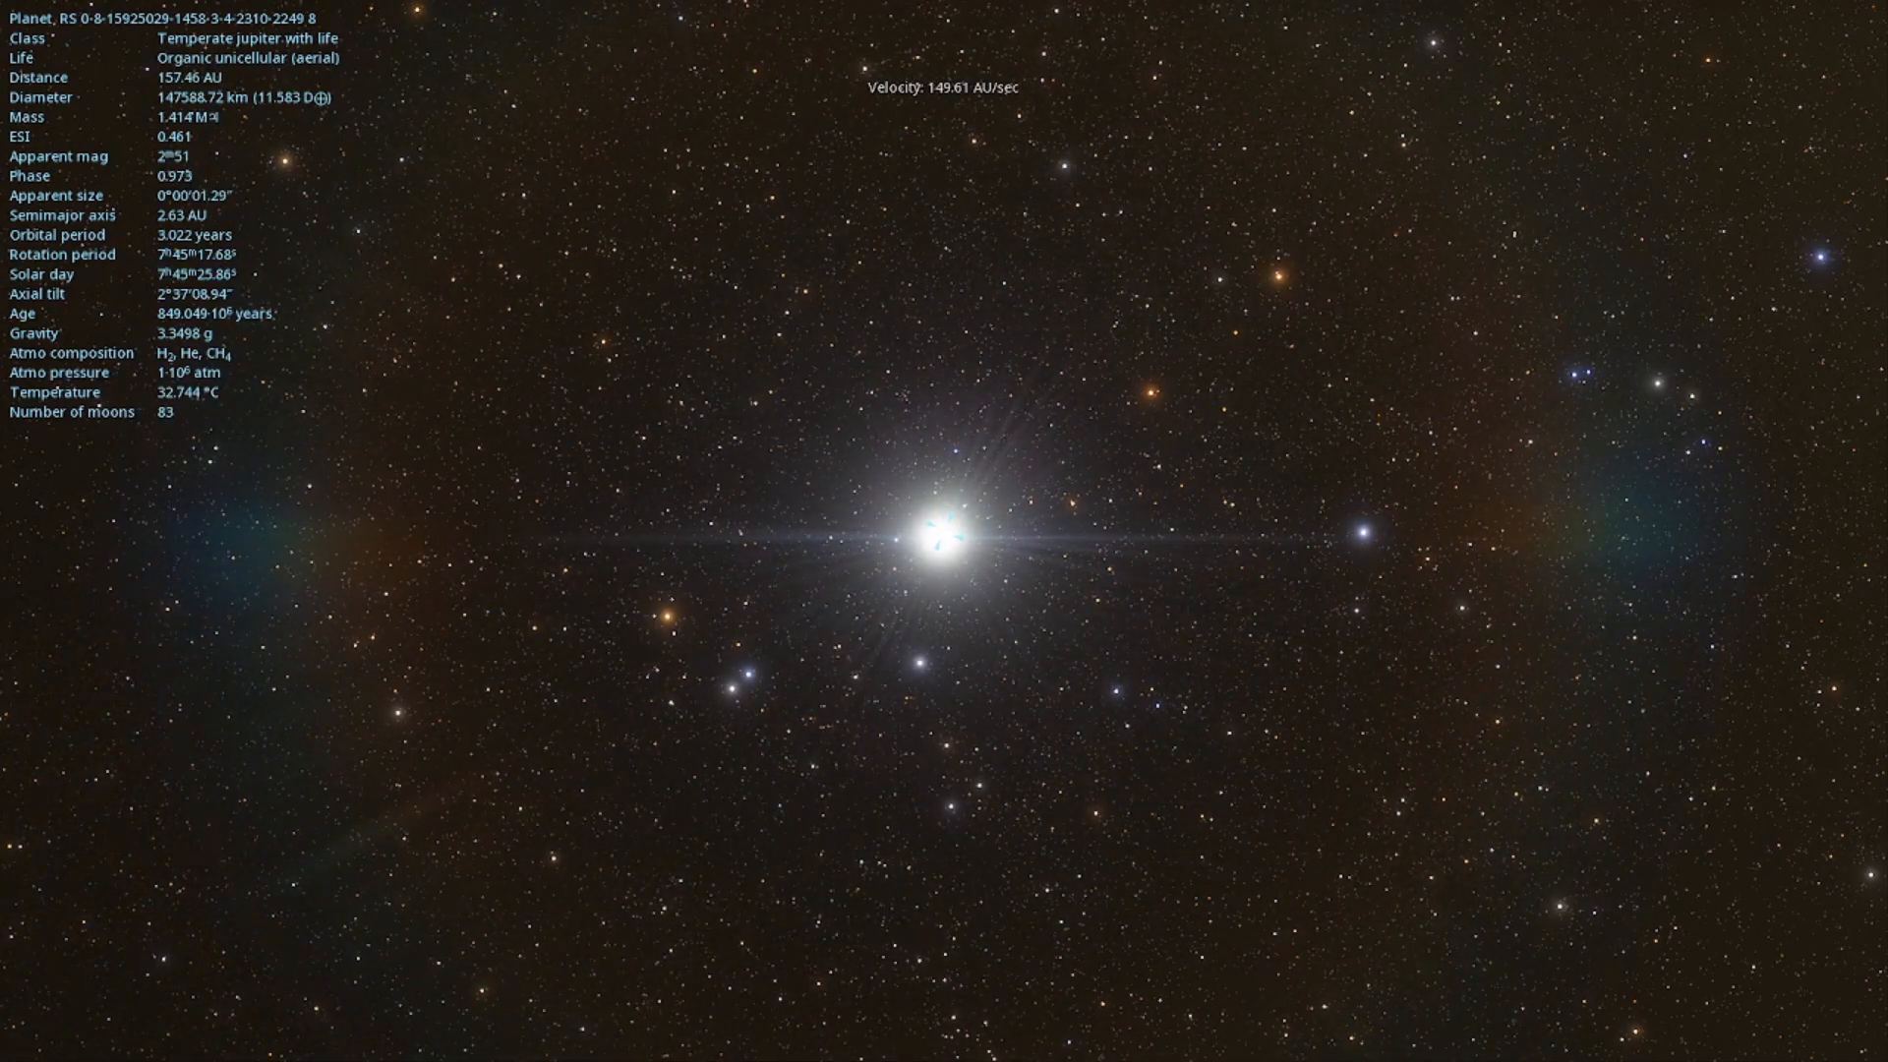
# - Zoom out and accelerate away from the system at light-year speeds
pyautogui.scroll(-3)
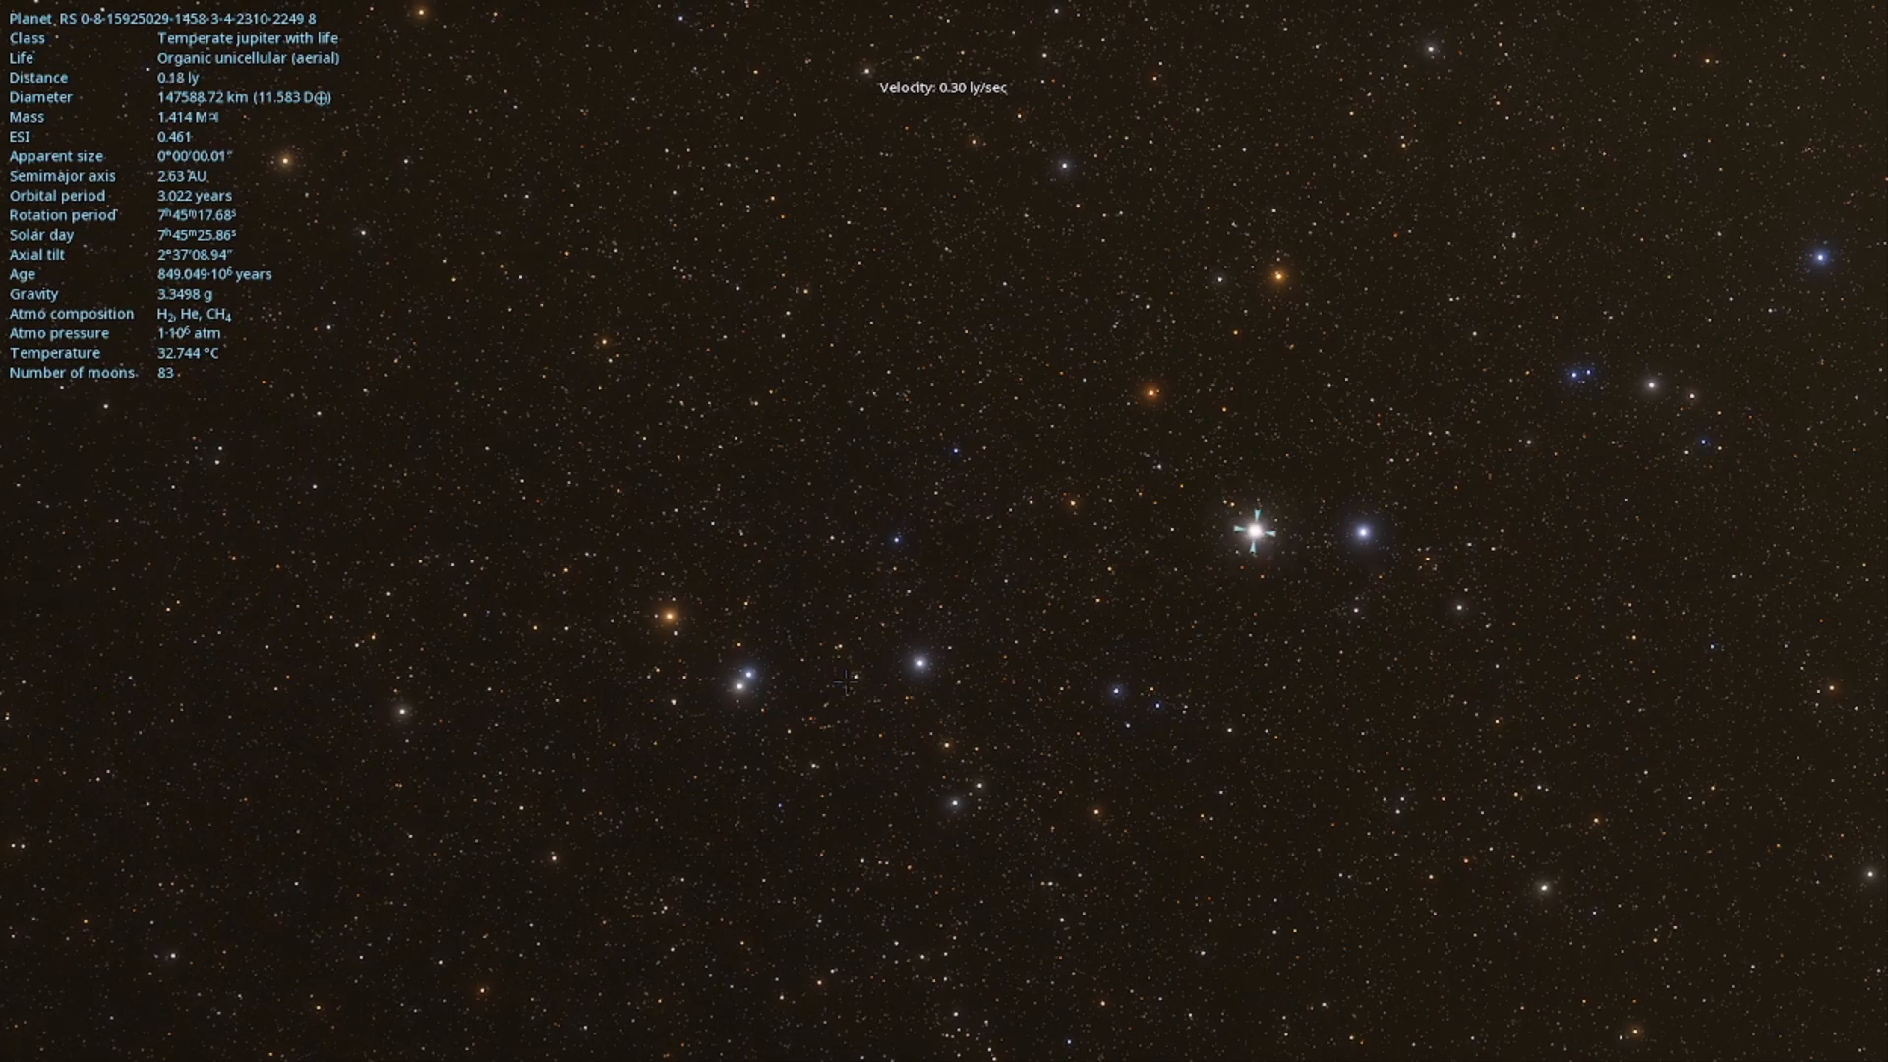
pyautogui.press('w')
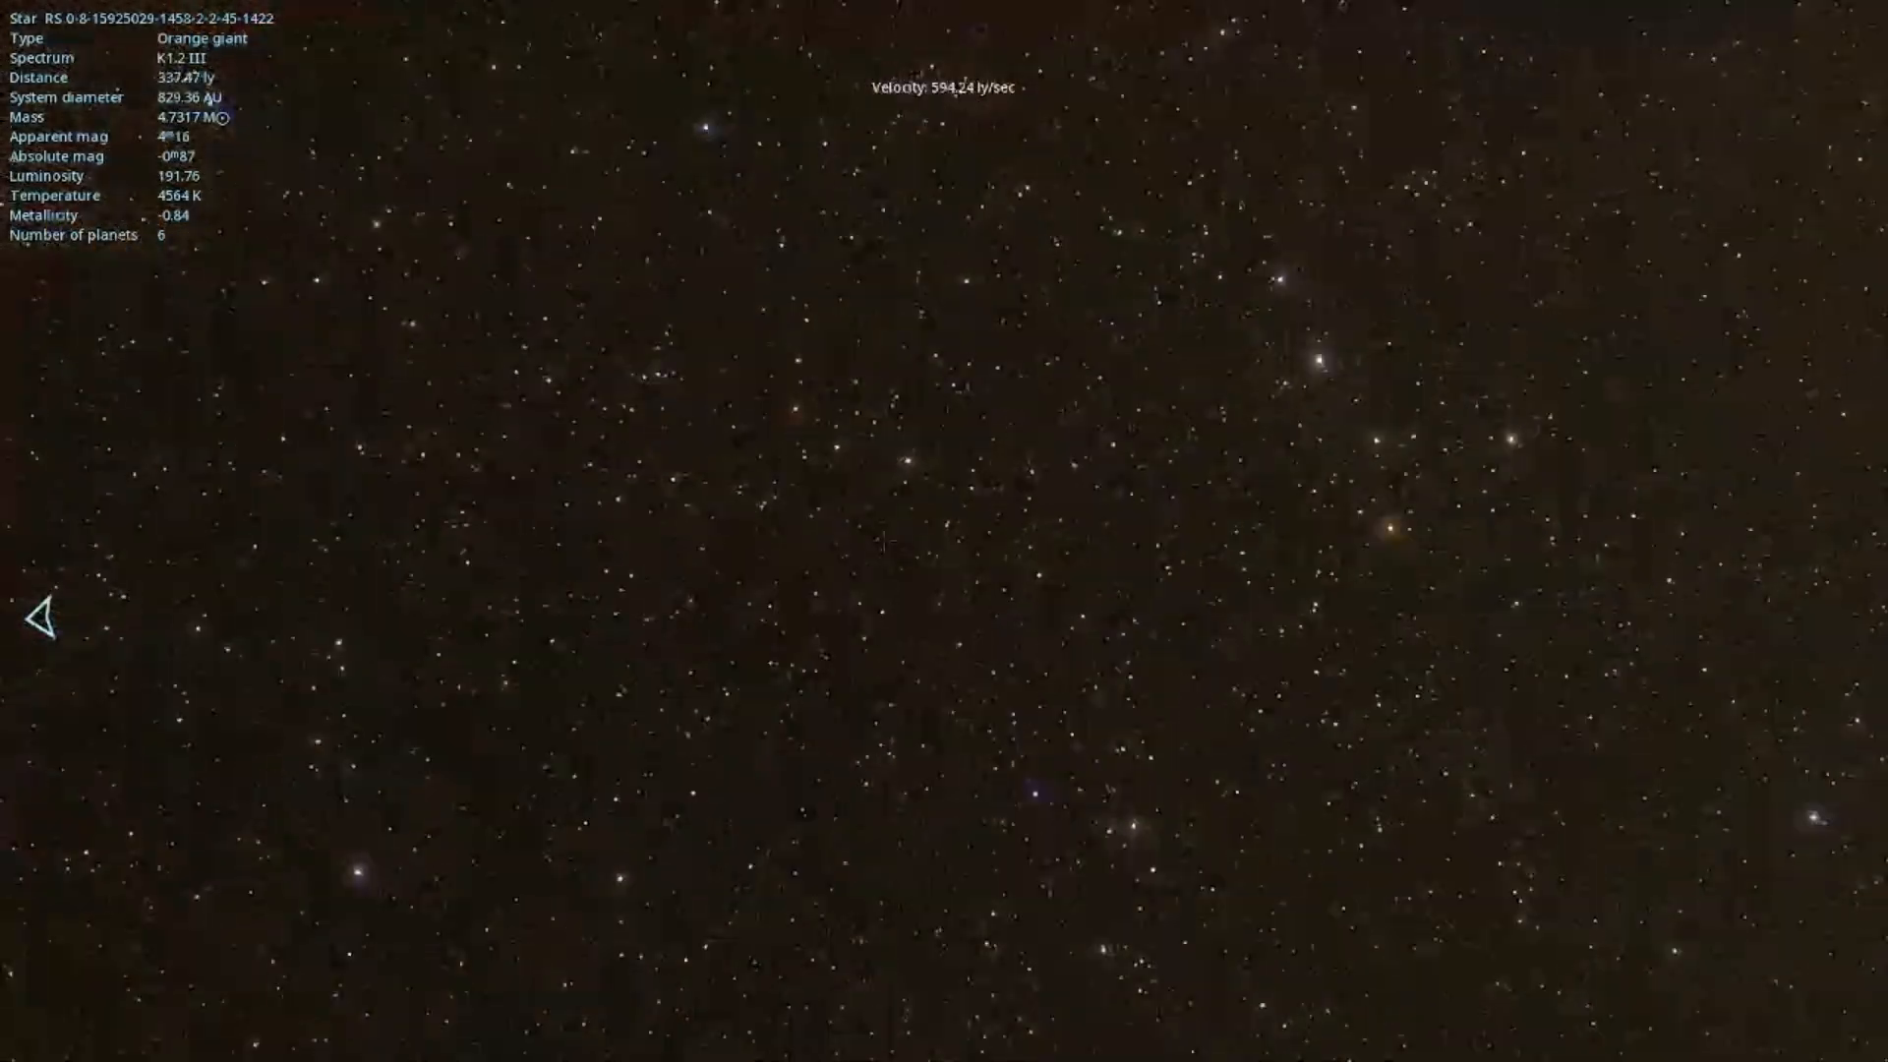
# - Inspect a blue supergiant binary, two yellow giants, a white giant and a white supergiant
pyautogui.click(635, 519)
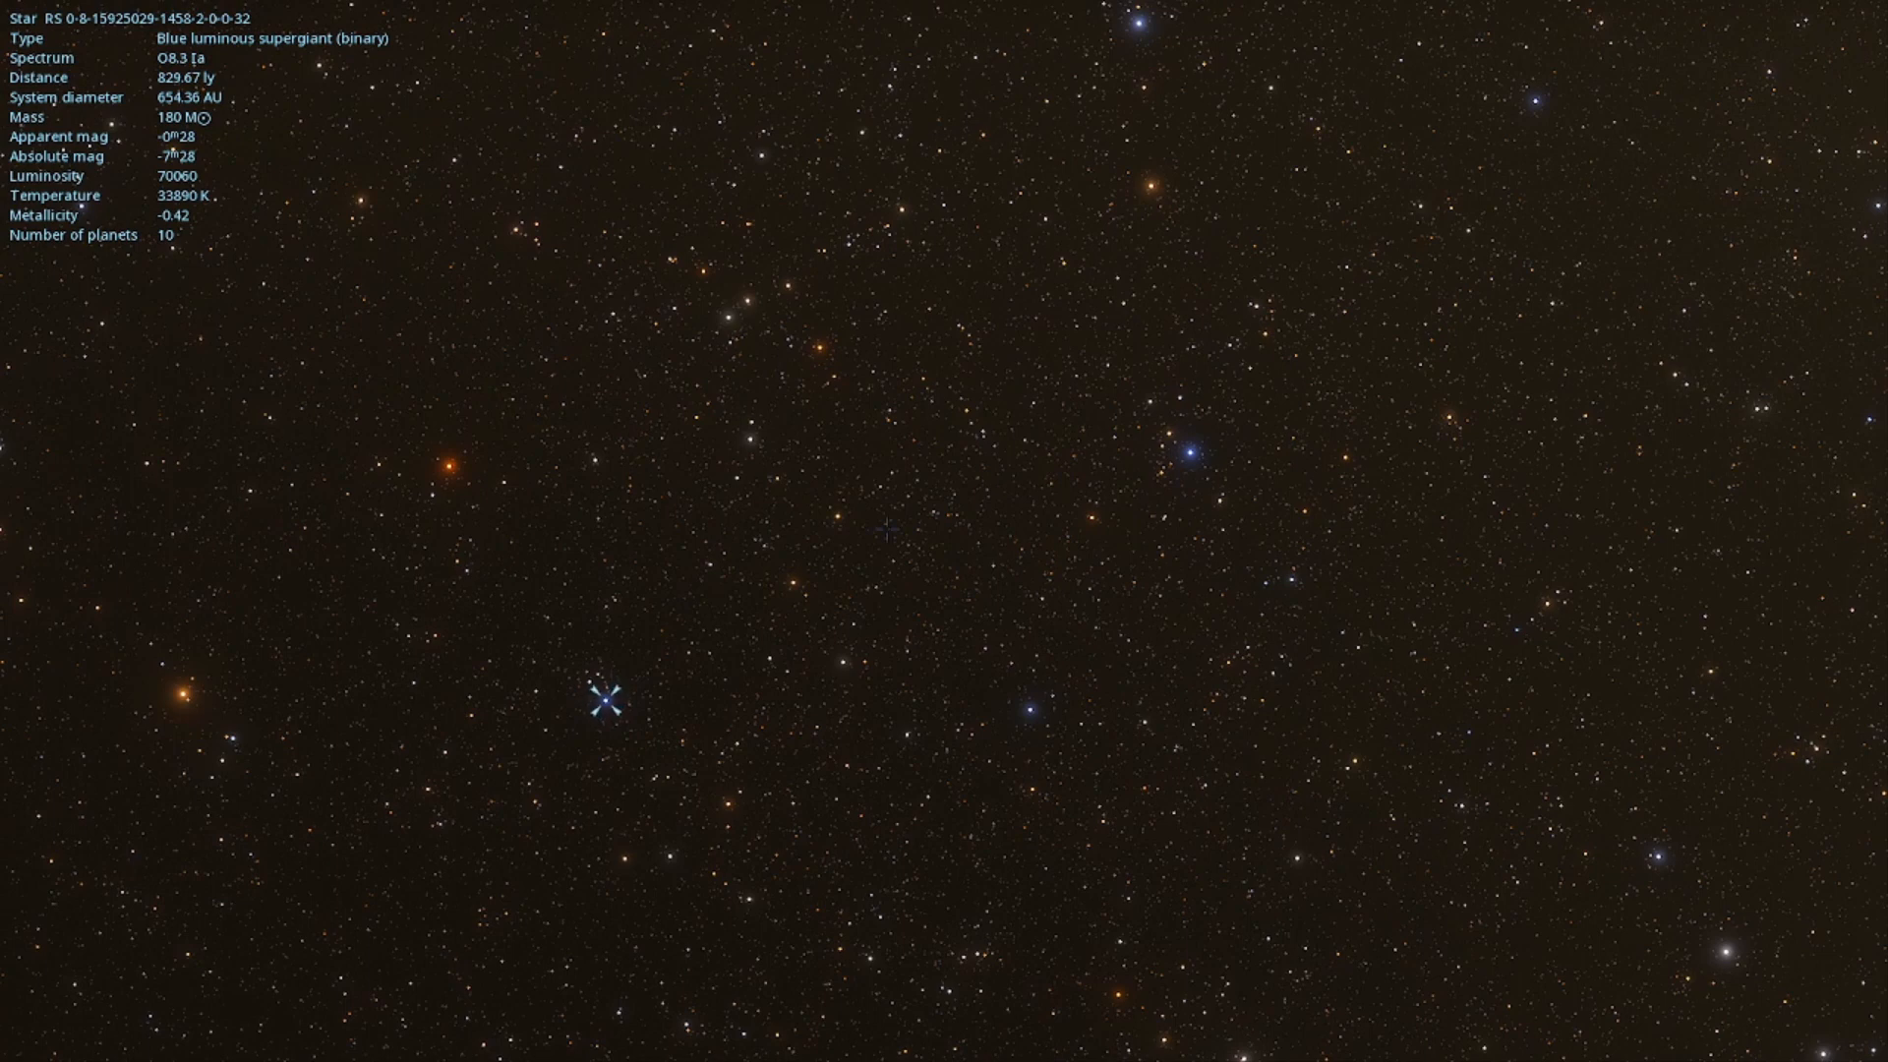
pyautogui.click(726, 518)
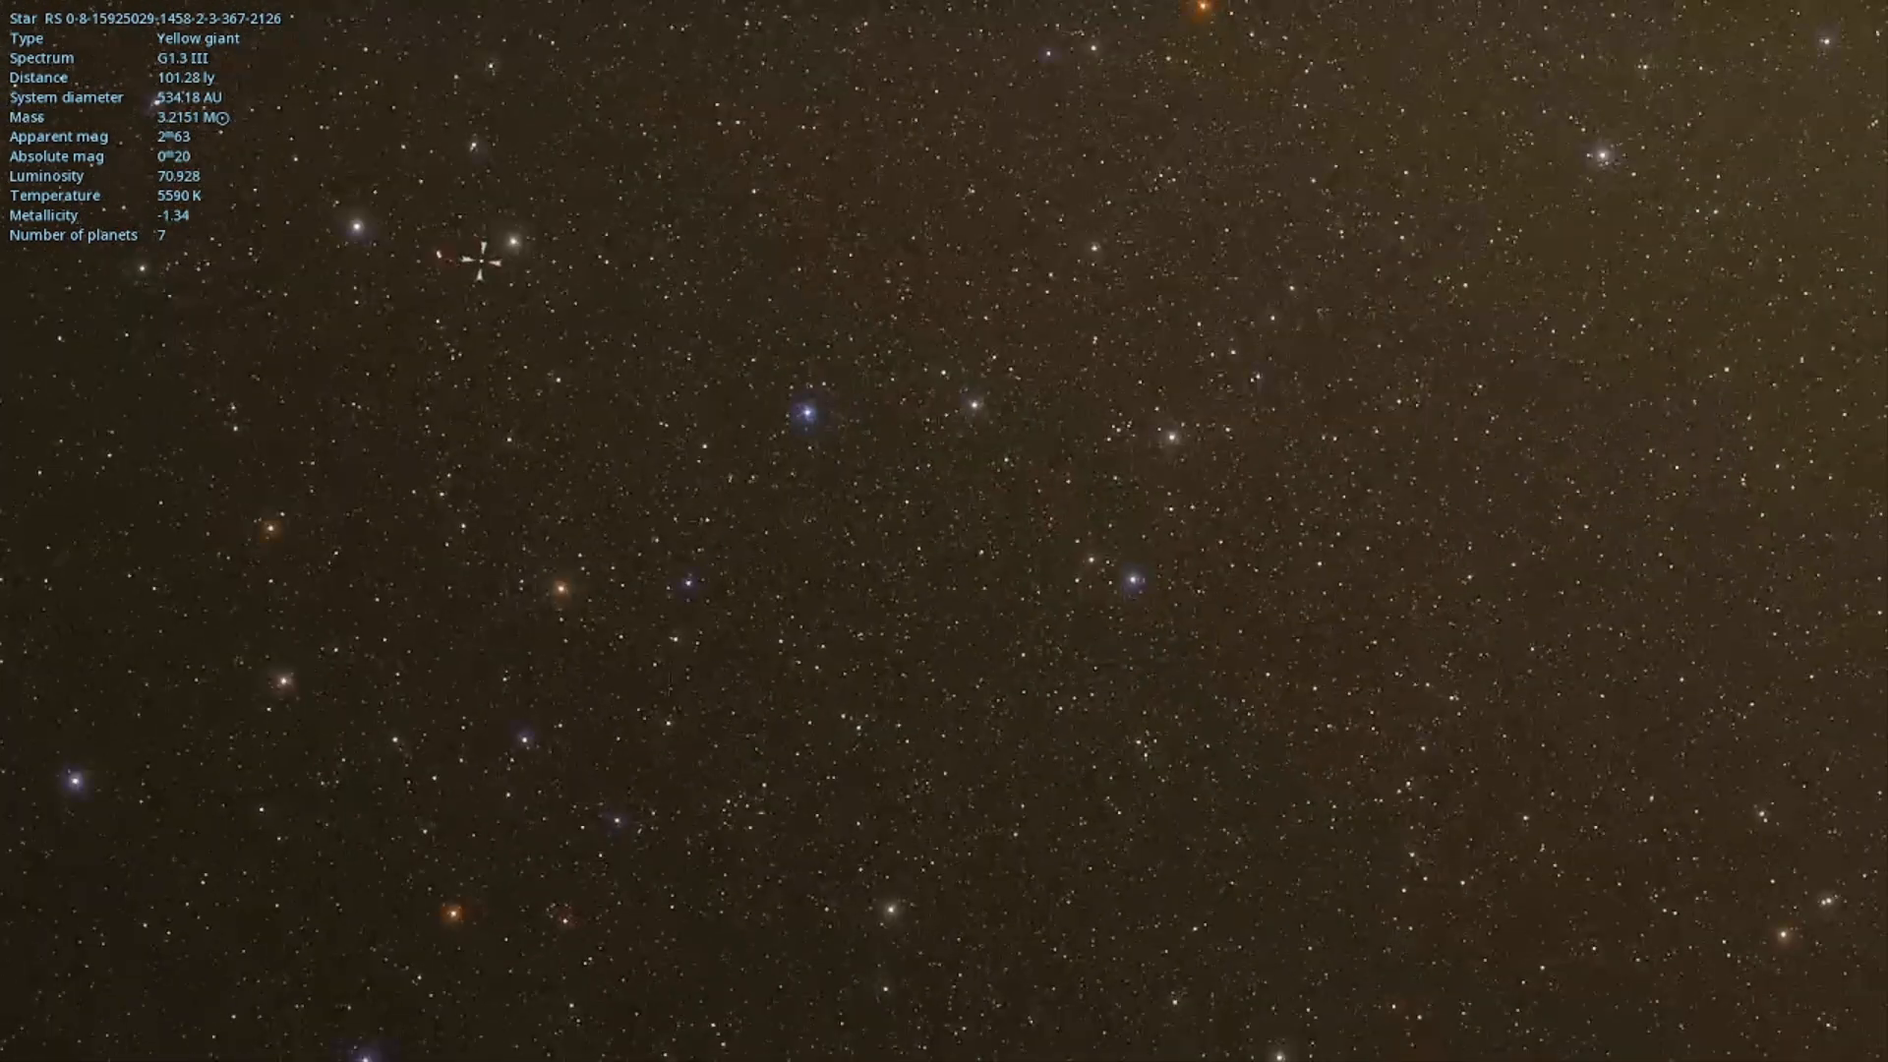
pyautogui.click(777, 599)
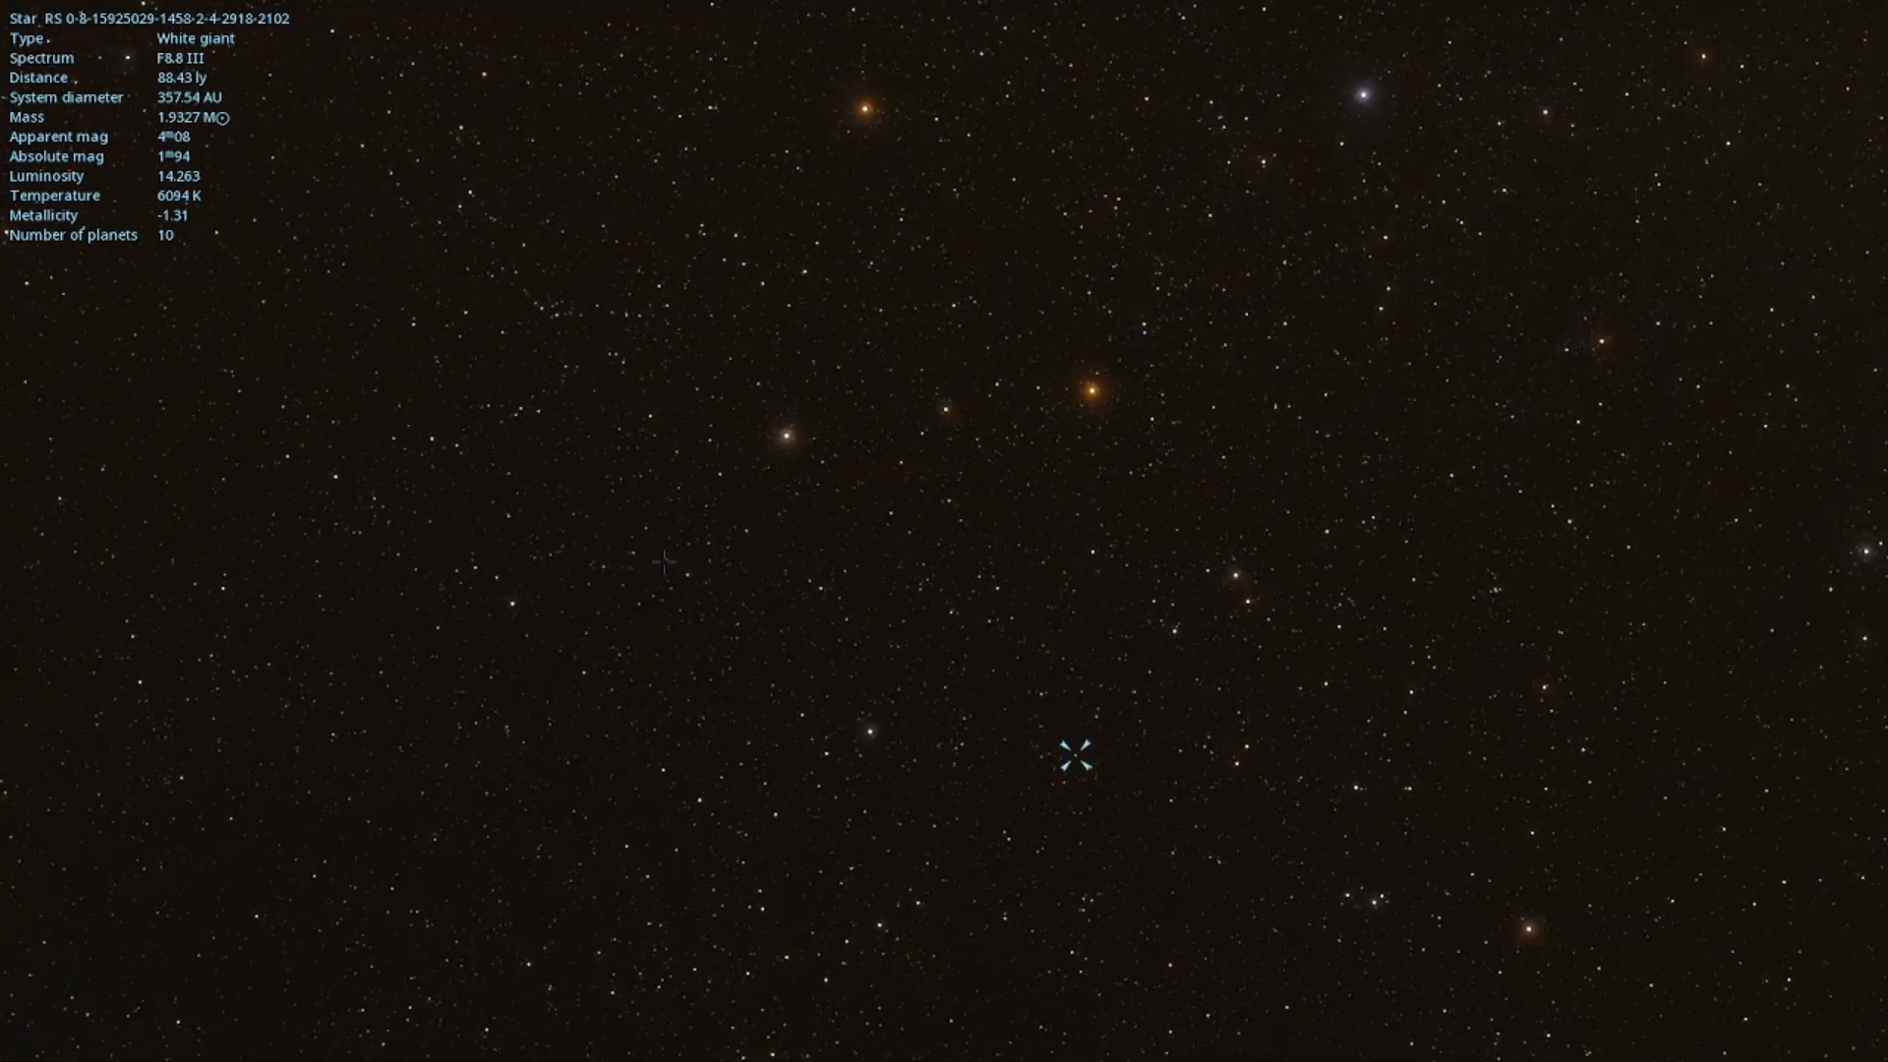
pyautogui.click(639, 560)
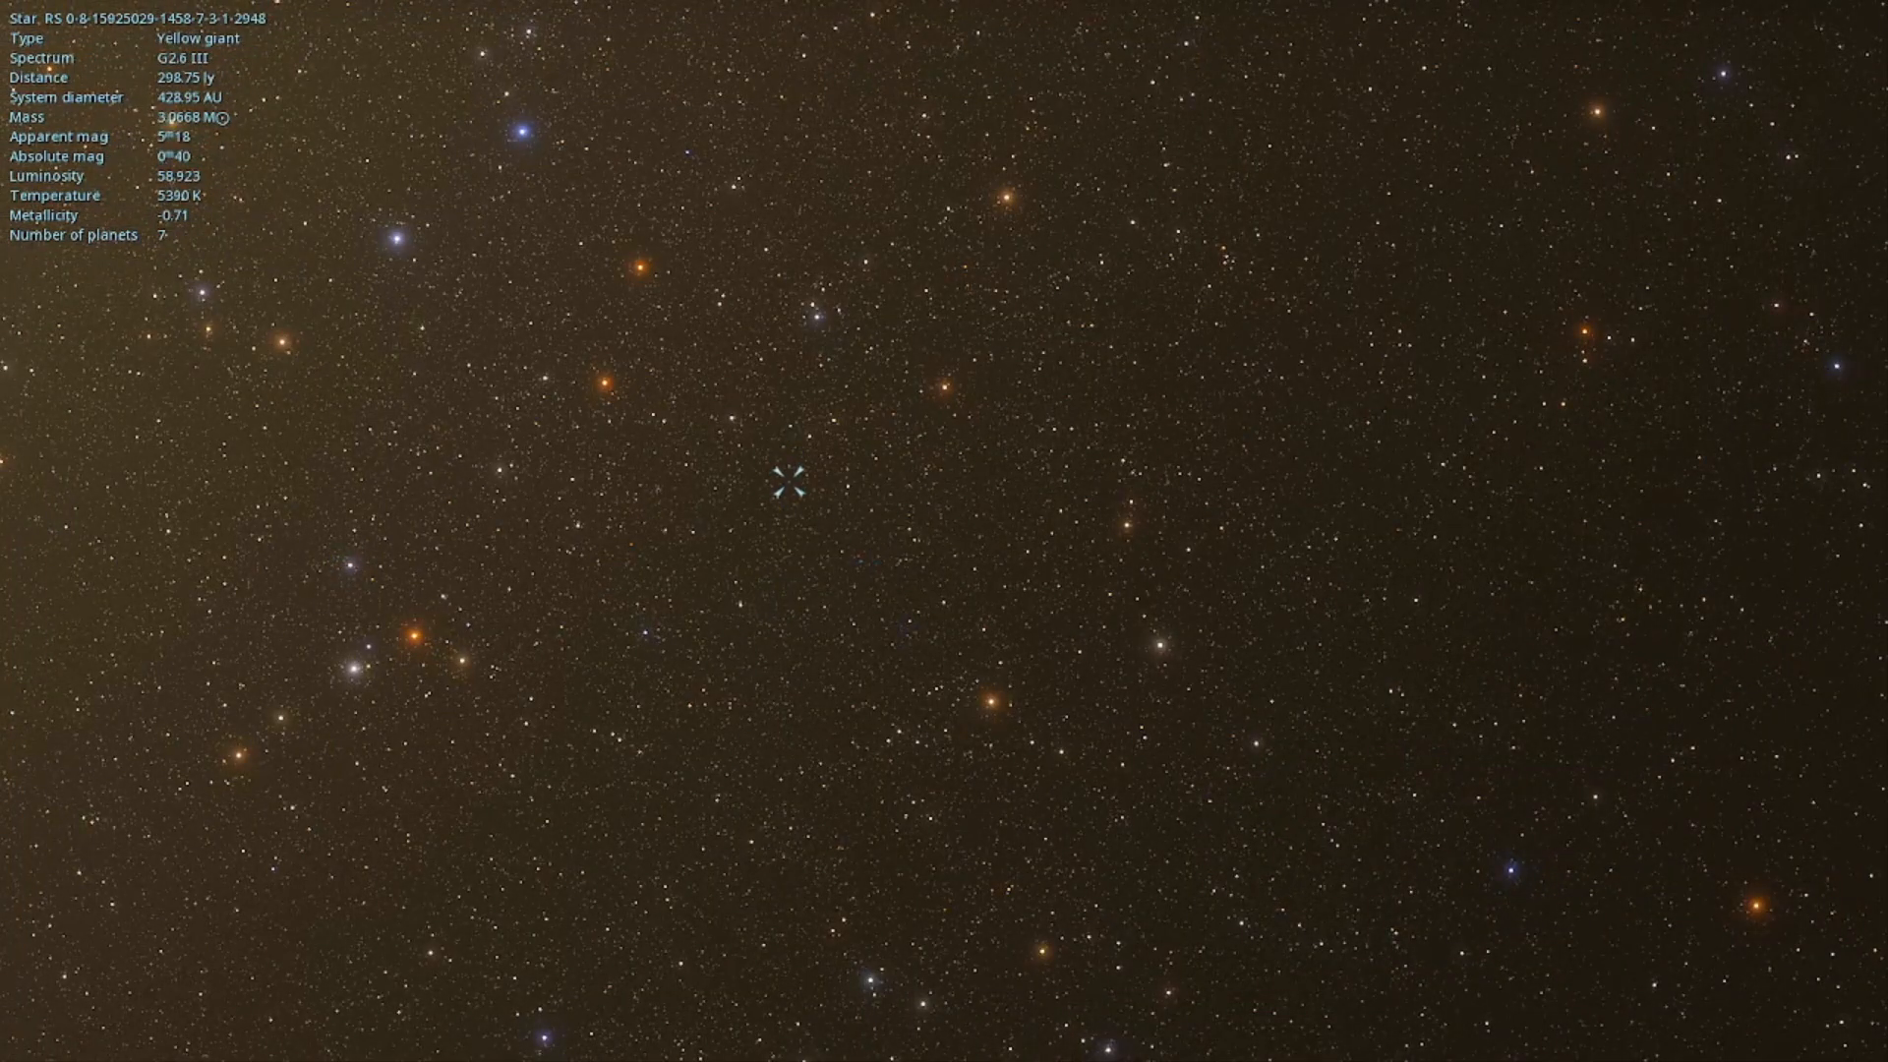
pyautogui.click(911, 623)
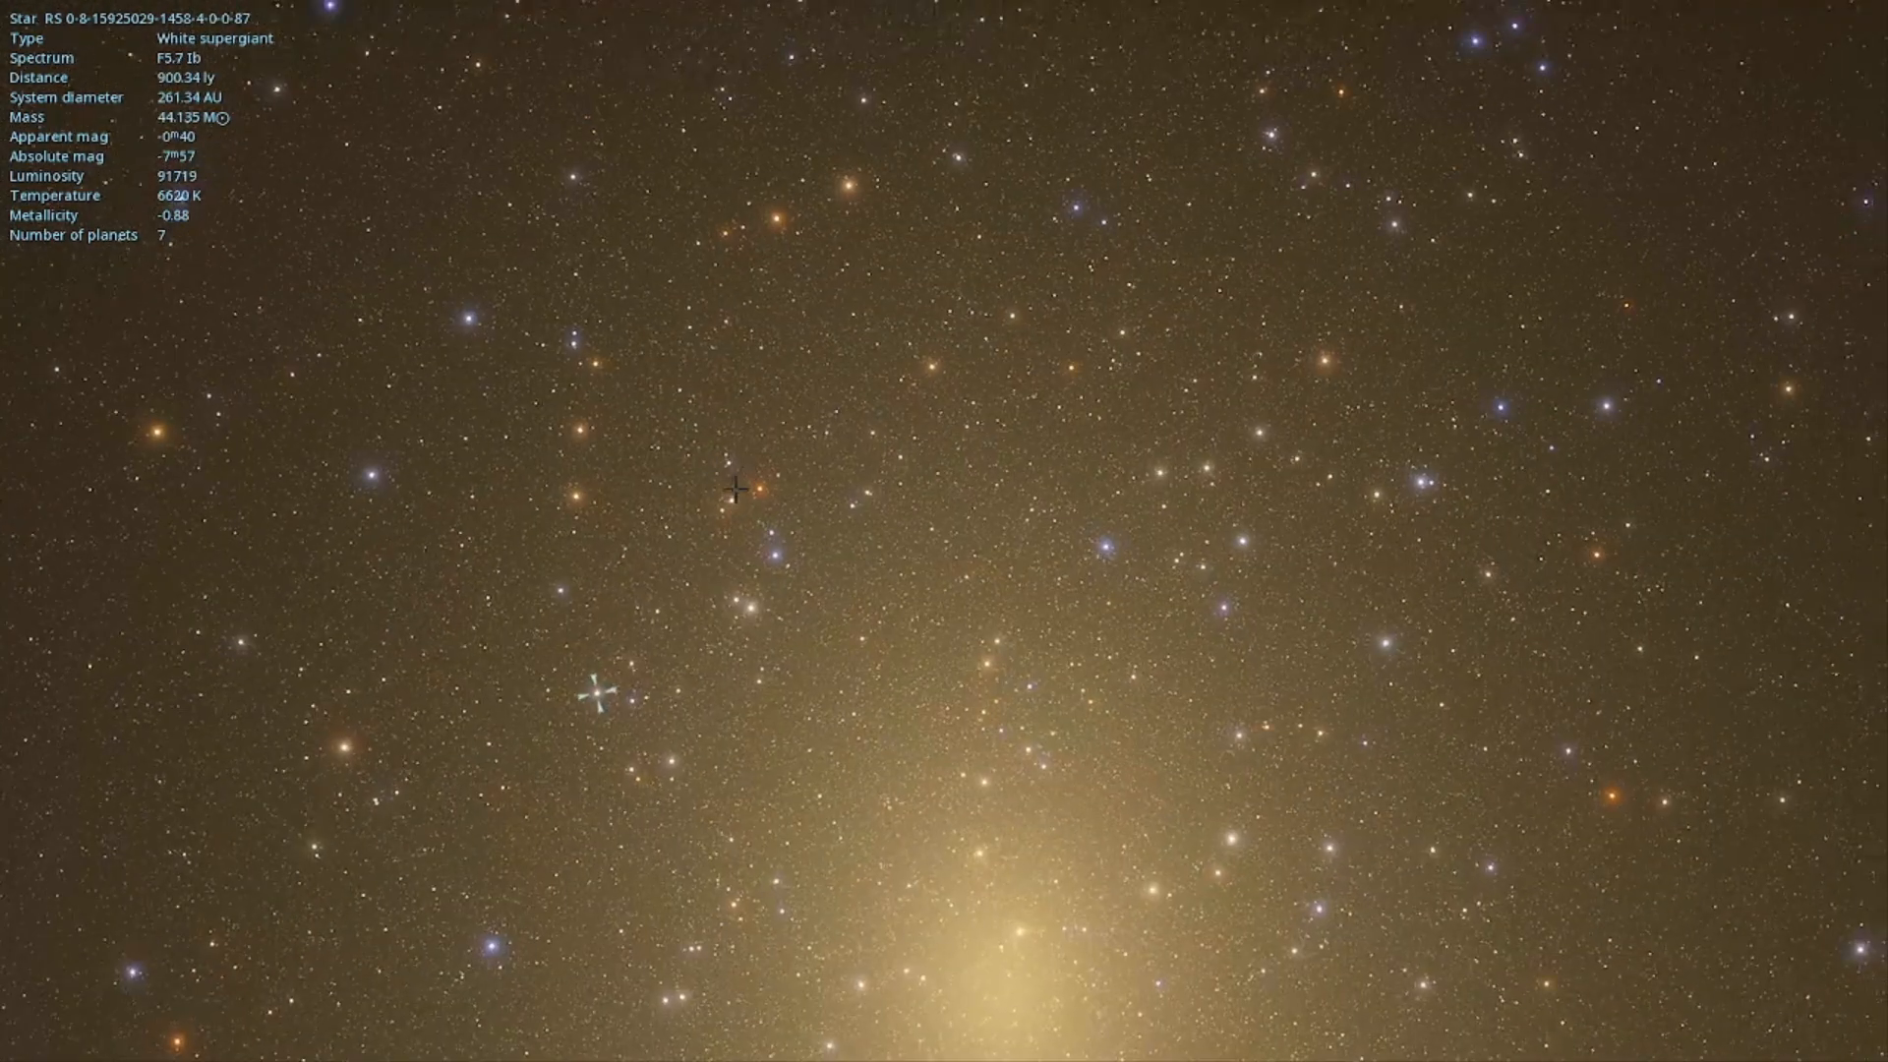
# - Check supergiant multiples and 10- and 14-planet stars, ending on the F3.7 Ia binary
pyautogui.click(768, 555)
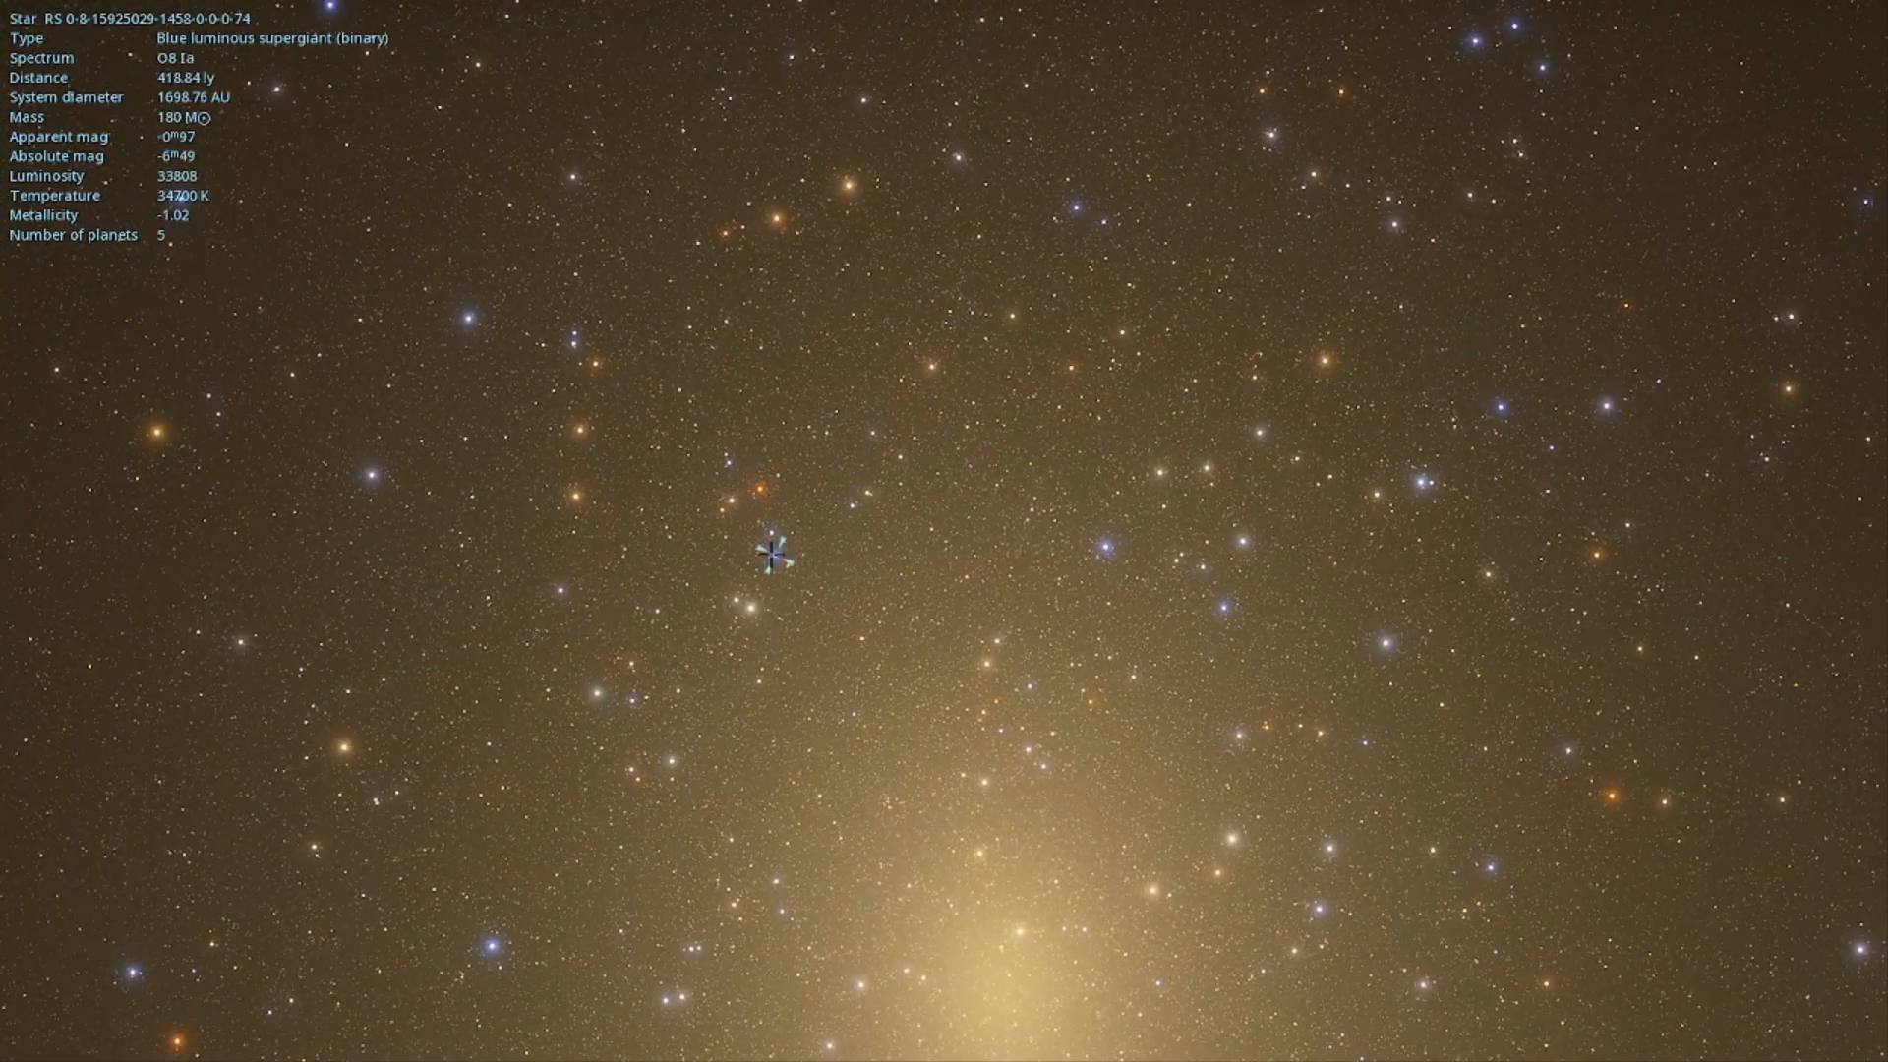
pyautogui.click(467, 695)
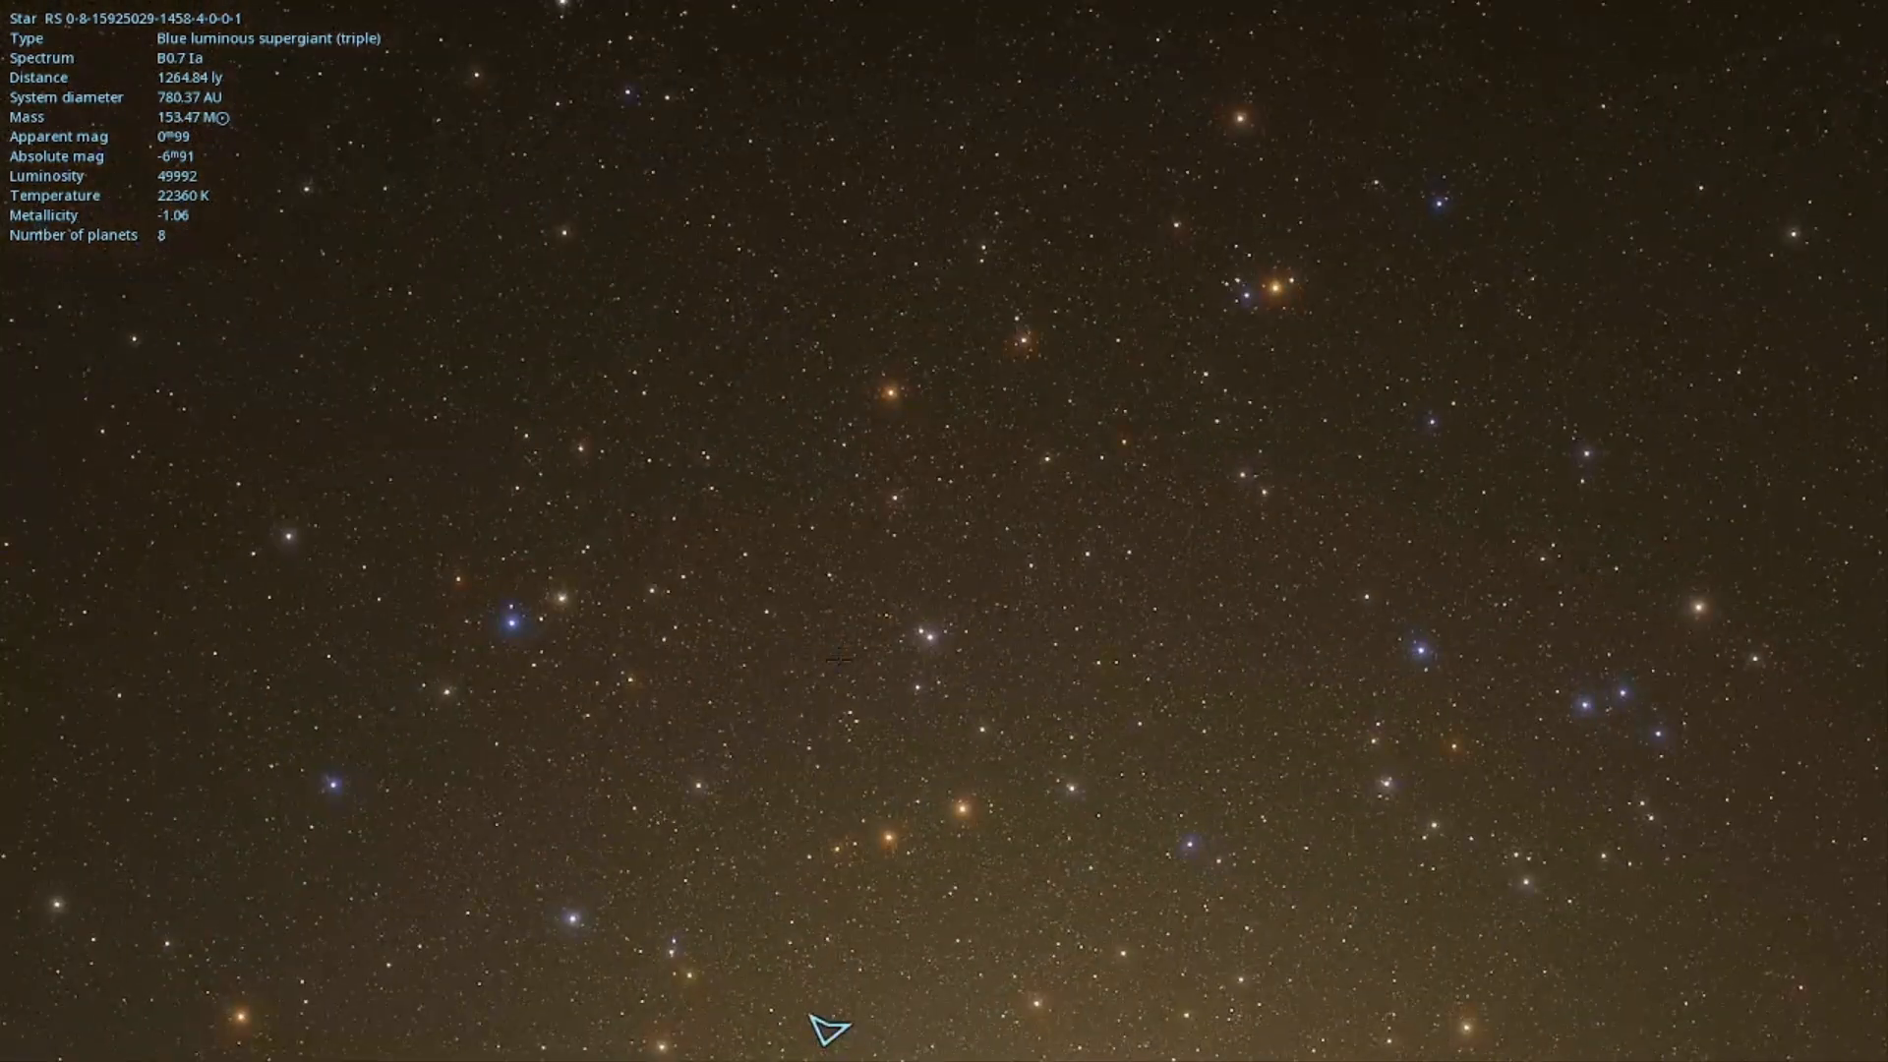
pyautogui.click(897, 392)
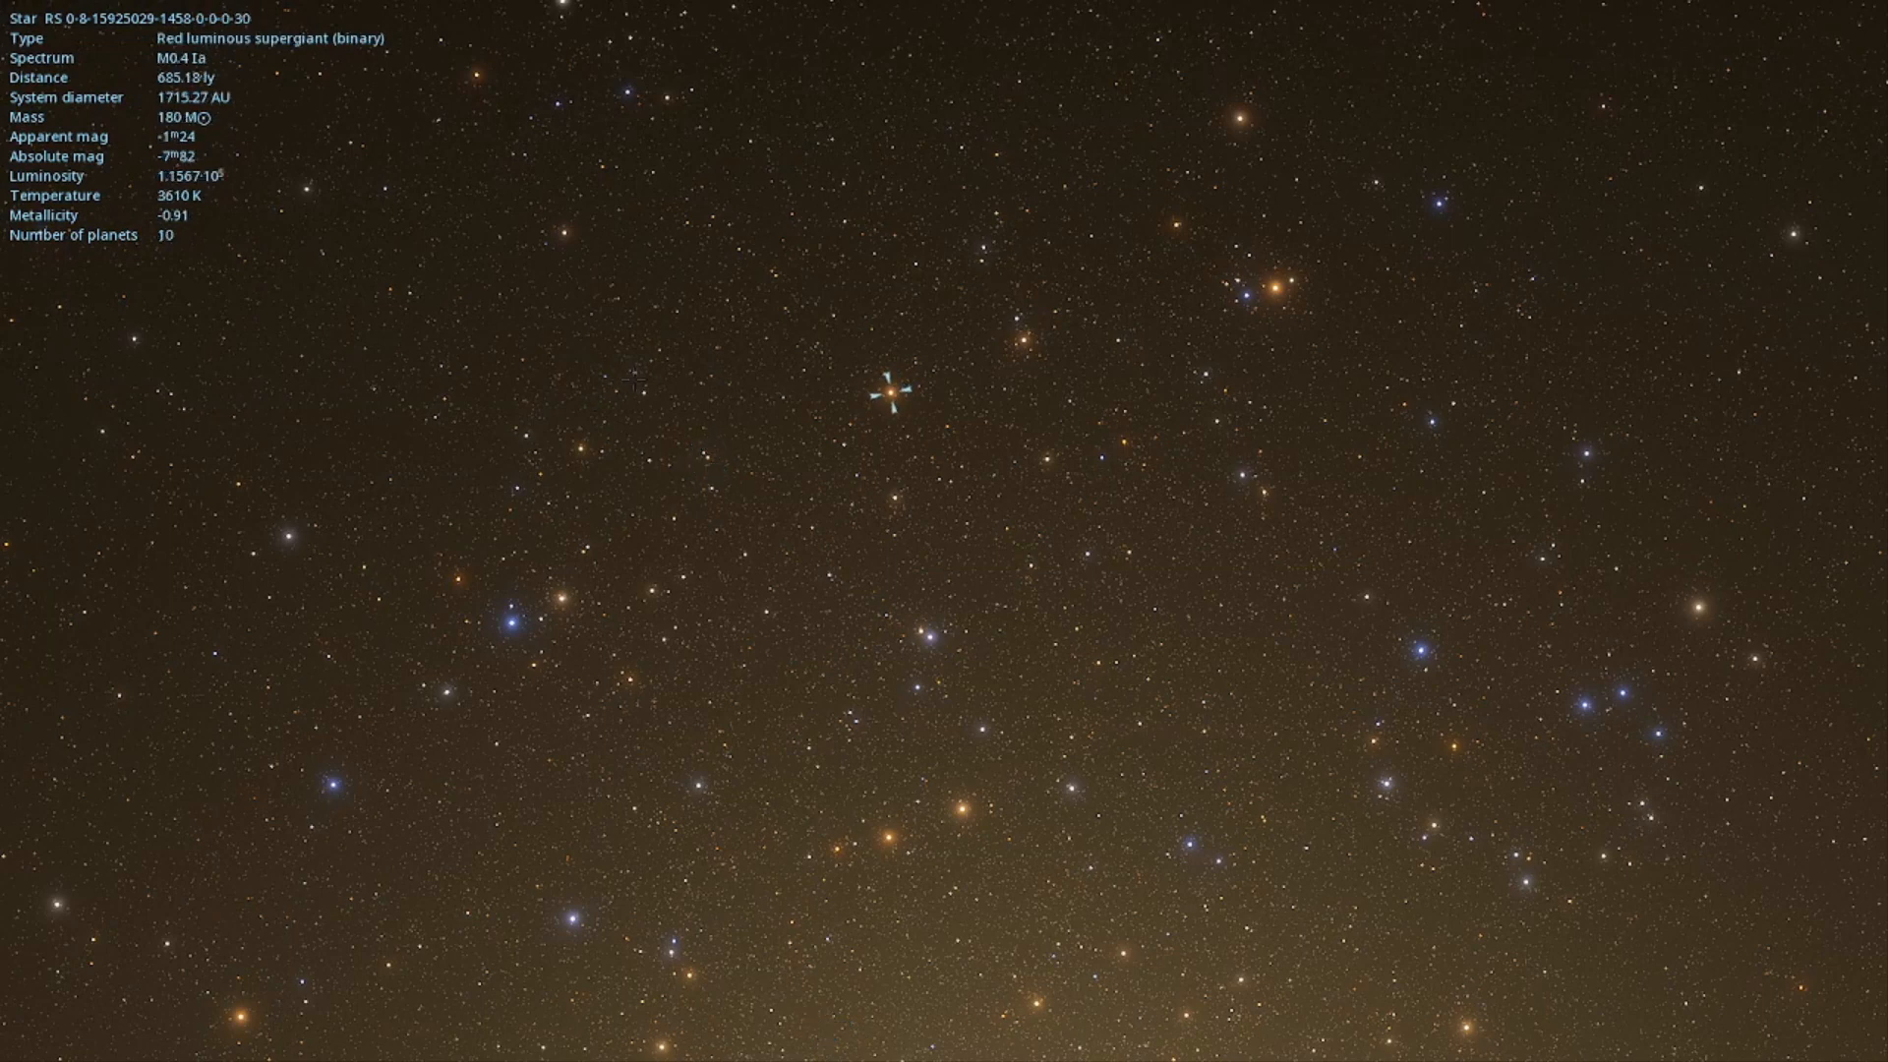
pyautogui.click(634, 374)
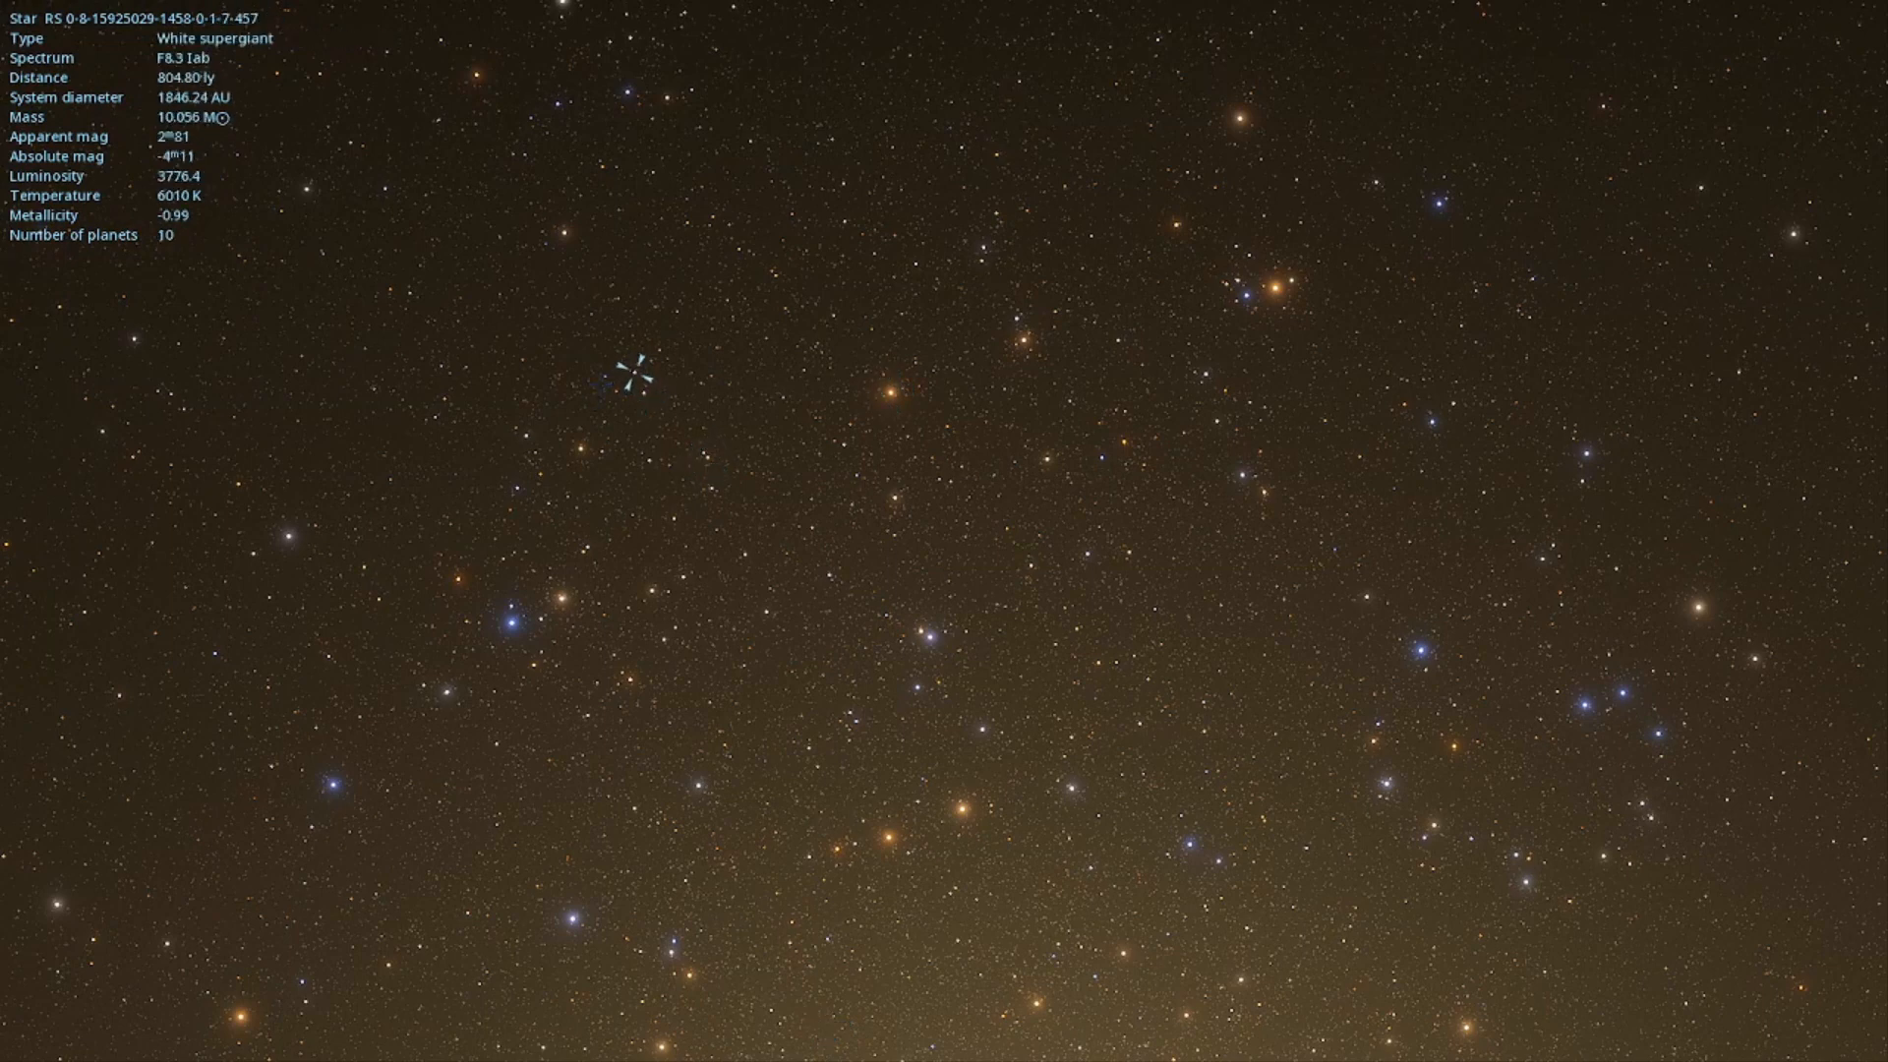
pyautogui.scroll(3)
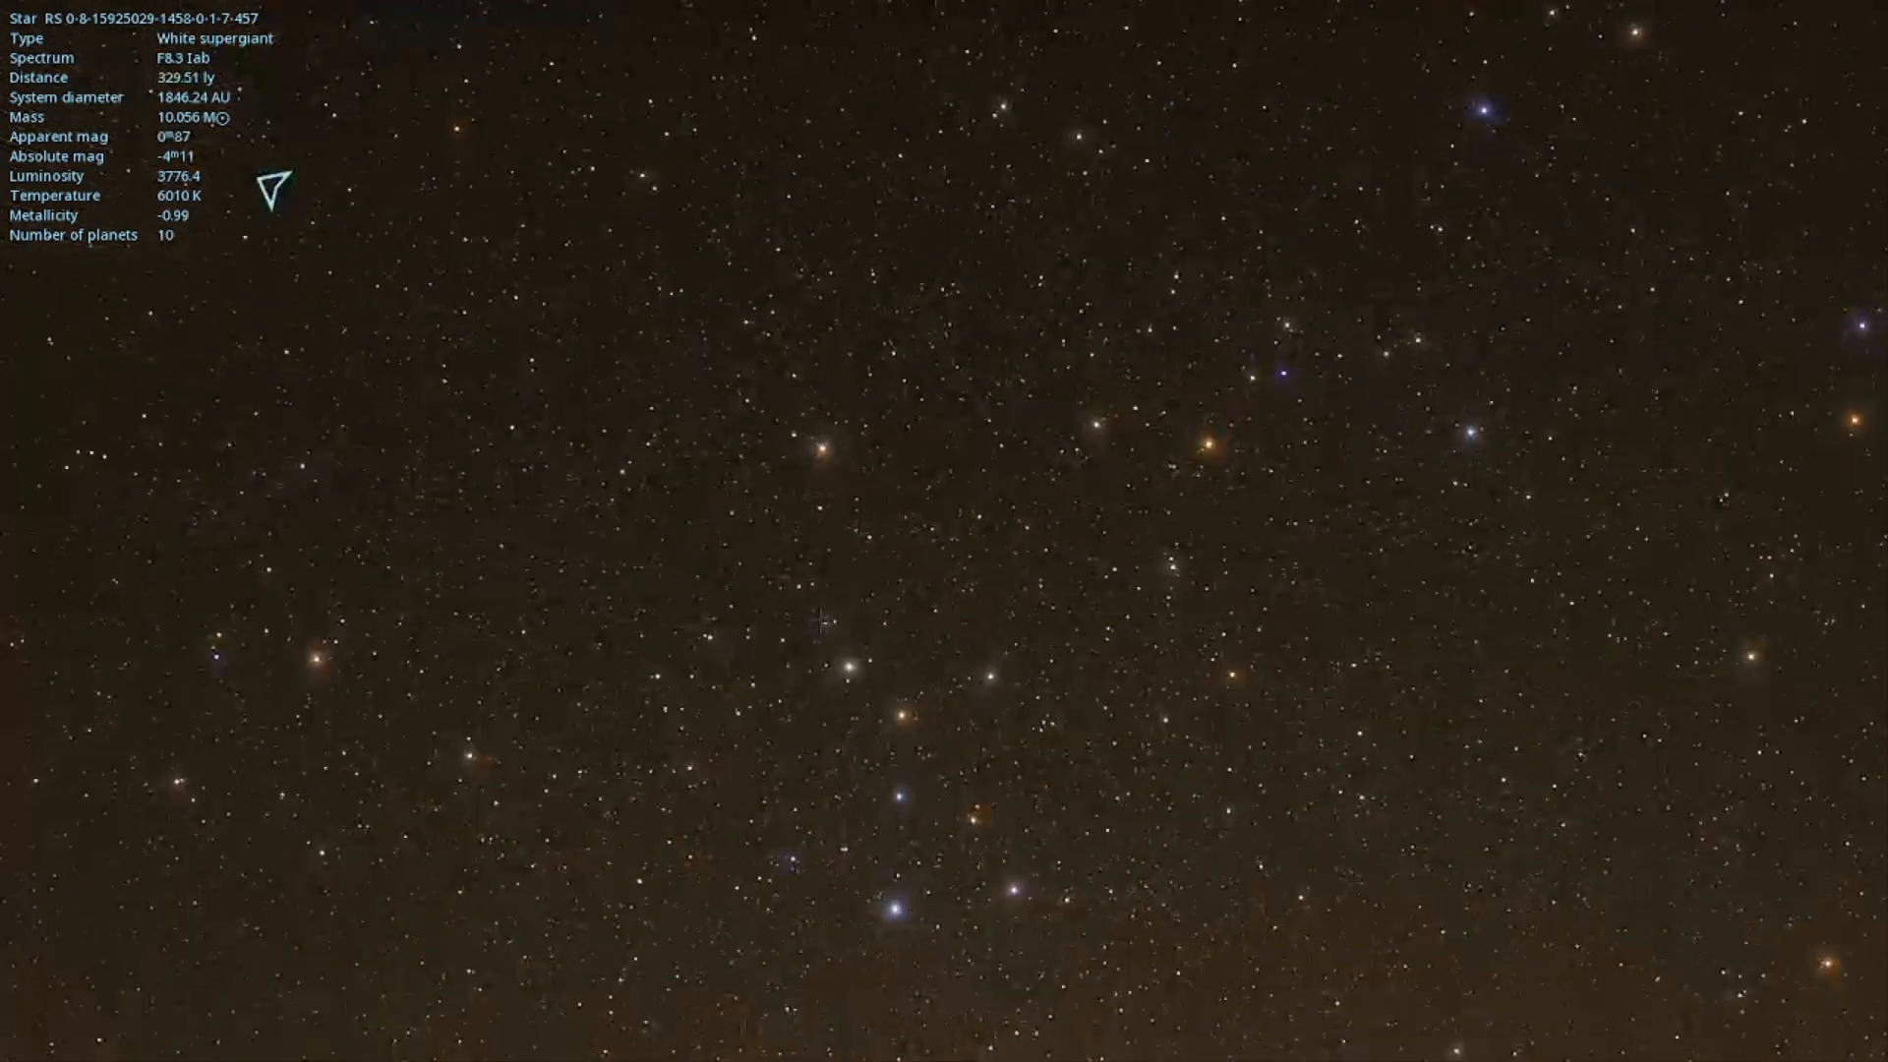
pyautogui.click(822, 627)
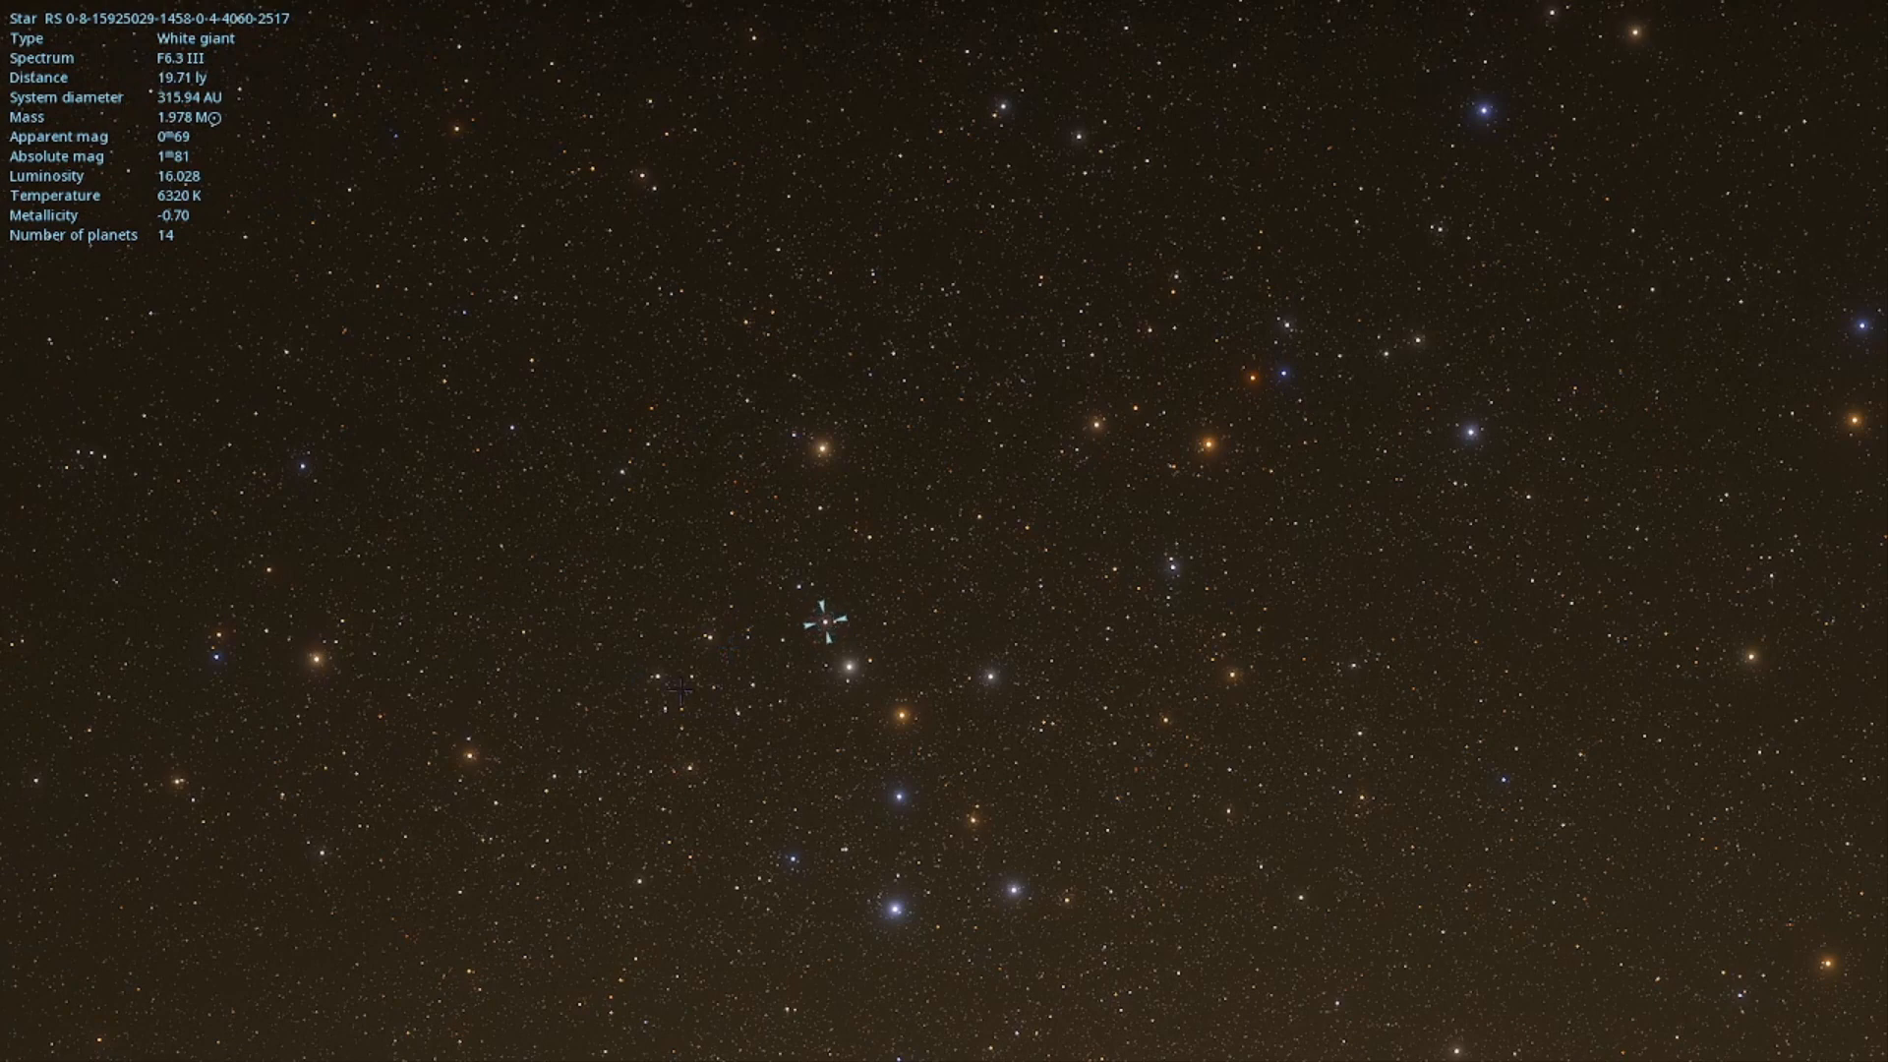
pyautogui.click(677, 691)
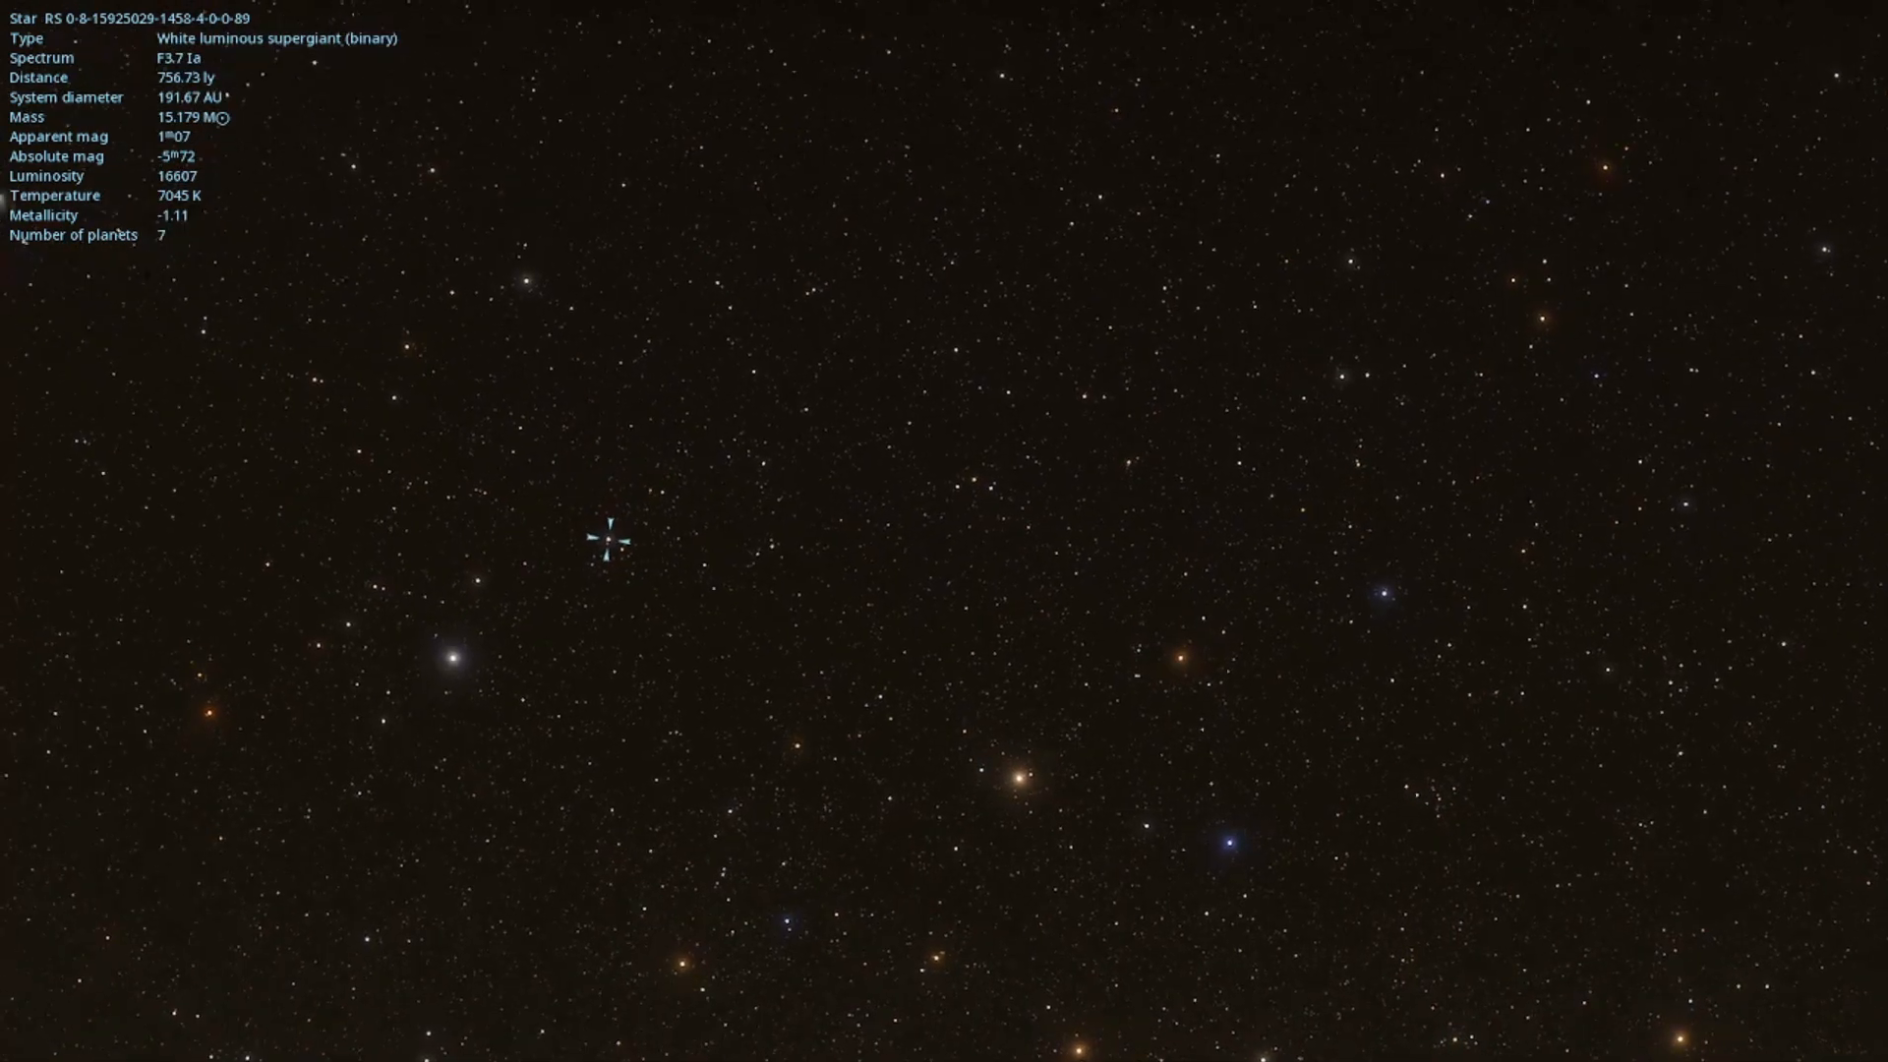
# - Inspect giants and supergiants, including a 22-planet binary, ending on the 17-planet F5.4 III binary
pyautogui.scroll(3)
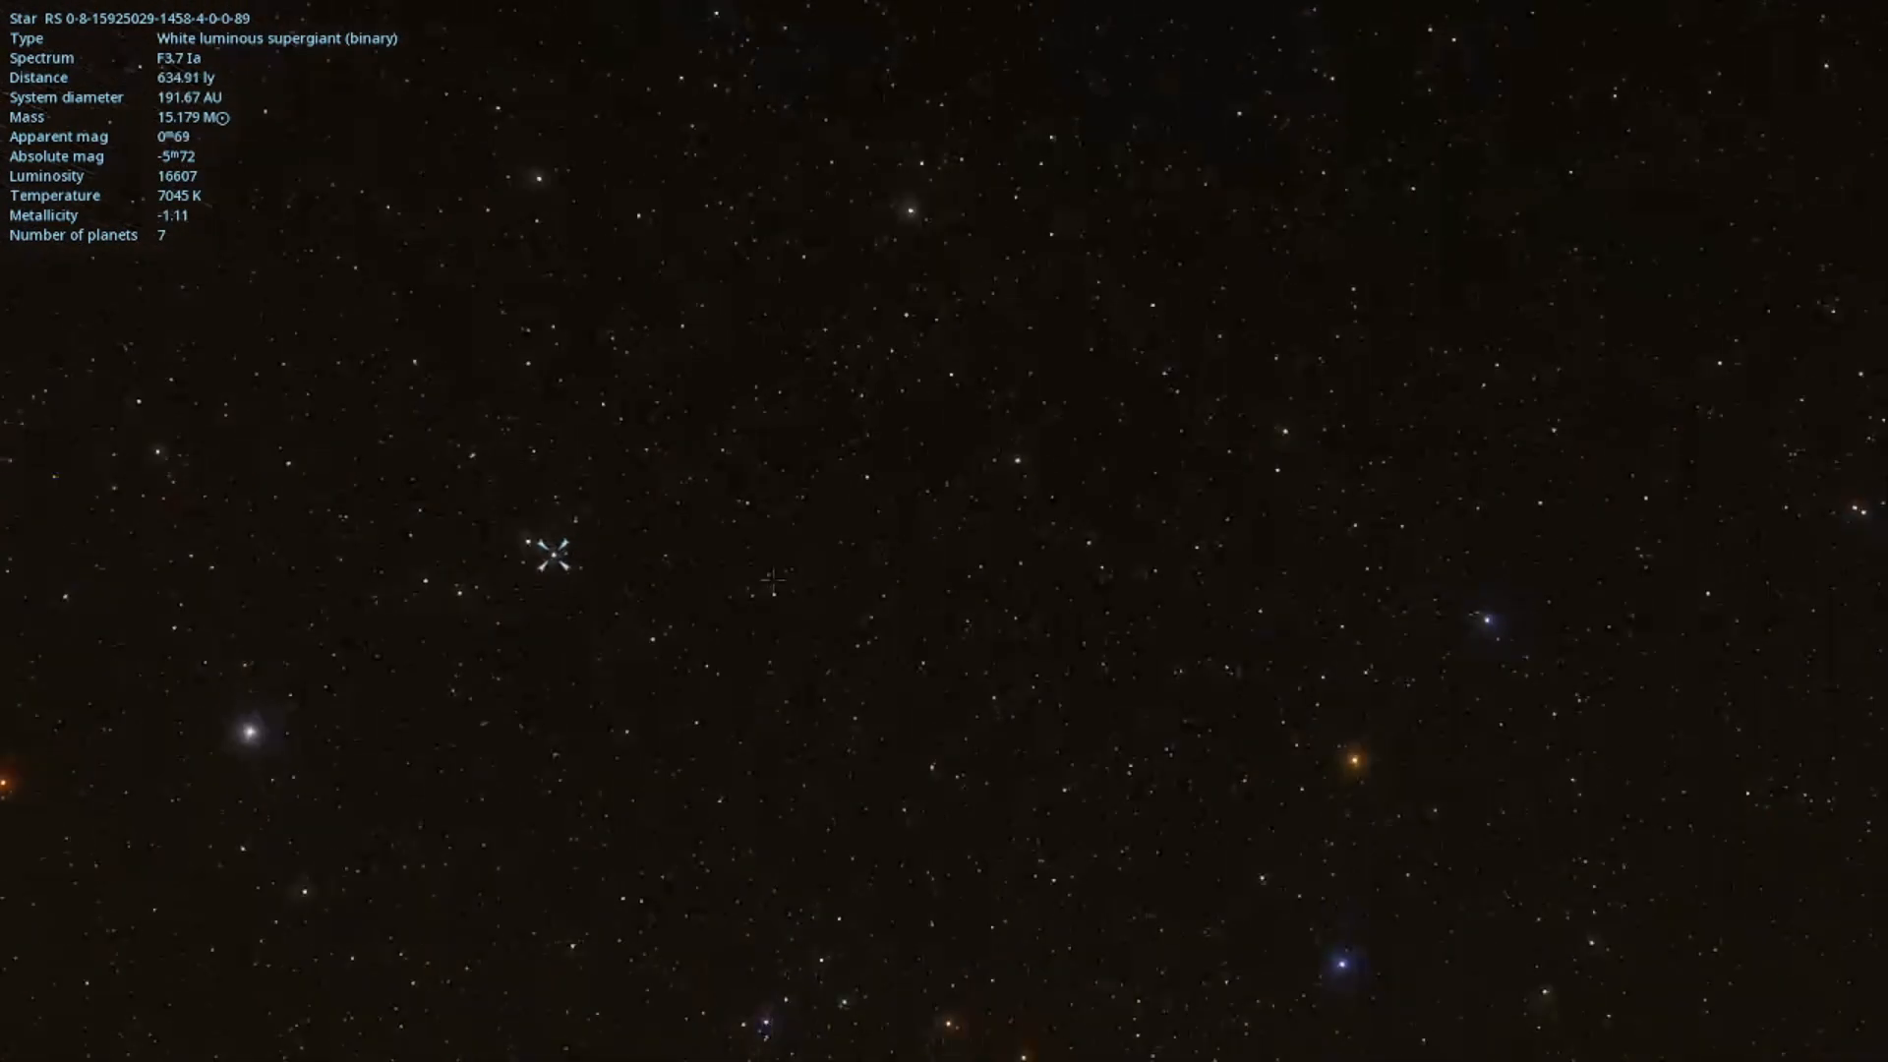
pyautogui.click(704, 735)
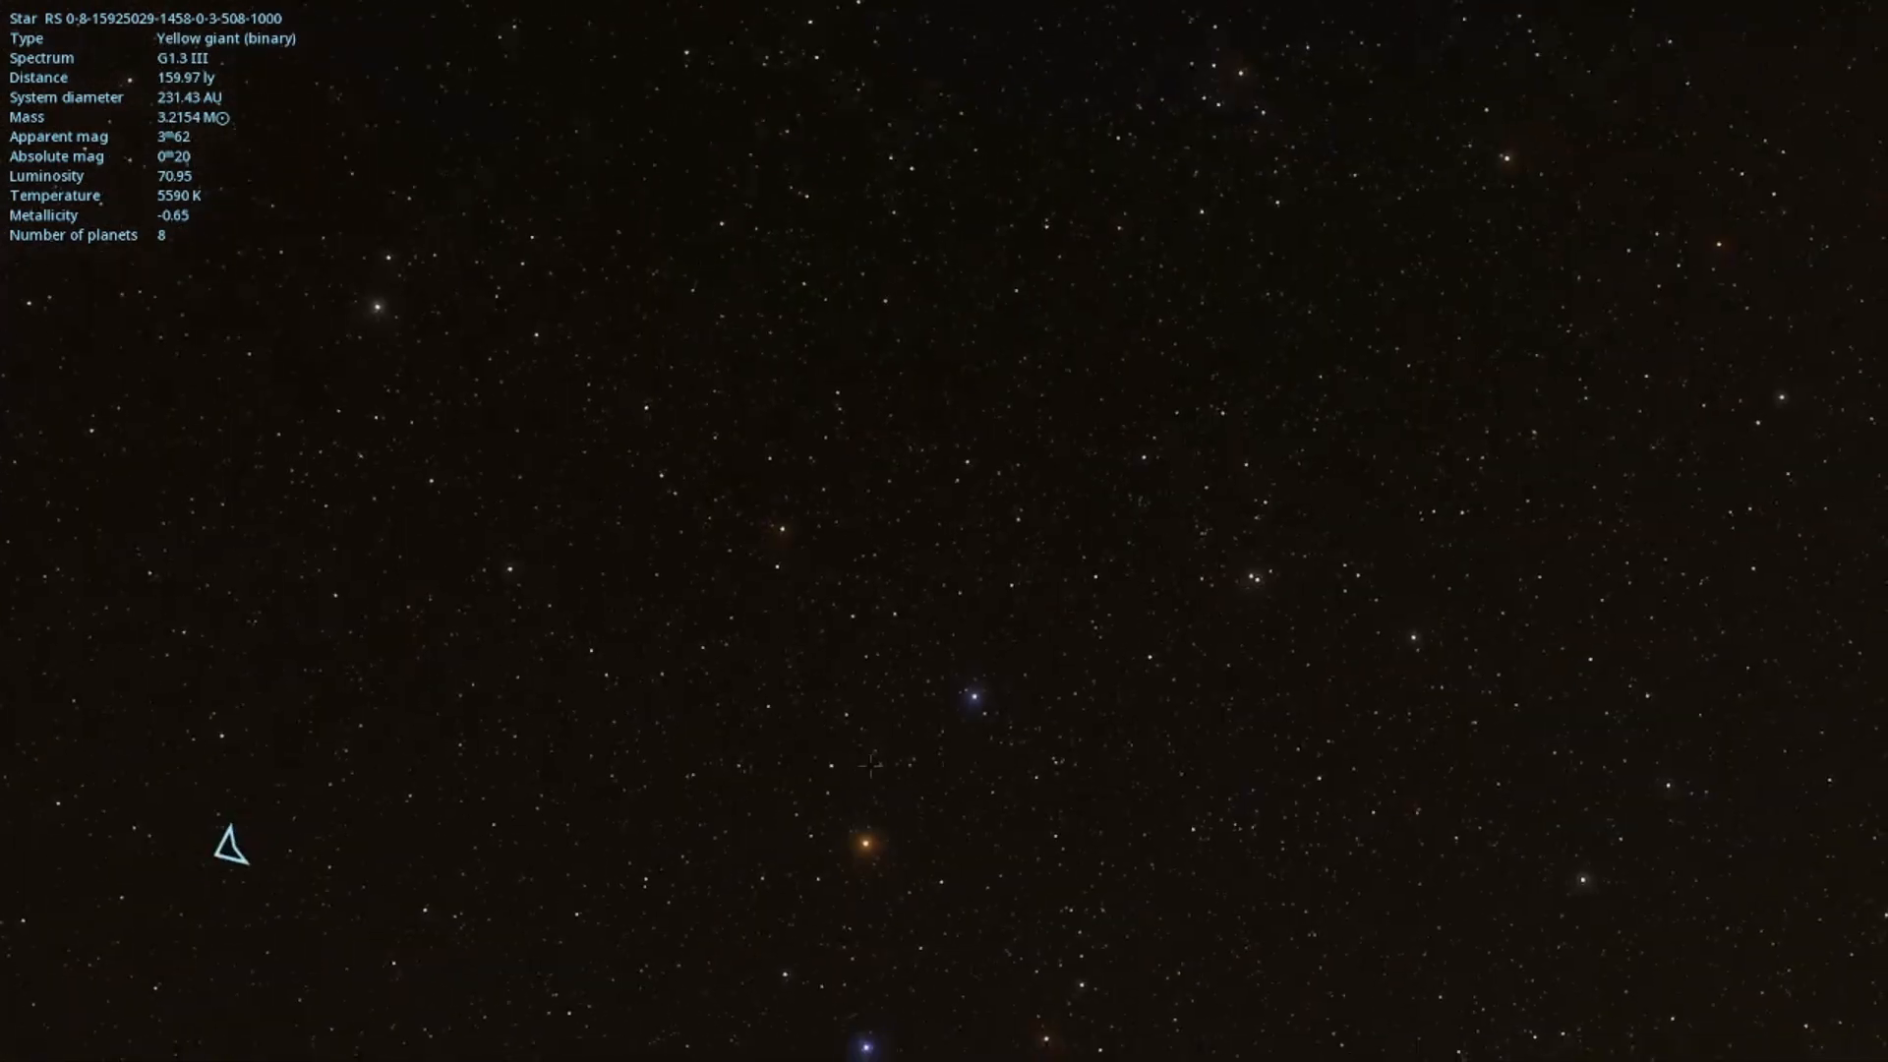
pyautogui.click(870, 845)
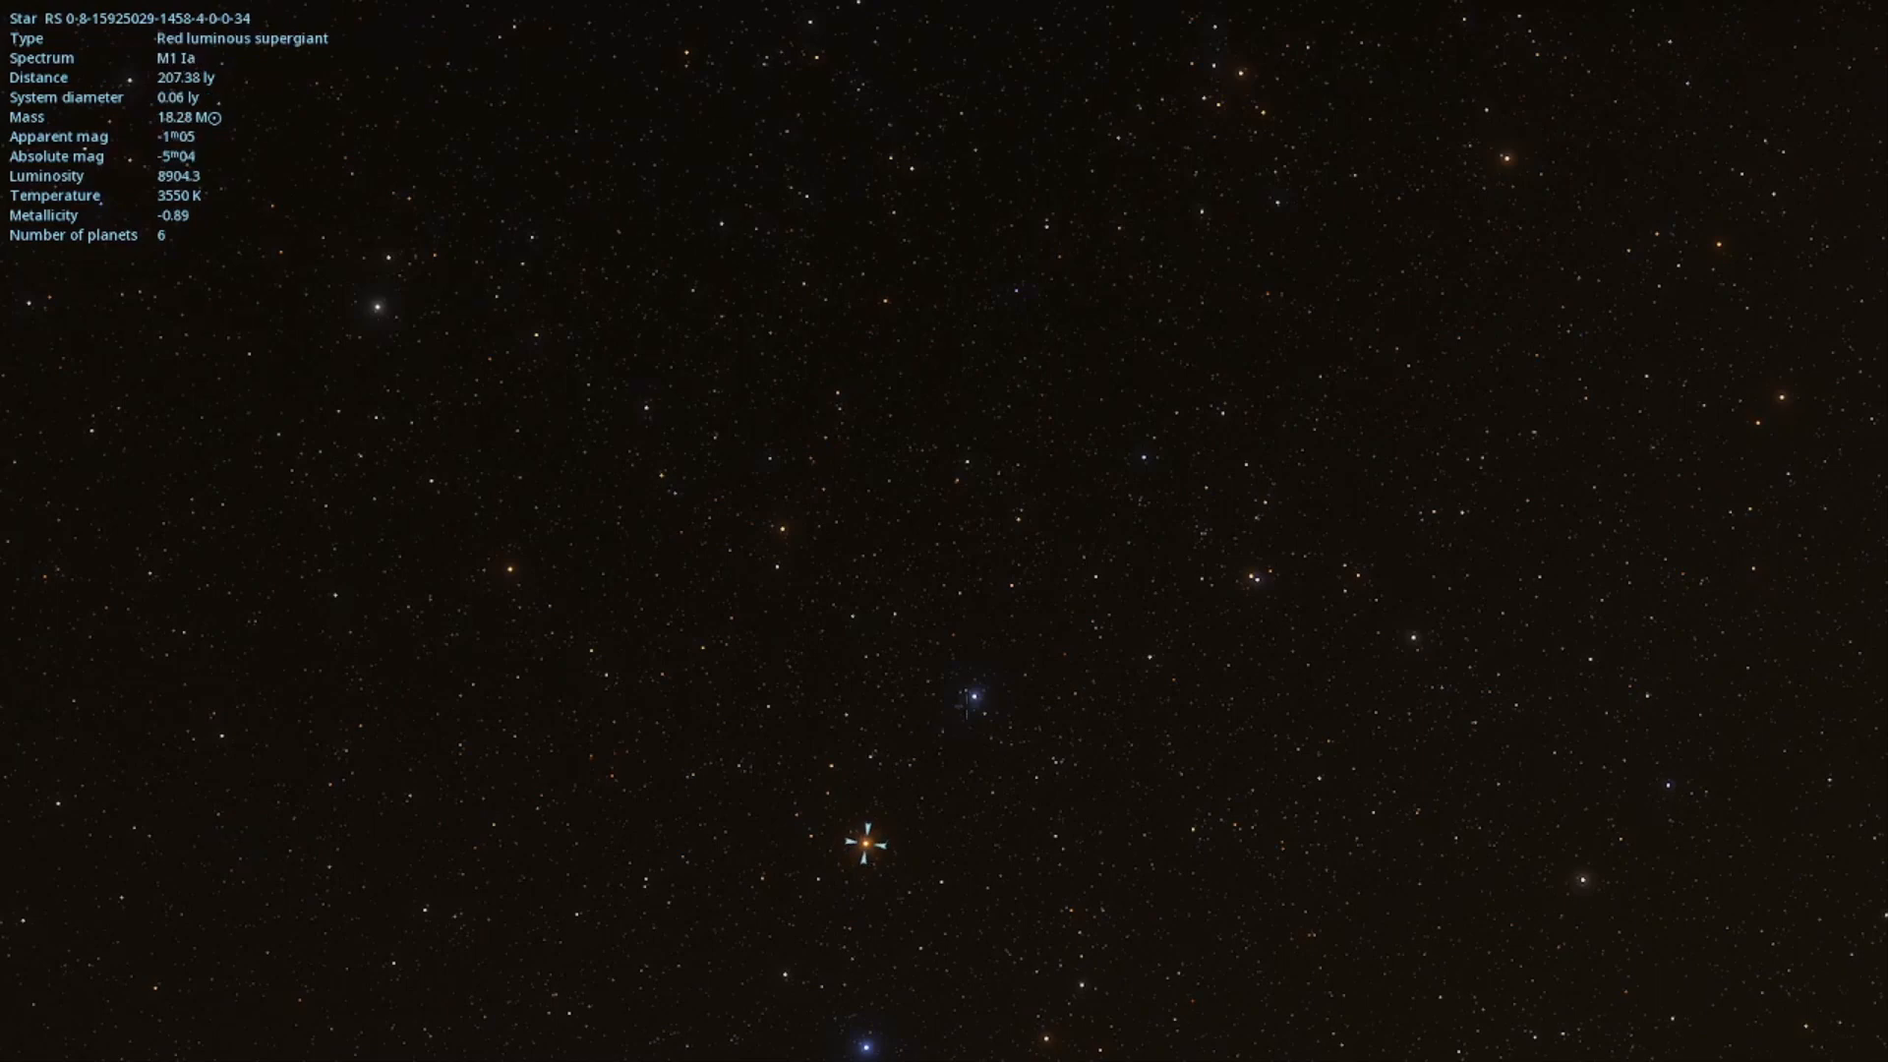
pyautogui.click(602, 558)
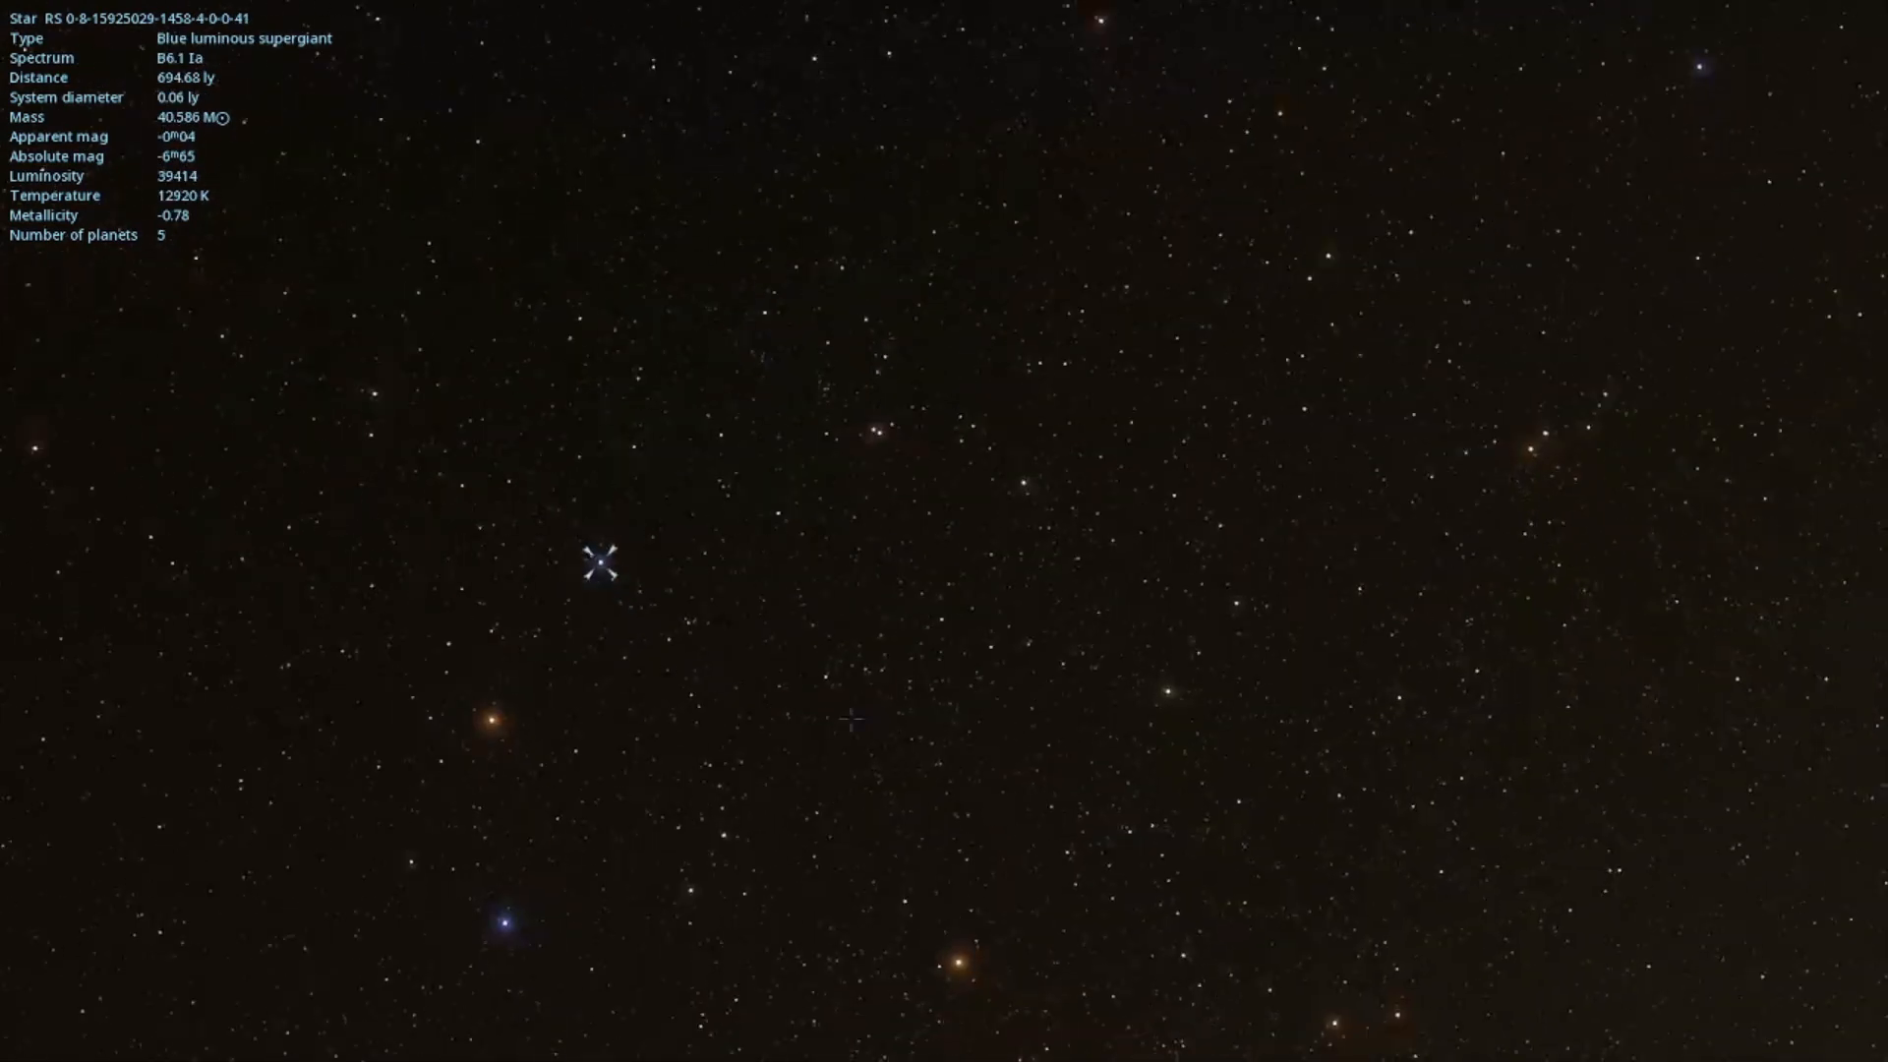
pyautogui.click(883, 599)
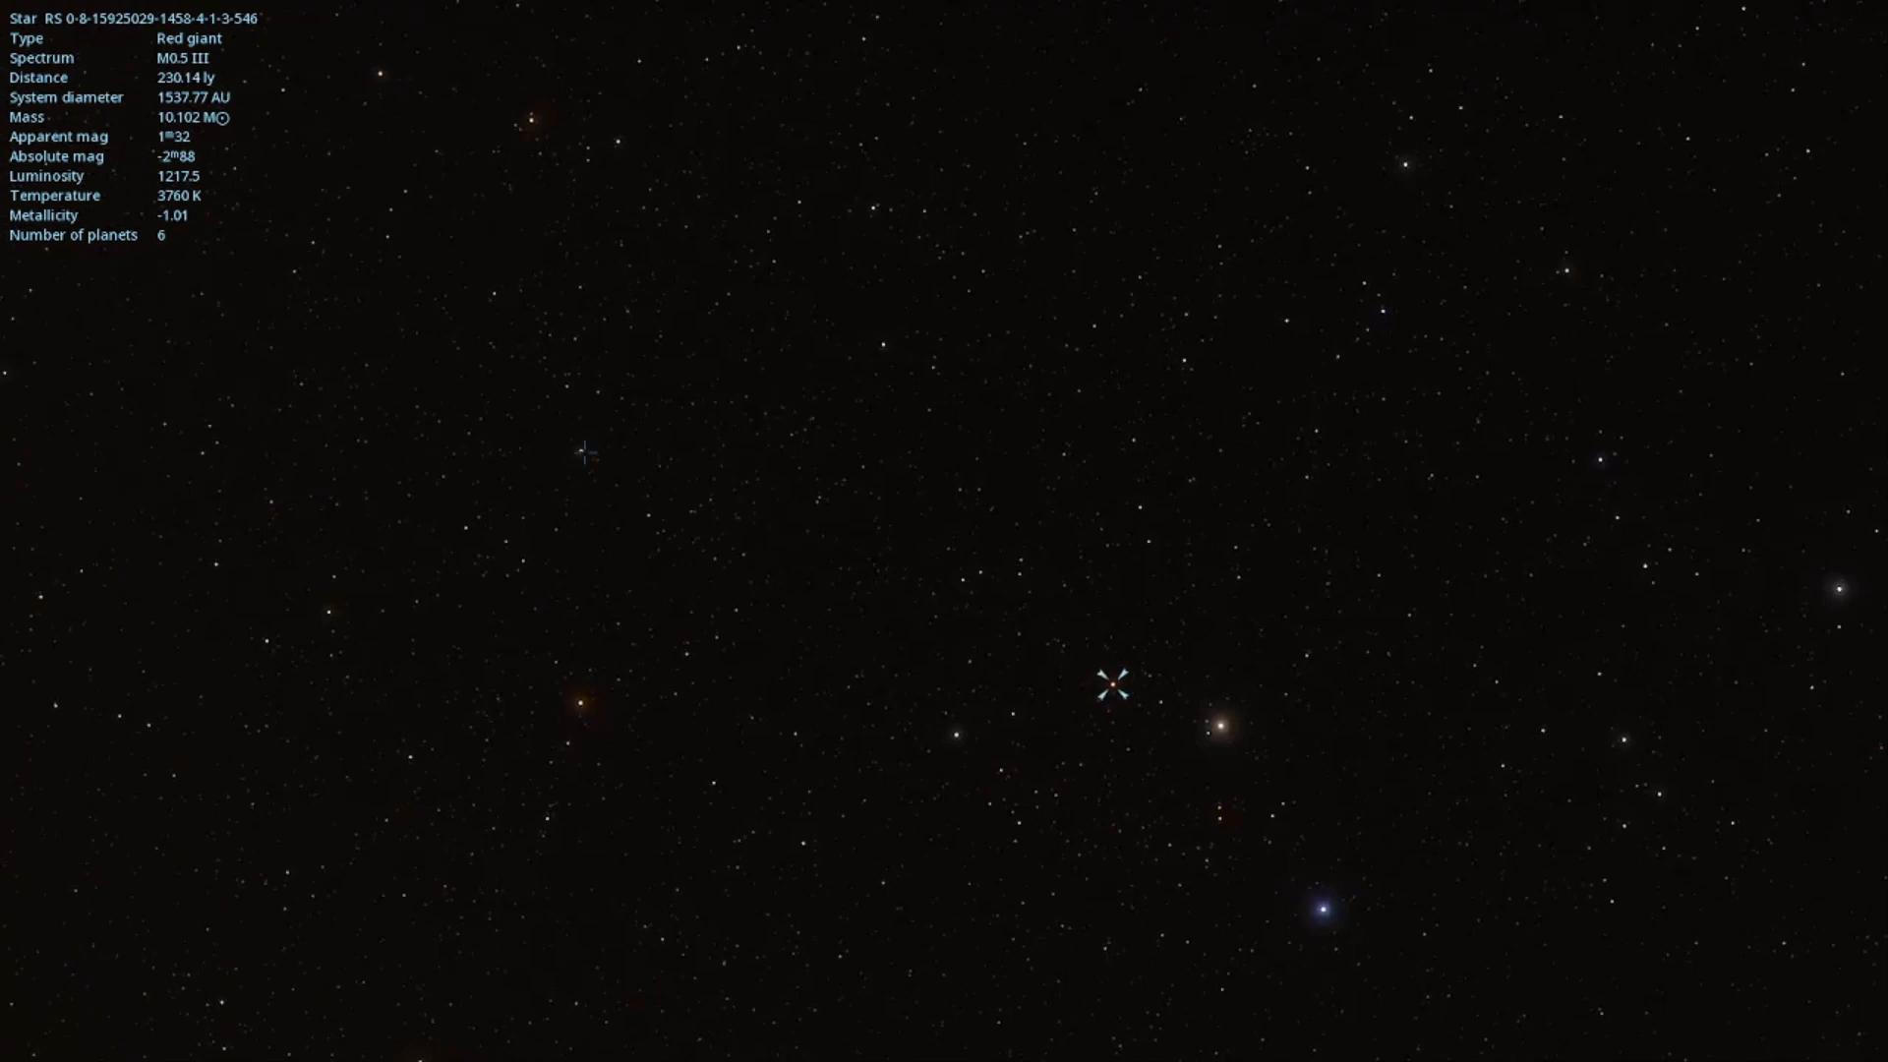
pyautogui.click(581, 456)
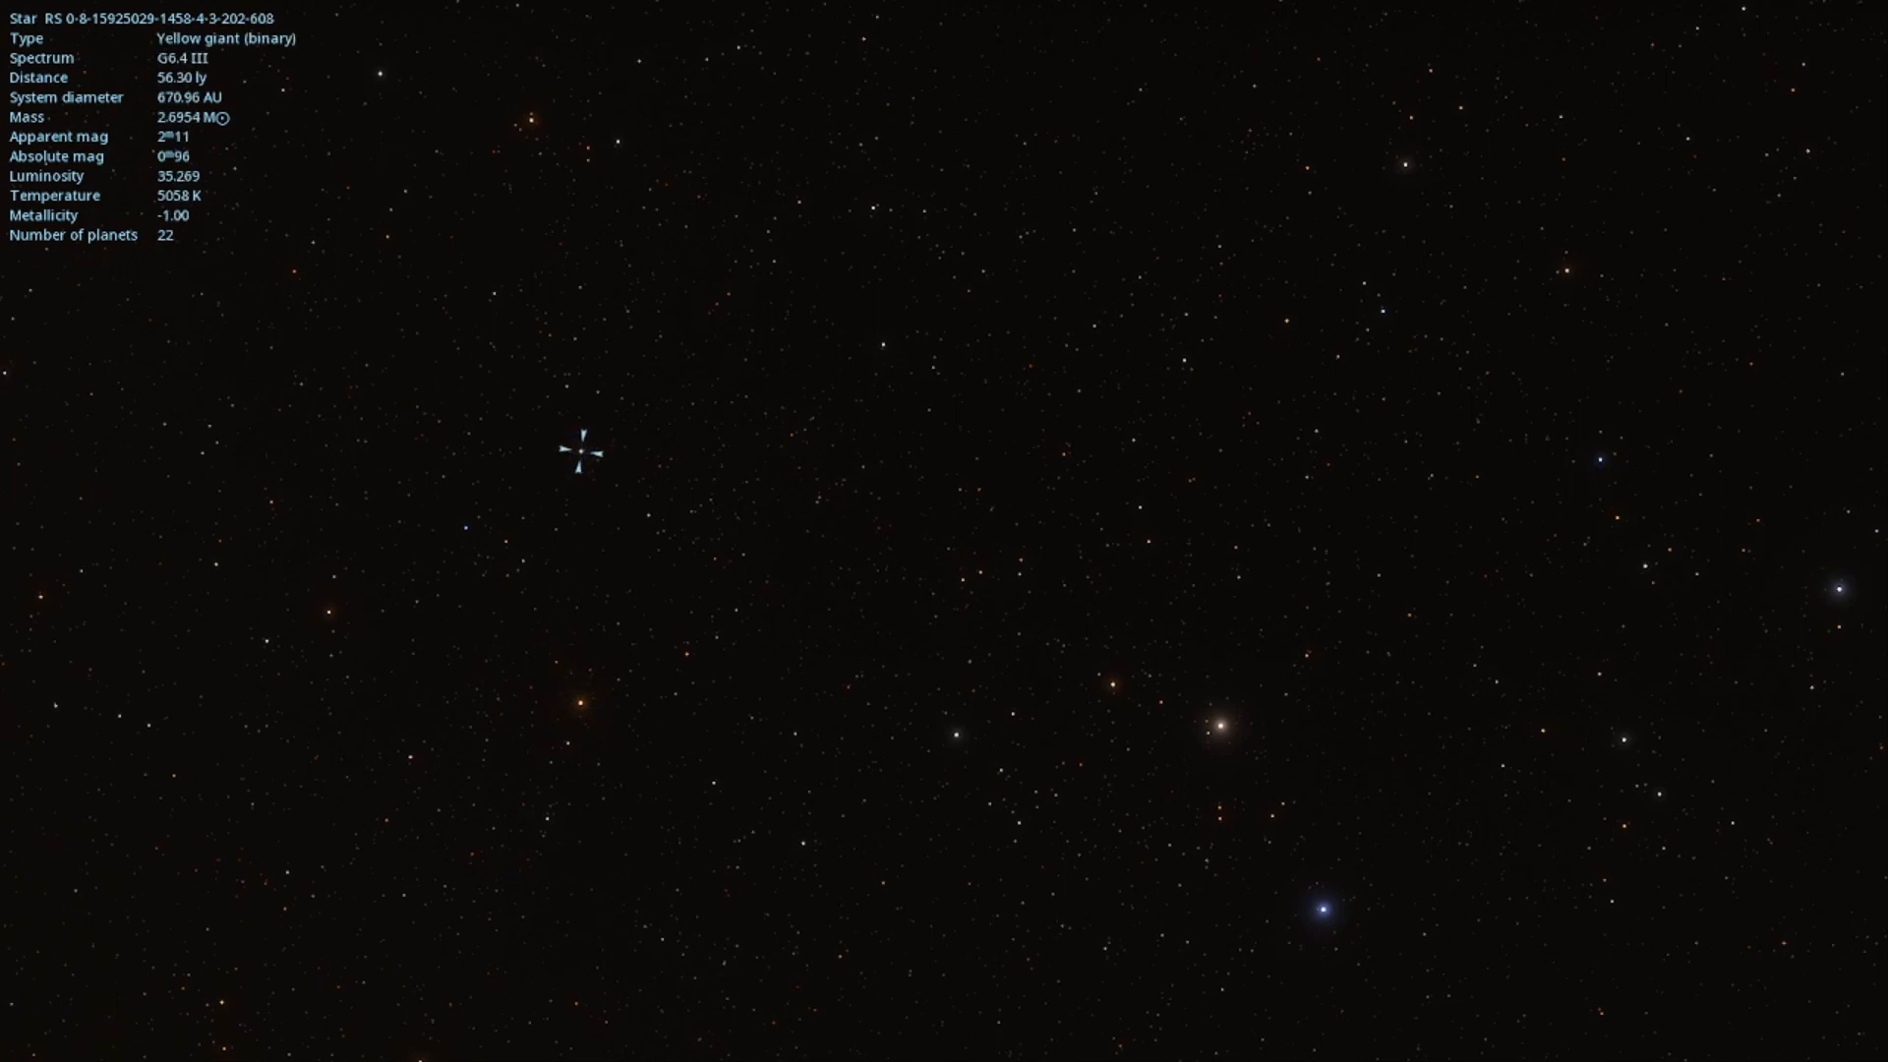
pyautogui.moveTo(693, 592)
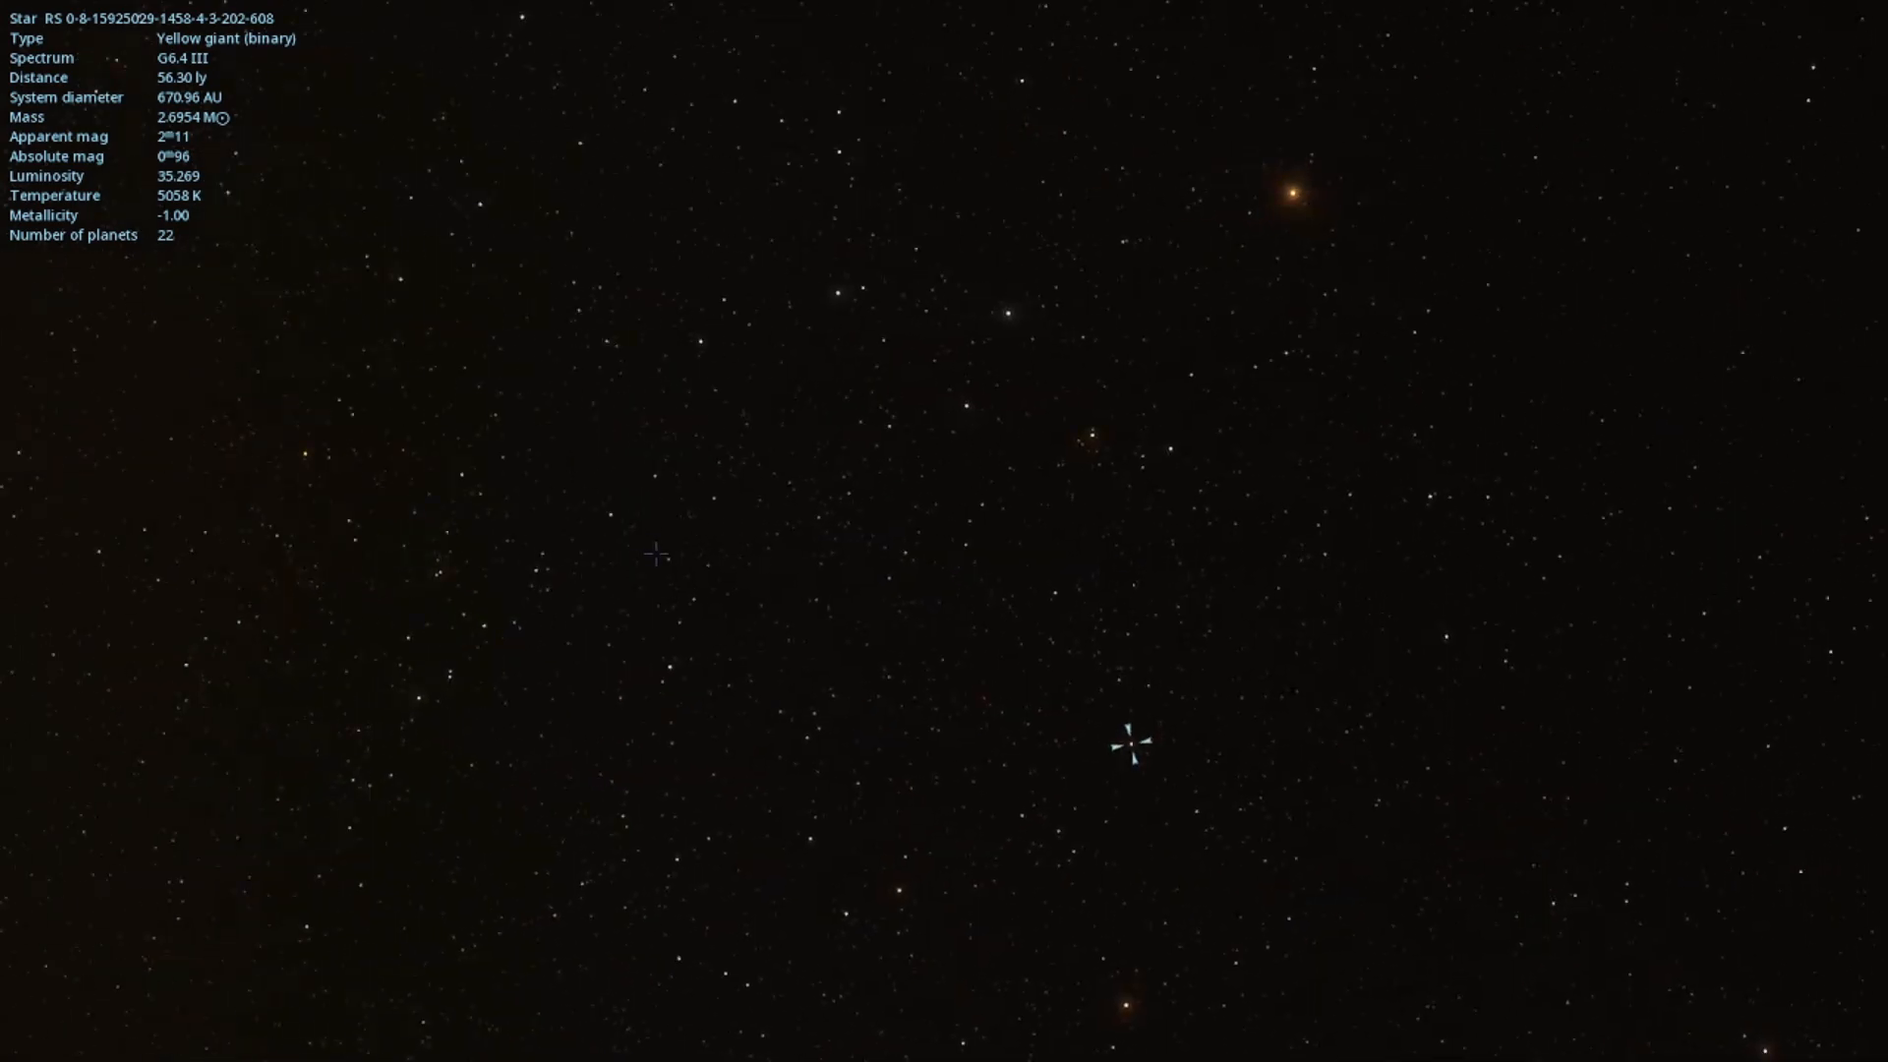
pyautogui.click(614, 505)
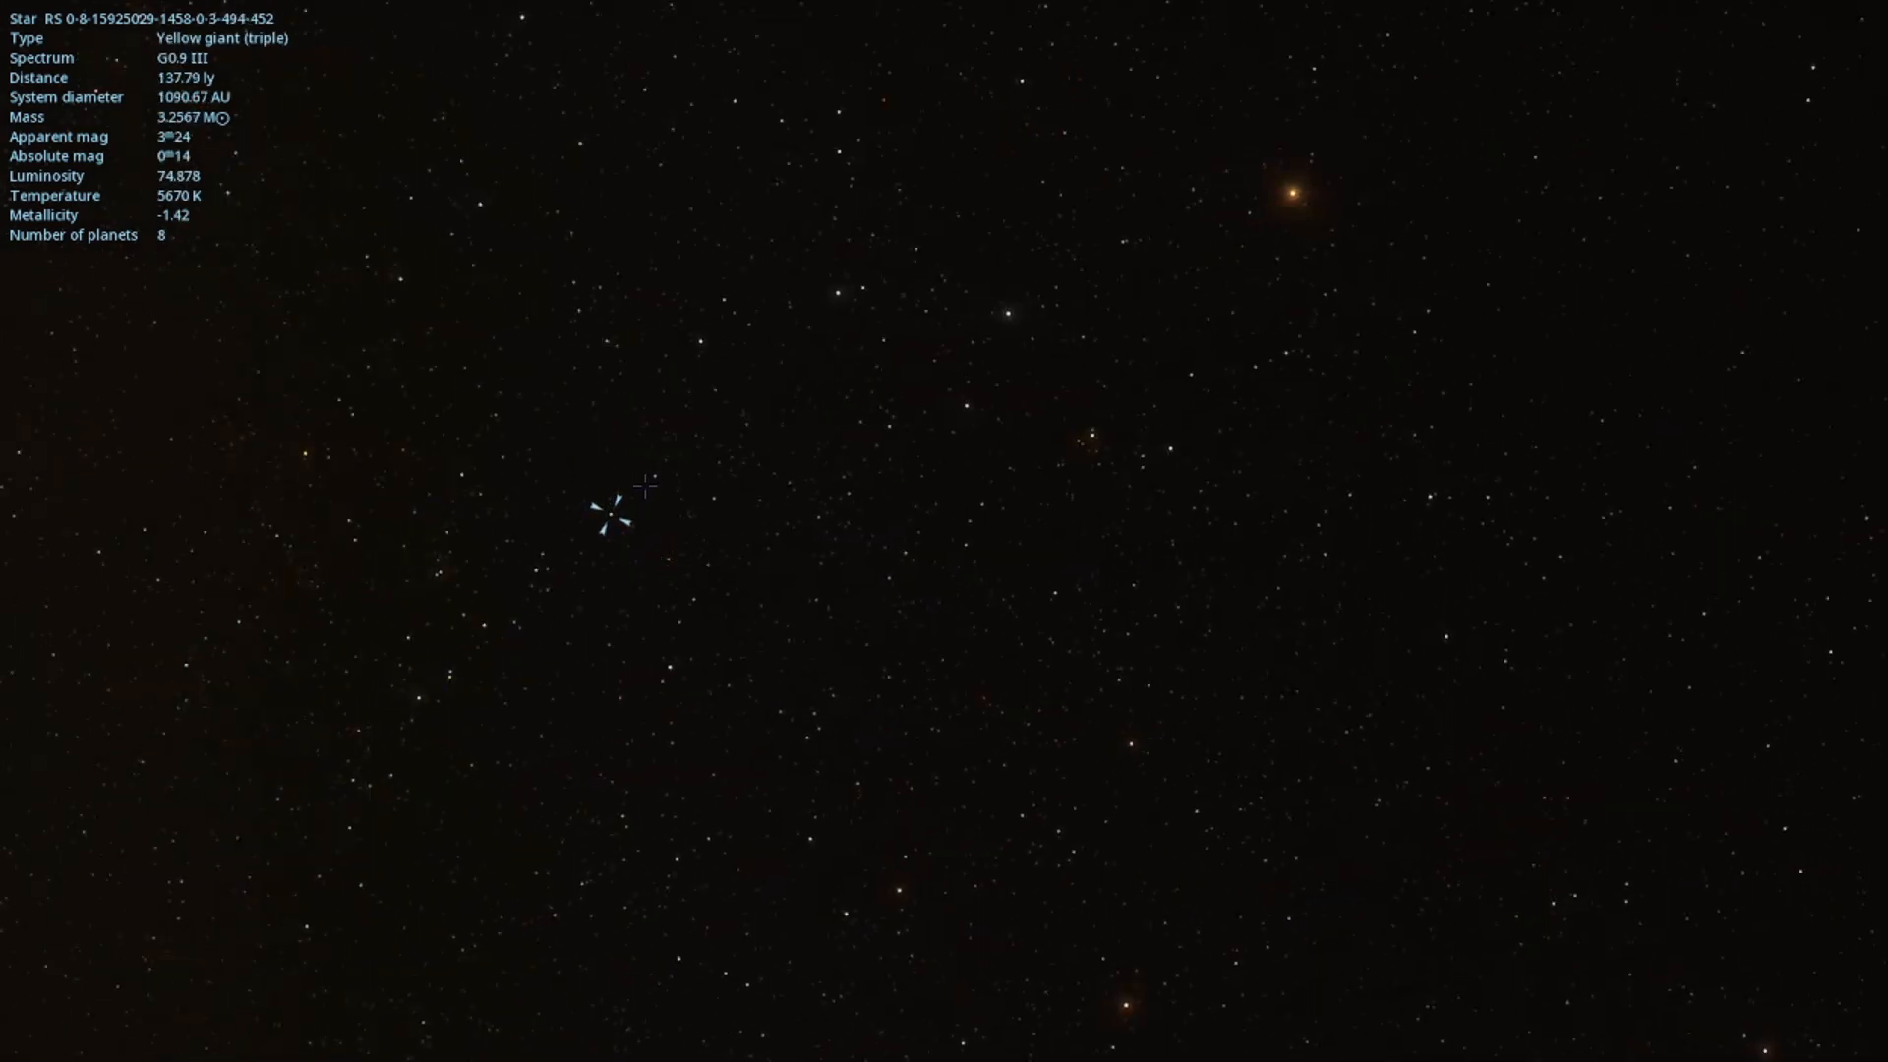
pyautogui.click(669, 560)
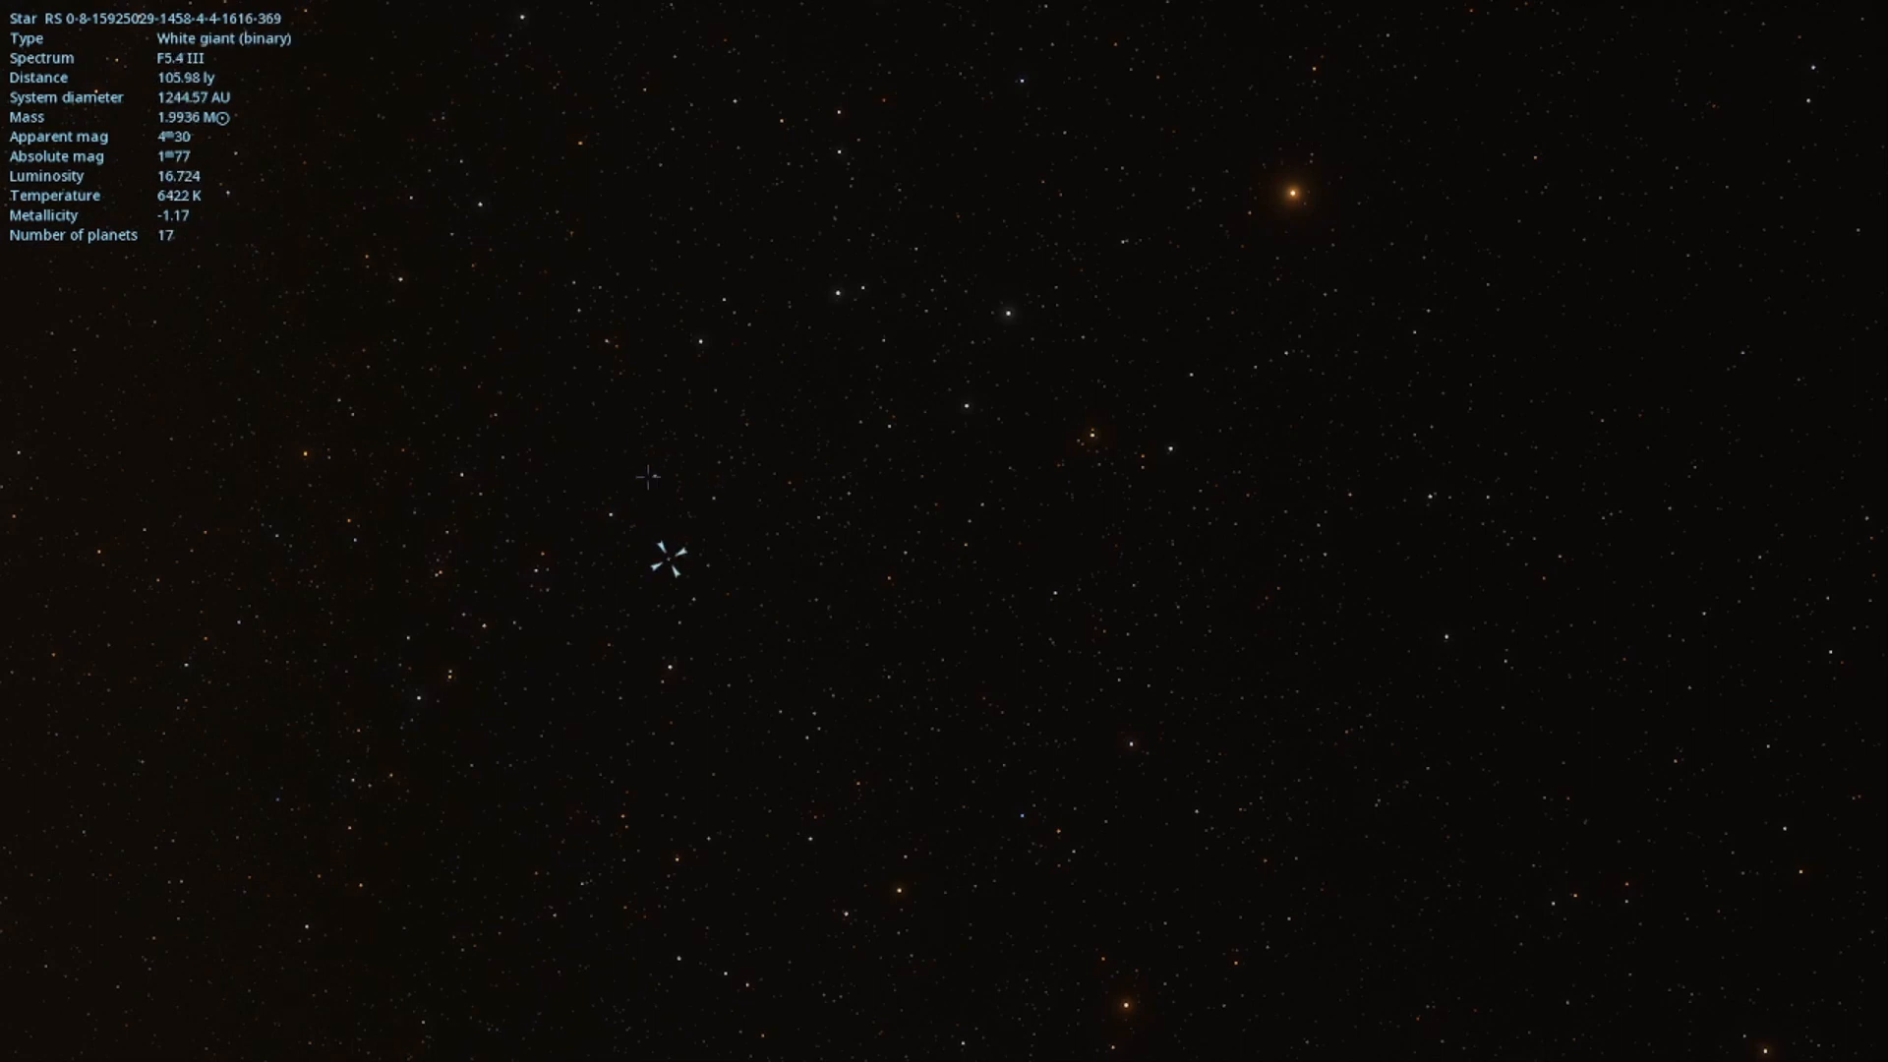
# - Search for a life-bearing host, then select the nine-planet M8 III red giant
pyautogui.click(607, 339)
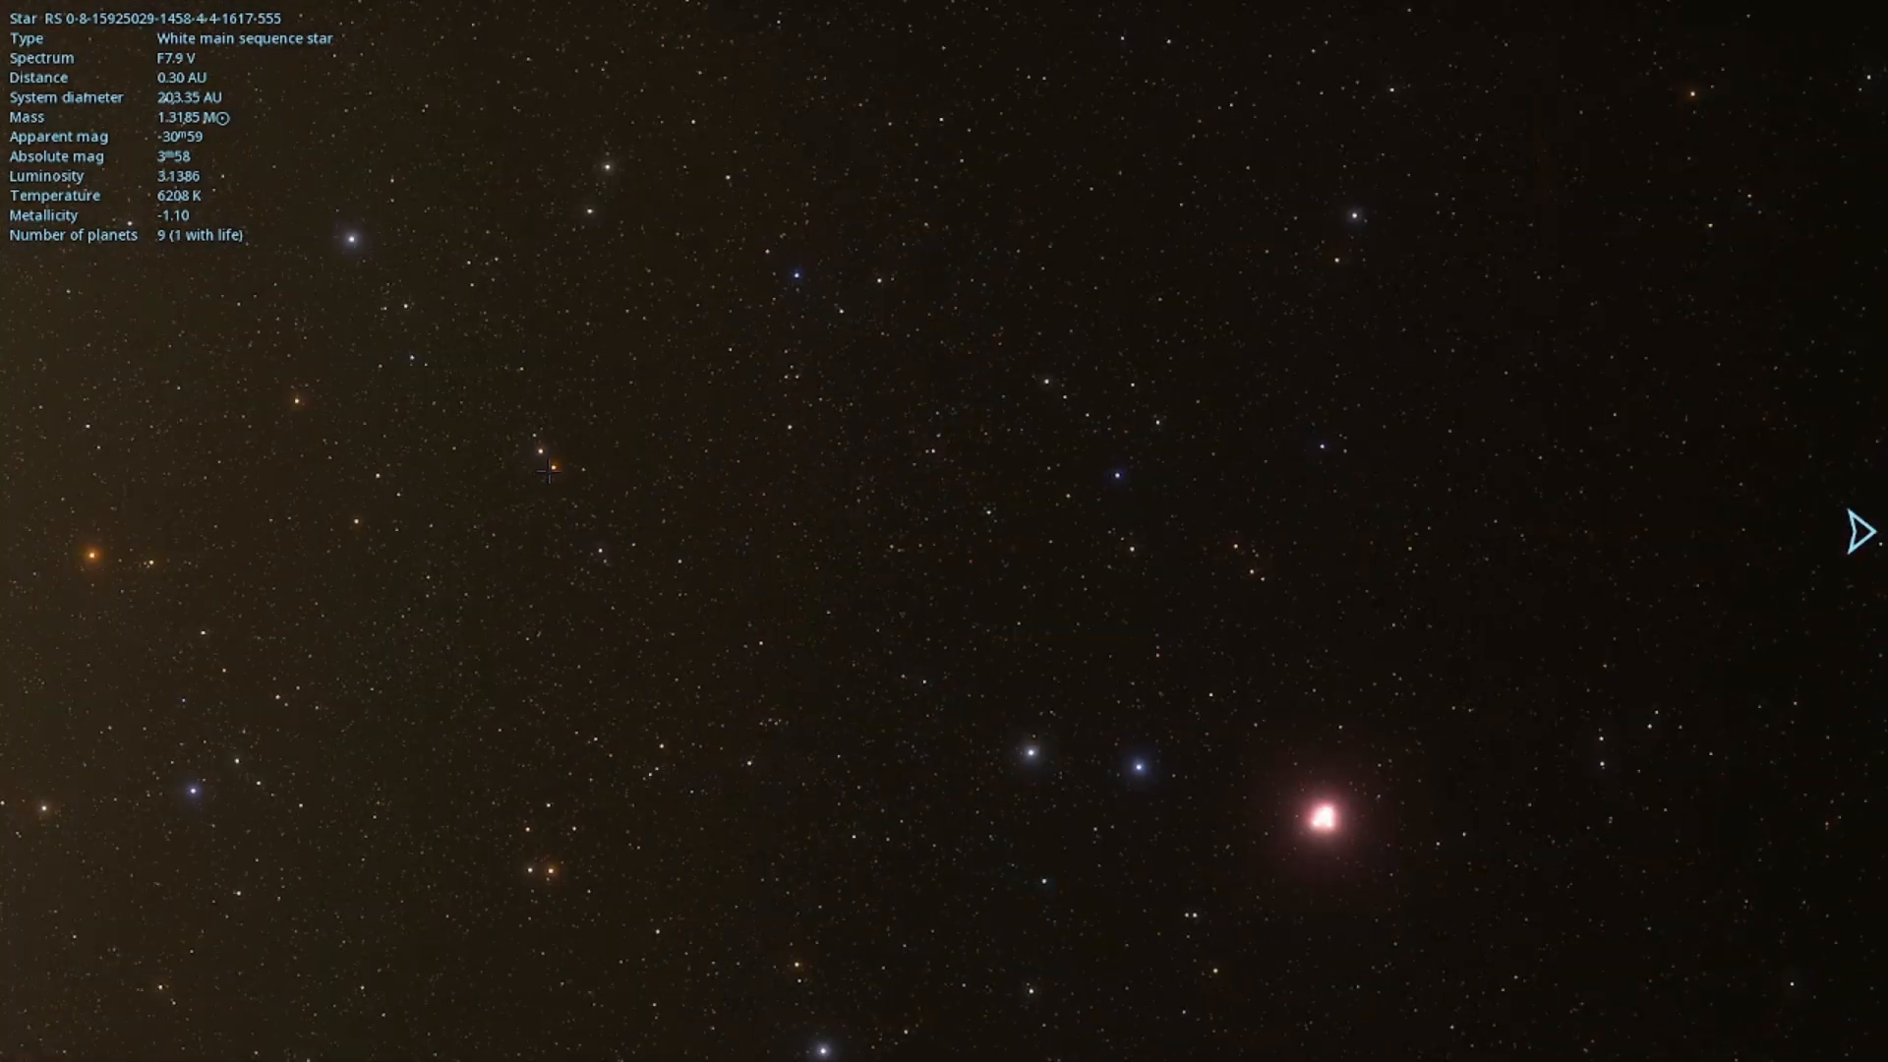
pyautogui.click(518, 551)
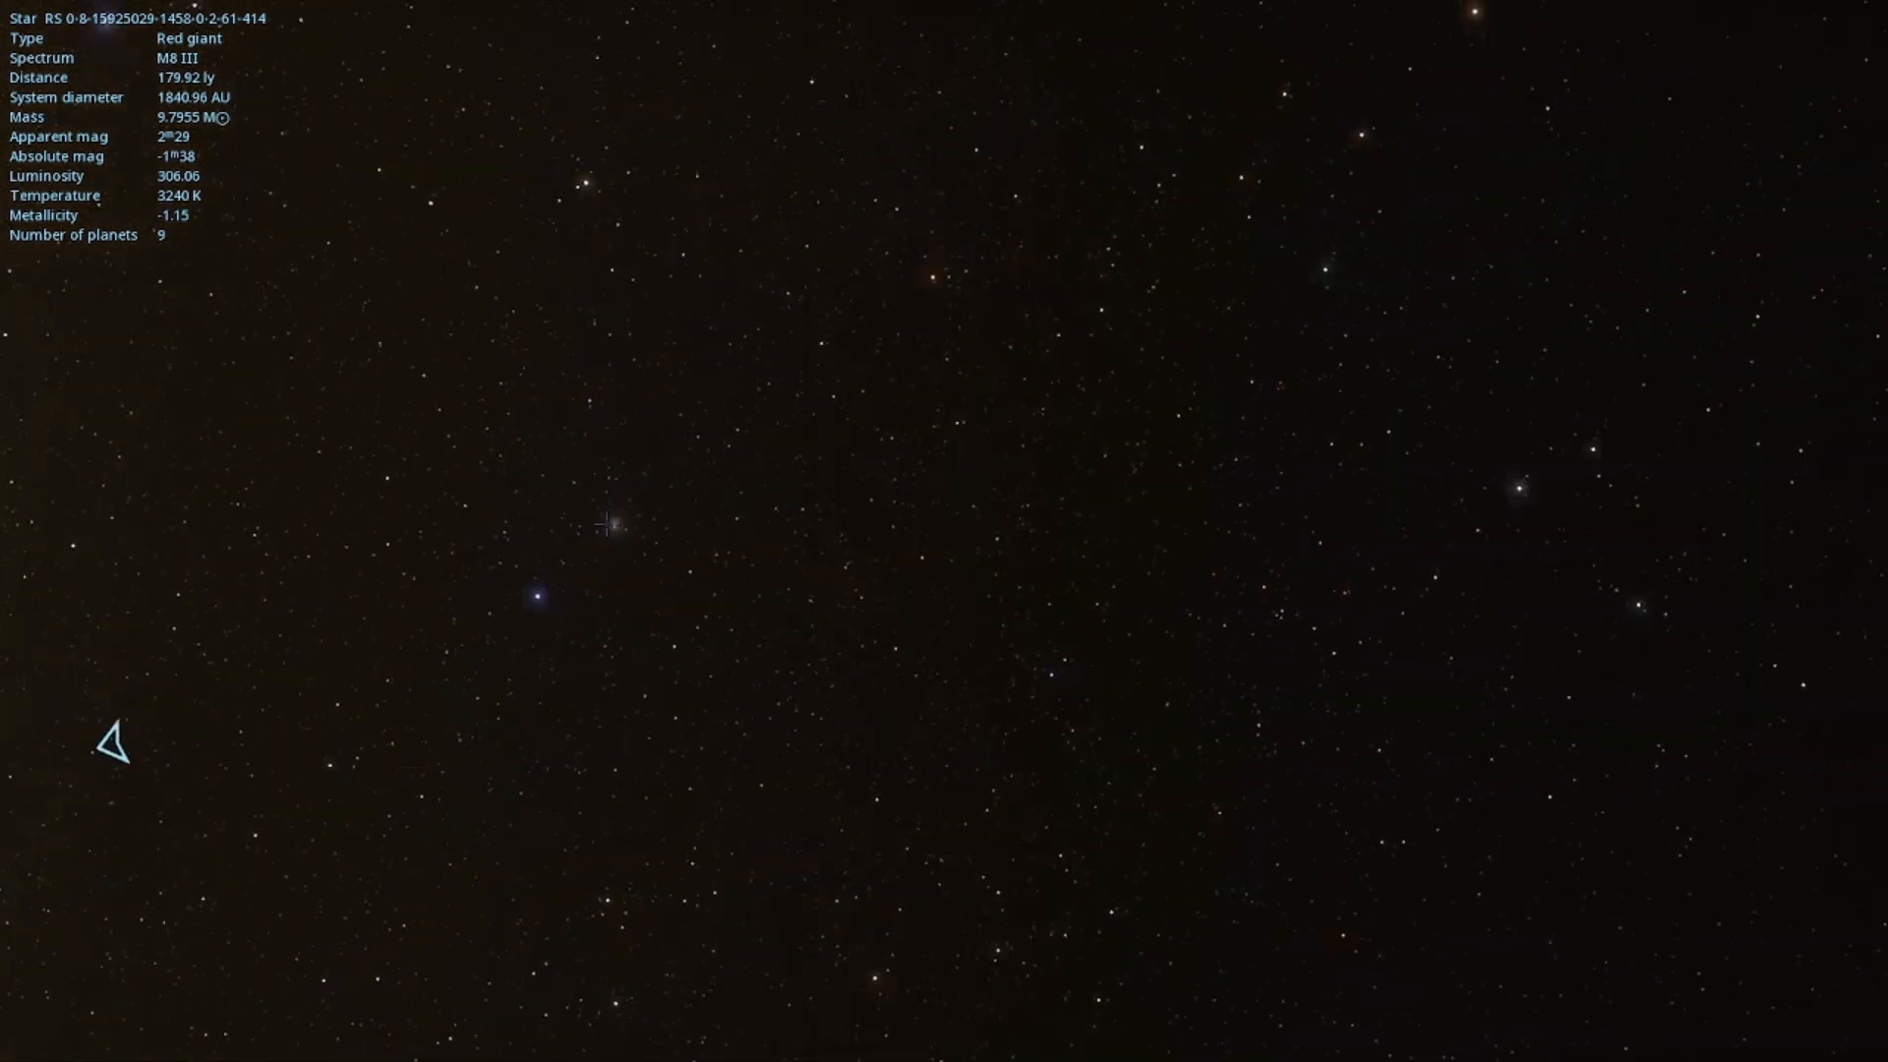
# - Inspect a blue supergiant, white dwarf, yellow giants and white giant binary, ending on G9 Ia binary
pyautogui.click(537, 594)
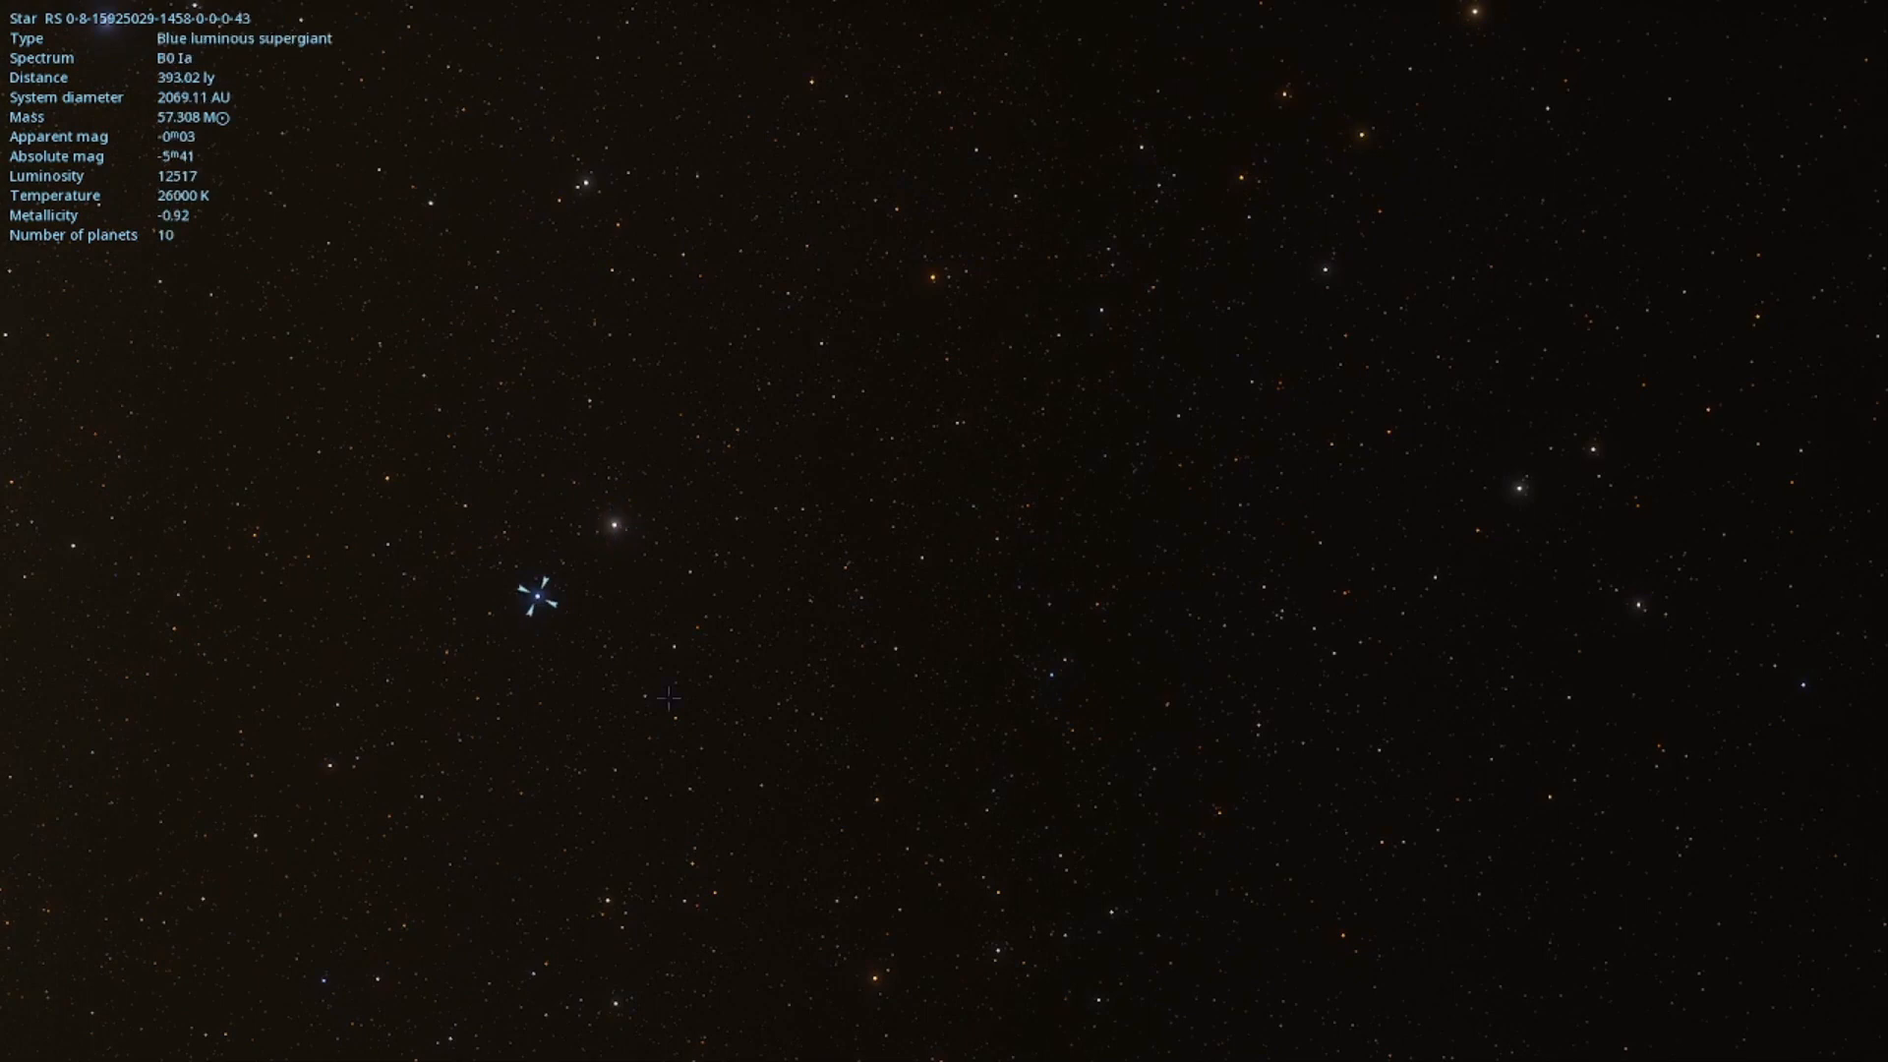
pyautogui.click(975, 572)
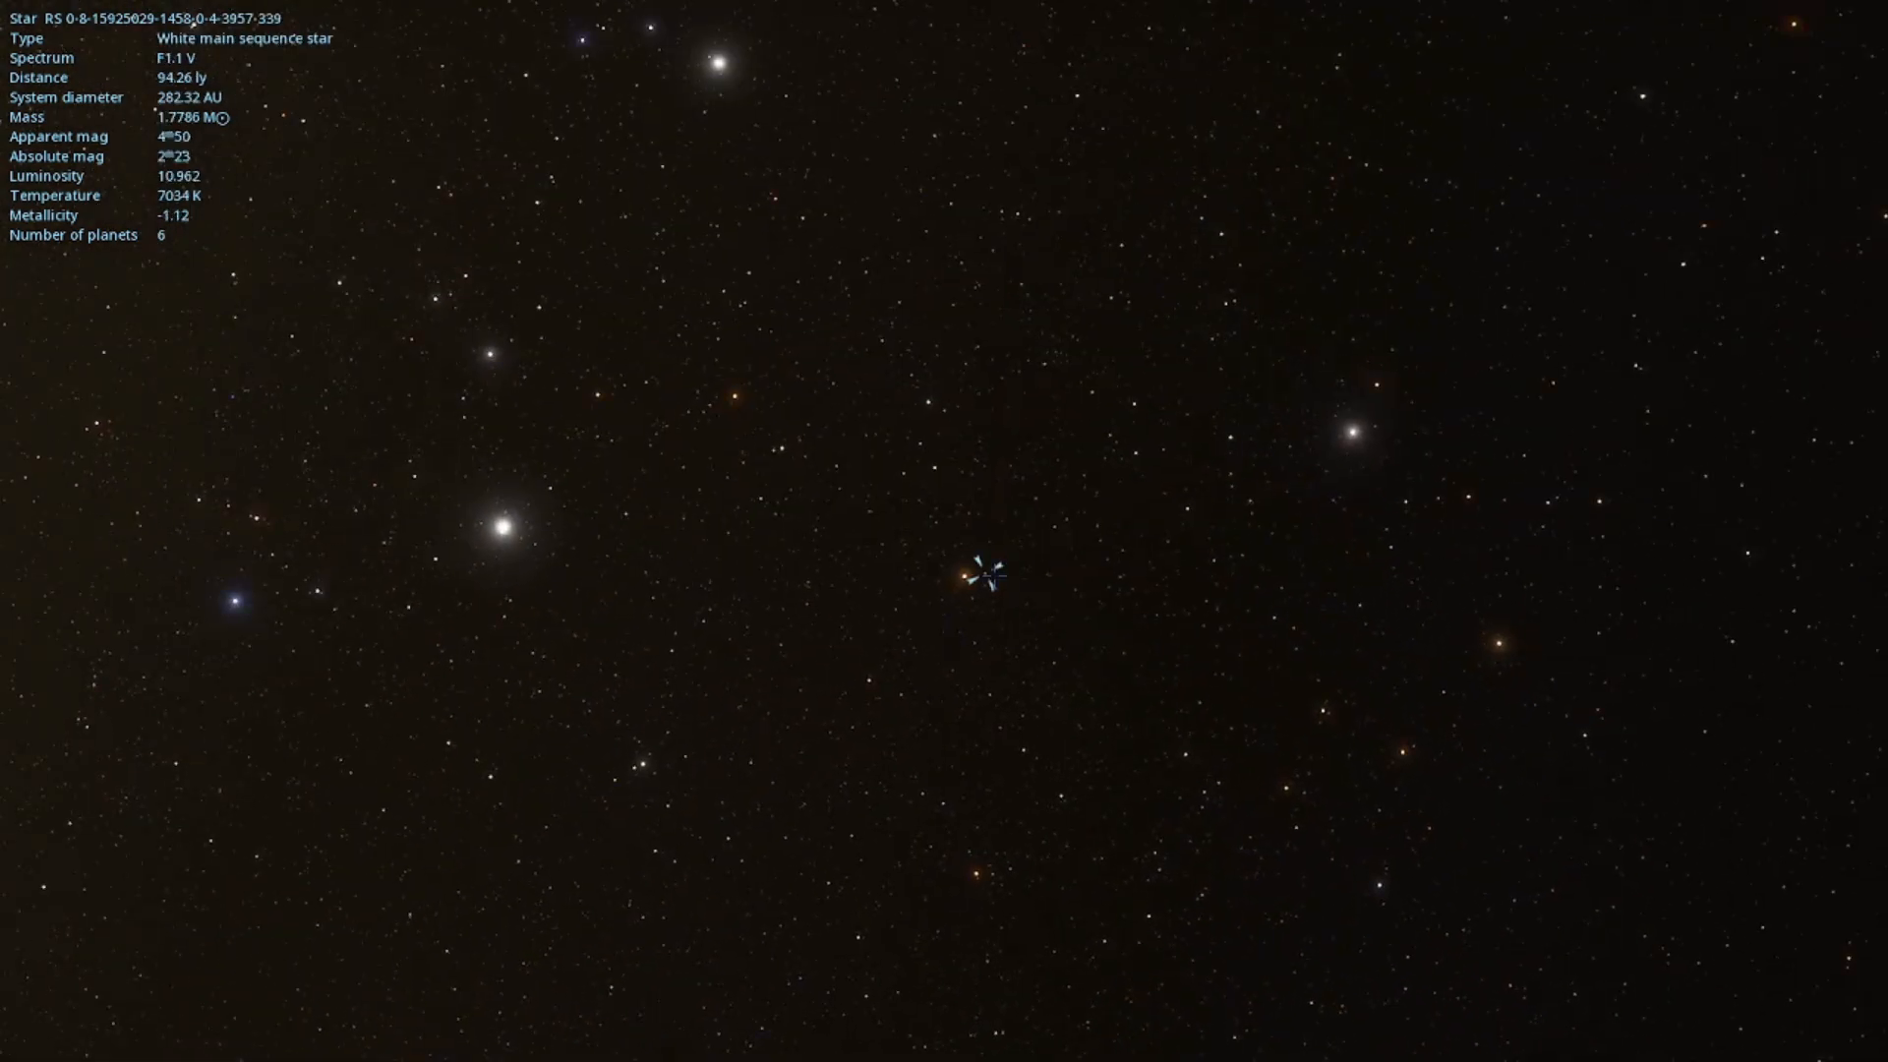
pyautogui.click(723, 488)
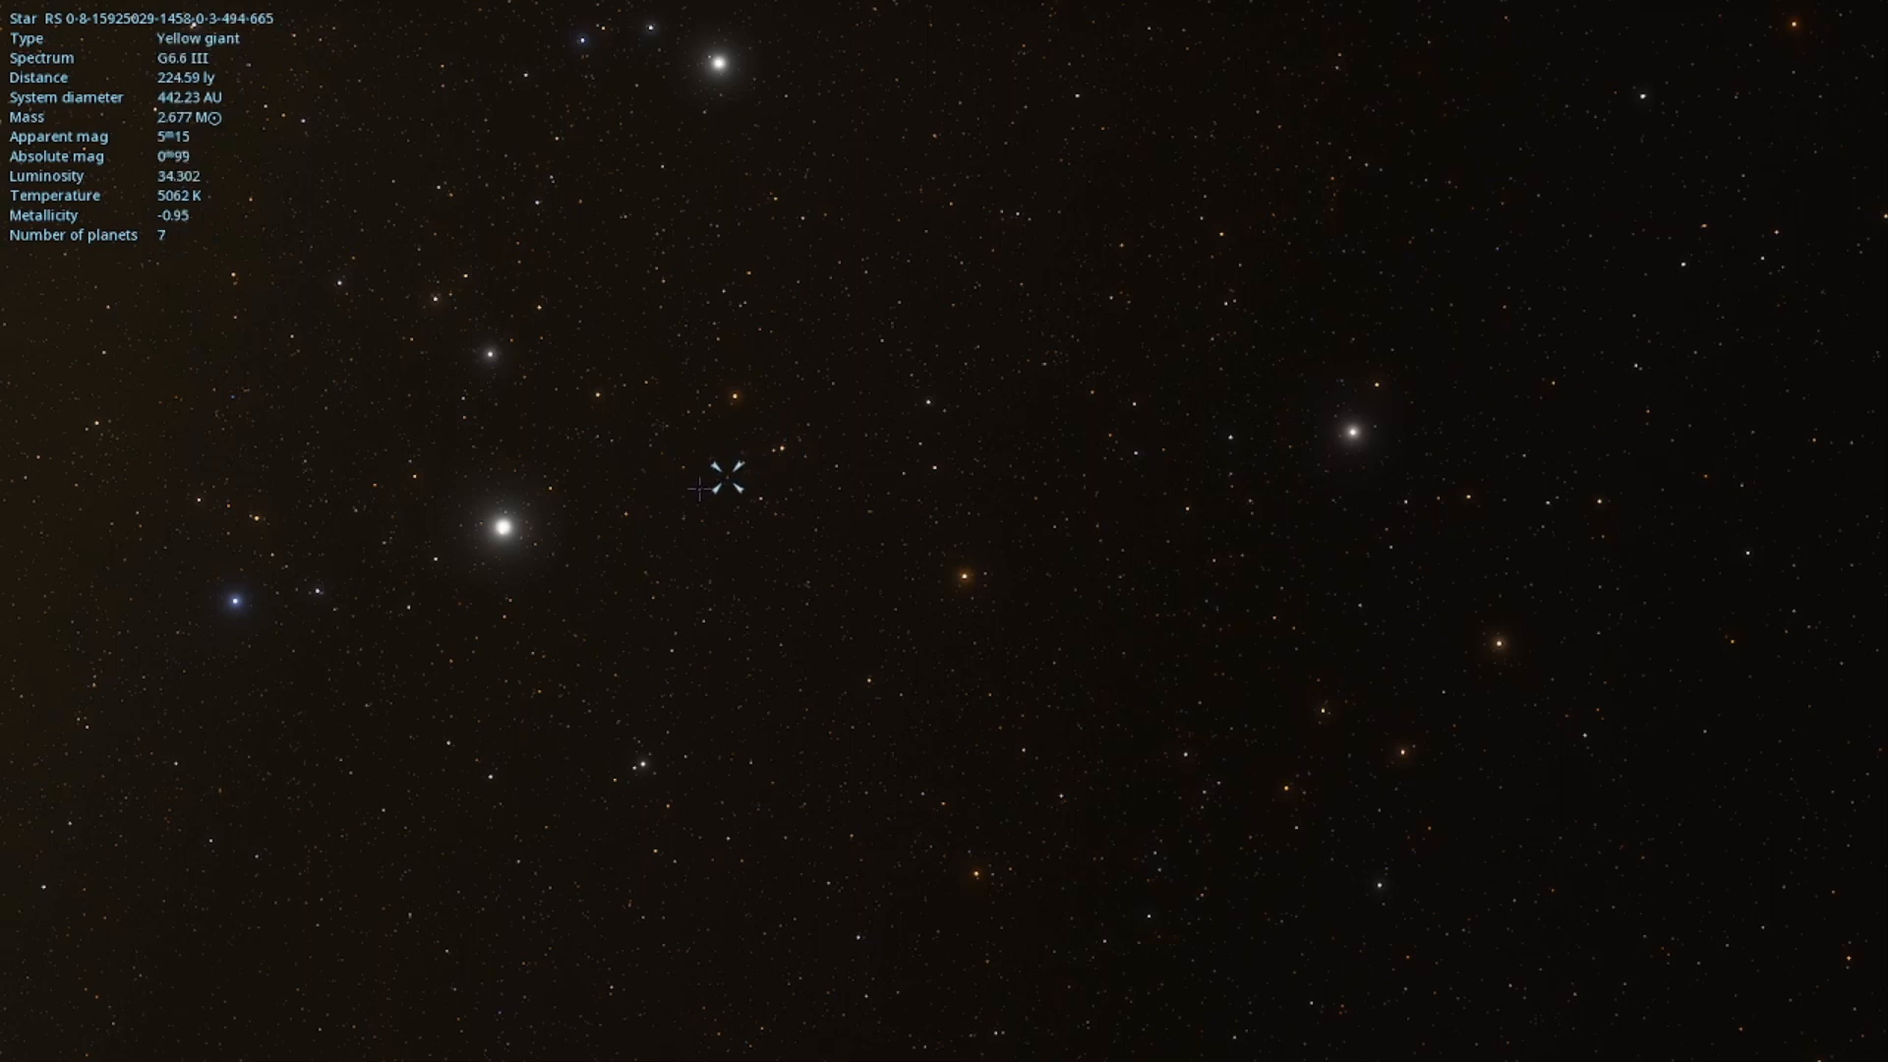
pyautogui.click(708, 403)
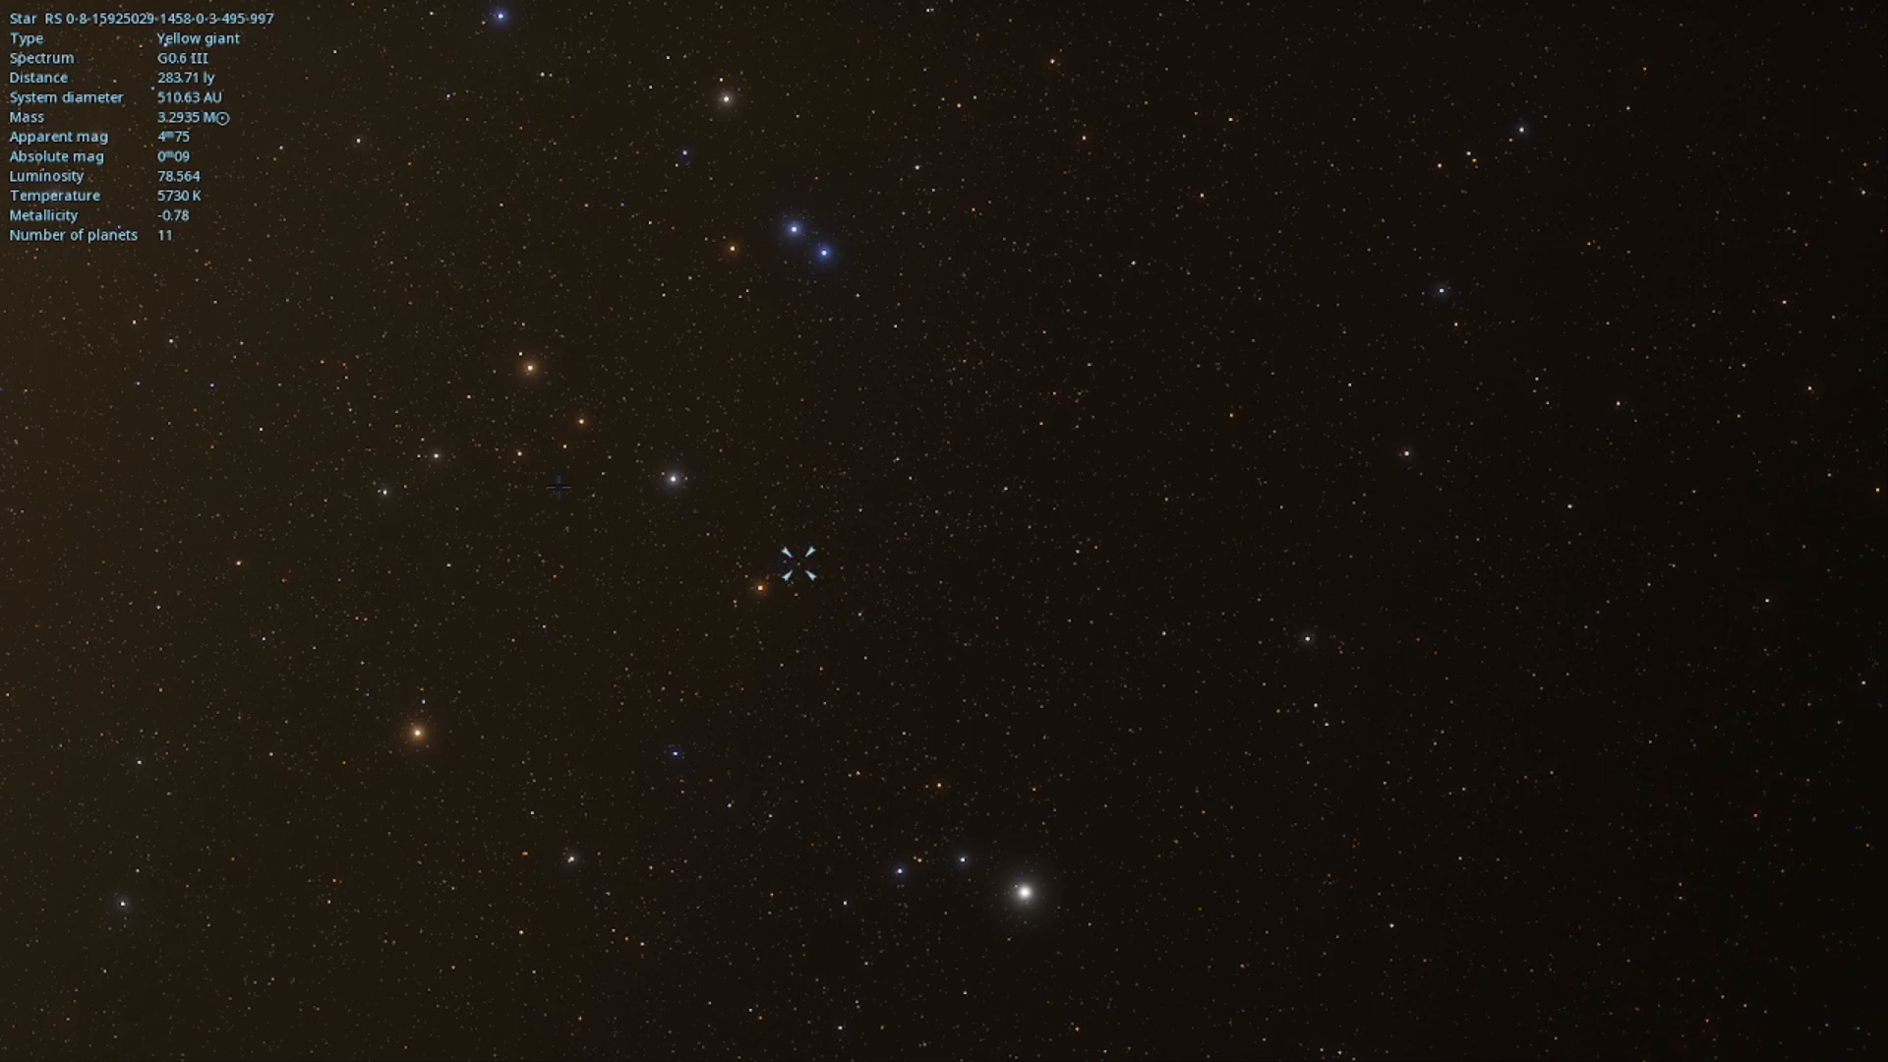
pyautogui.click(602, 476)
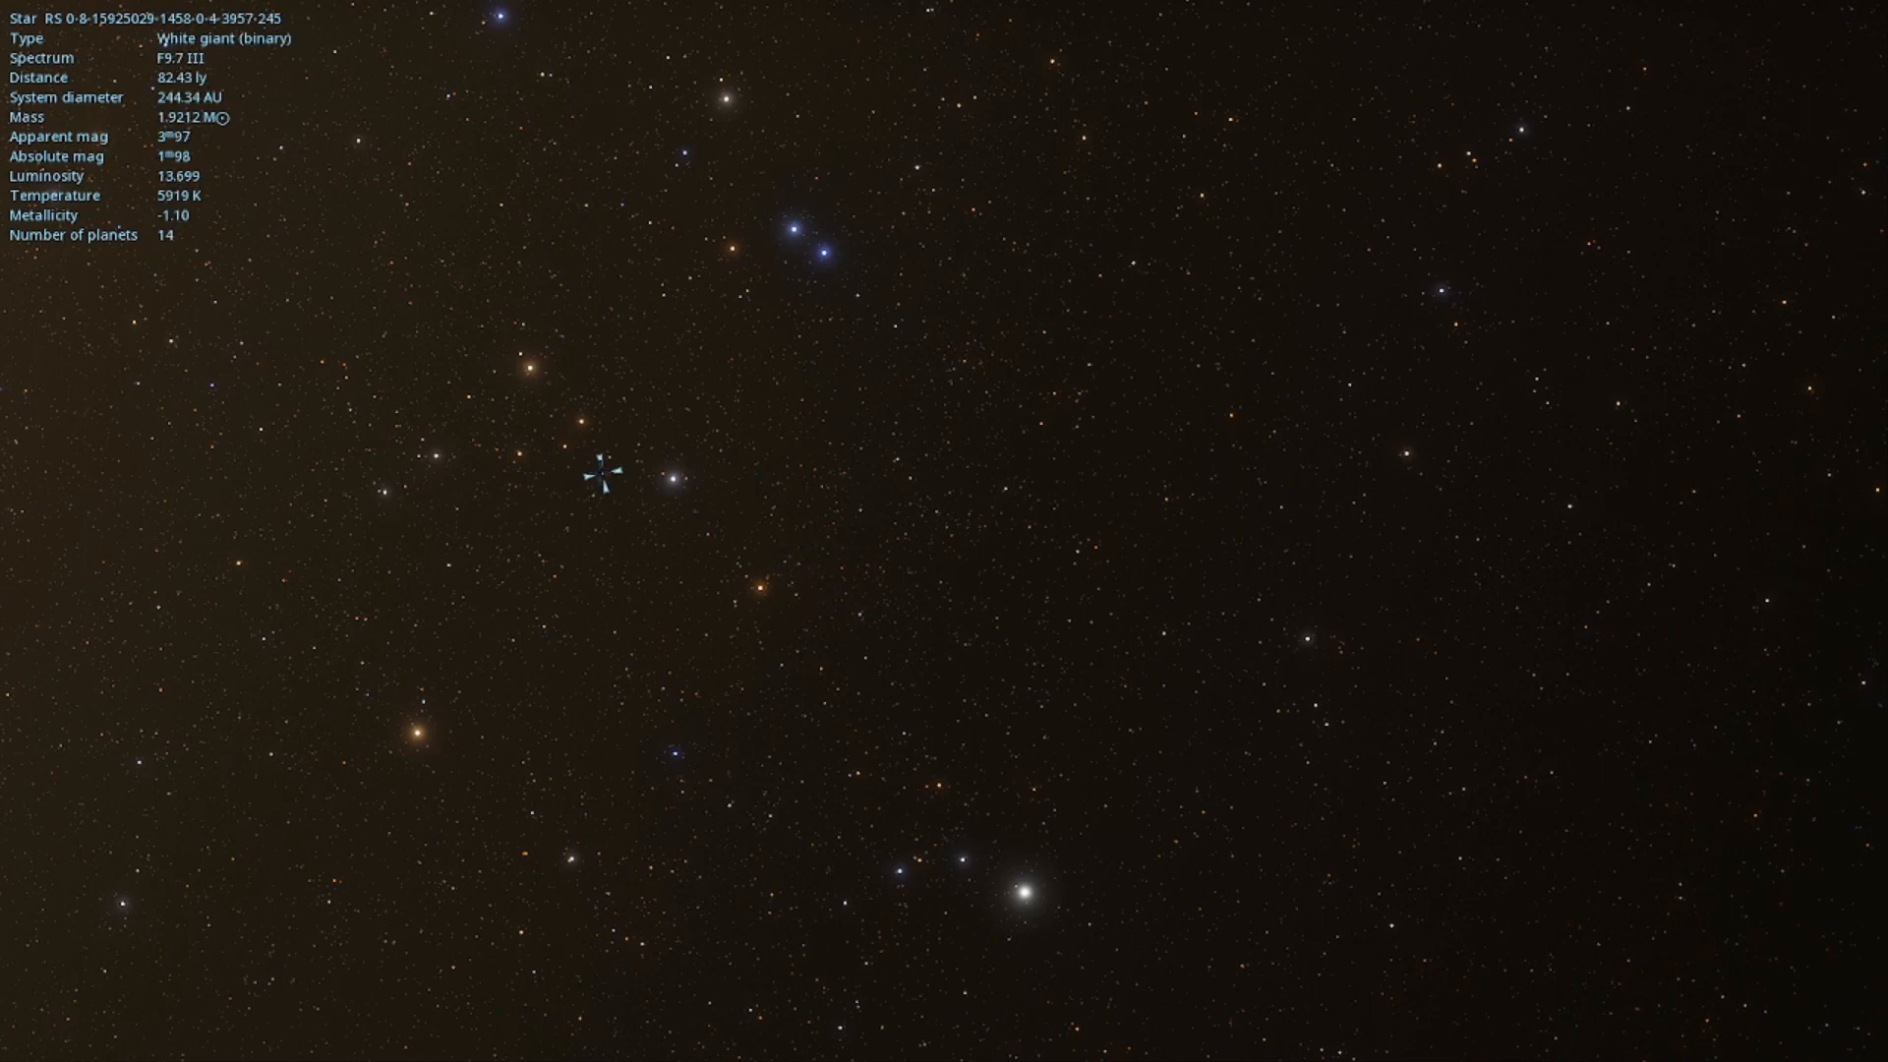
pyautogui.click(526, 365)
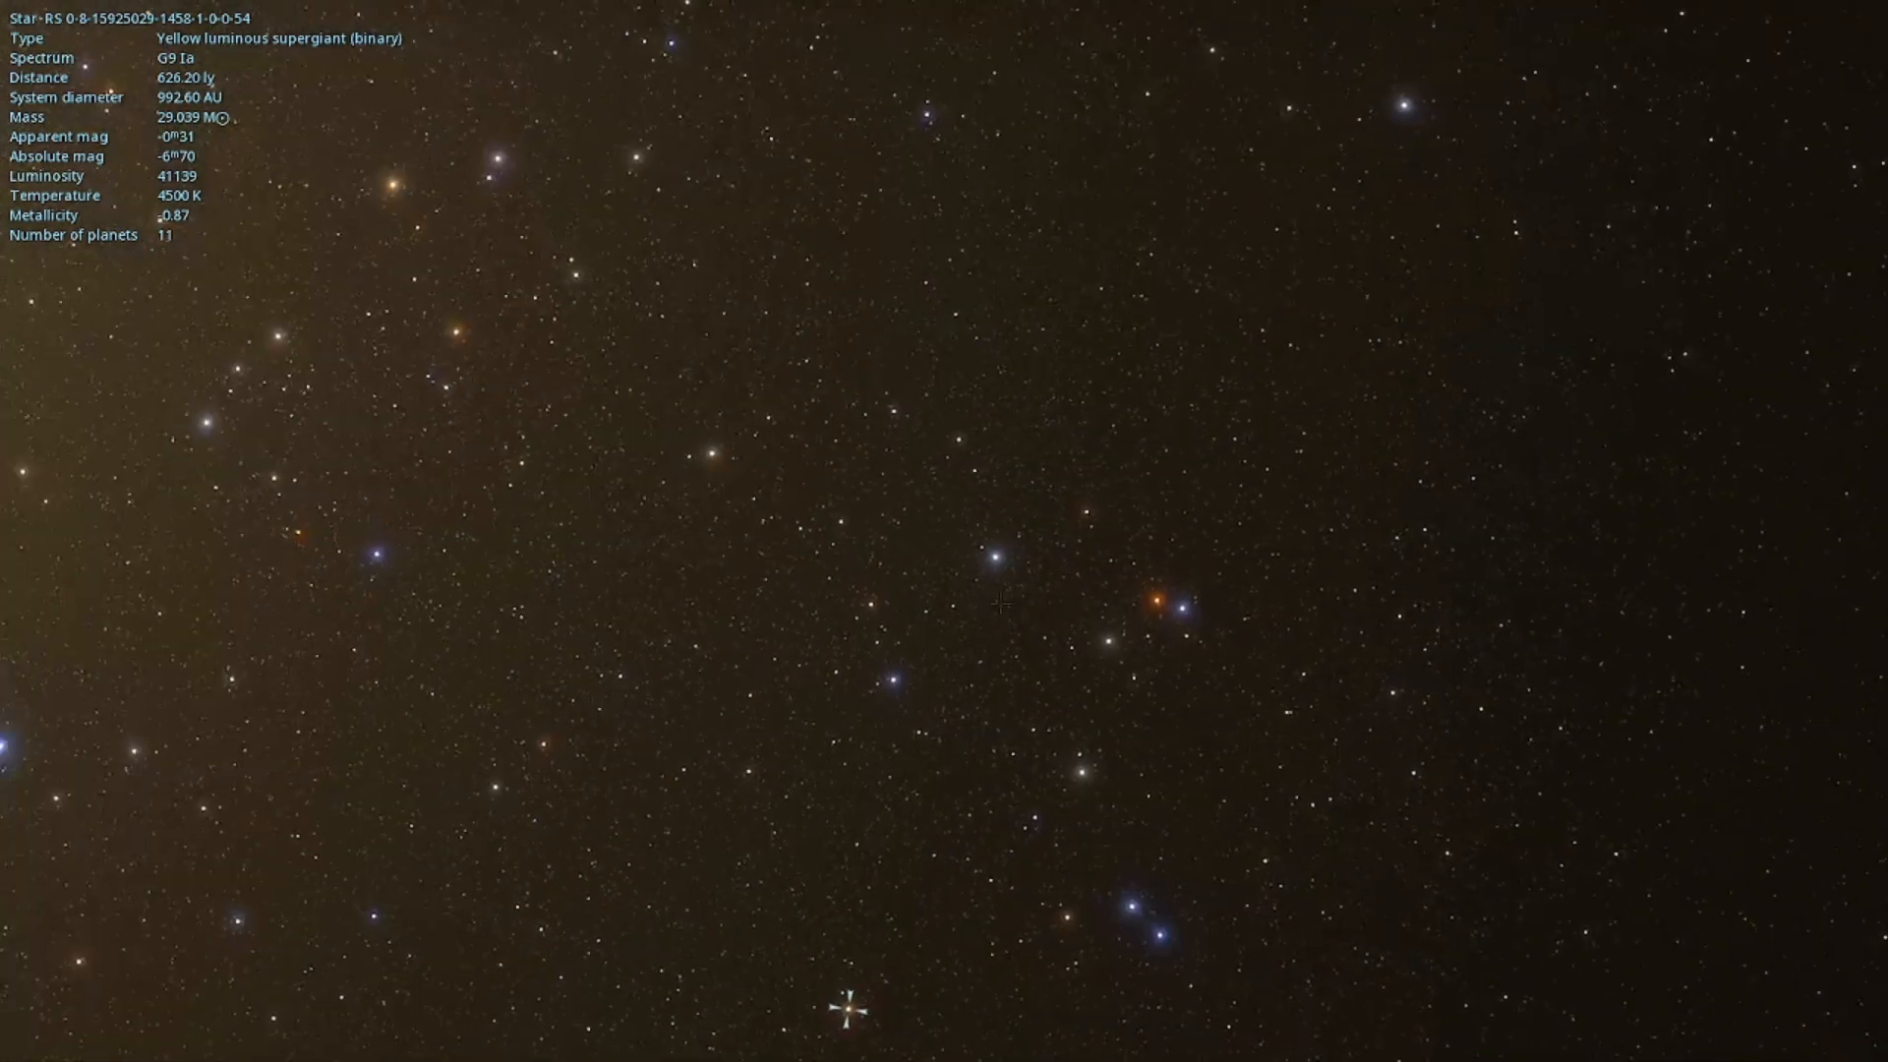
# - Inspect yellow, red, white, blue and orange supergiants and giants across the star field, including G5 Ia and G0 Ia
pyautogui.click(718, 454)
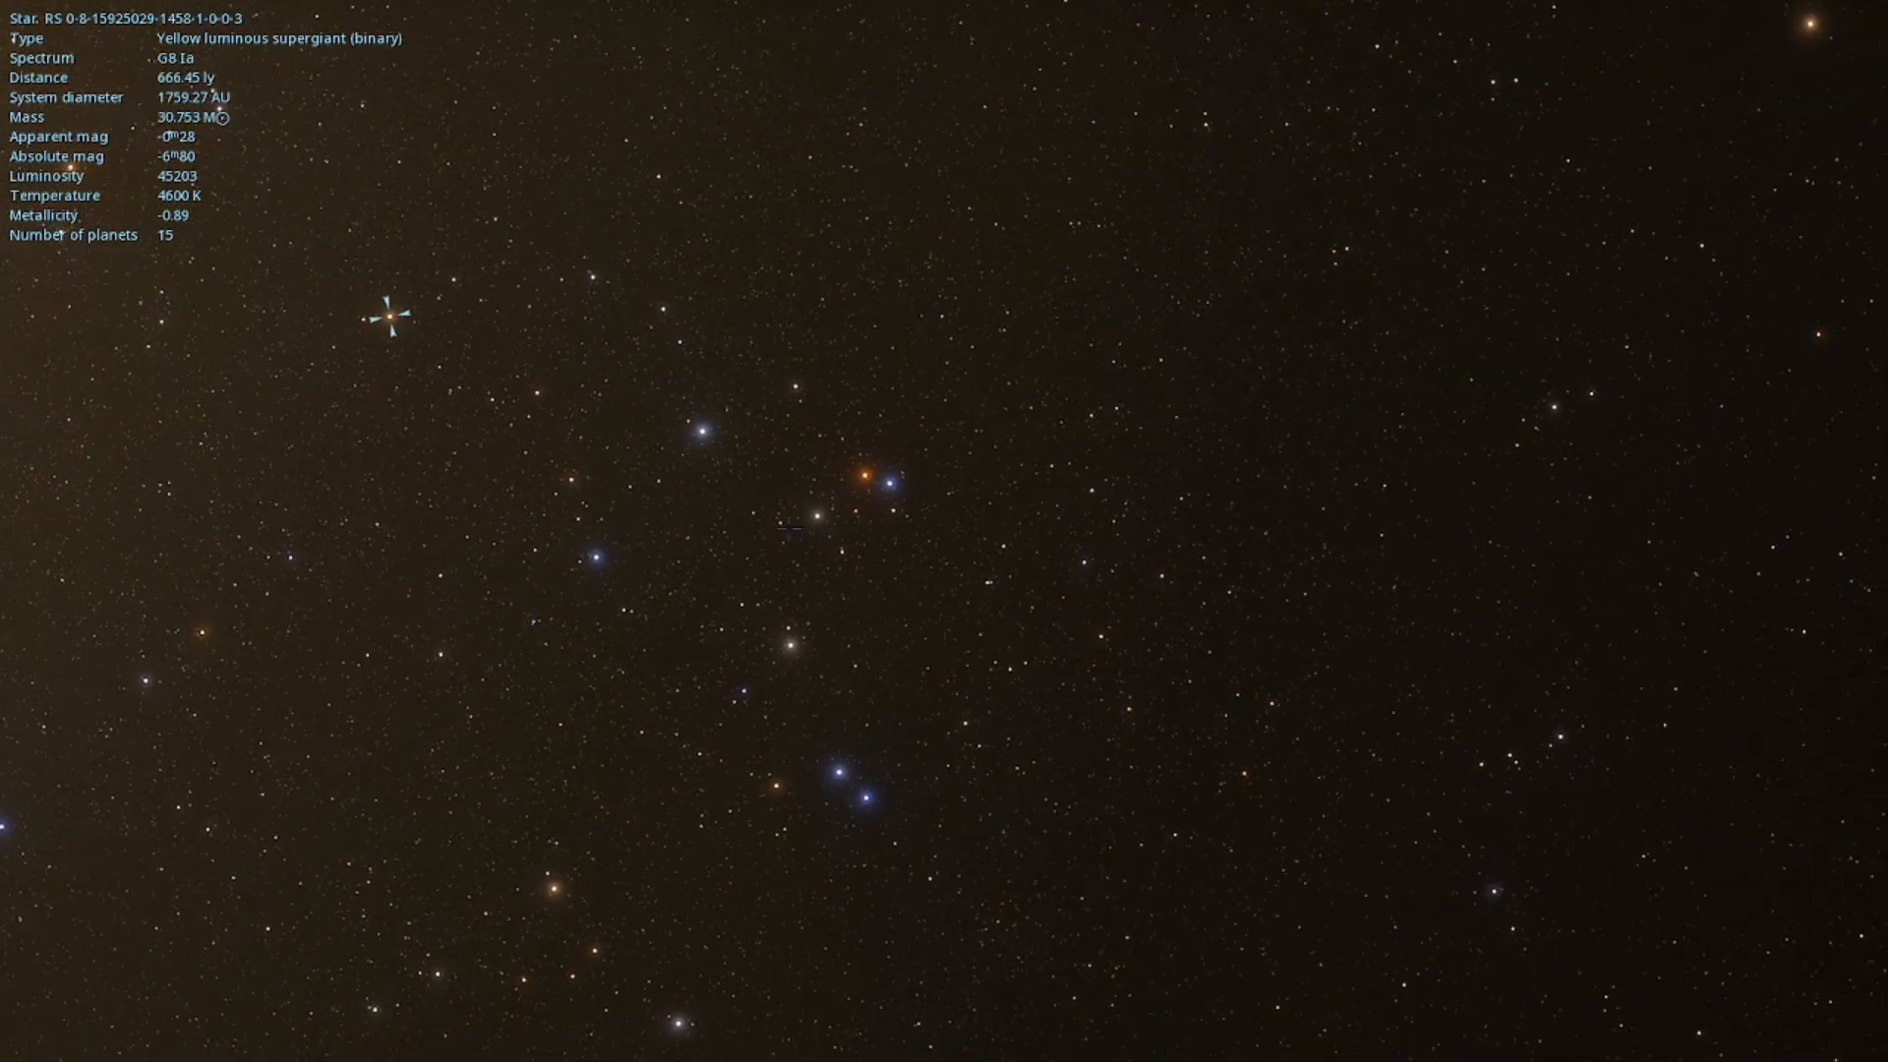
pyautogui.click(779, 518)
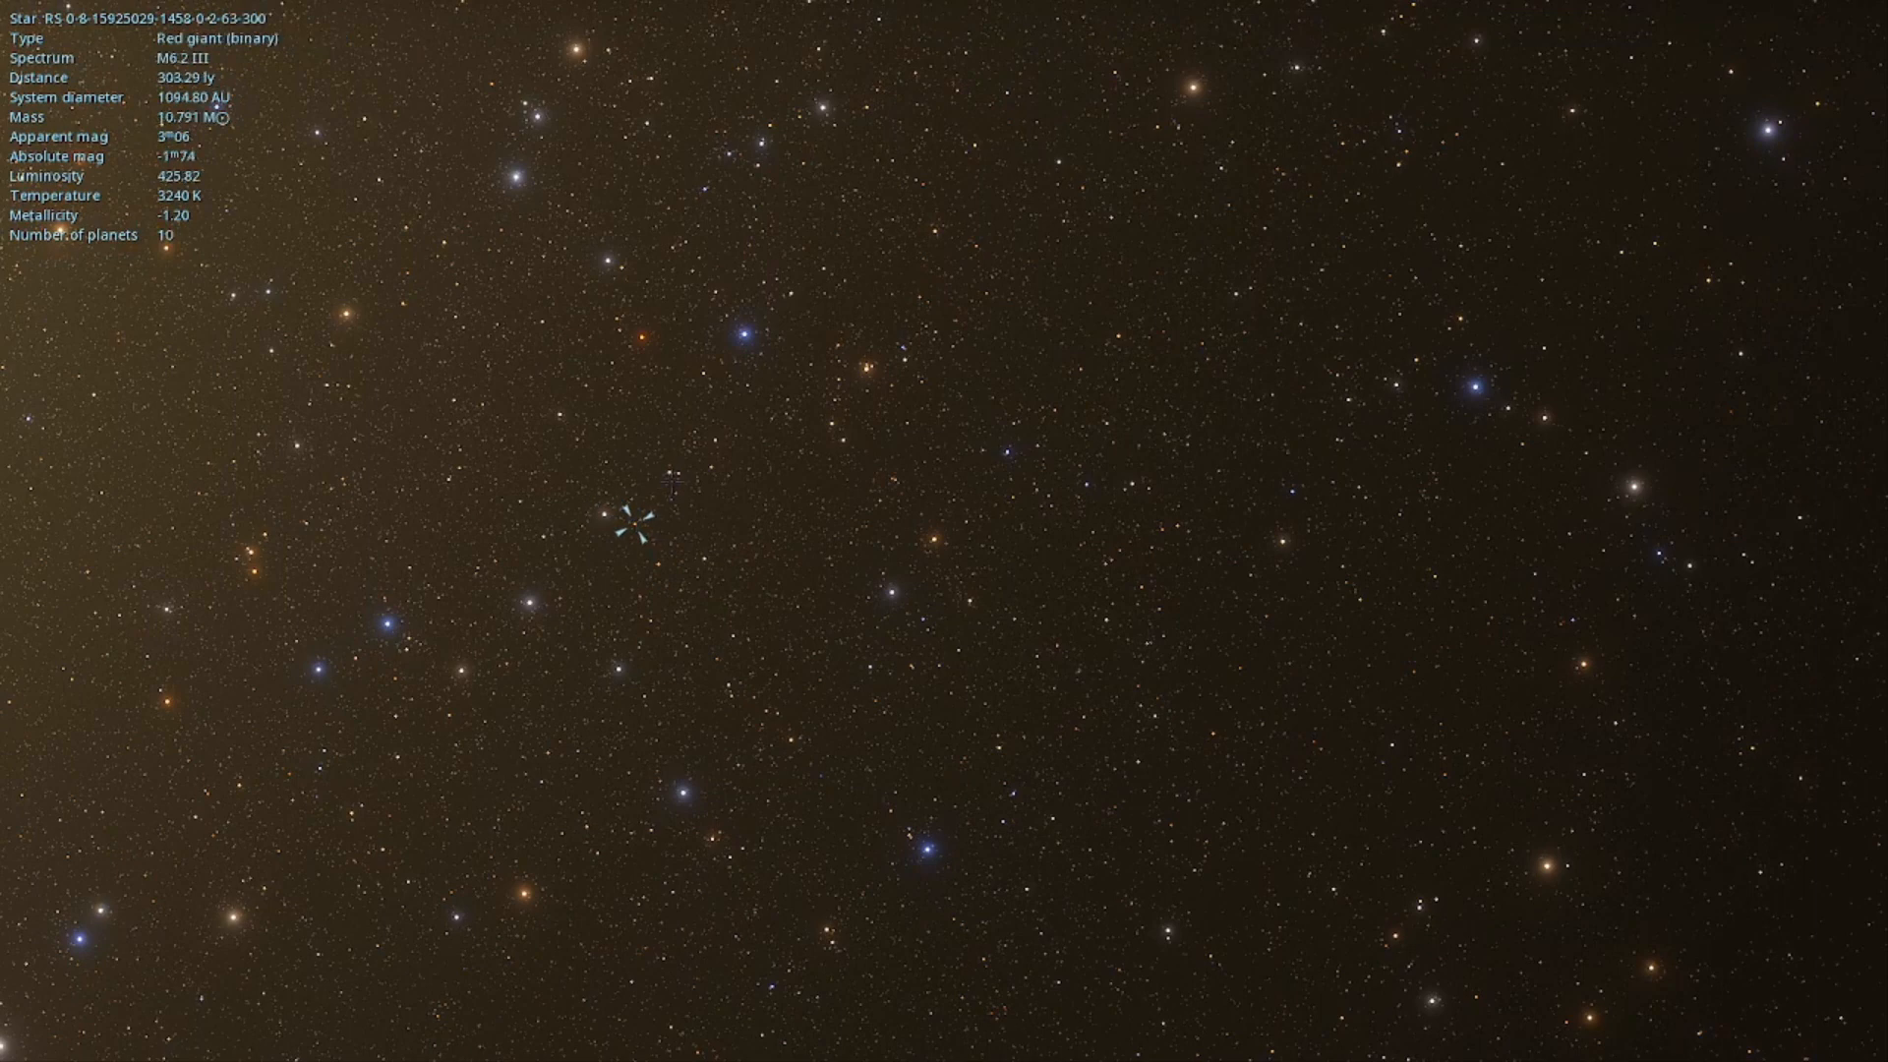
pyautogui.click(347, 315)
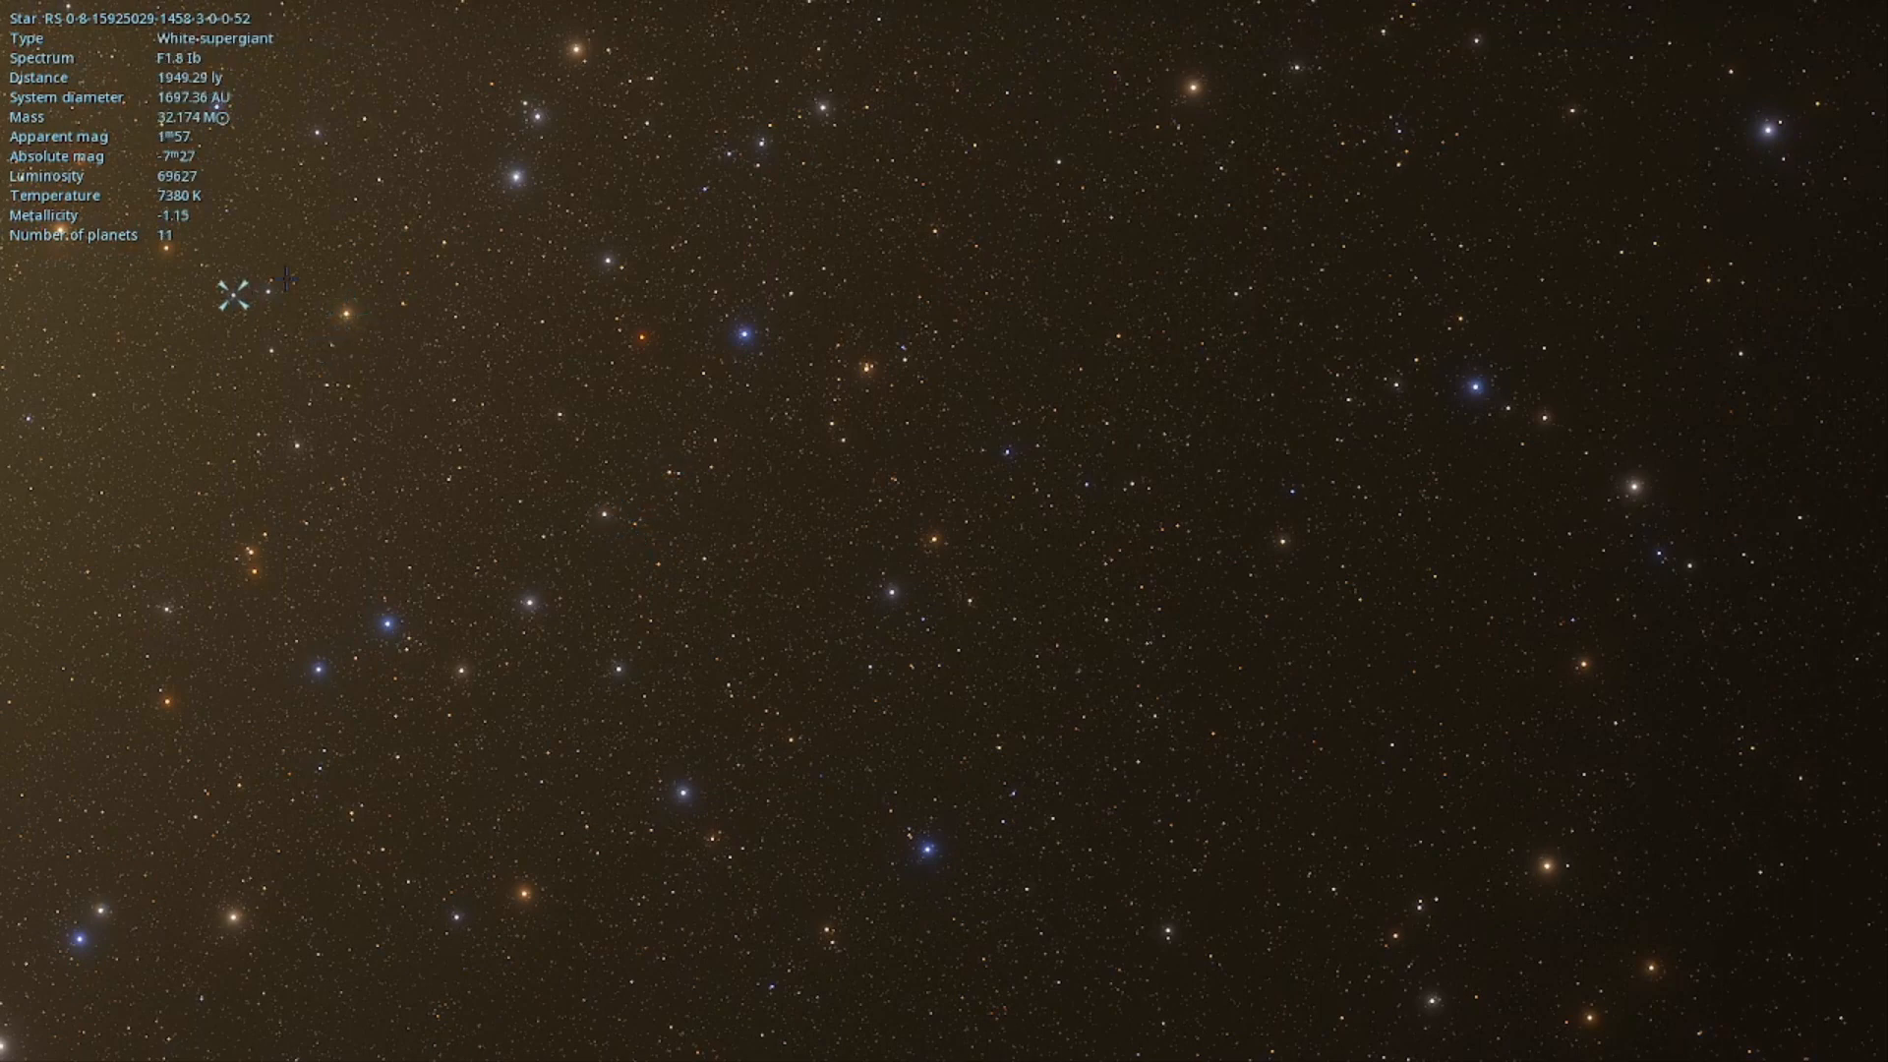
pyautogui.click(386, 620)
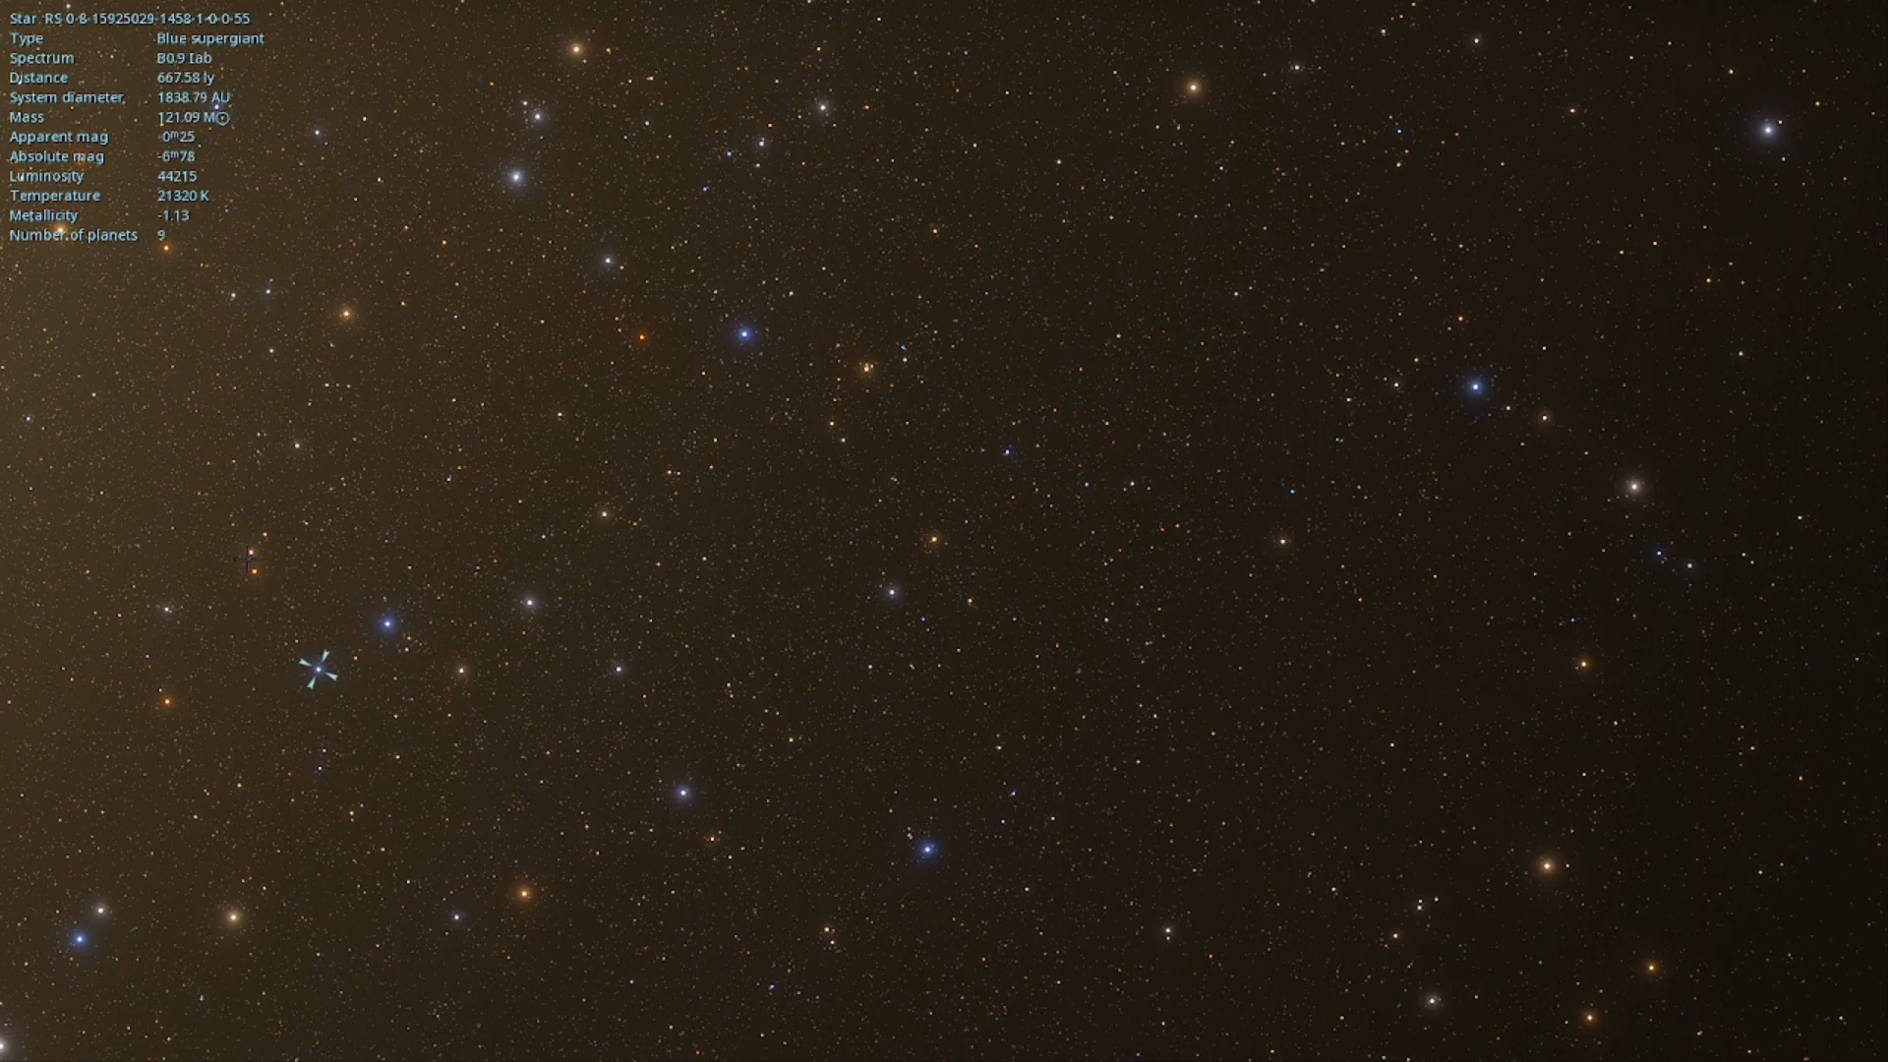
pyautogui.click(247, 560)
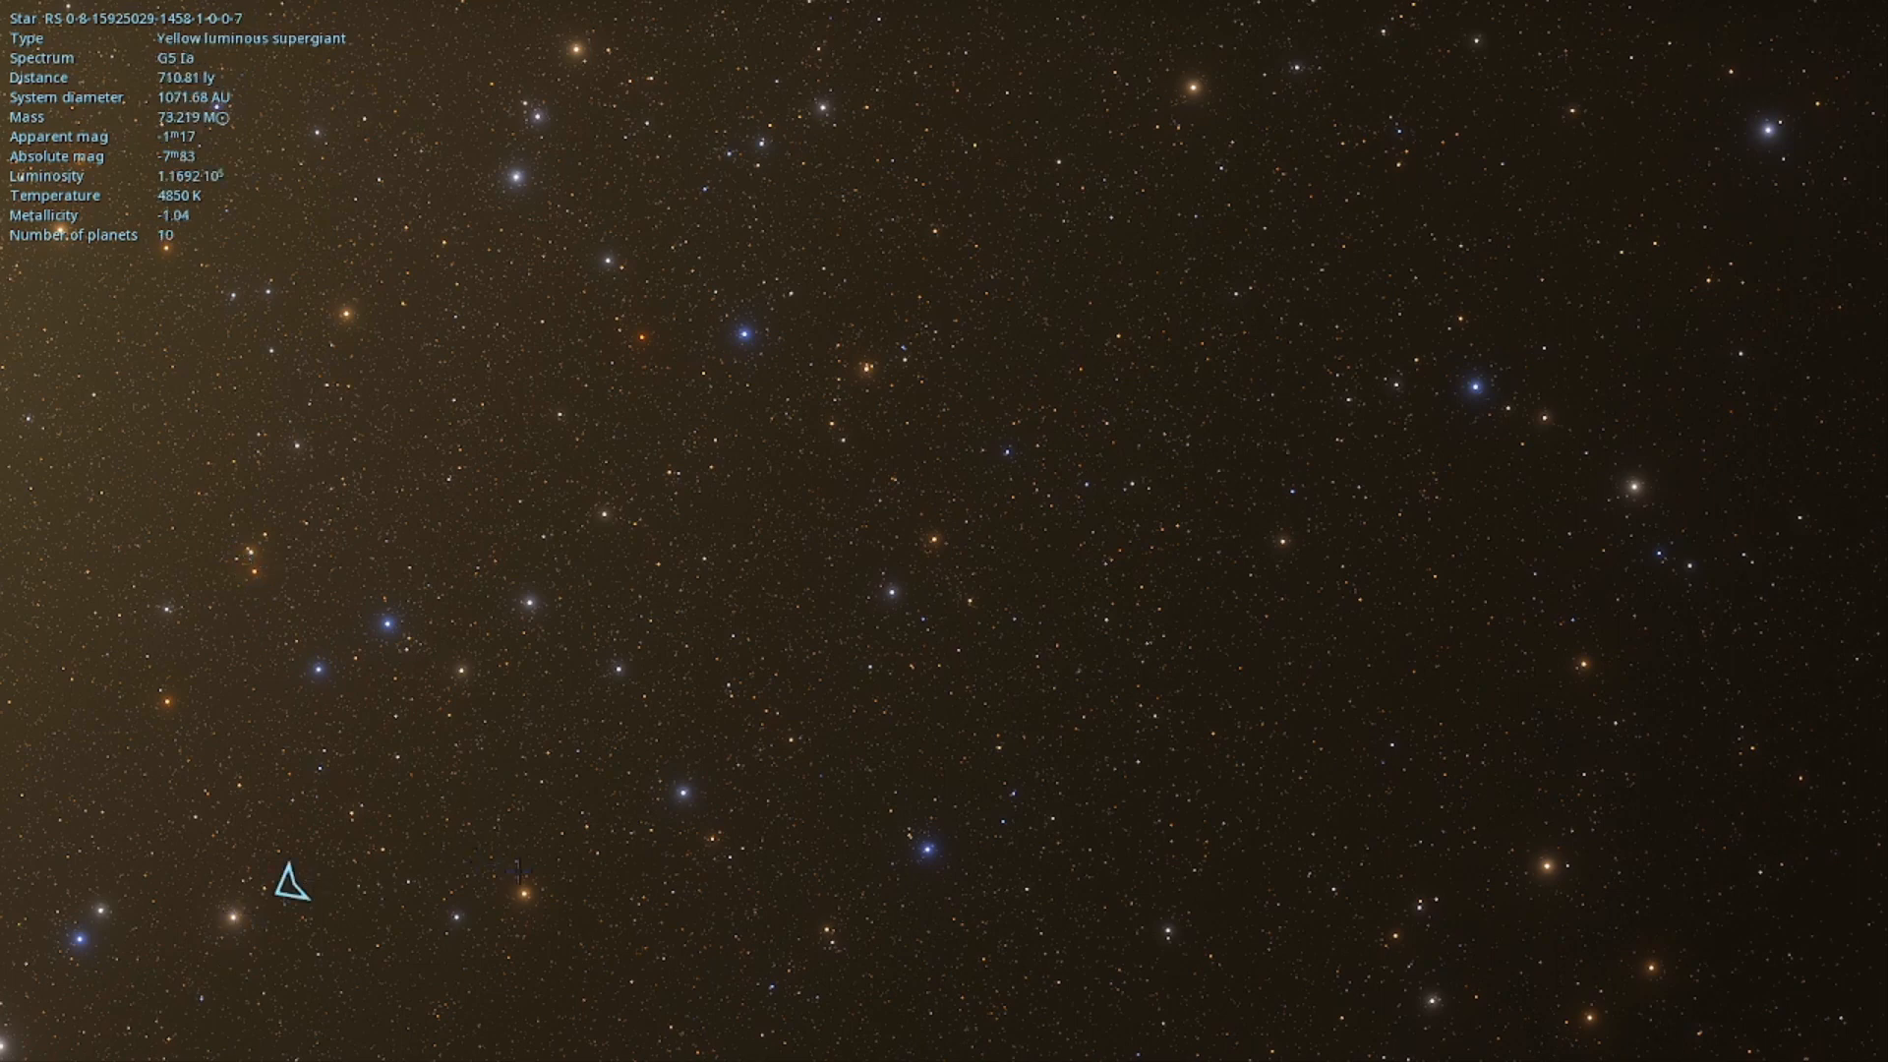
pyautogui.click(681, 794)
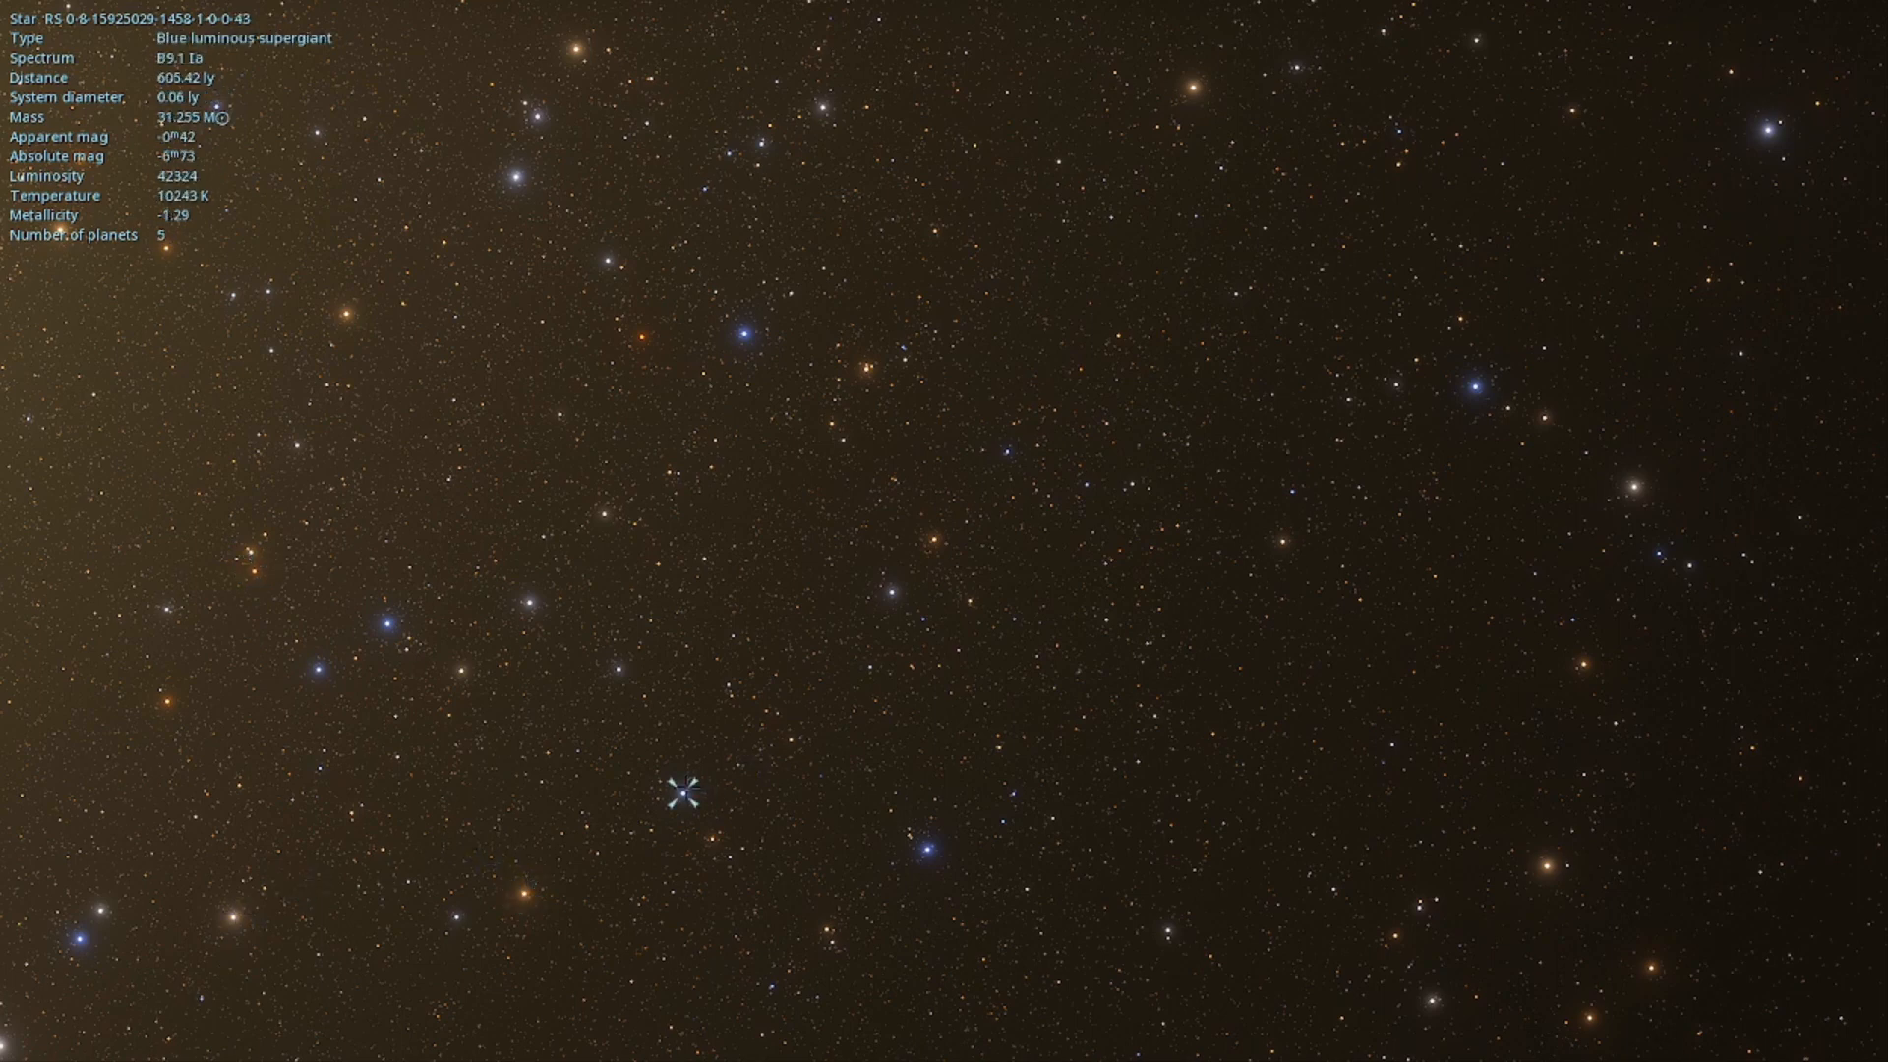
pyautogui.click(607, 669)
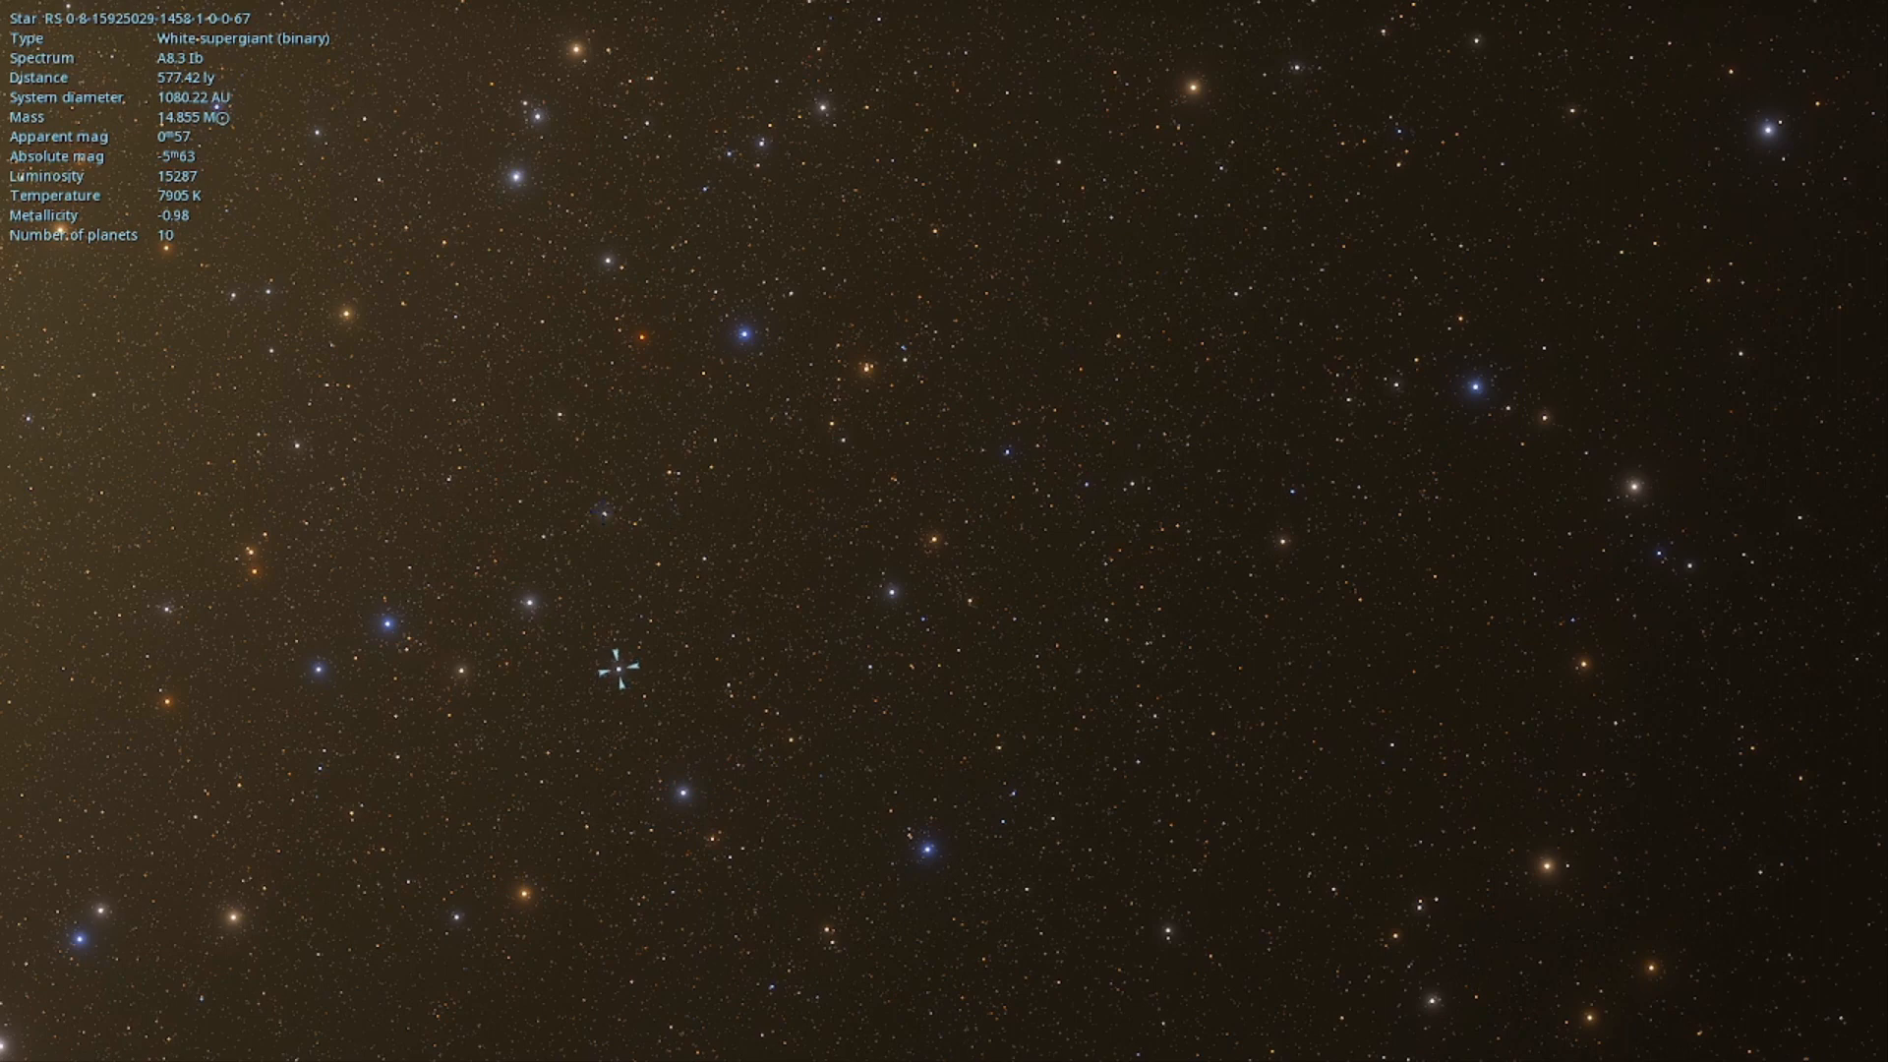
pyautogui.click(611, 526)
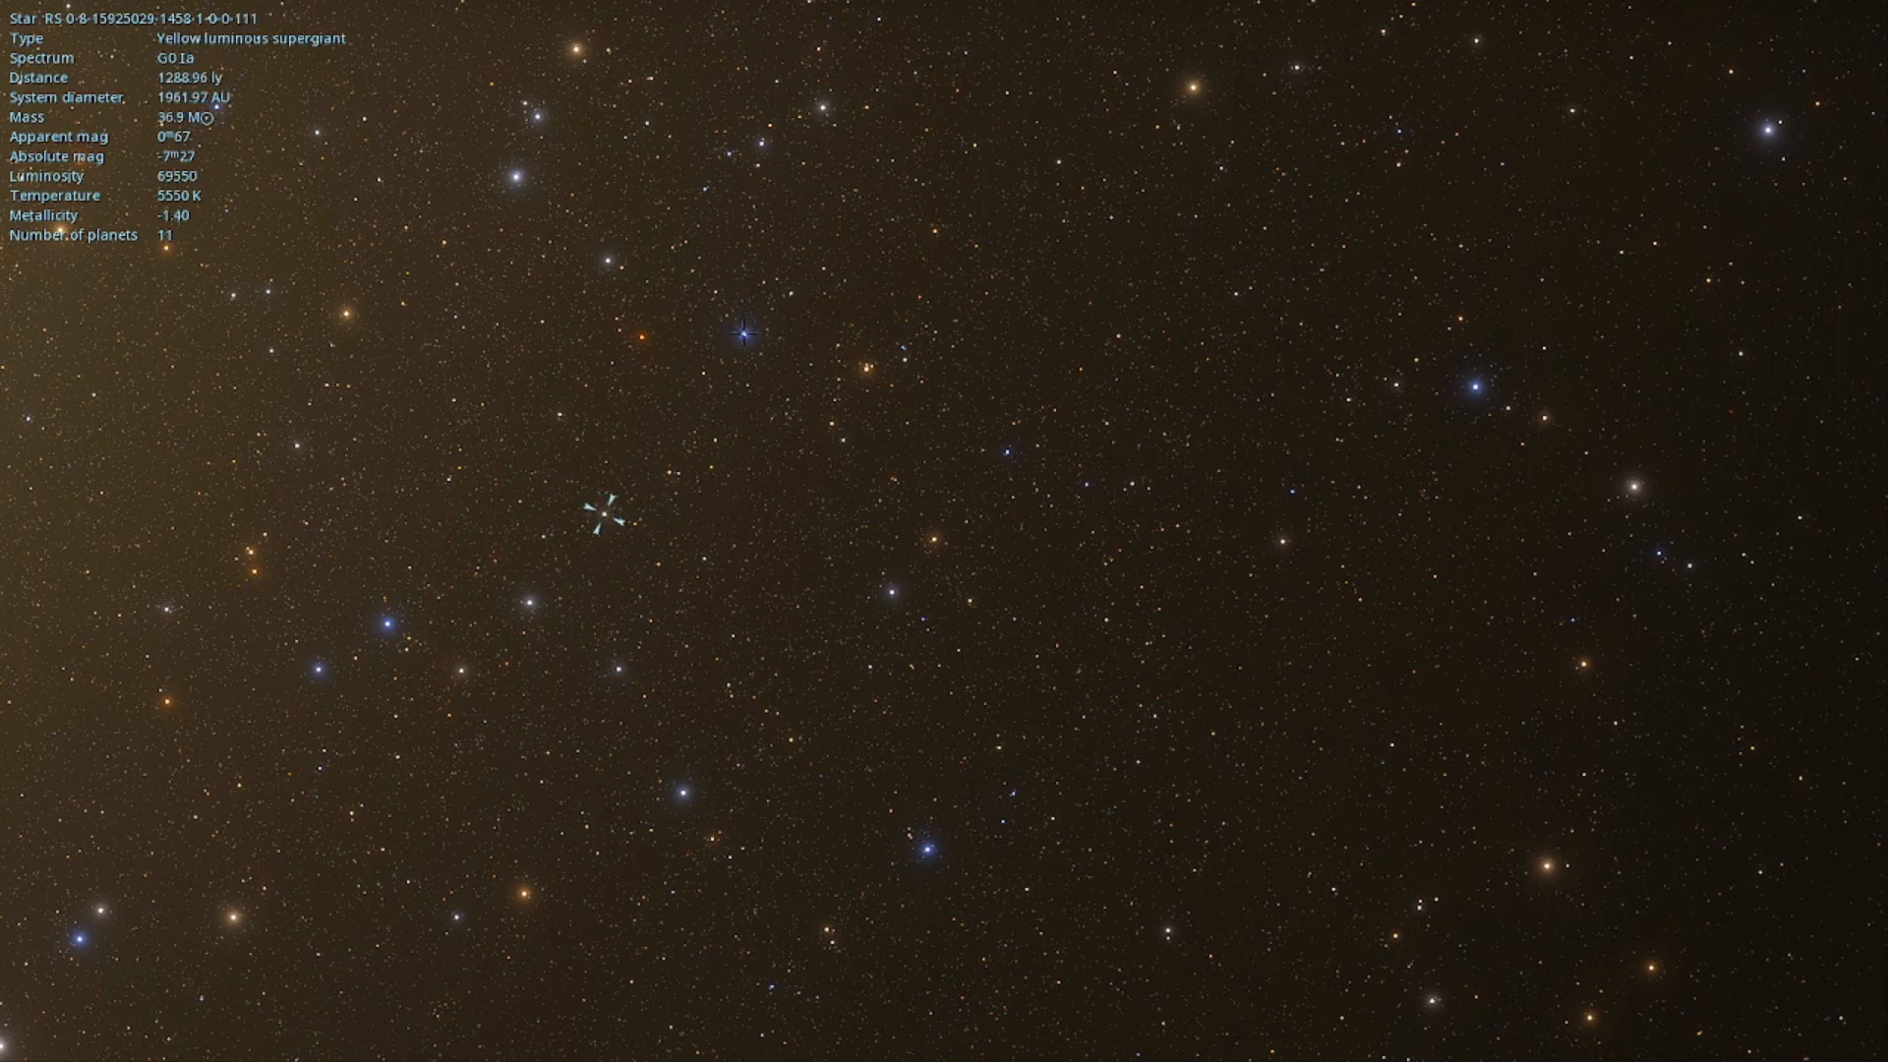
pyautogui.click(926, 849)
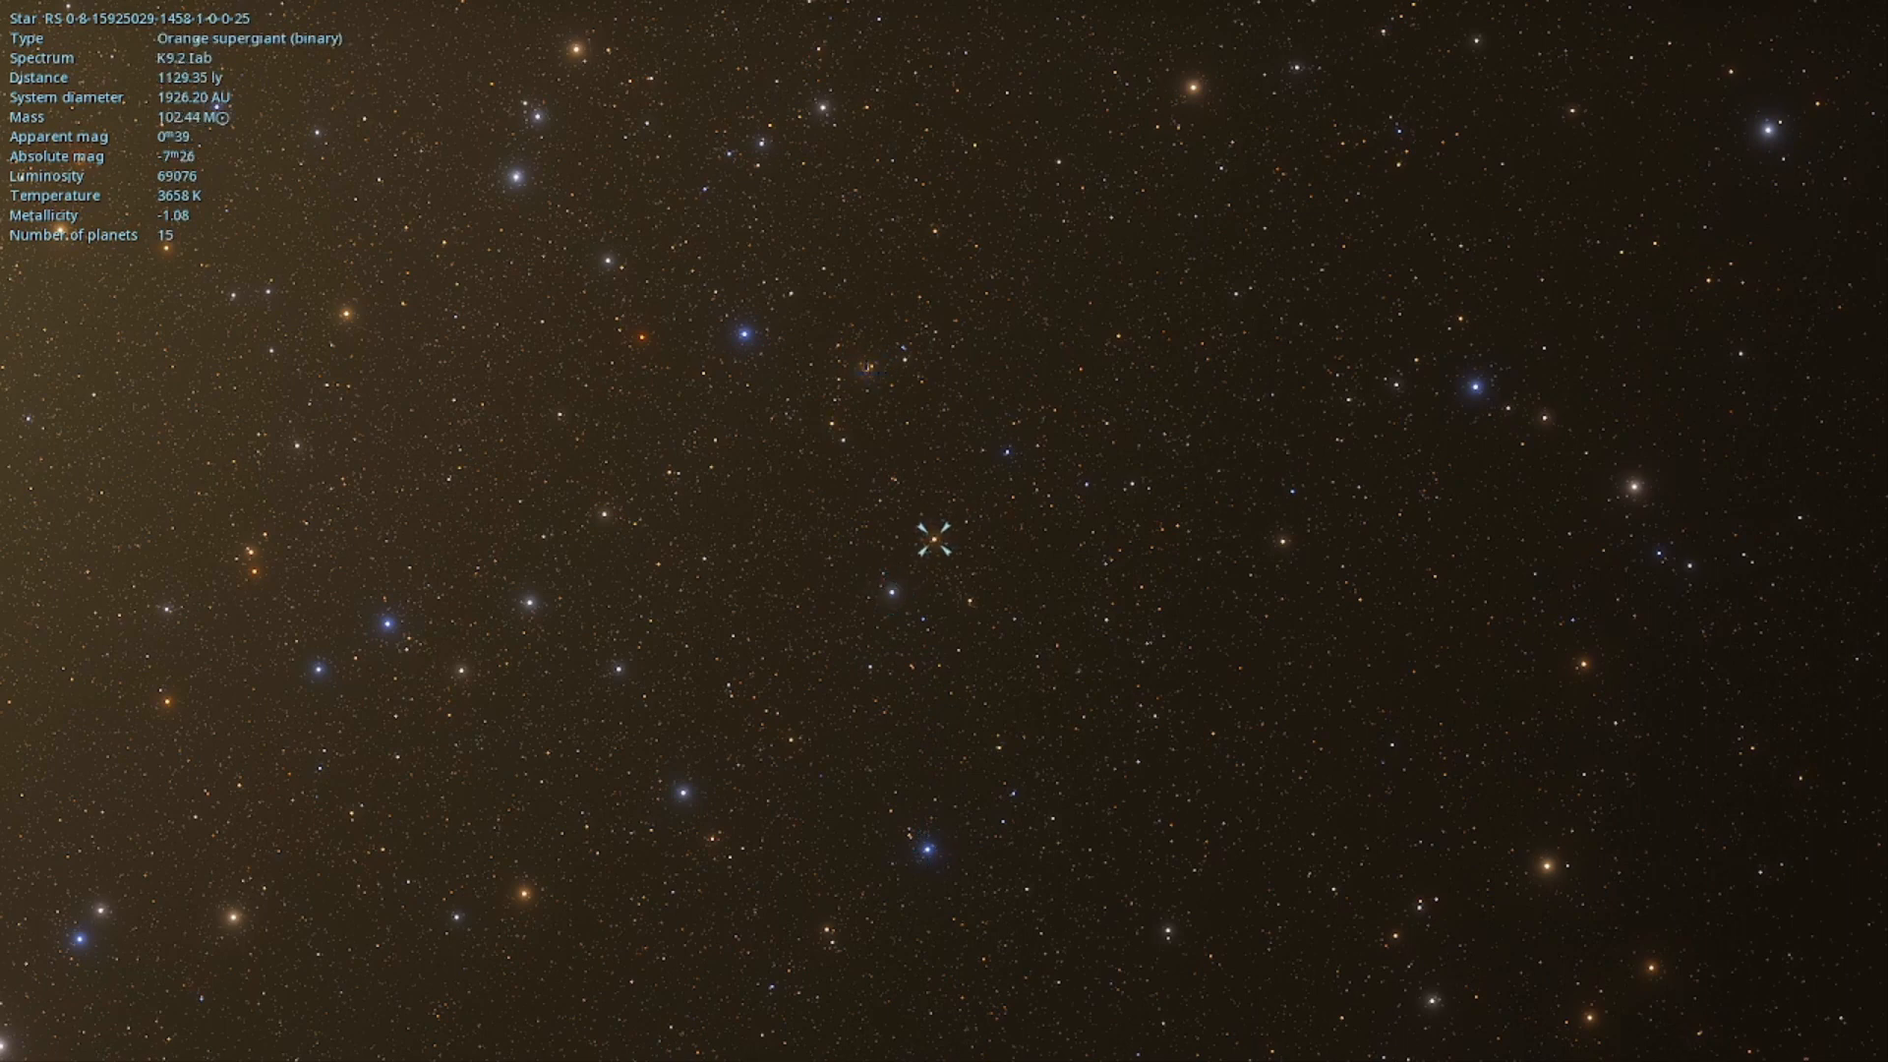
pyautogui.click(863, 367)
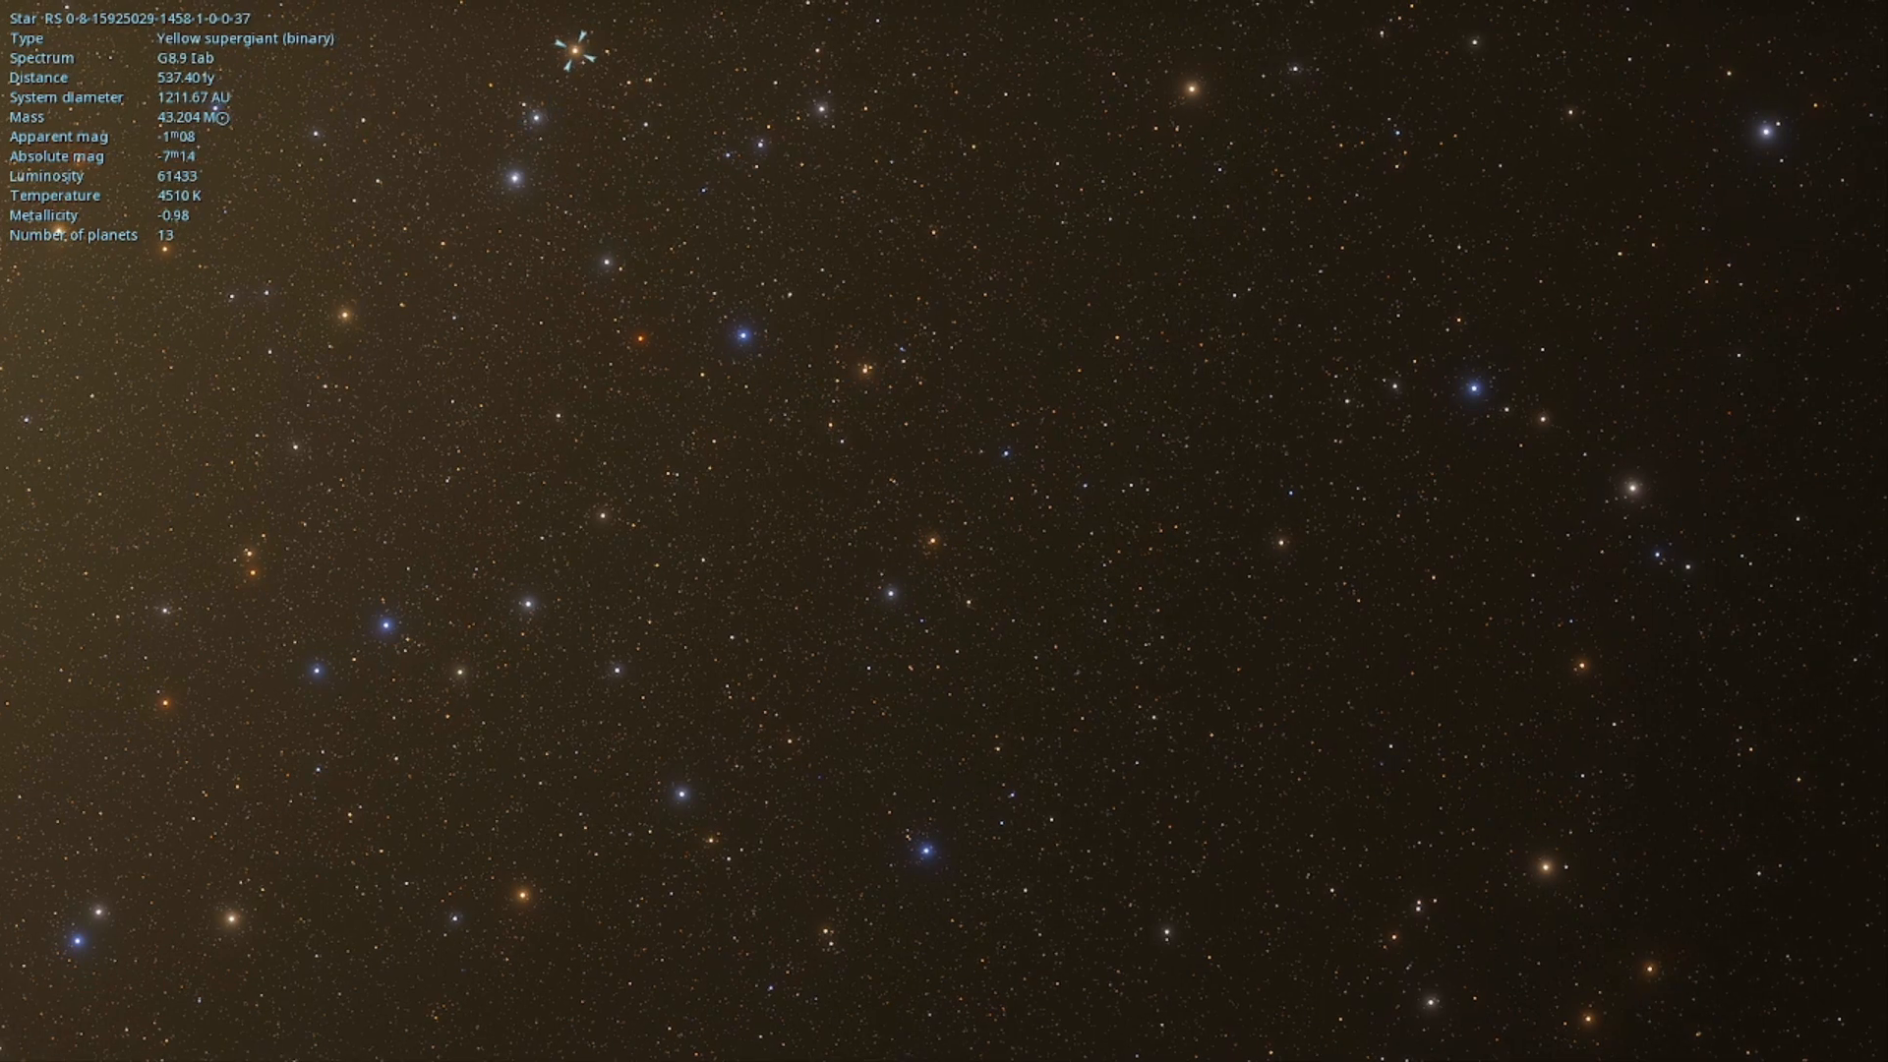
# - Inspect the A3.4, O5.4 and A4.5 supergiants, then the O2.8 Ib blue supergiant 697 ly away
pyautogui.click(509, 181)
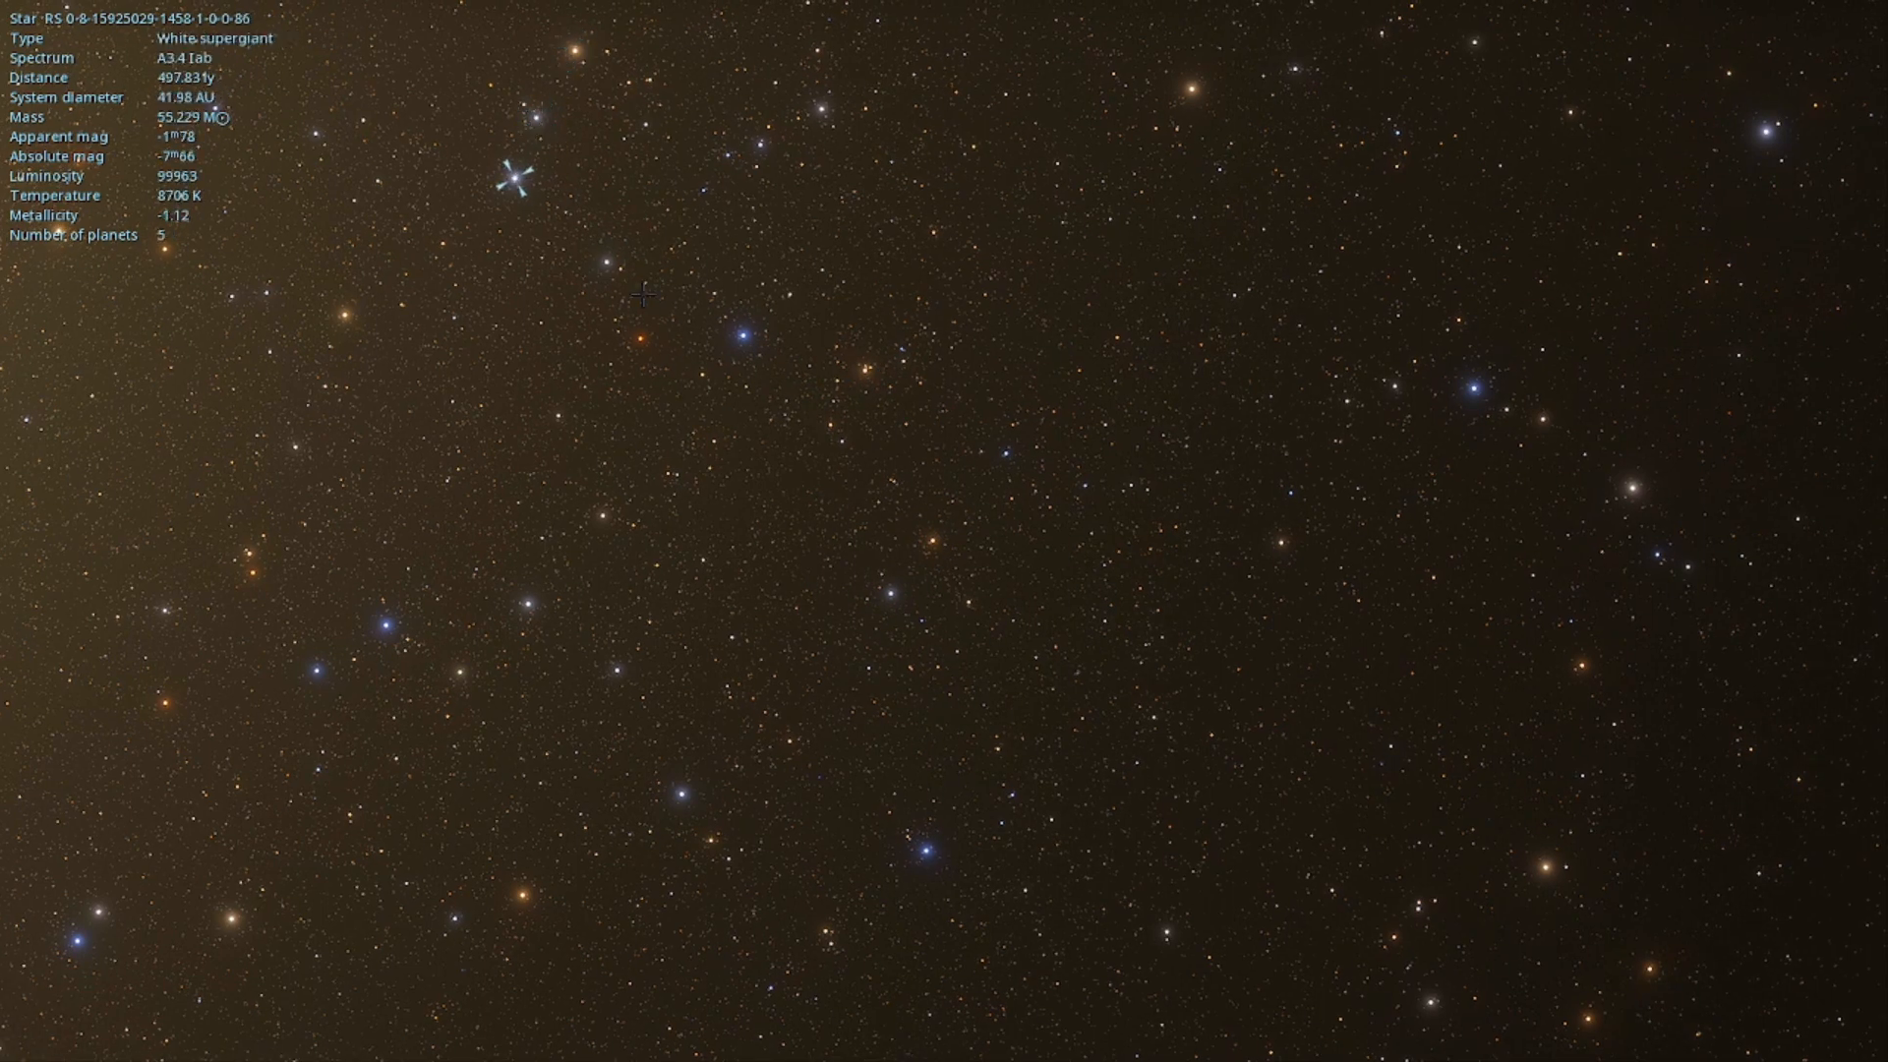
pyautogui.click(702, 188)
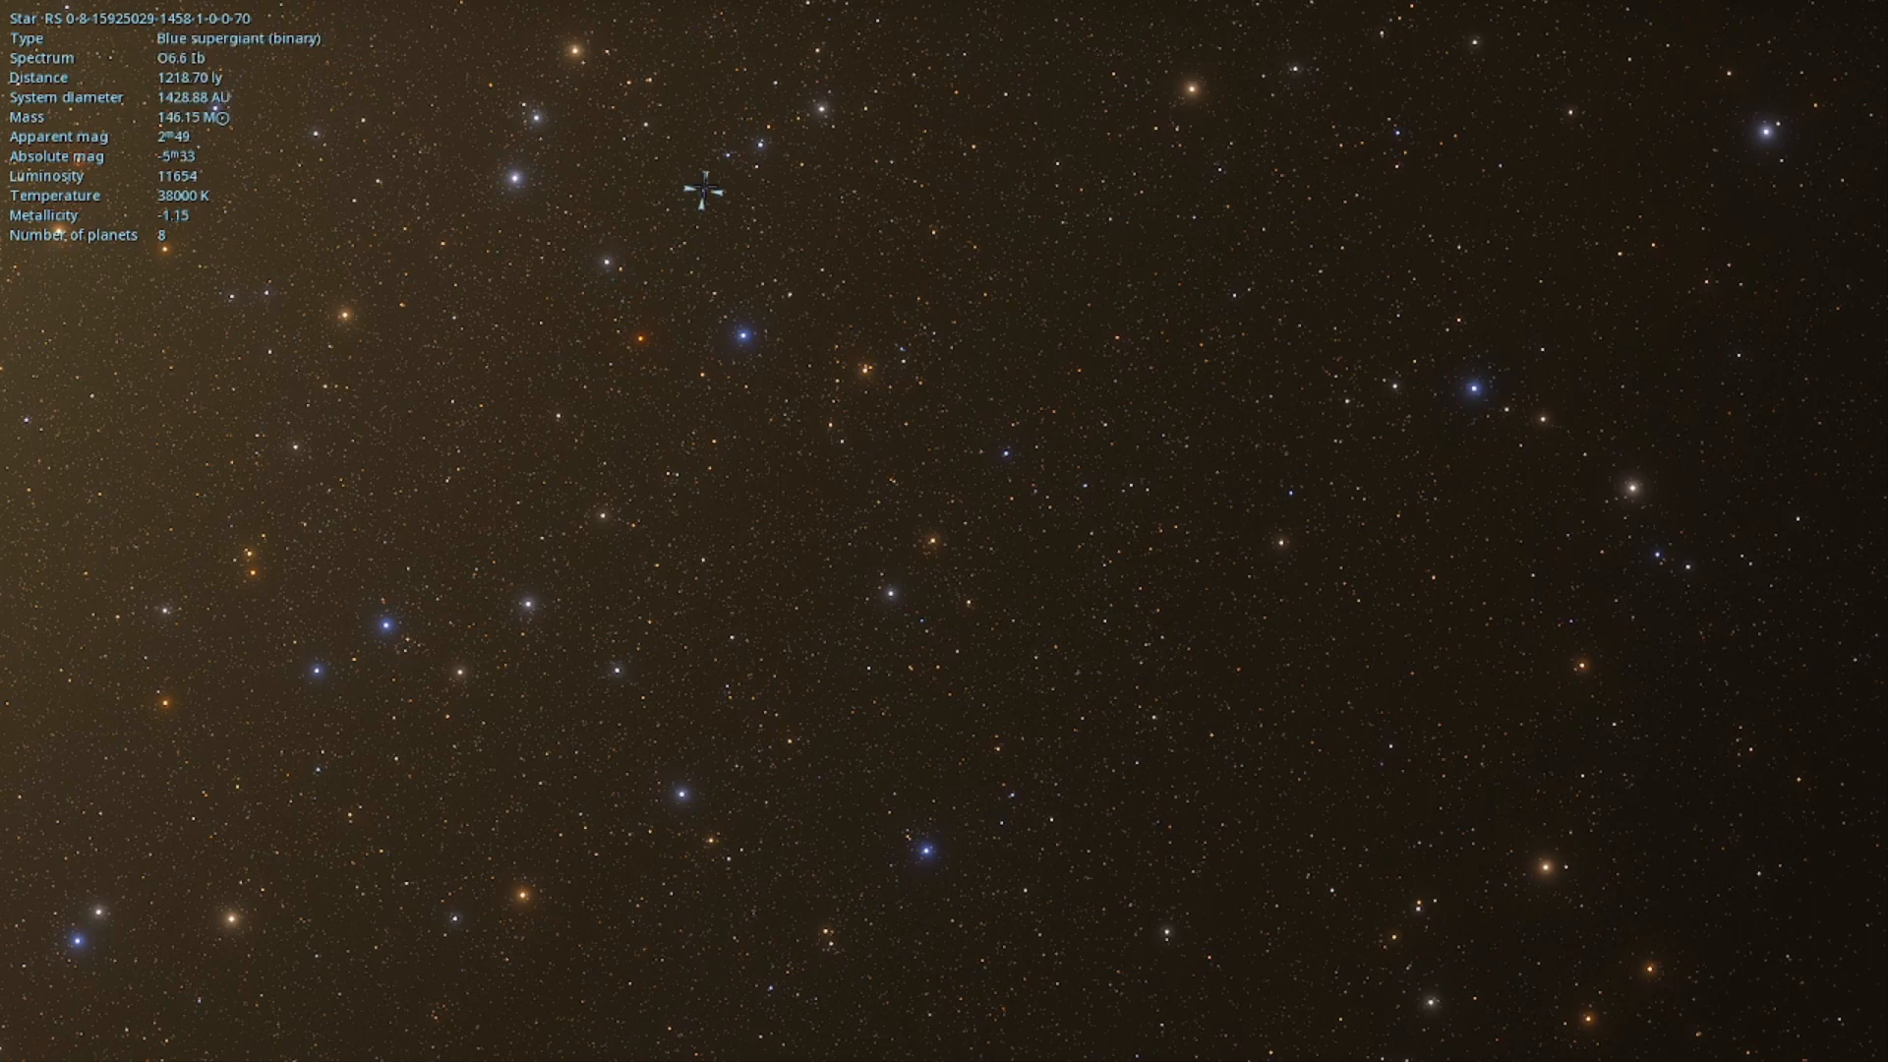
pyautogui.click(761, 146)
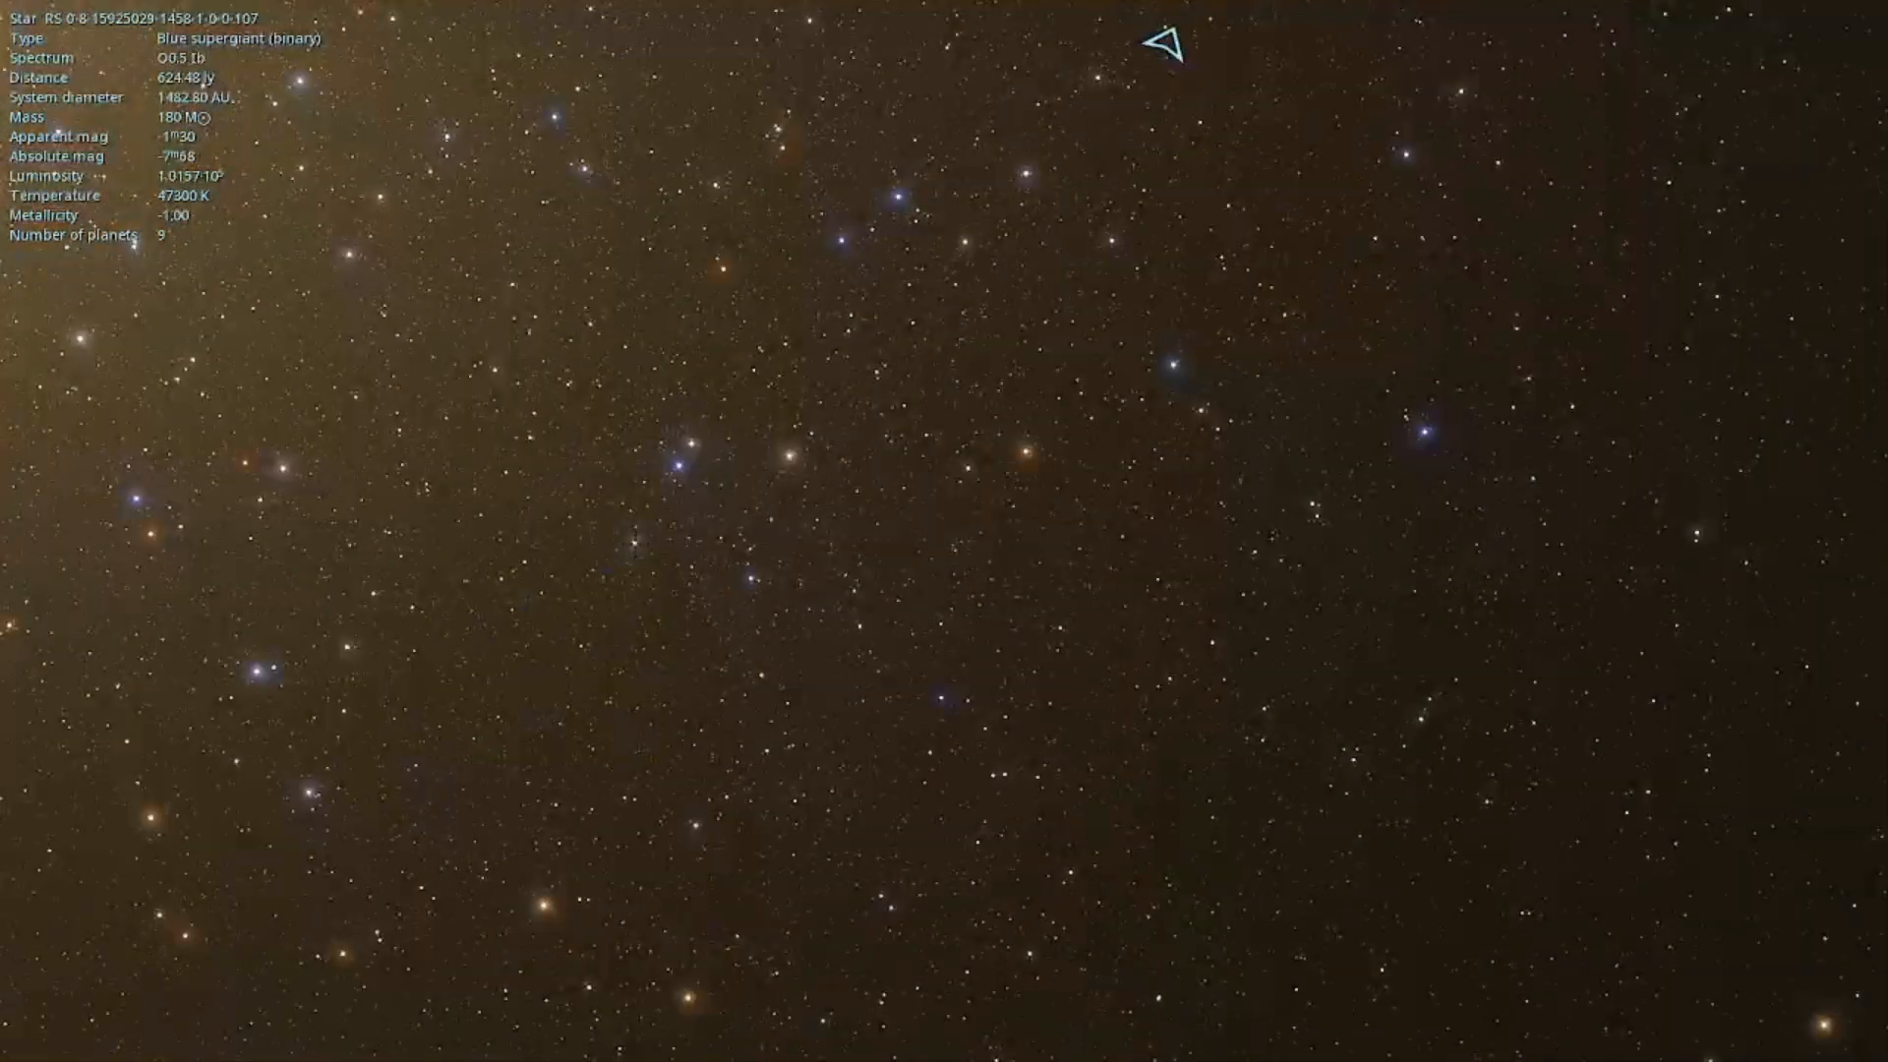
pyautogui.click(676, 467)
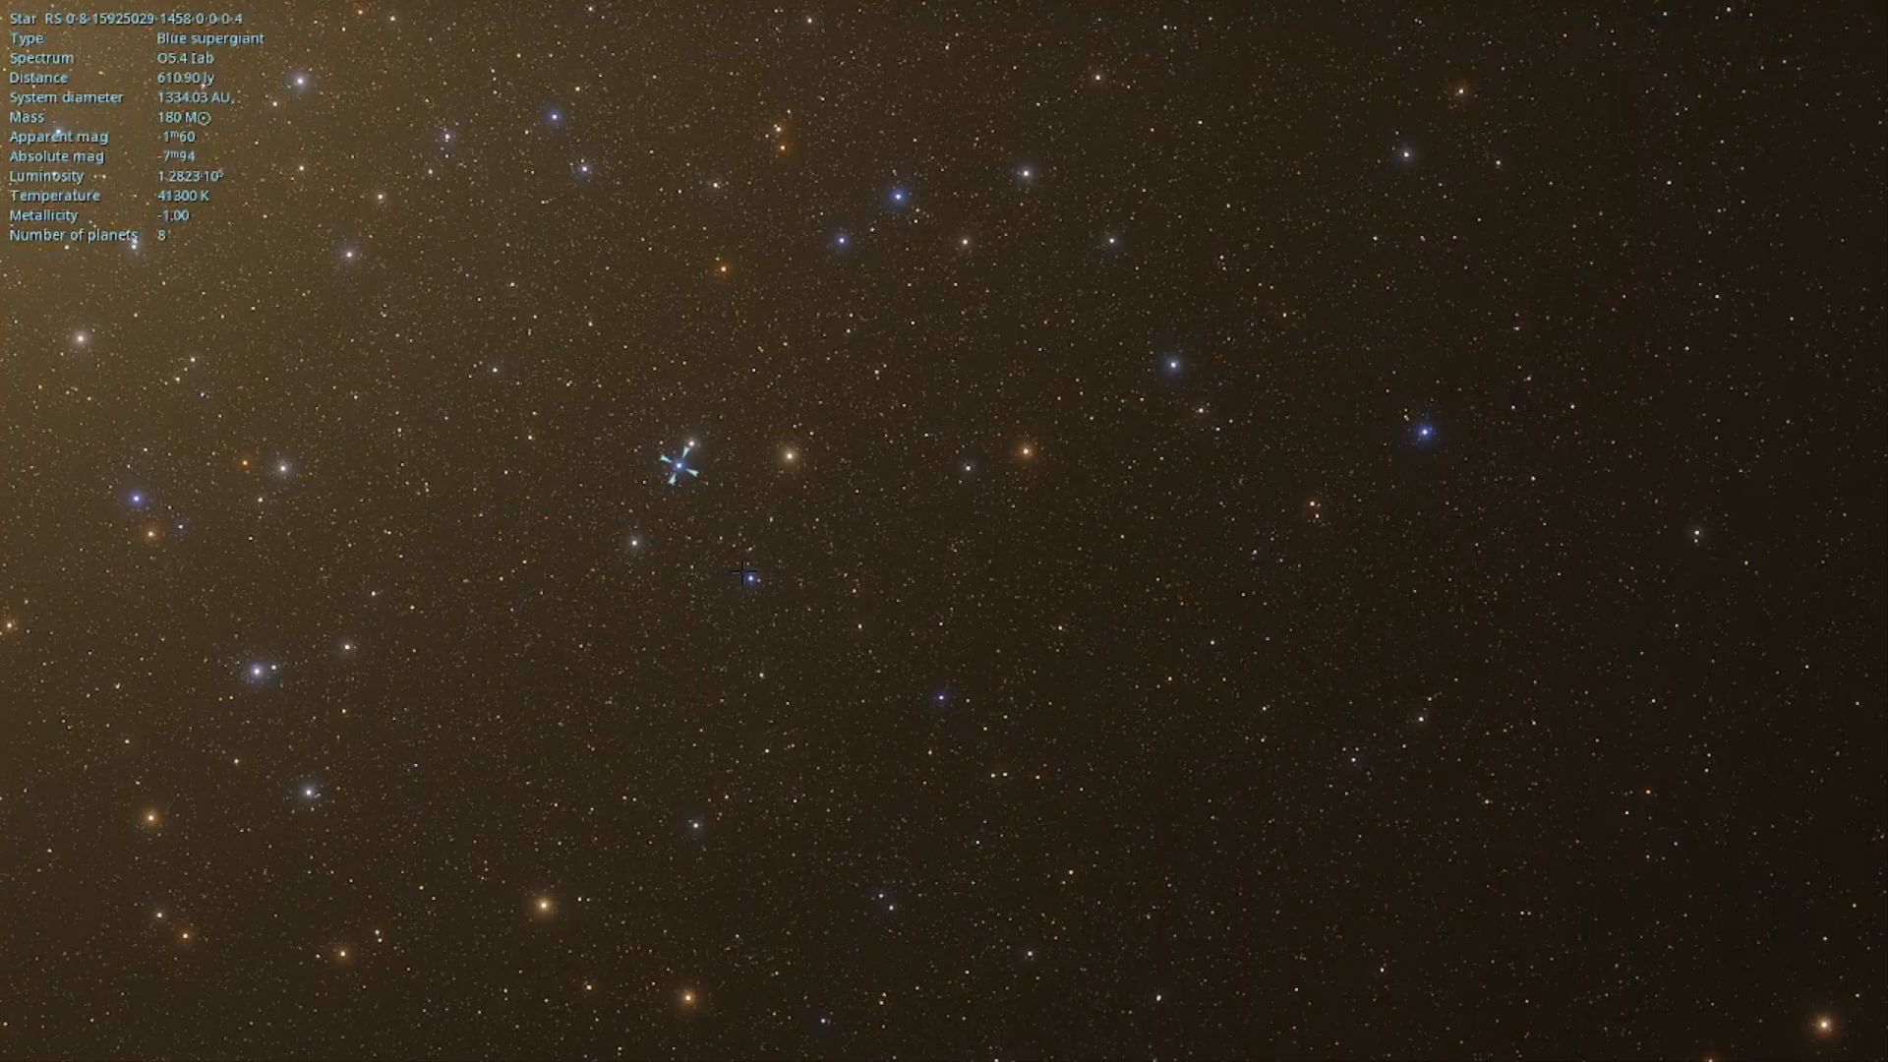
pyautogui.click(784, 456)
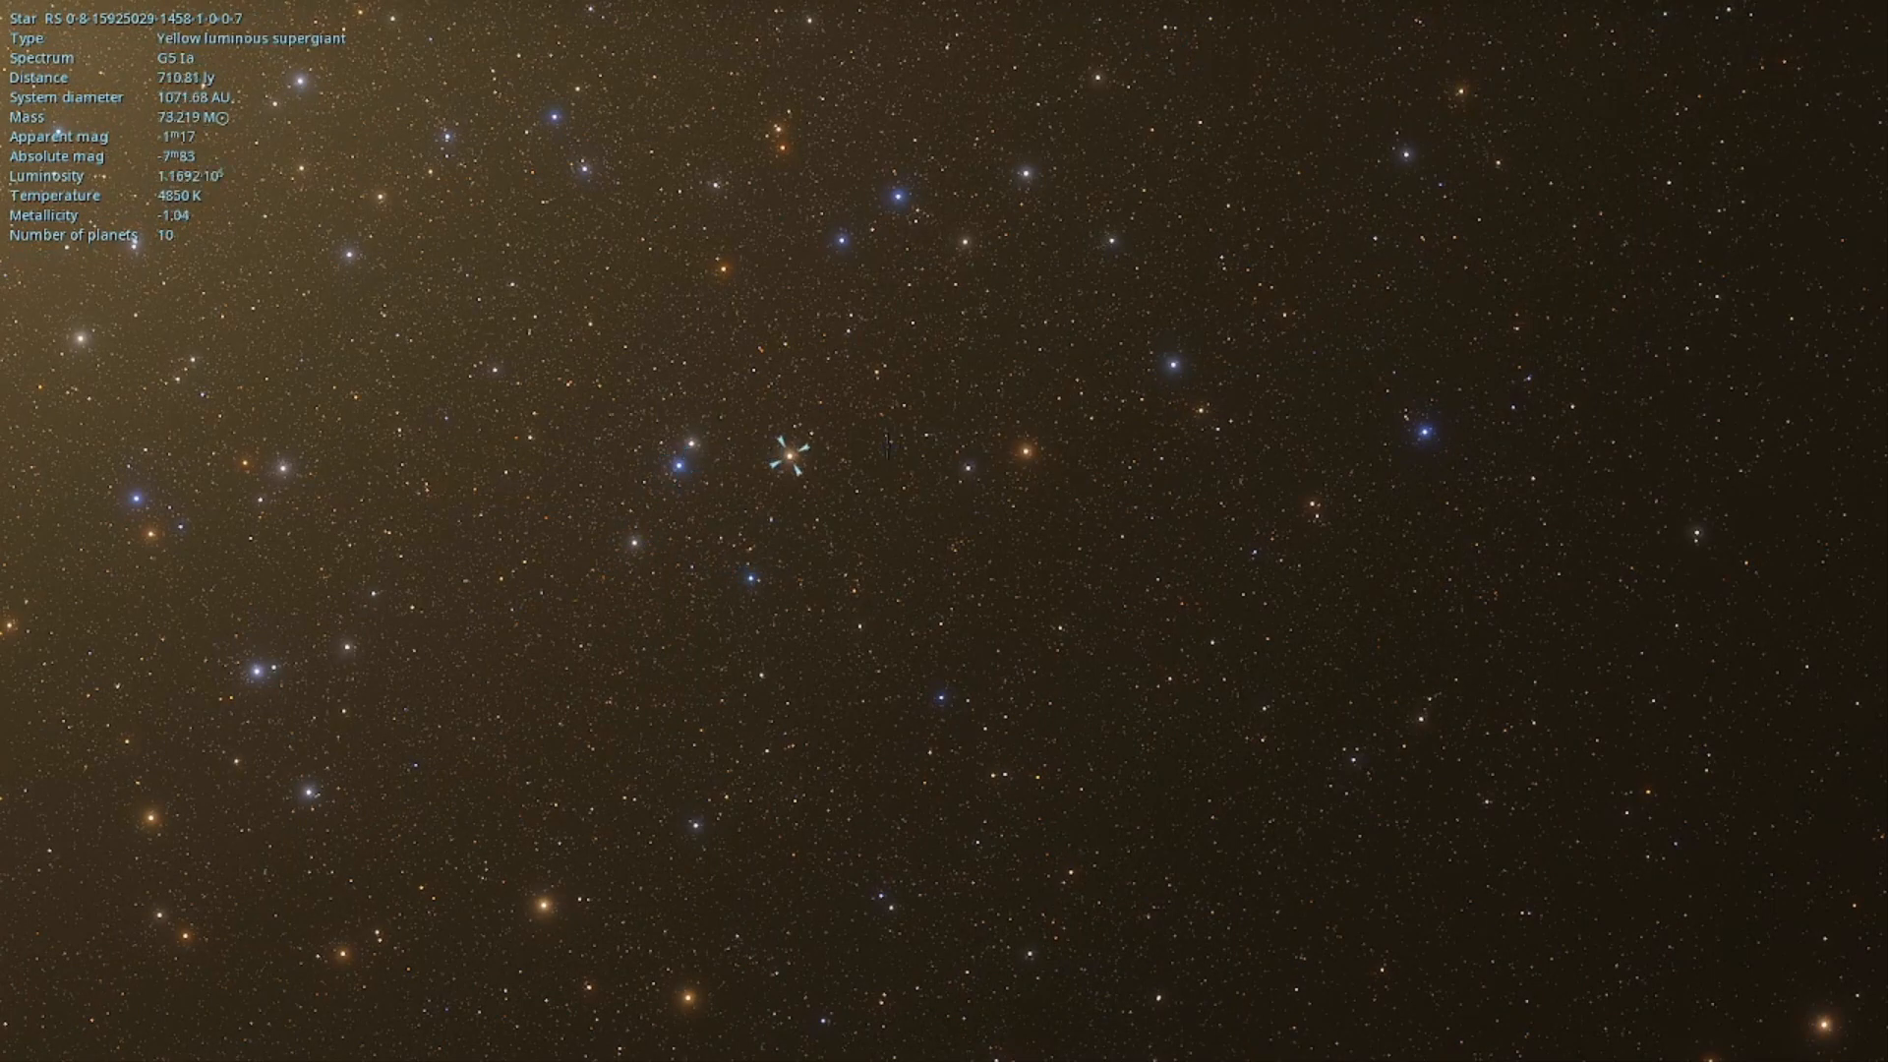
pyautogui.click(963, 467)
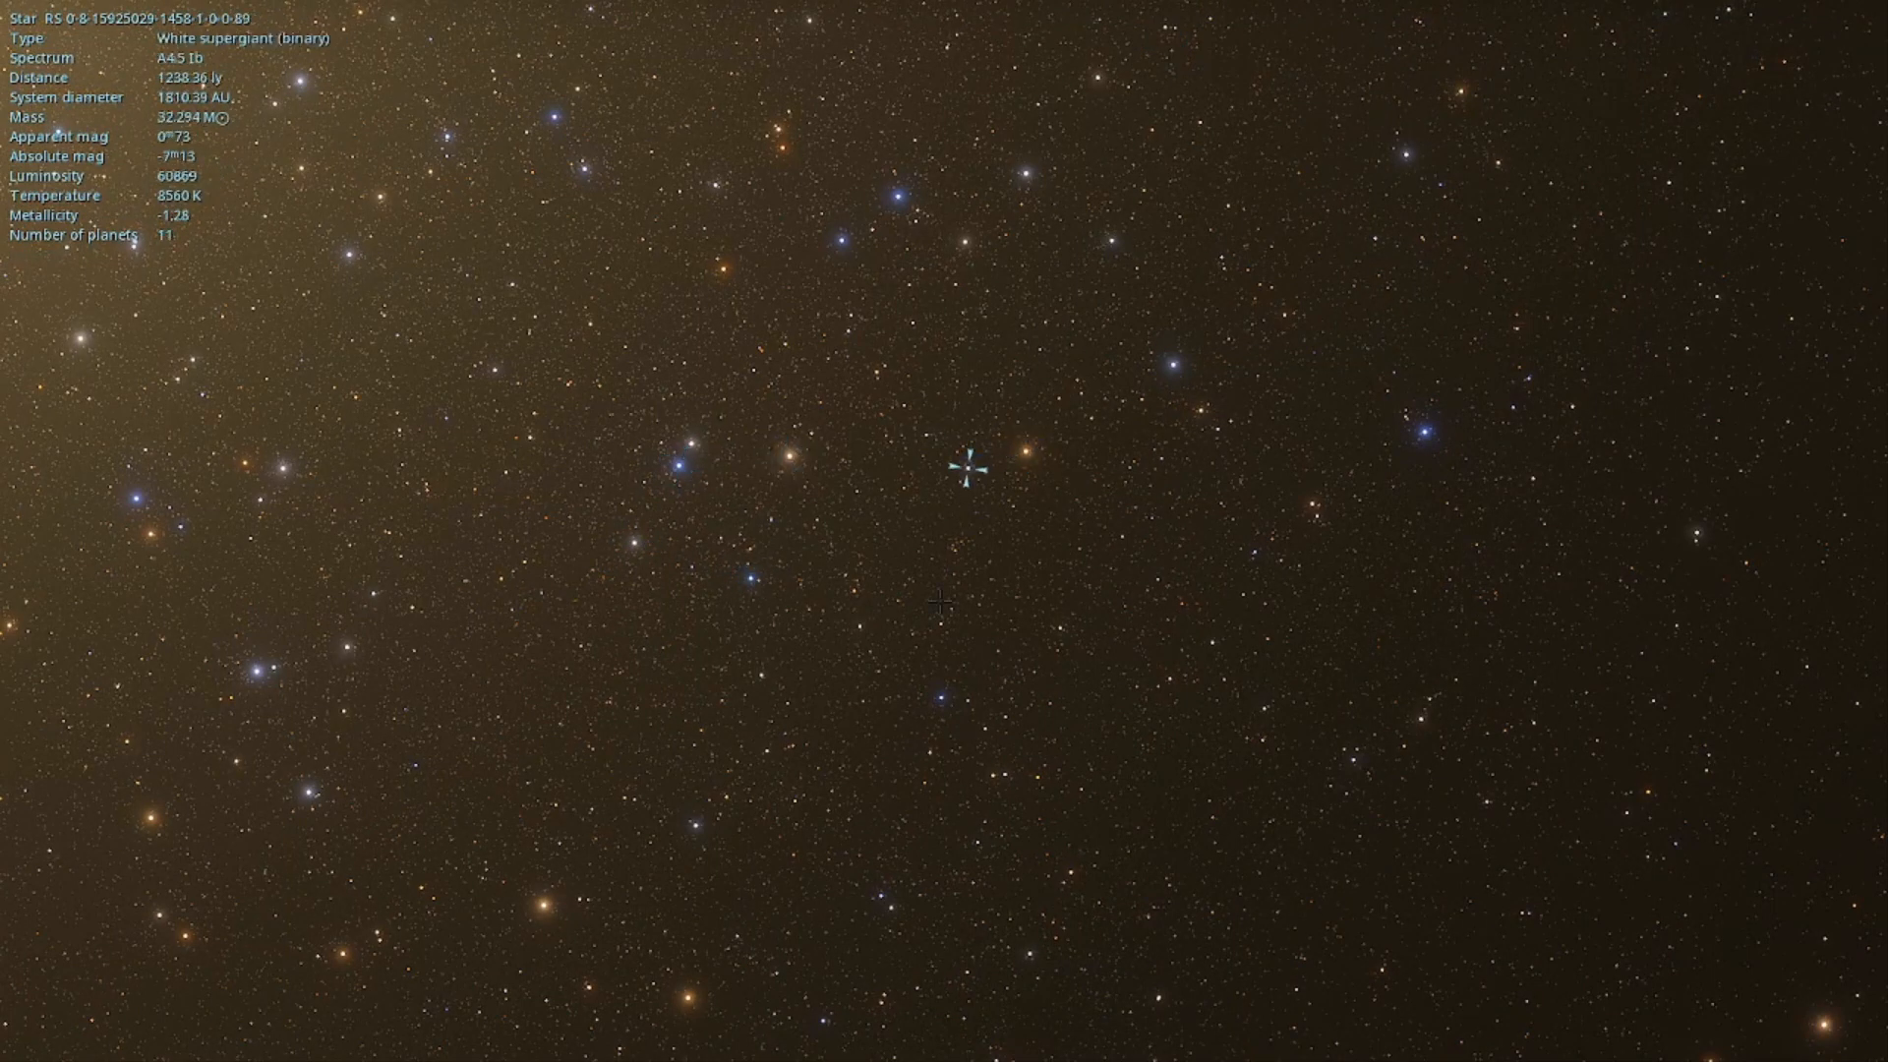
pyautogui.click(942, 698)
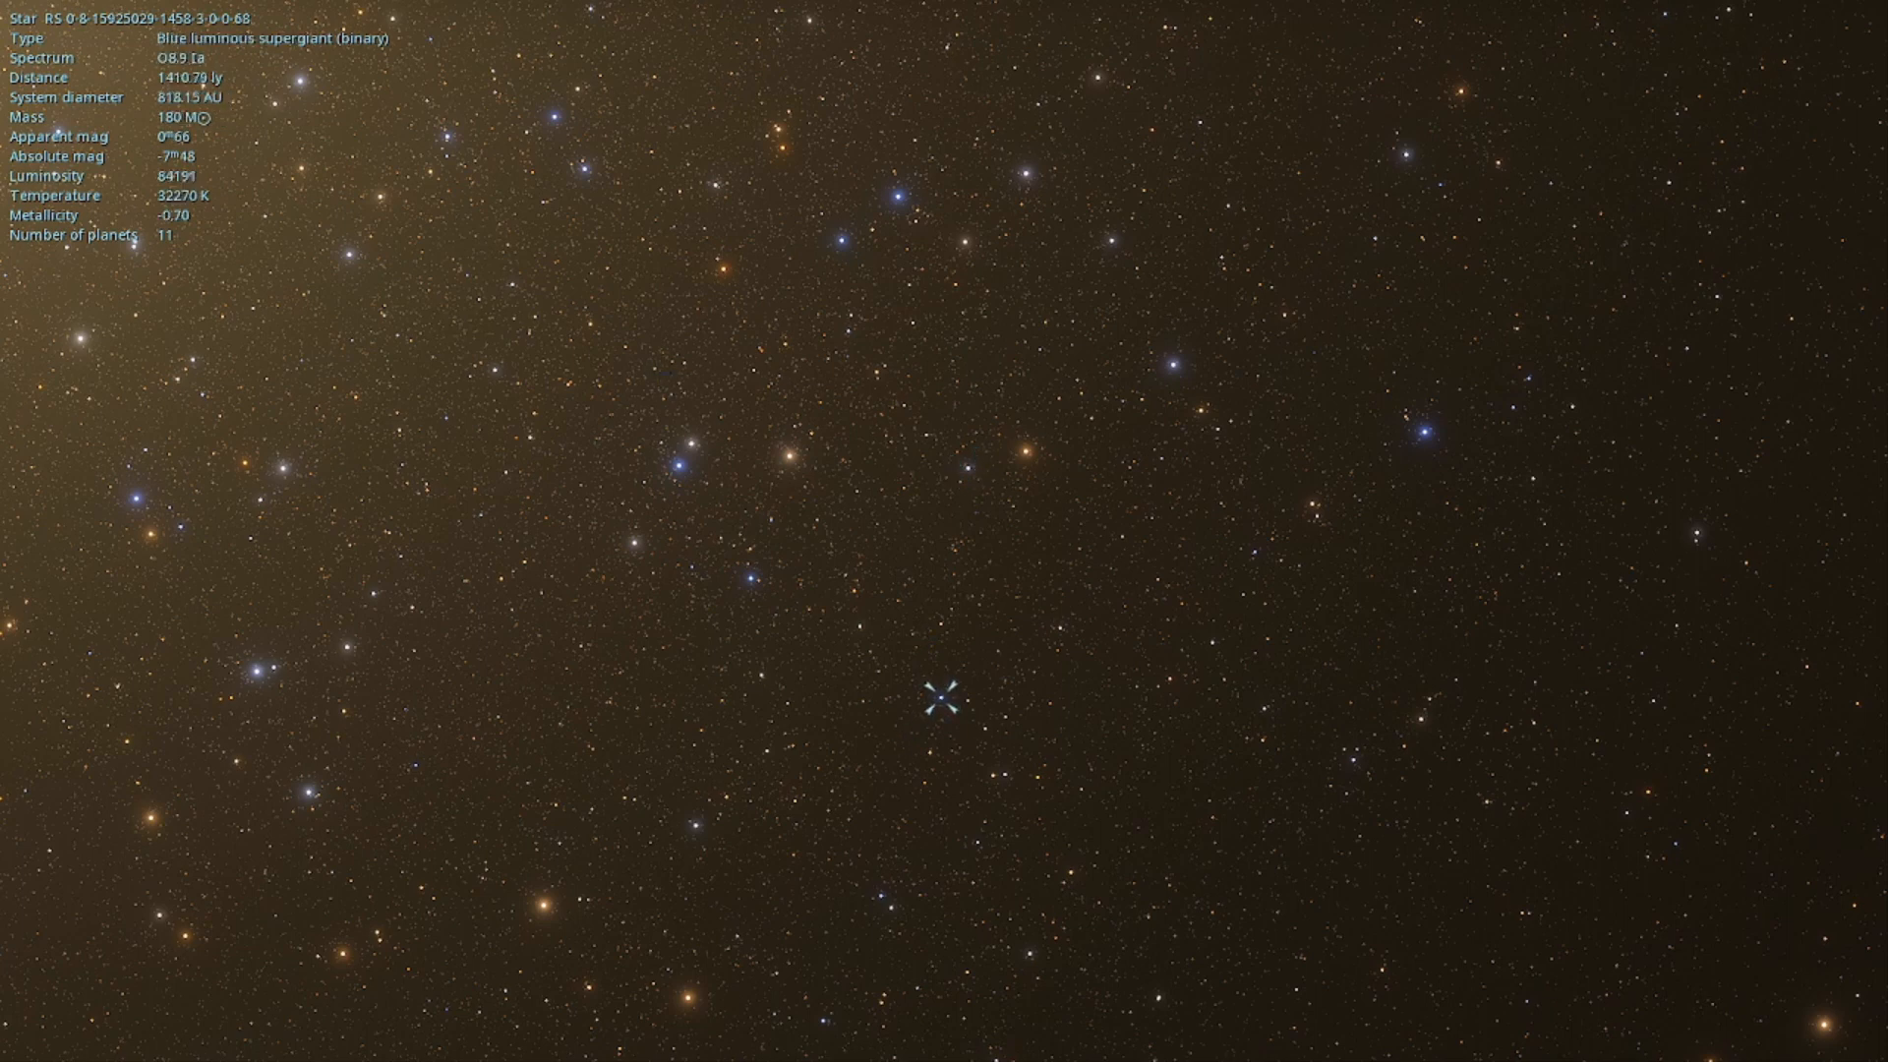
pyautogui.click(776, 586)
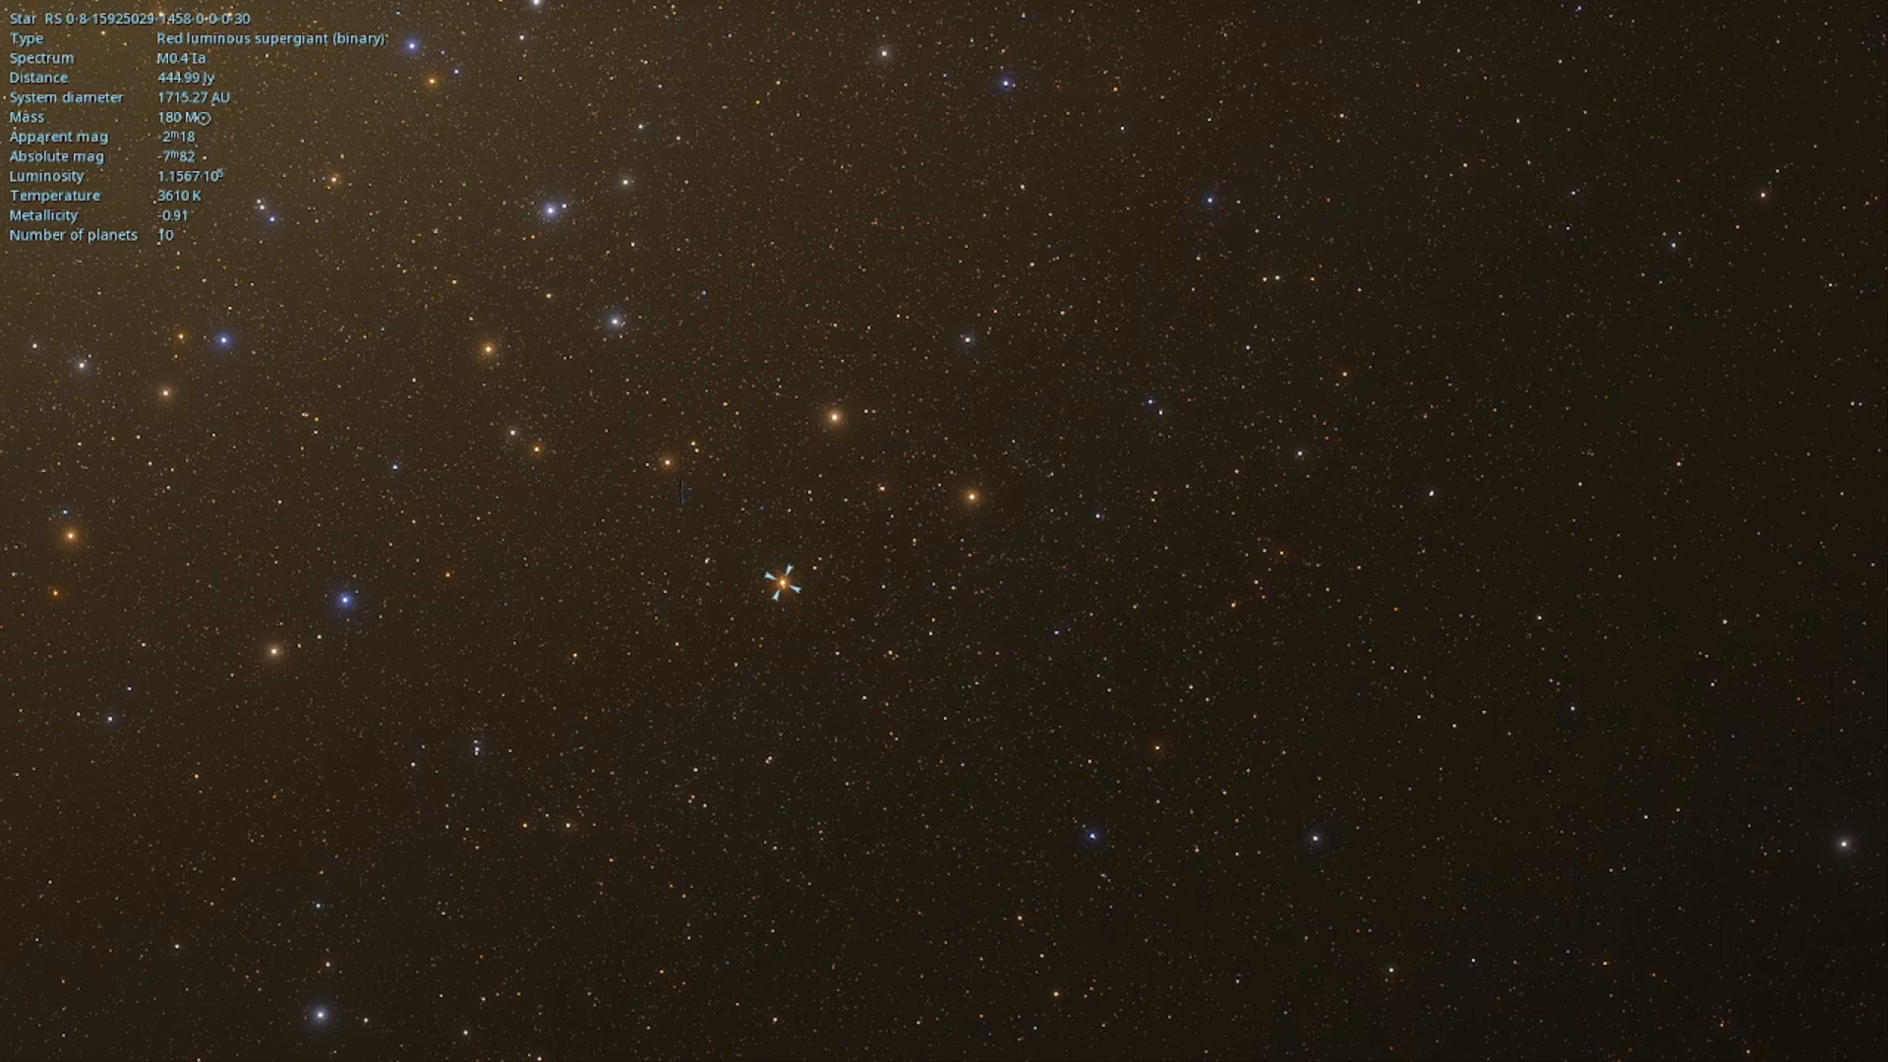
pyautogui.click(669, 467)
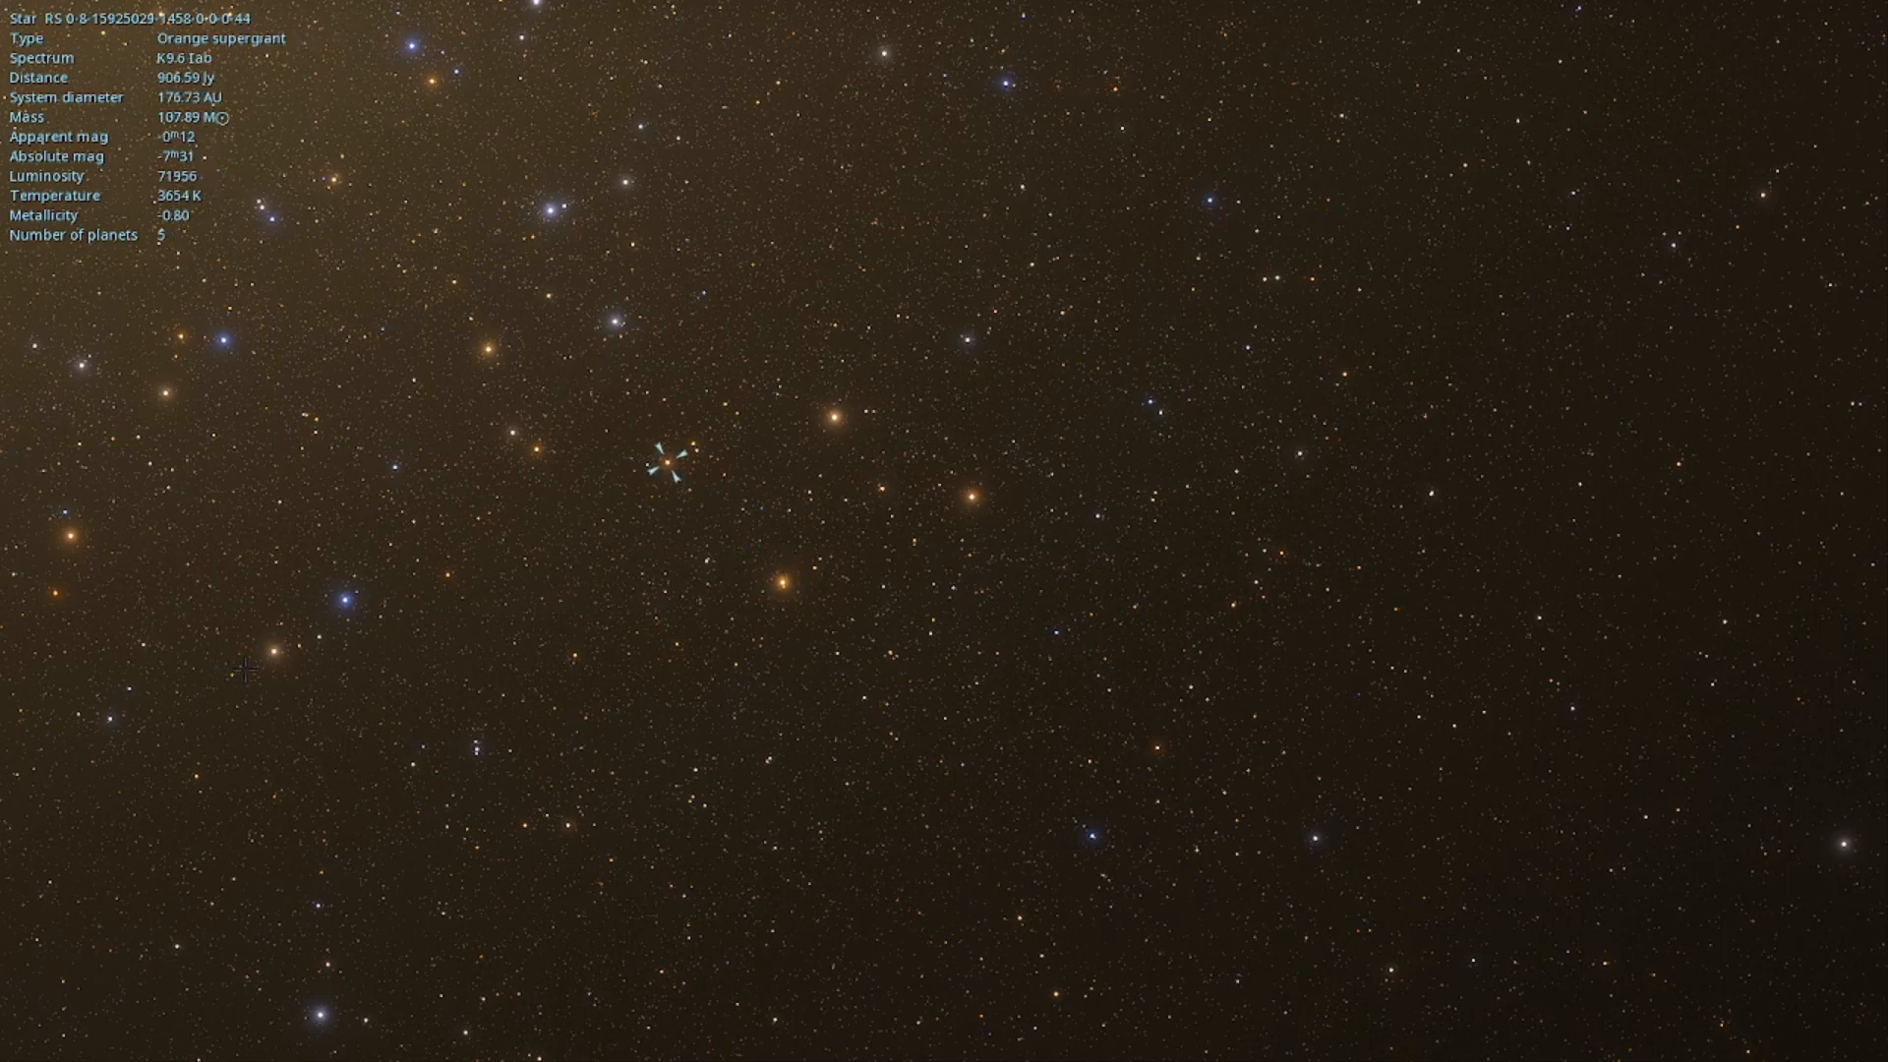
pyautogui.click(344, 597)
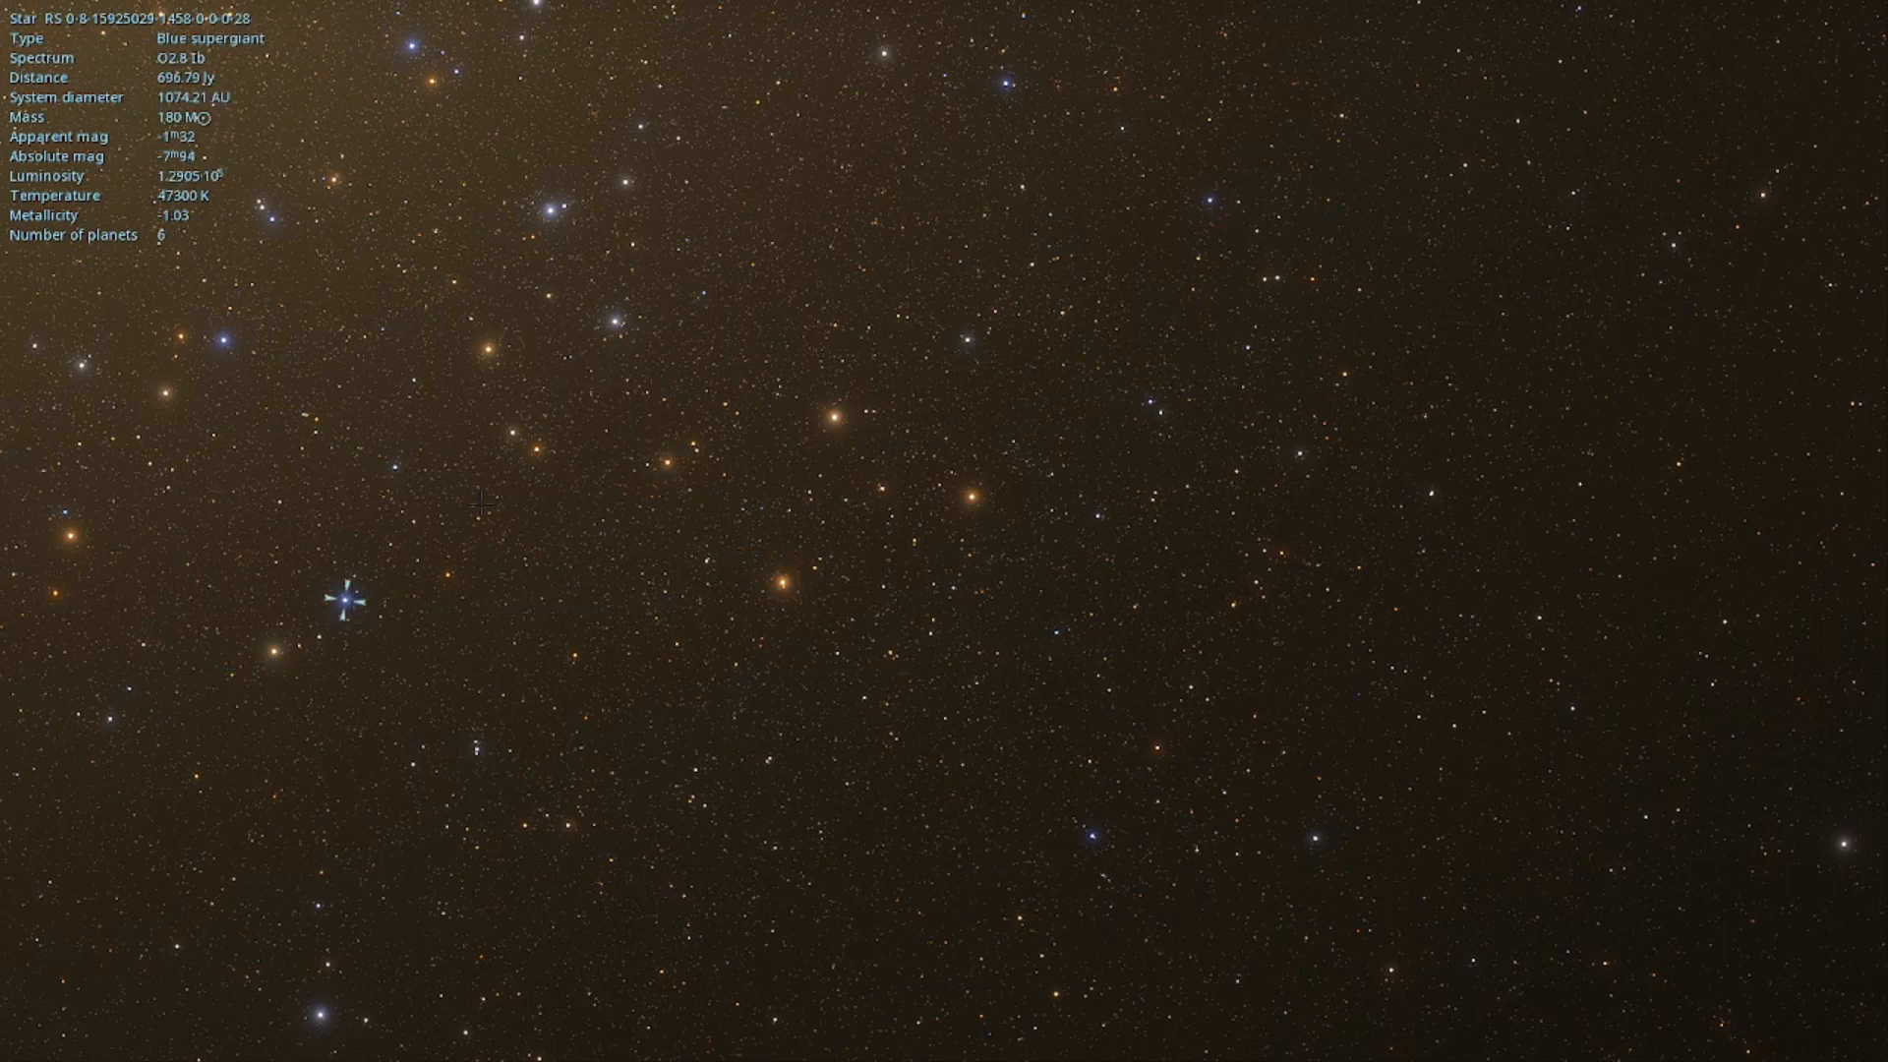
# - Fly toward the core and inspect nearby dwarfs, giants and supergiants, ending on an F5.7 III binary
pyautogui.scroll(3)
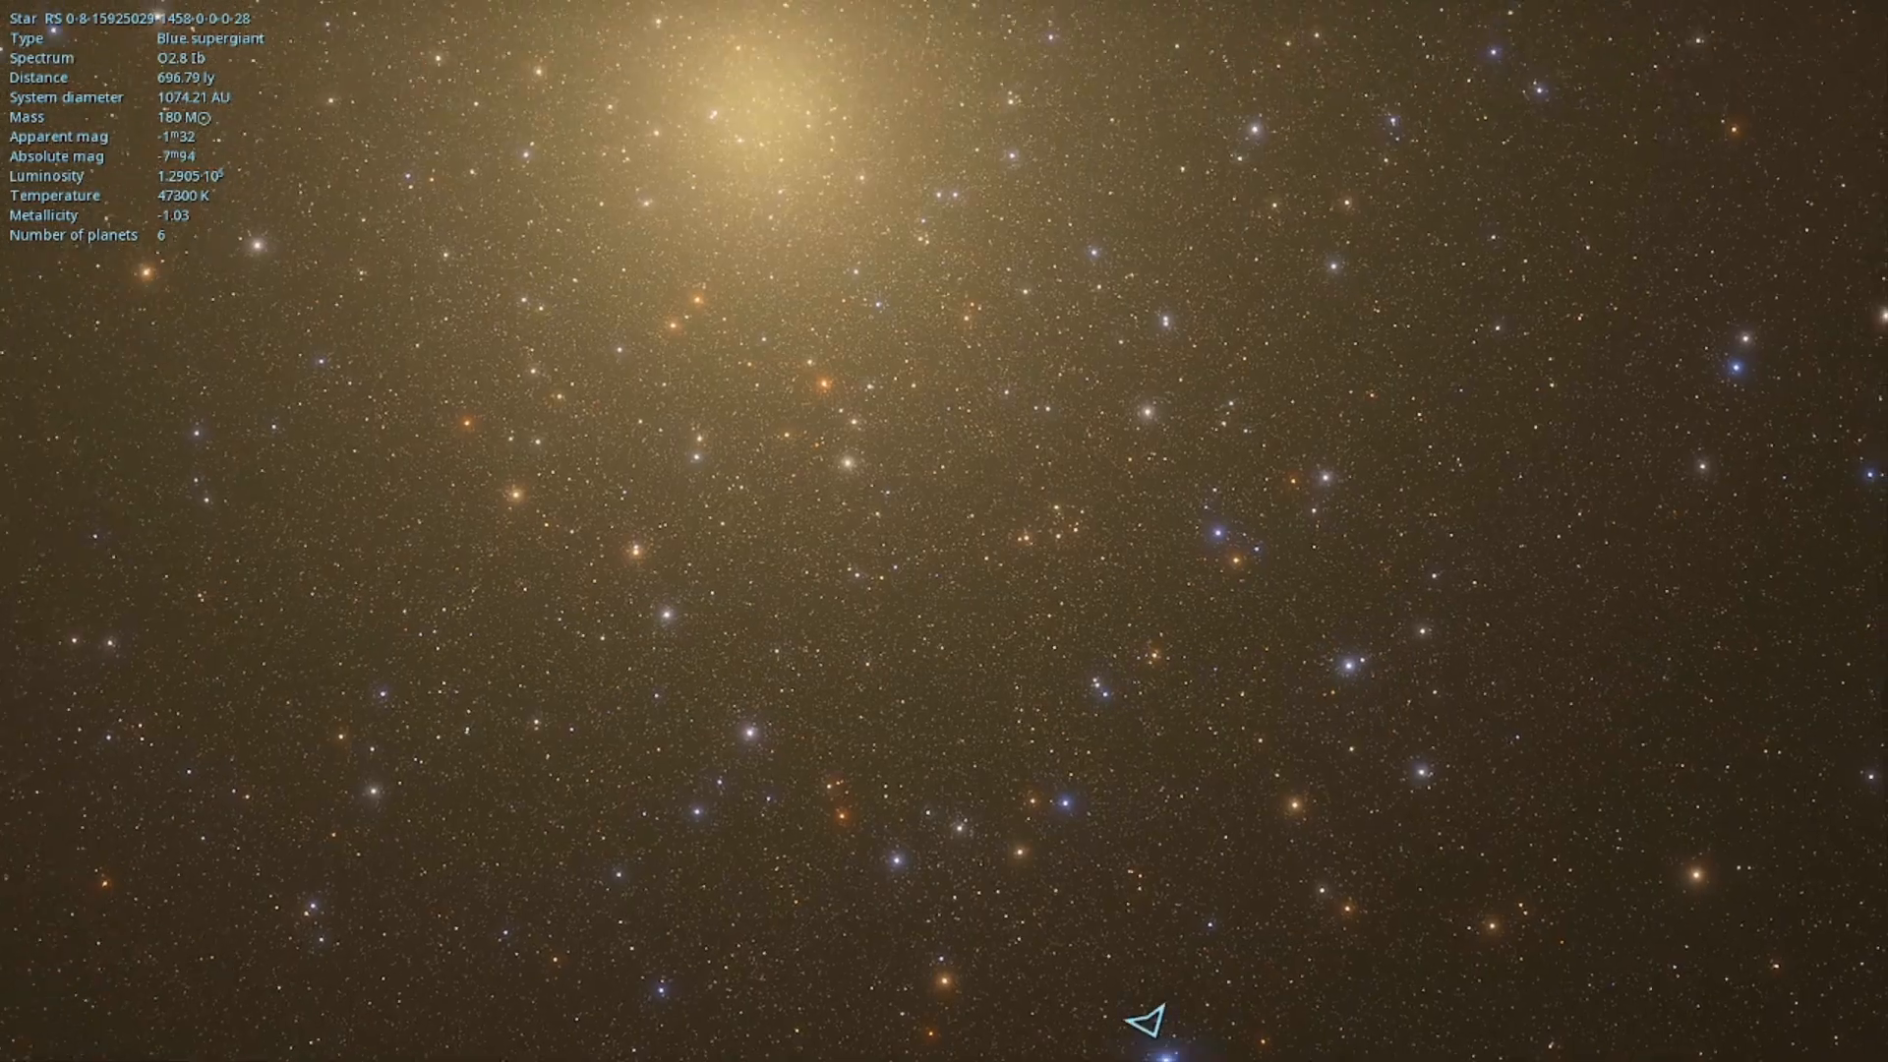
pyautogui.scroll(3)
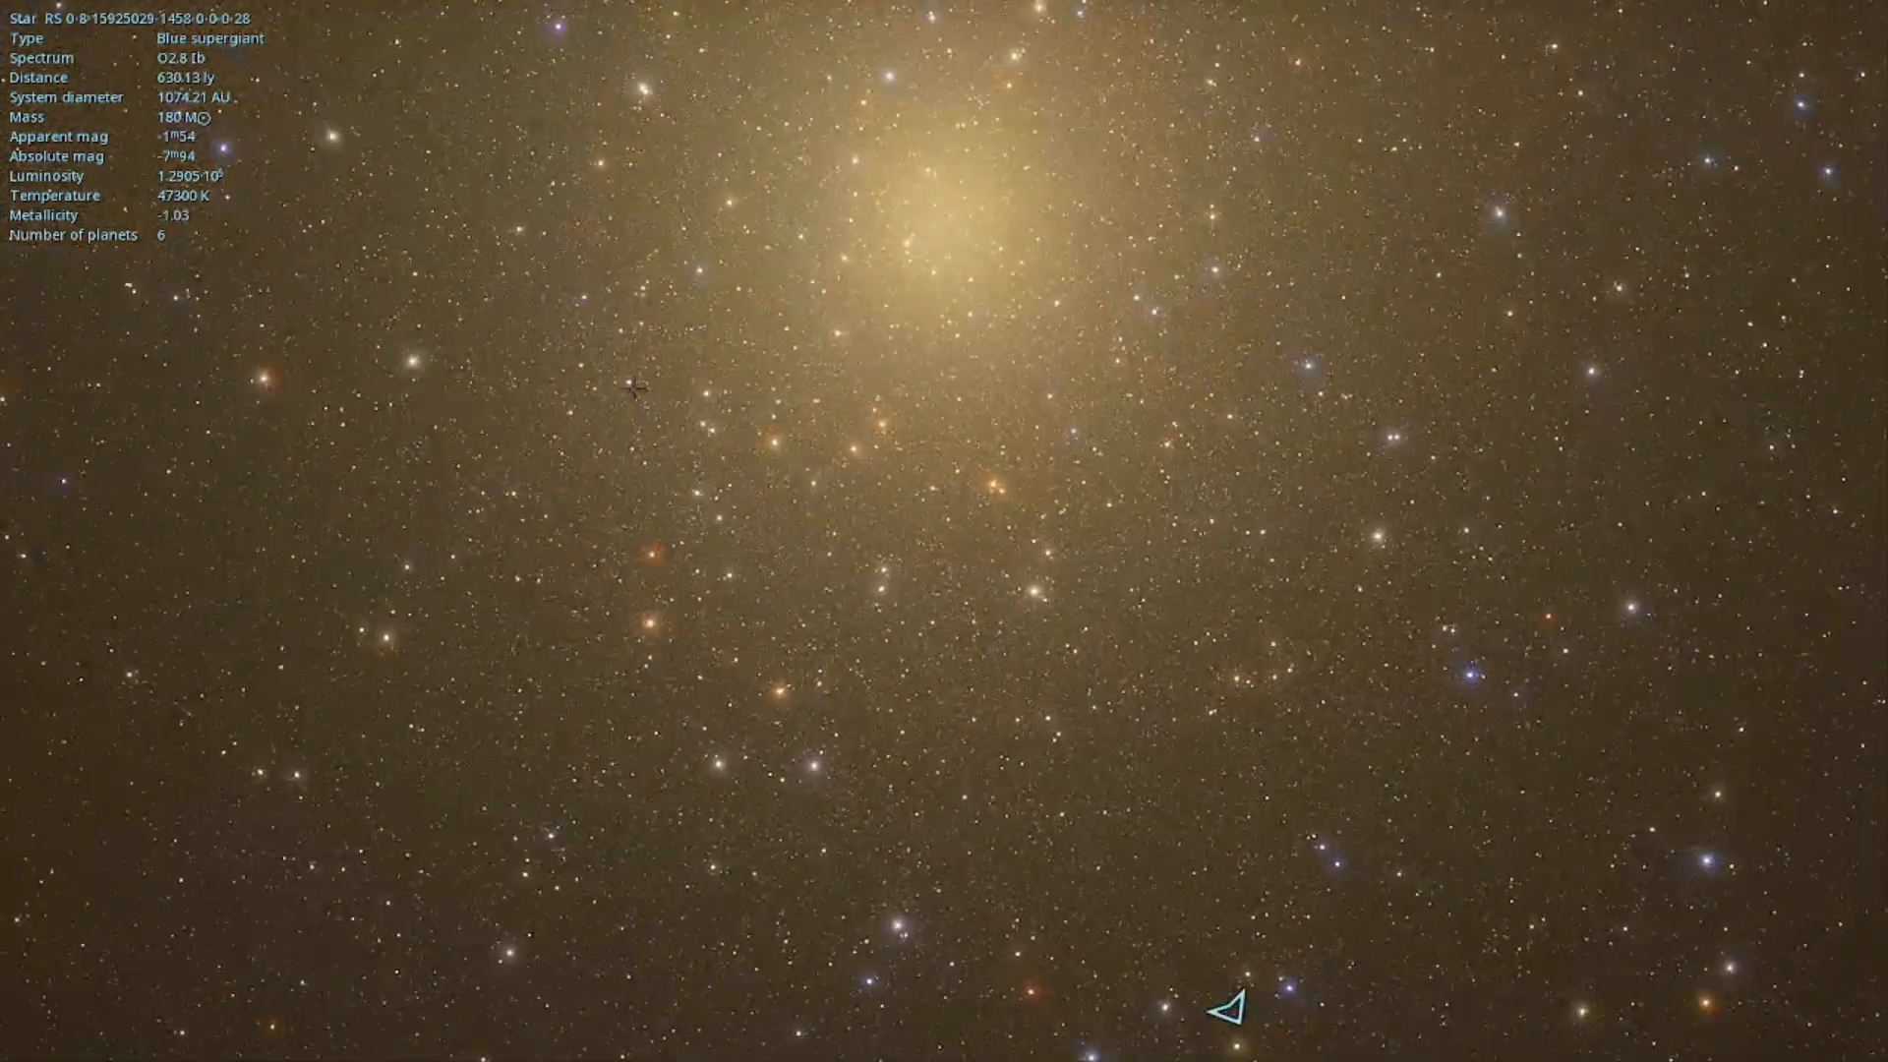
pyautogui.click(623, 378)
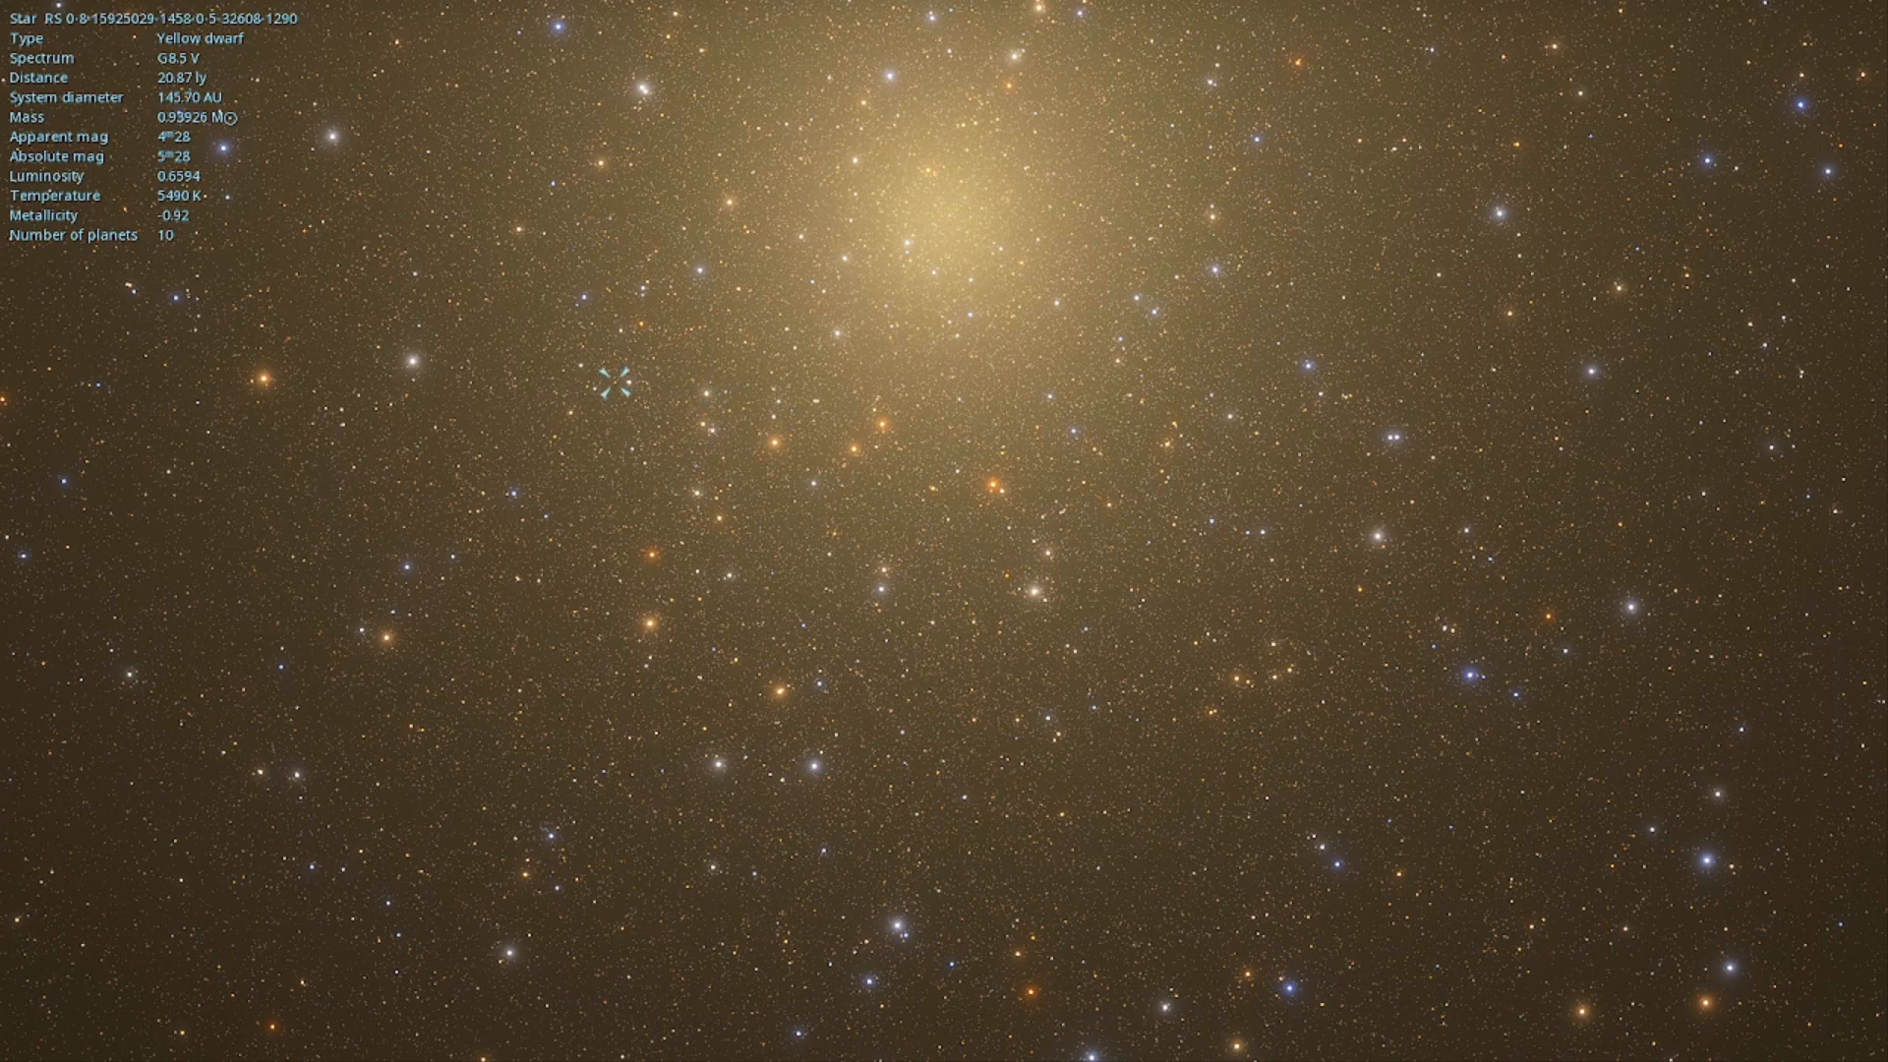
pyautogui.click(708, 392)
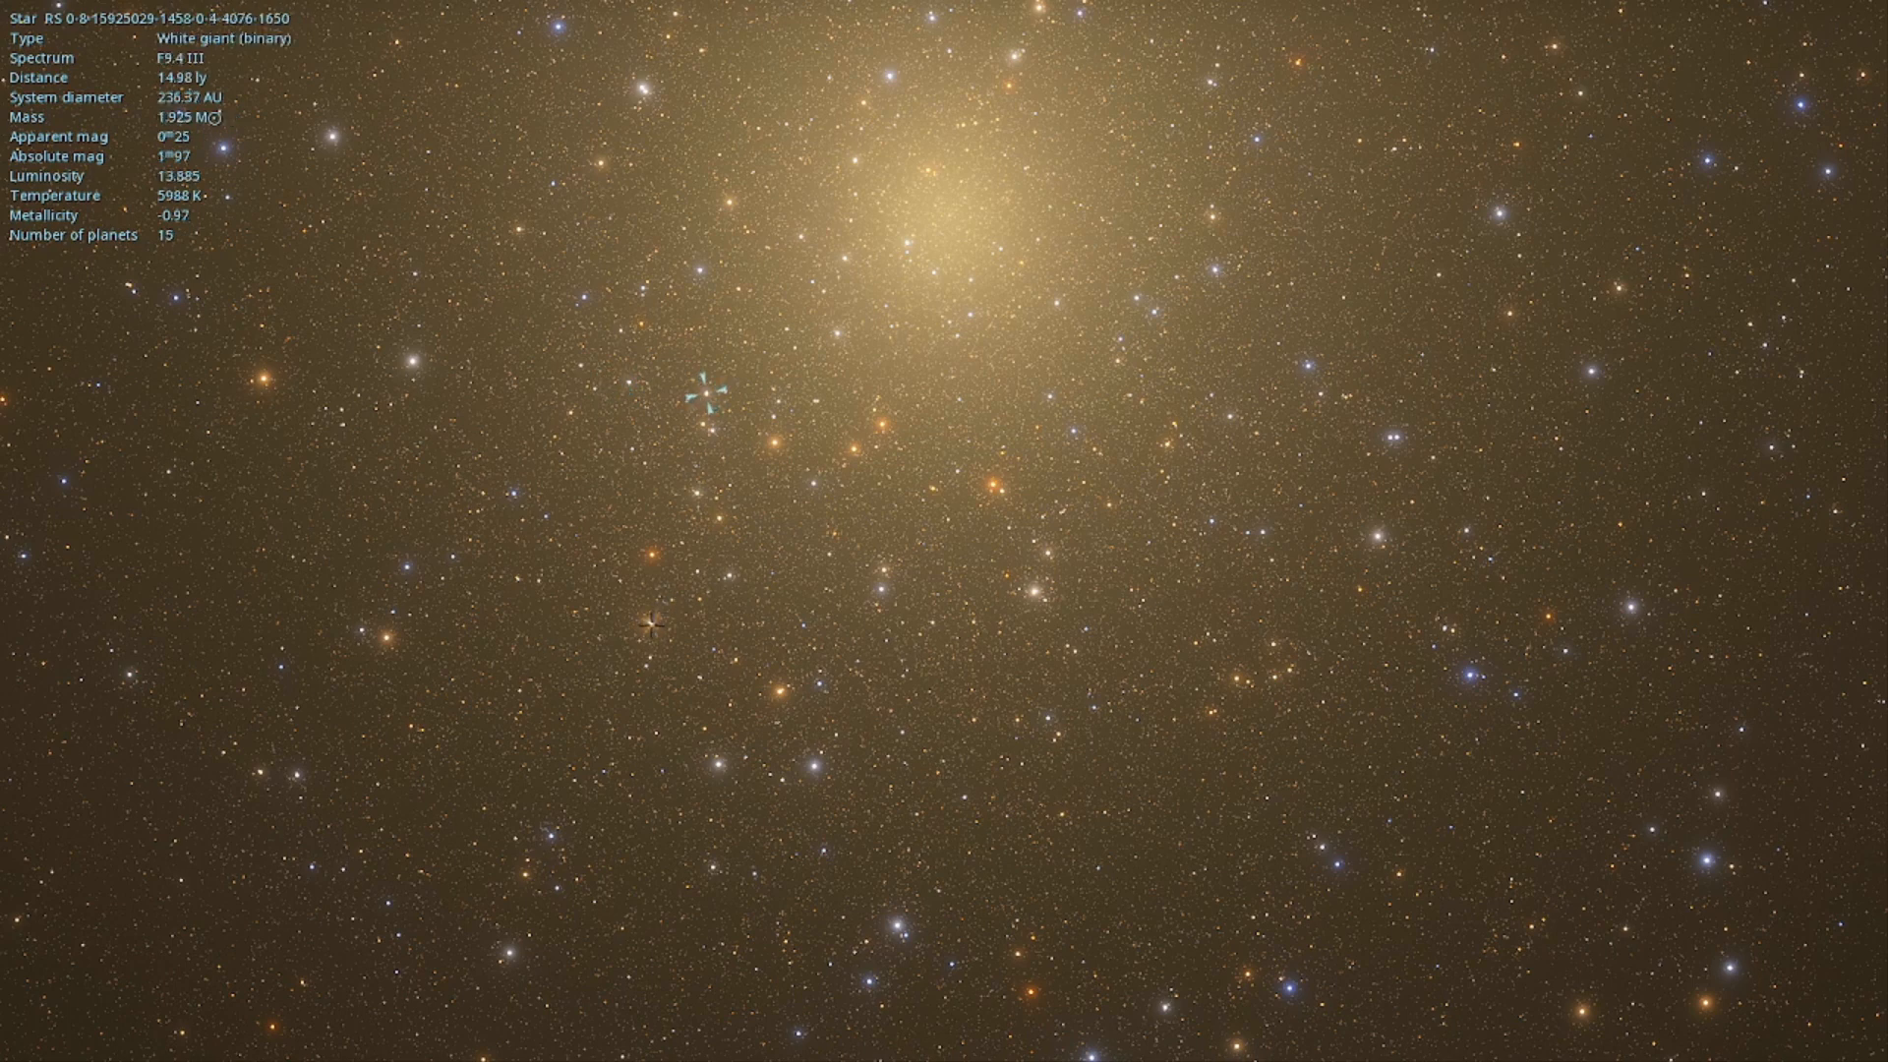
pyautogui.click(648, 626)
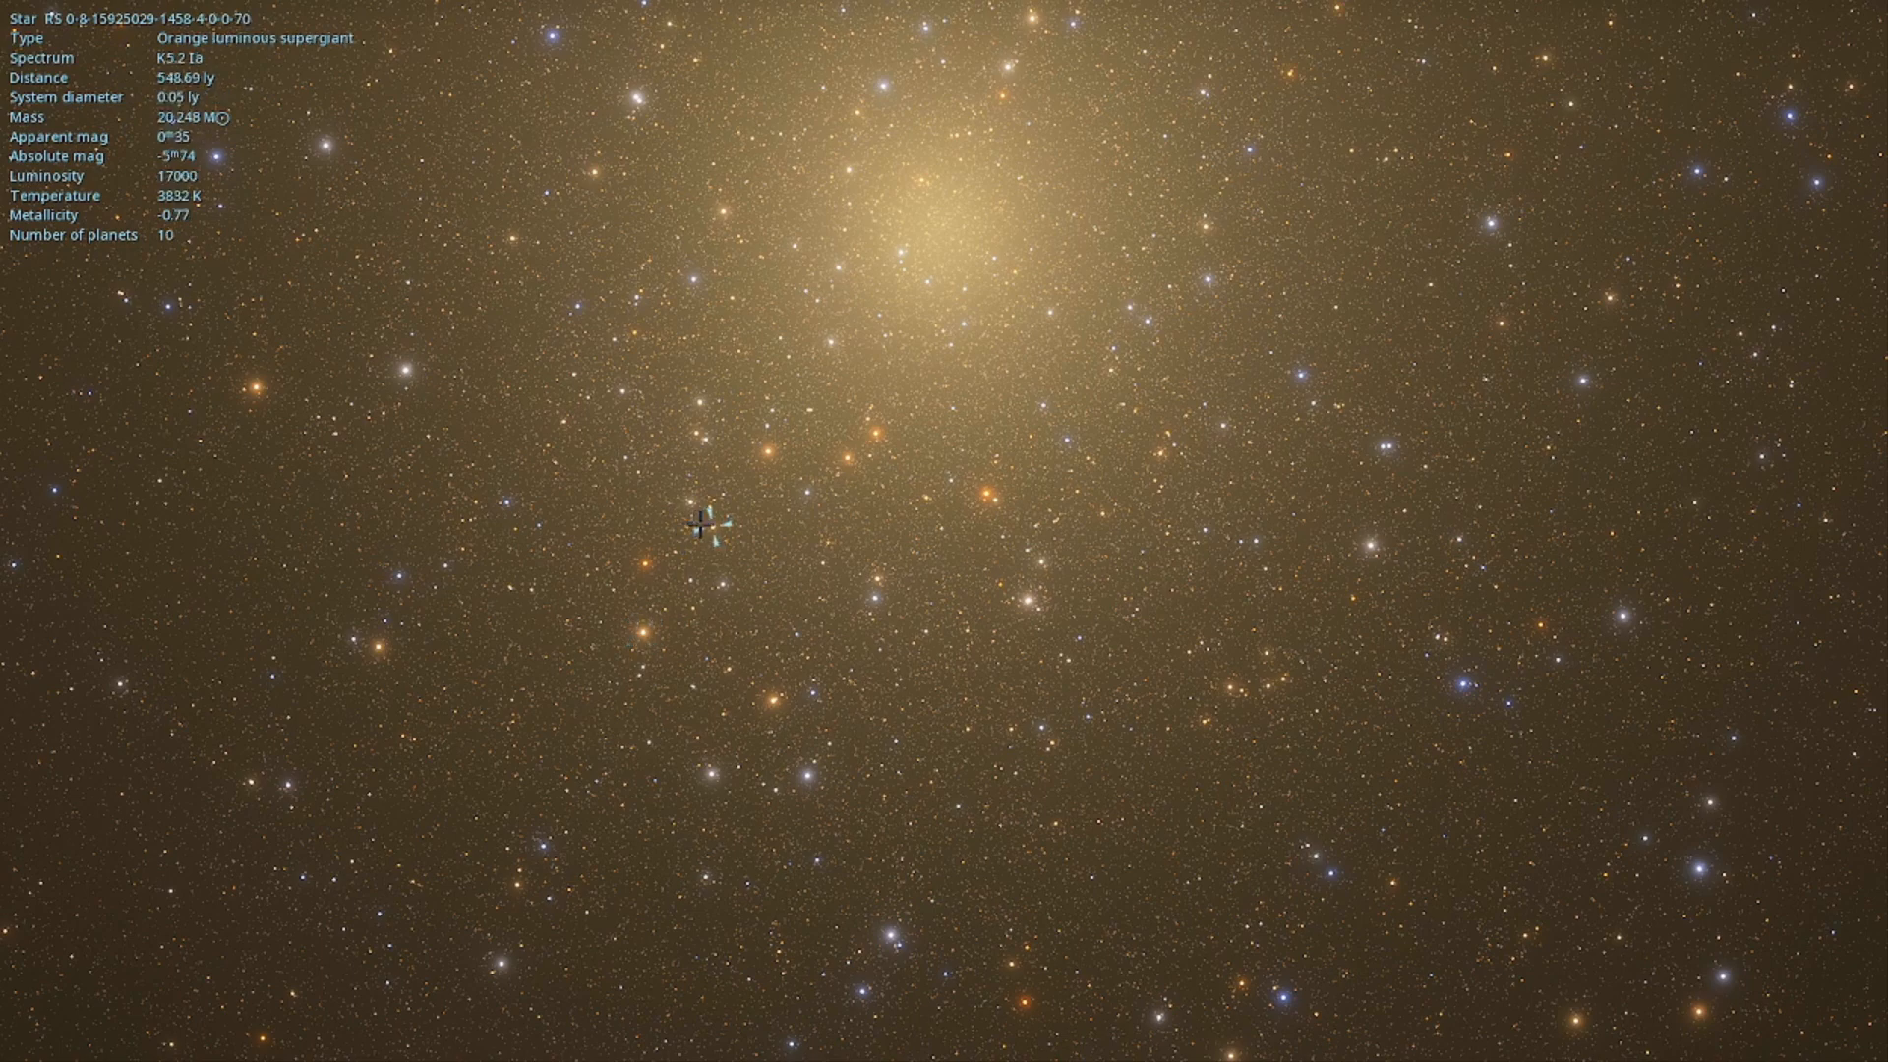
pyautogui.click(708, 659)
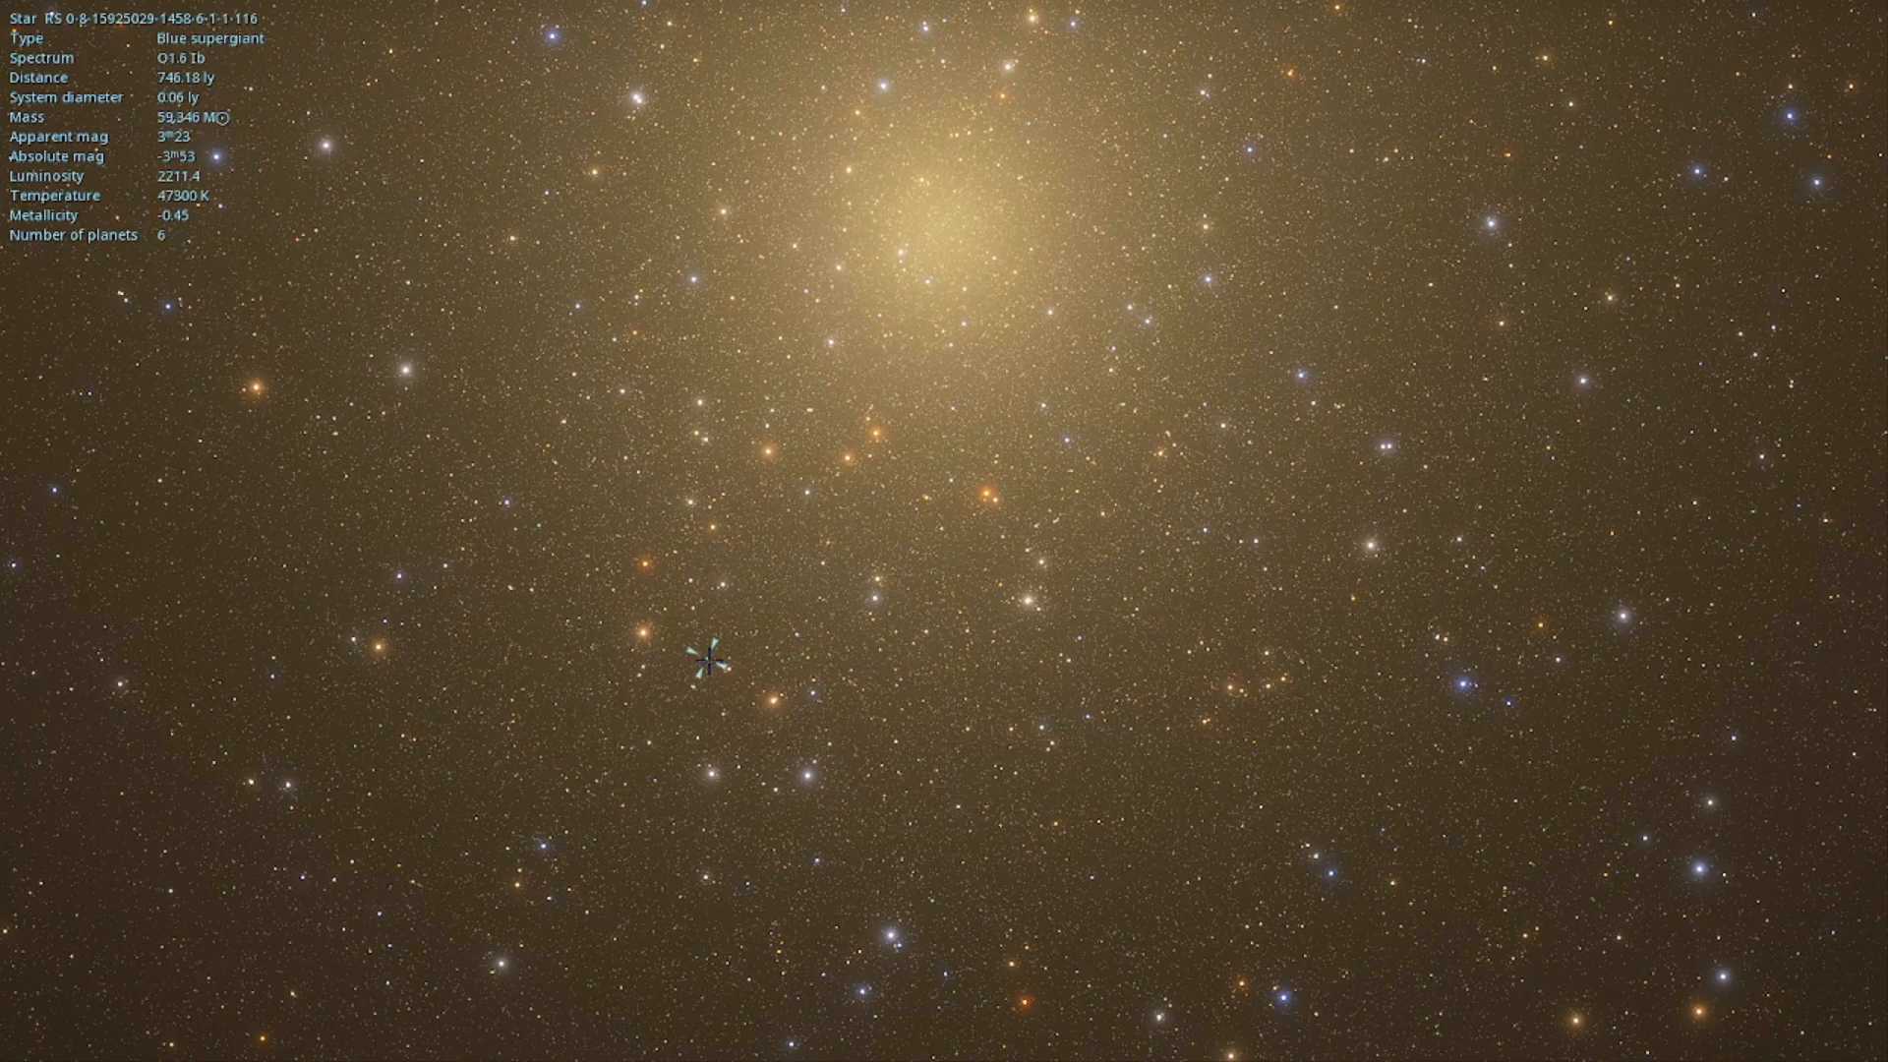
pyautogui.click(864, 430)
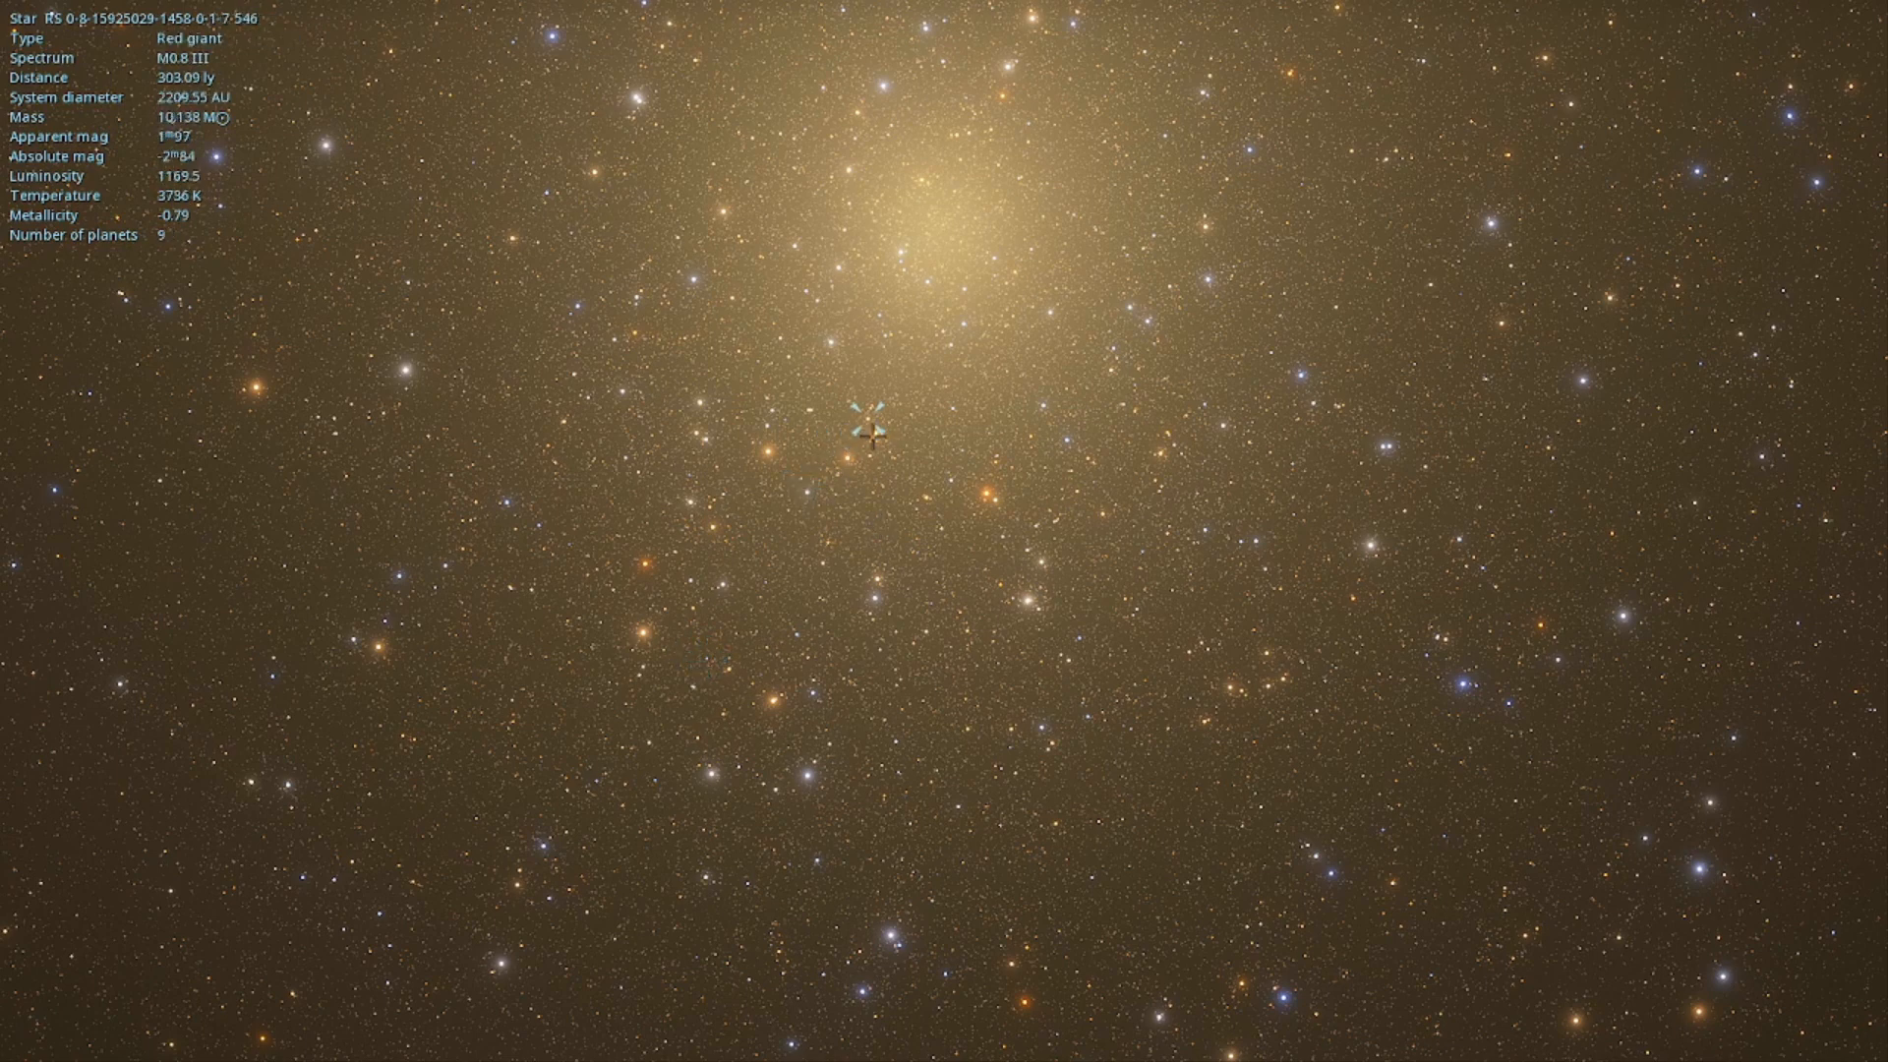
pyautogui.click(876, 578)
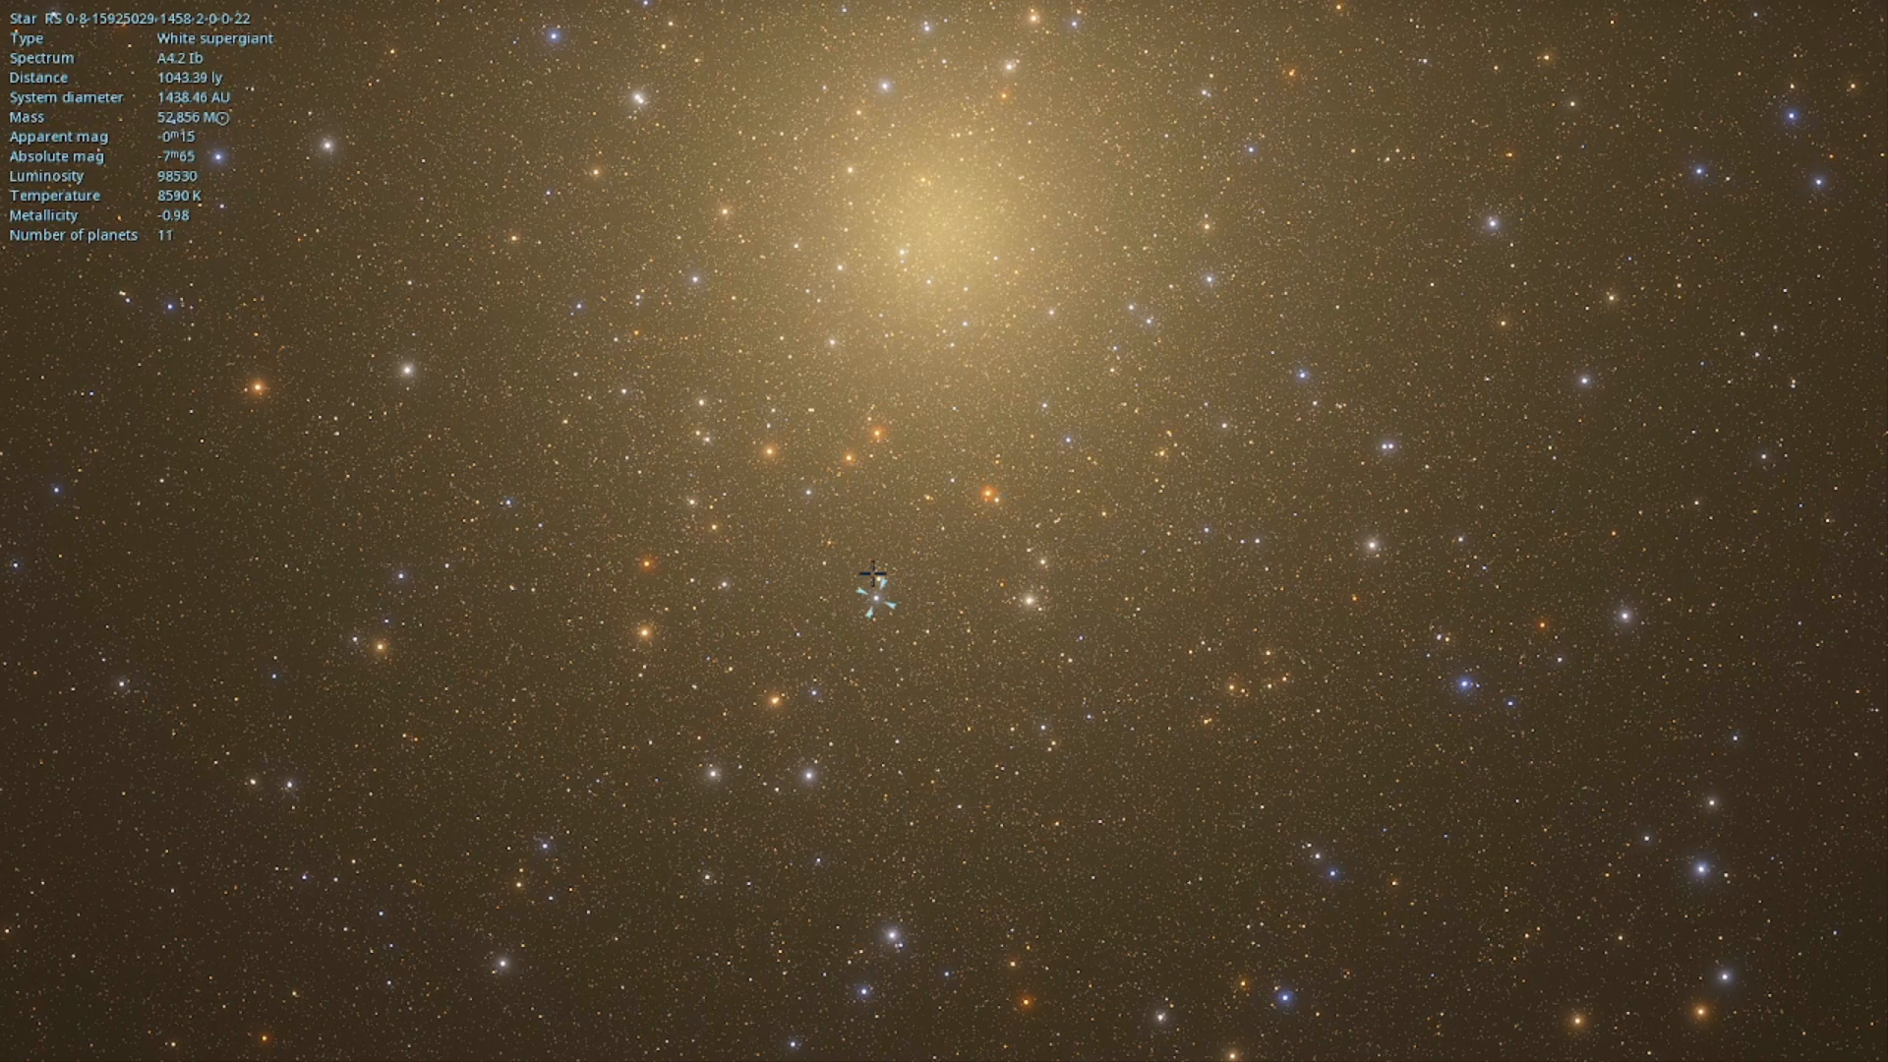
pyautogui.click(710, 771)
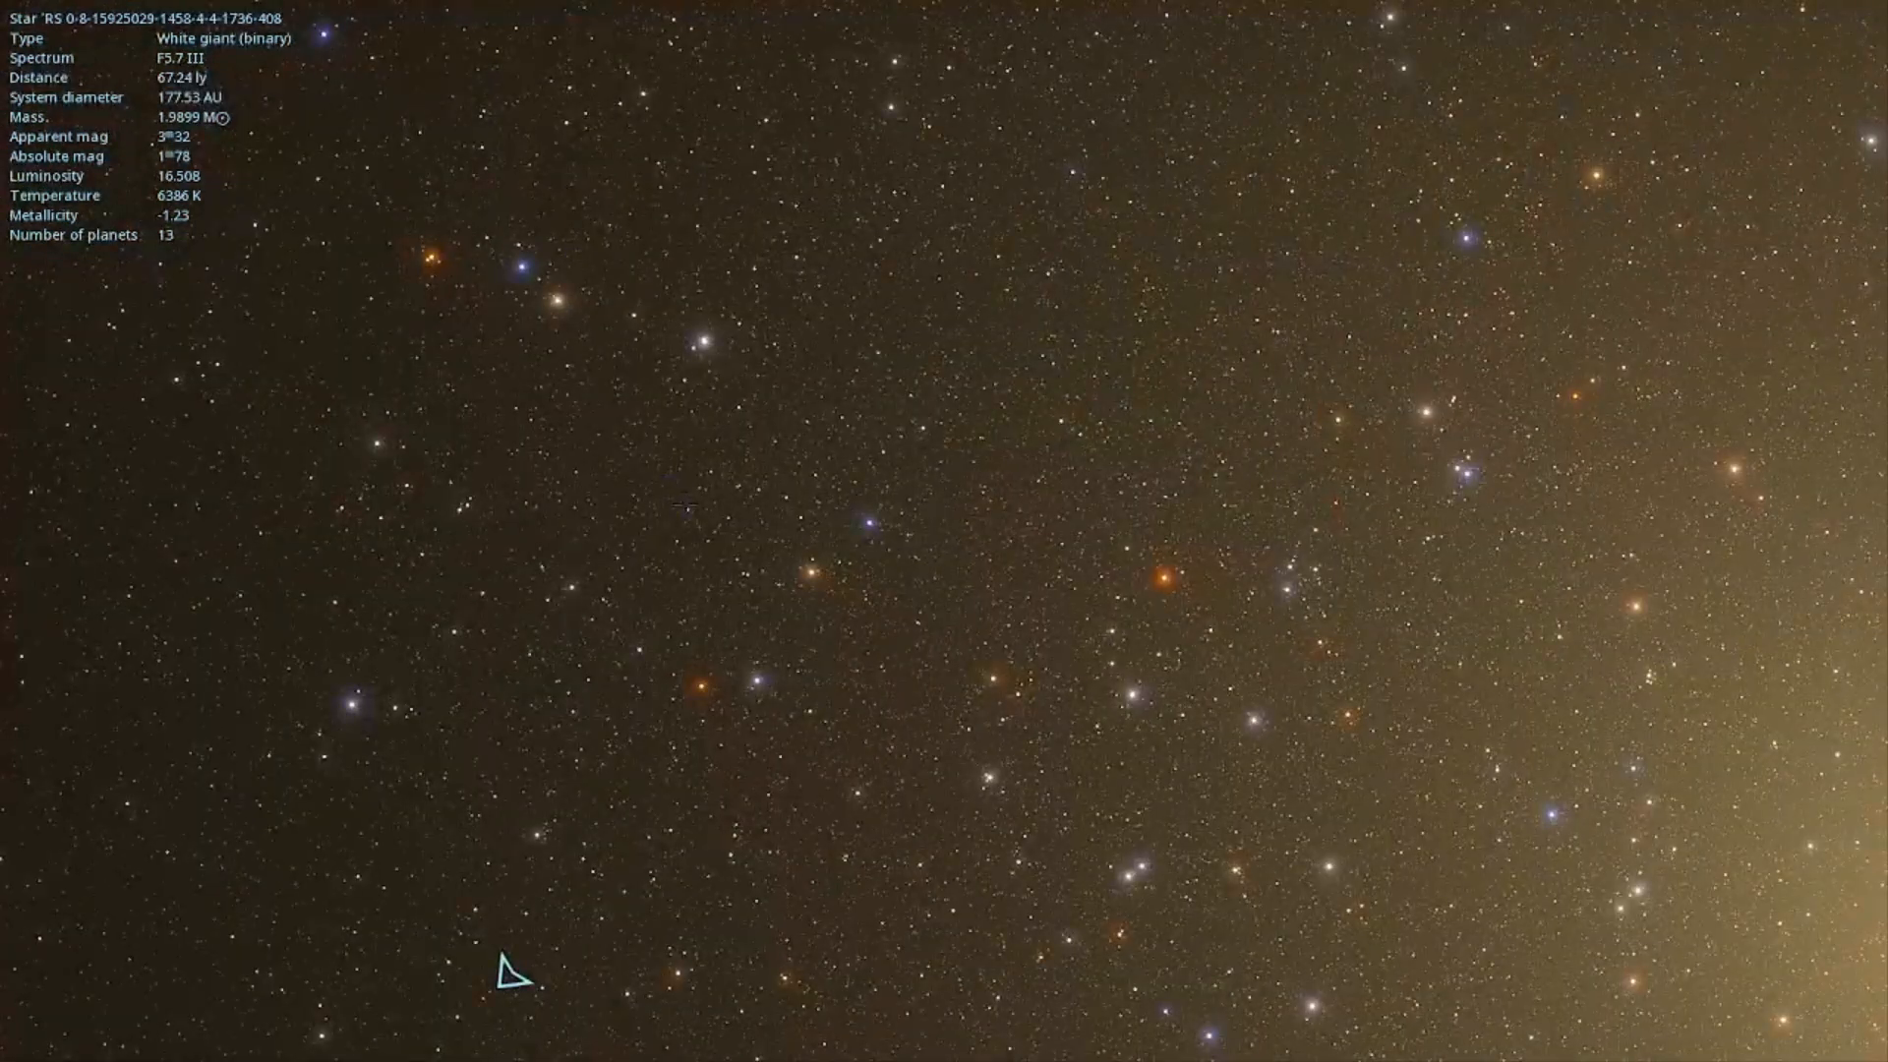
# - Inspect binary white, red, blue and yellow giants and supergiants in the sparse field
pyautogui.click(702, 343)
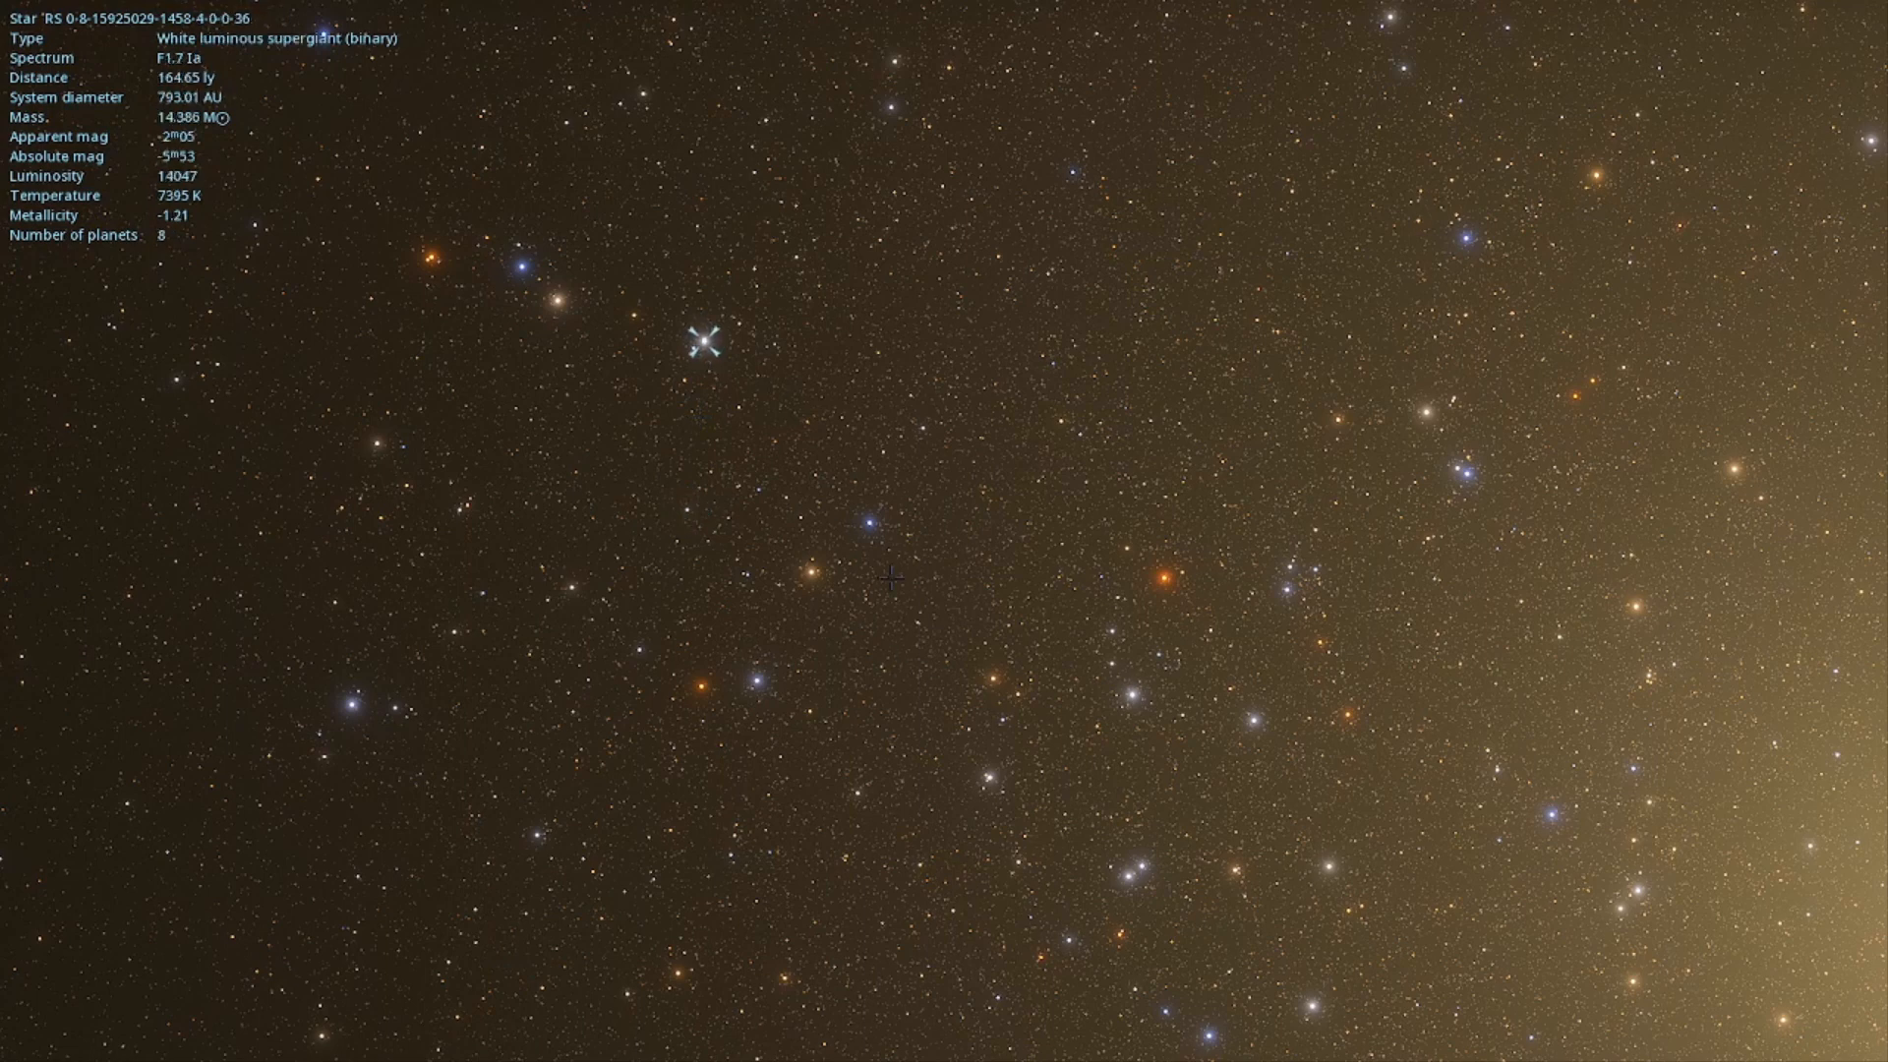
pyautogui.click(868, 515)
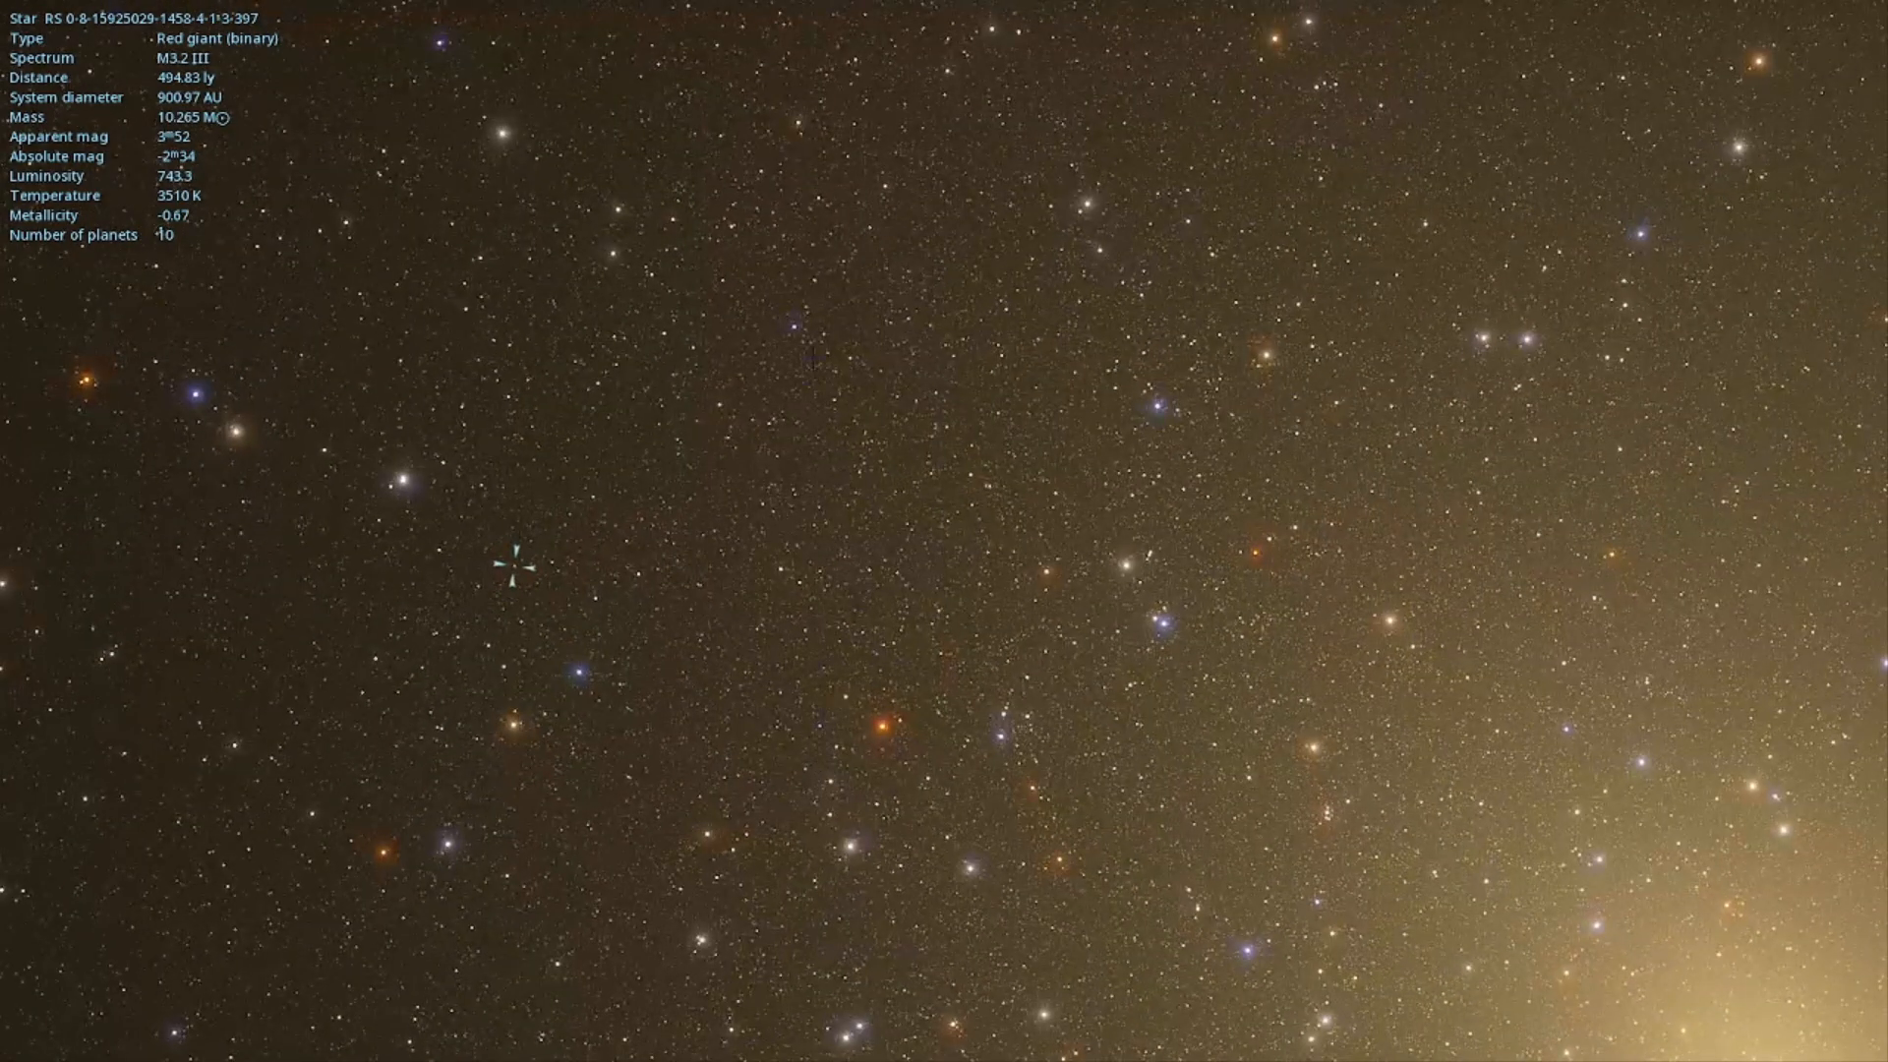
pyautogui.click(795, 326)
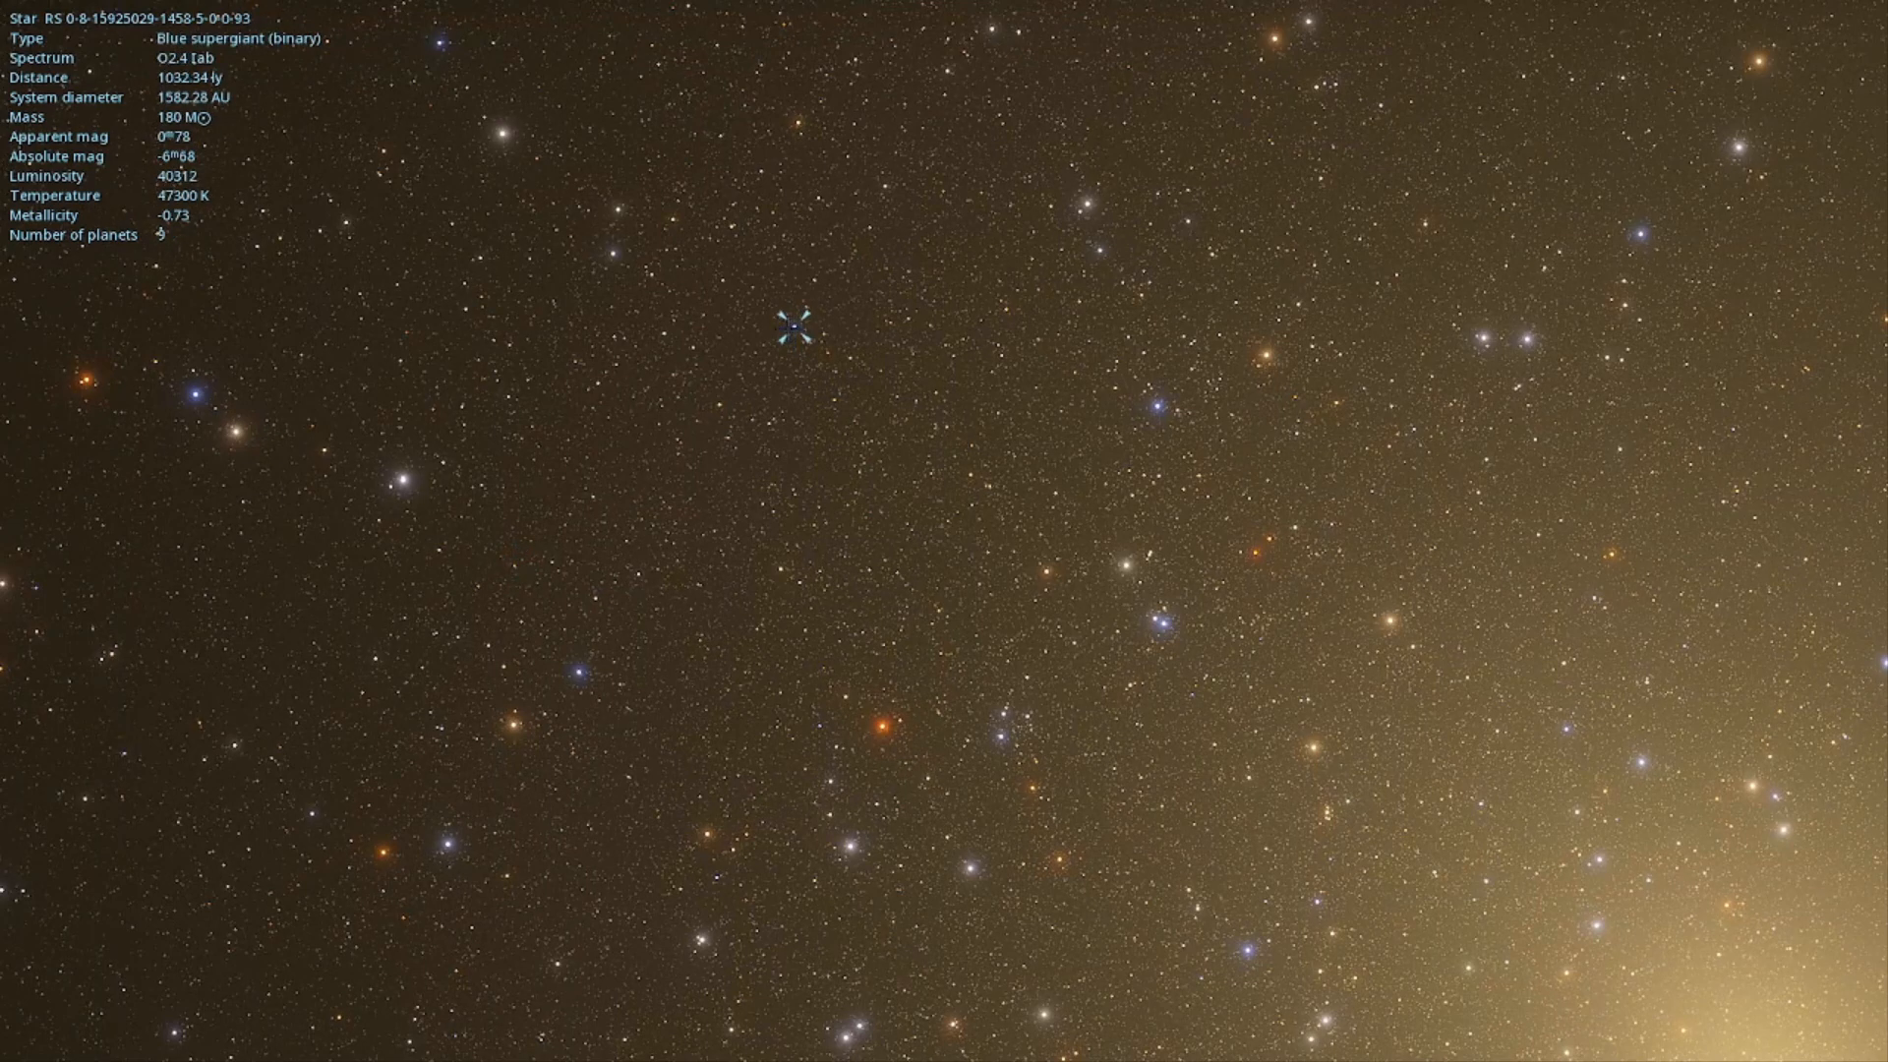
pyautogui.moveTo(771, 750)
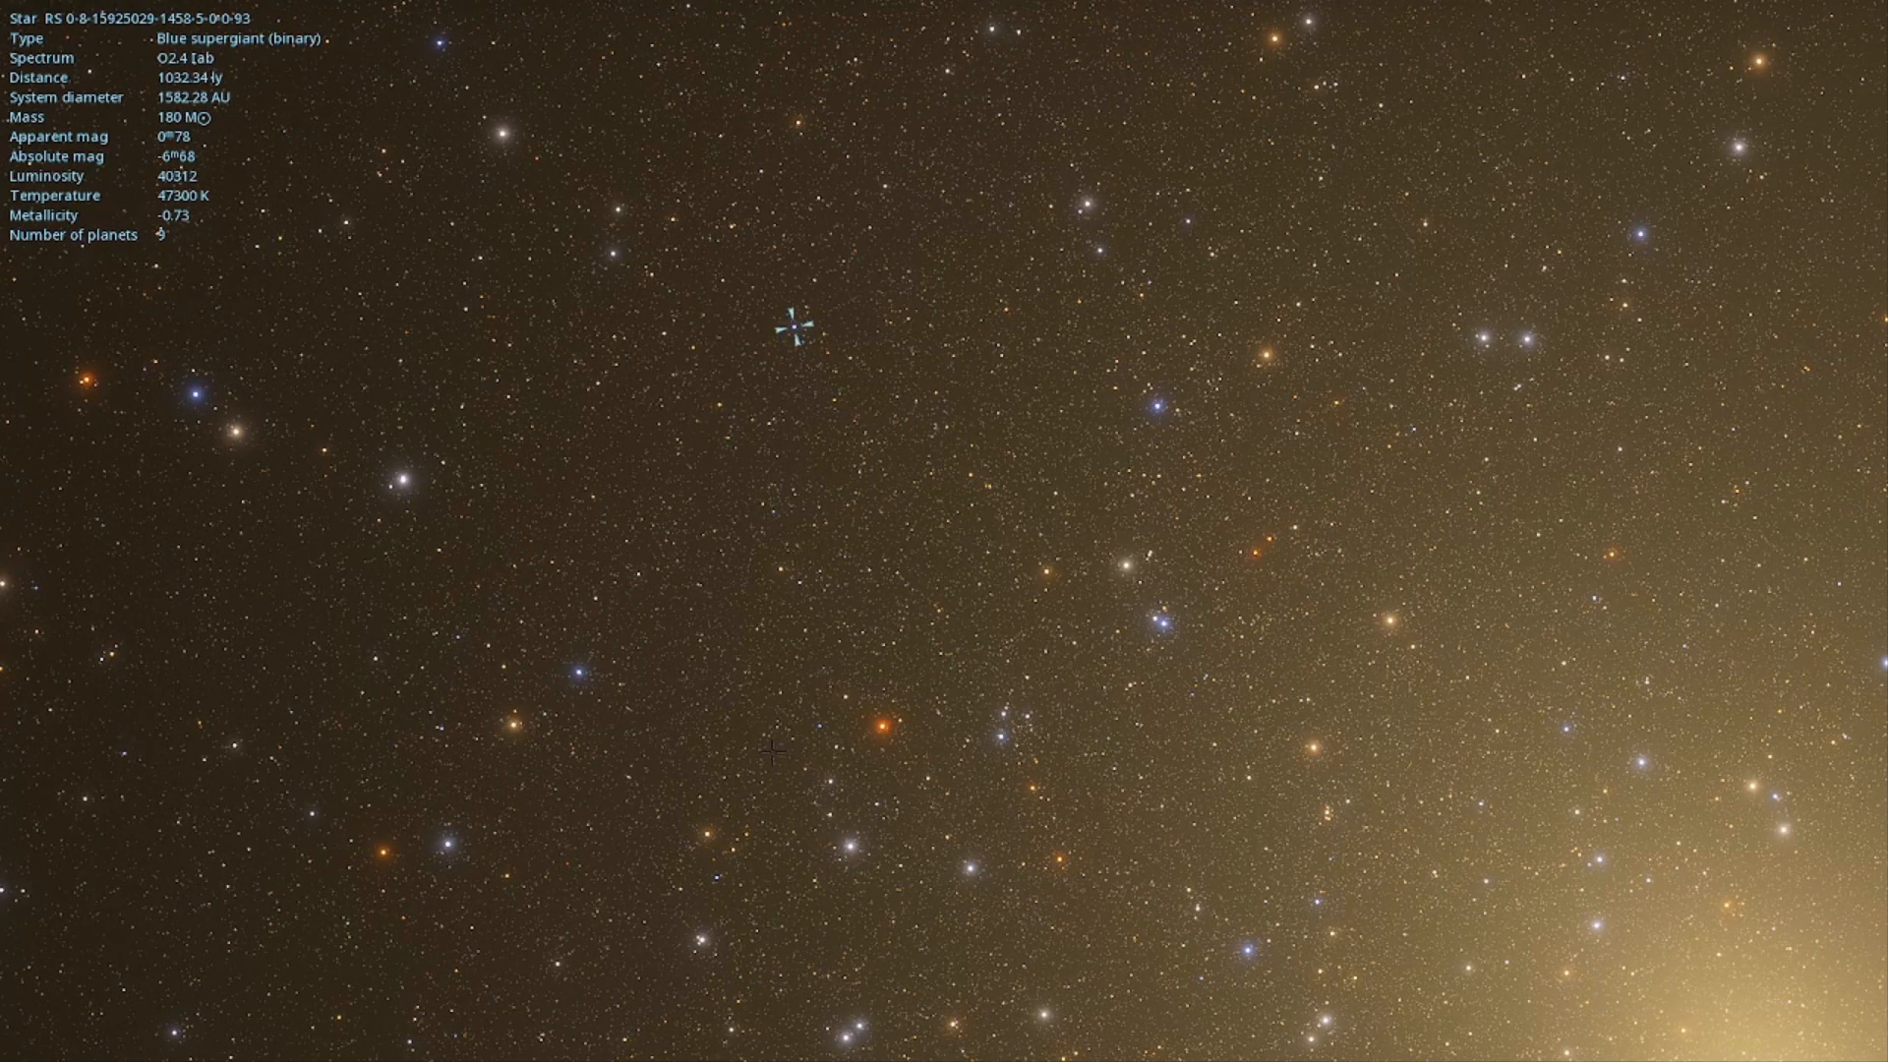
pyautogui.click(581, 672)
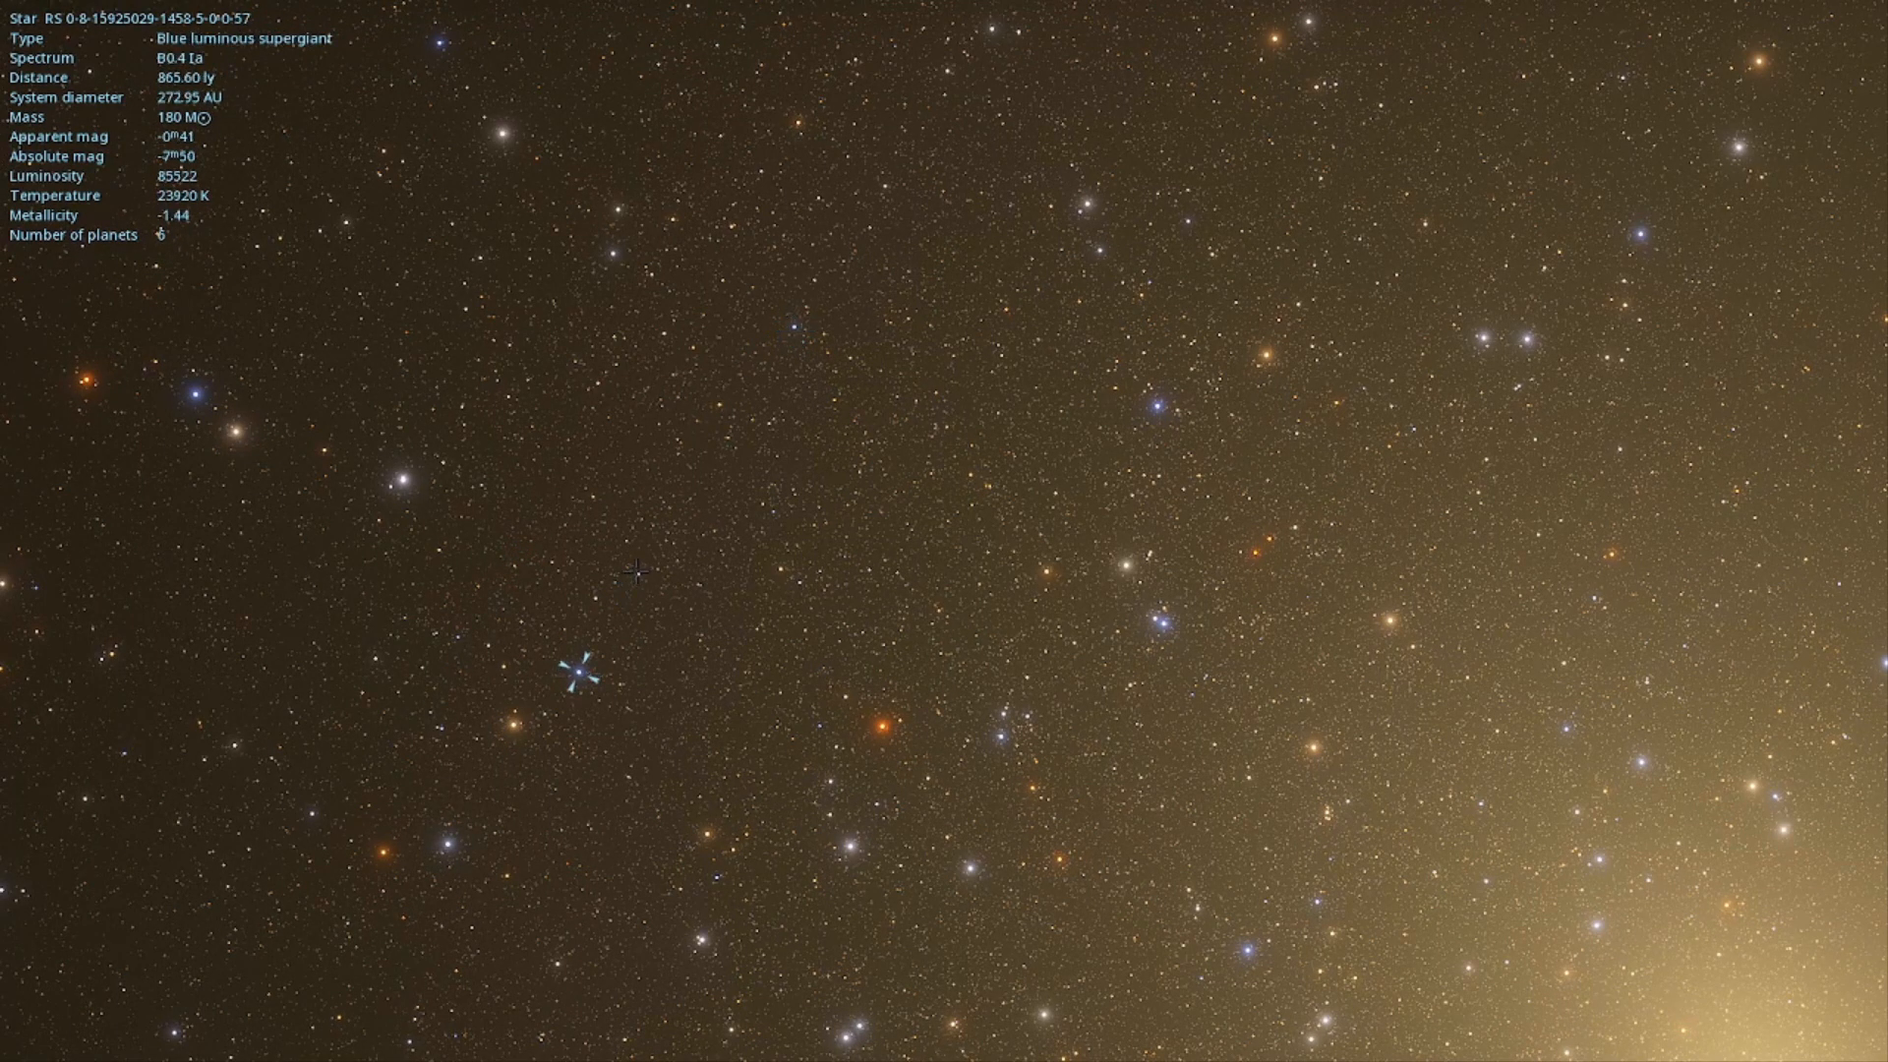
pyautogui.click(638, 574)
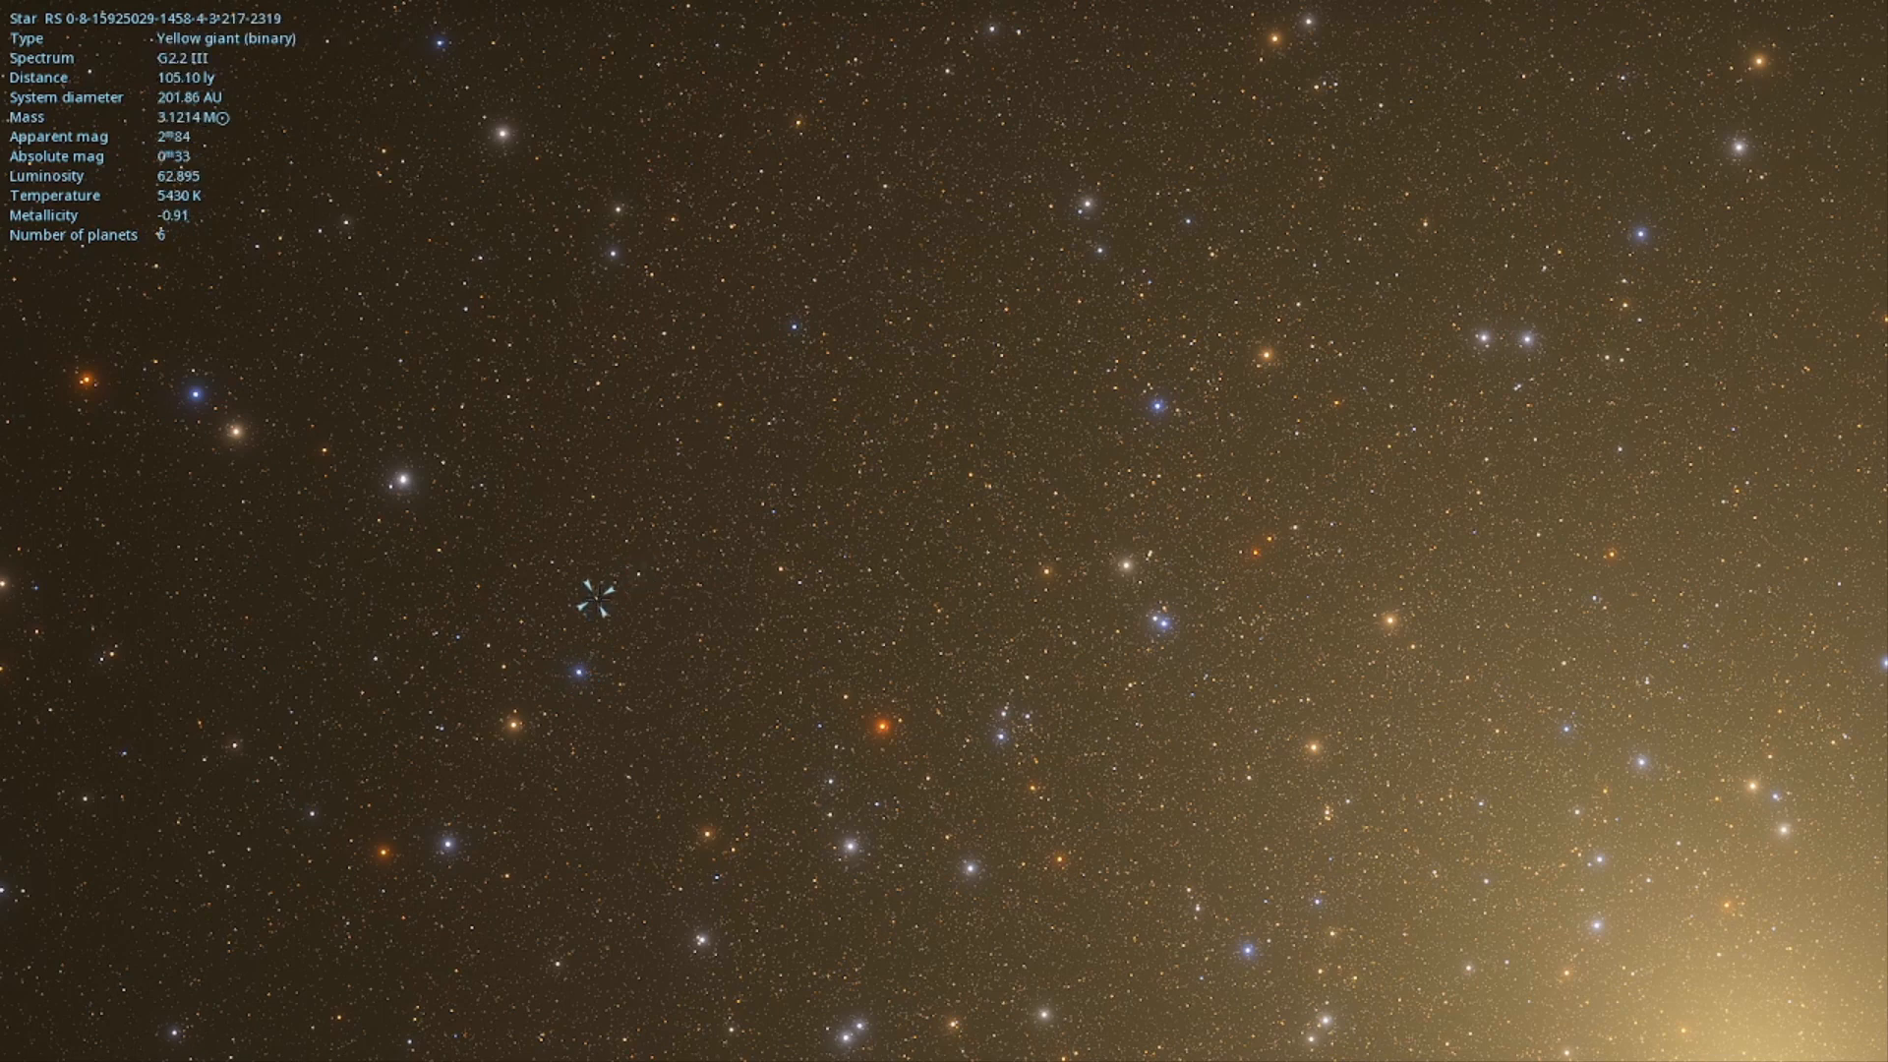
pyautogui.click(552, 560)
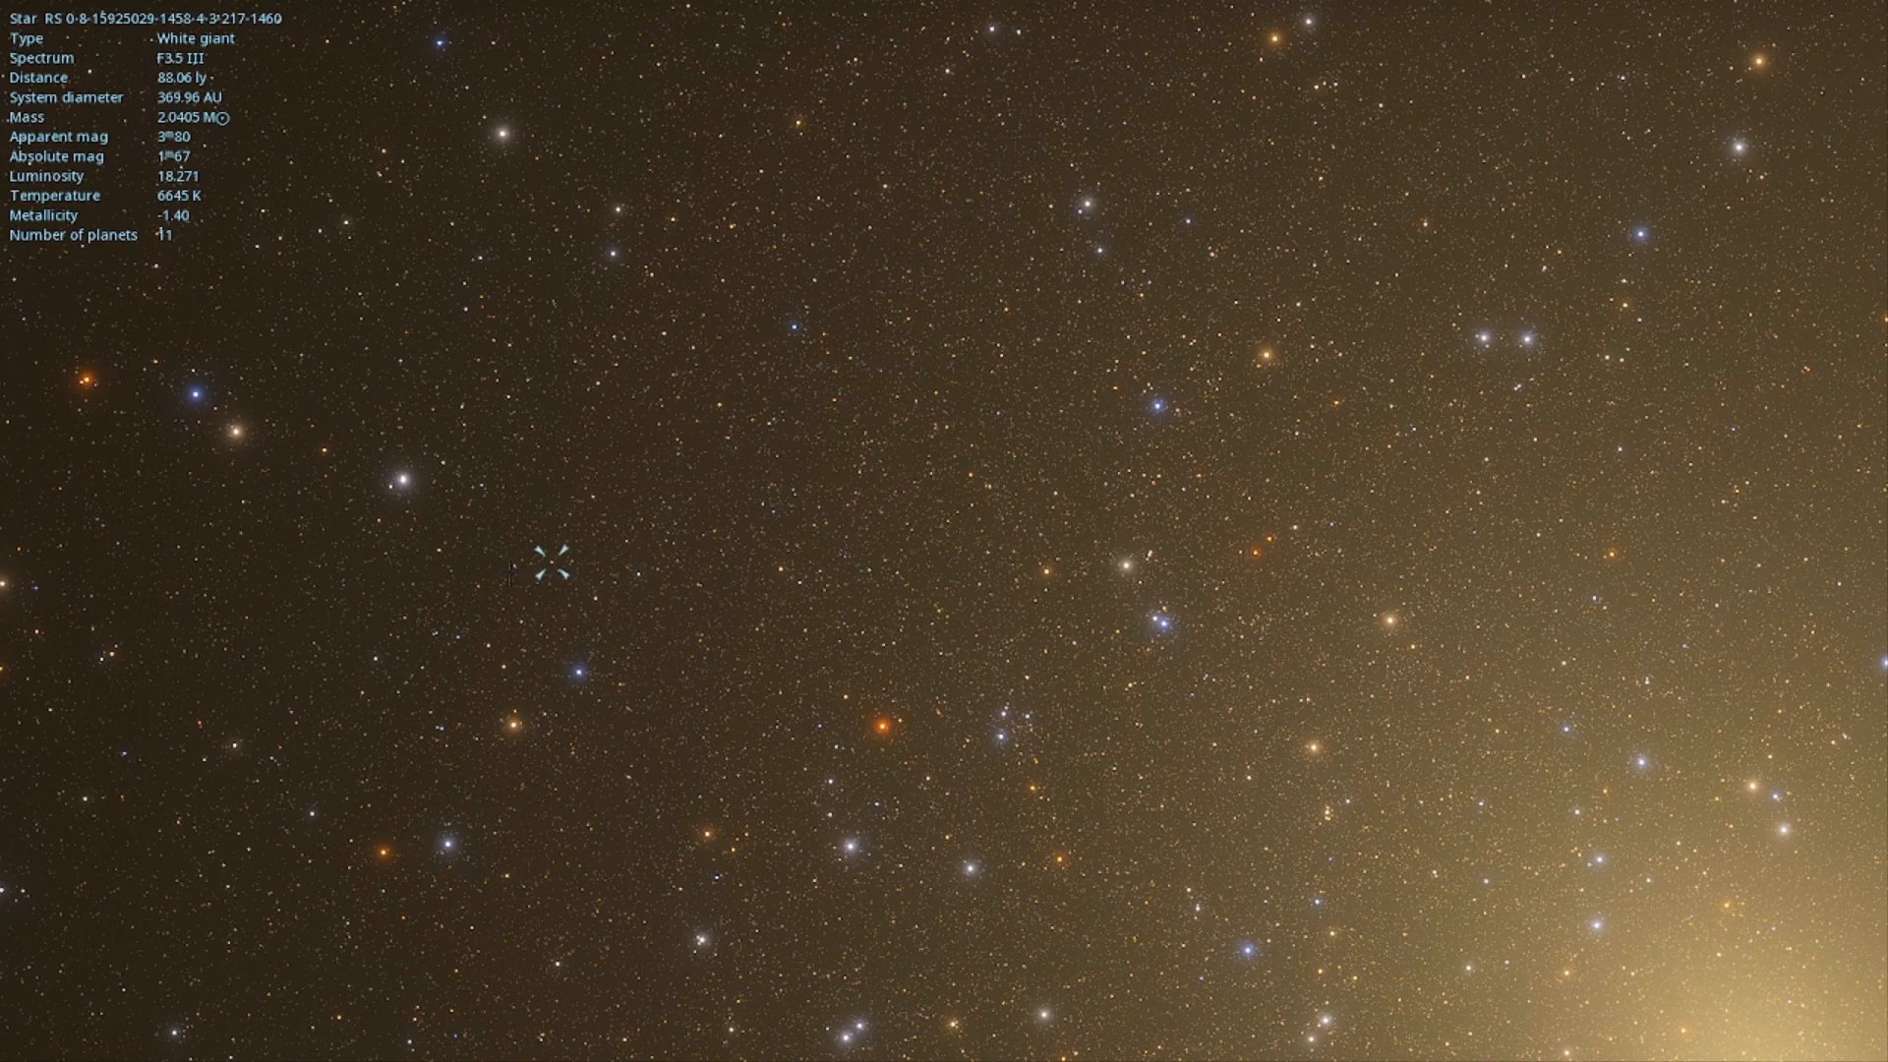
pyautogui.click(502, 662)
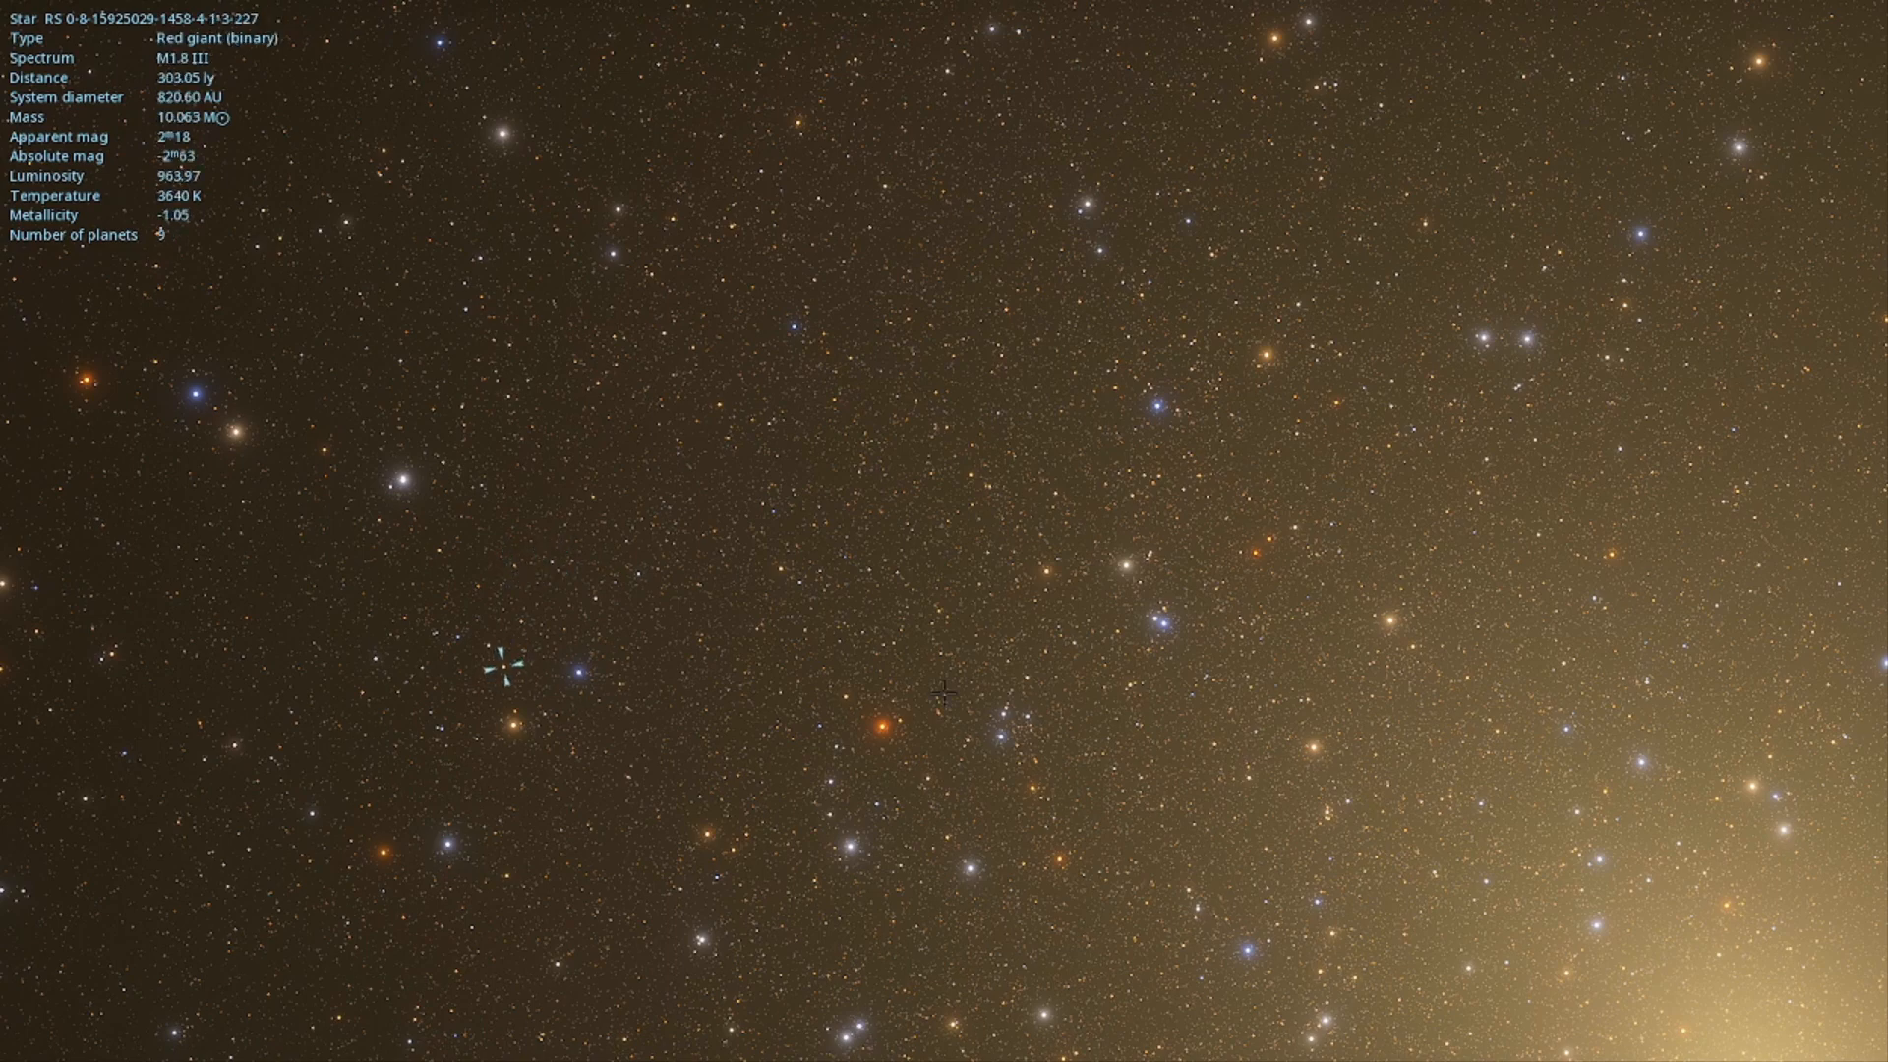
pyautogui.click(842, 825)
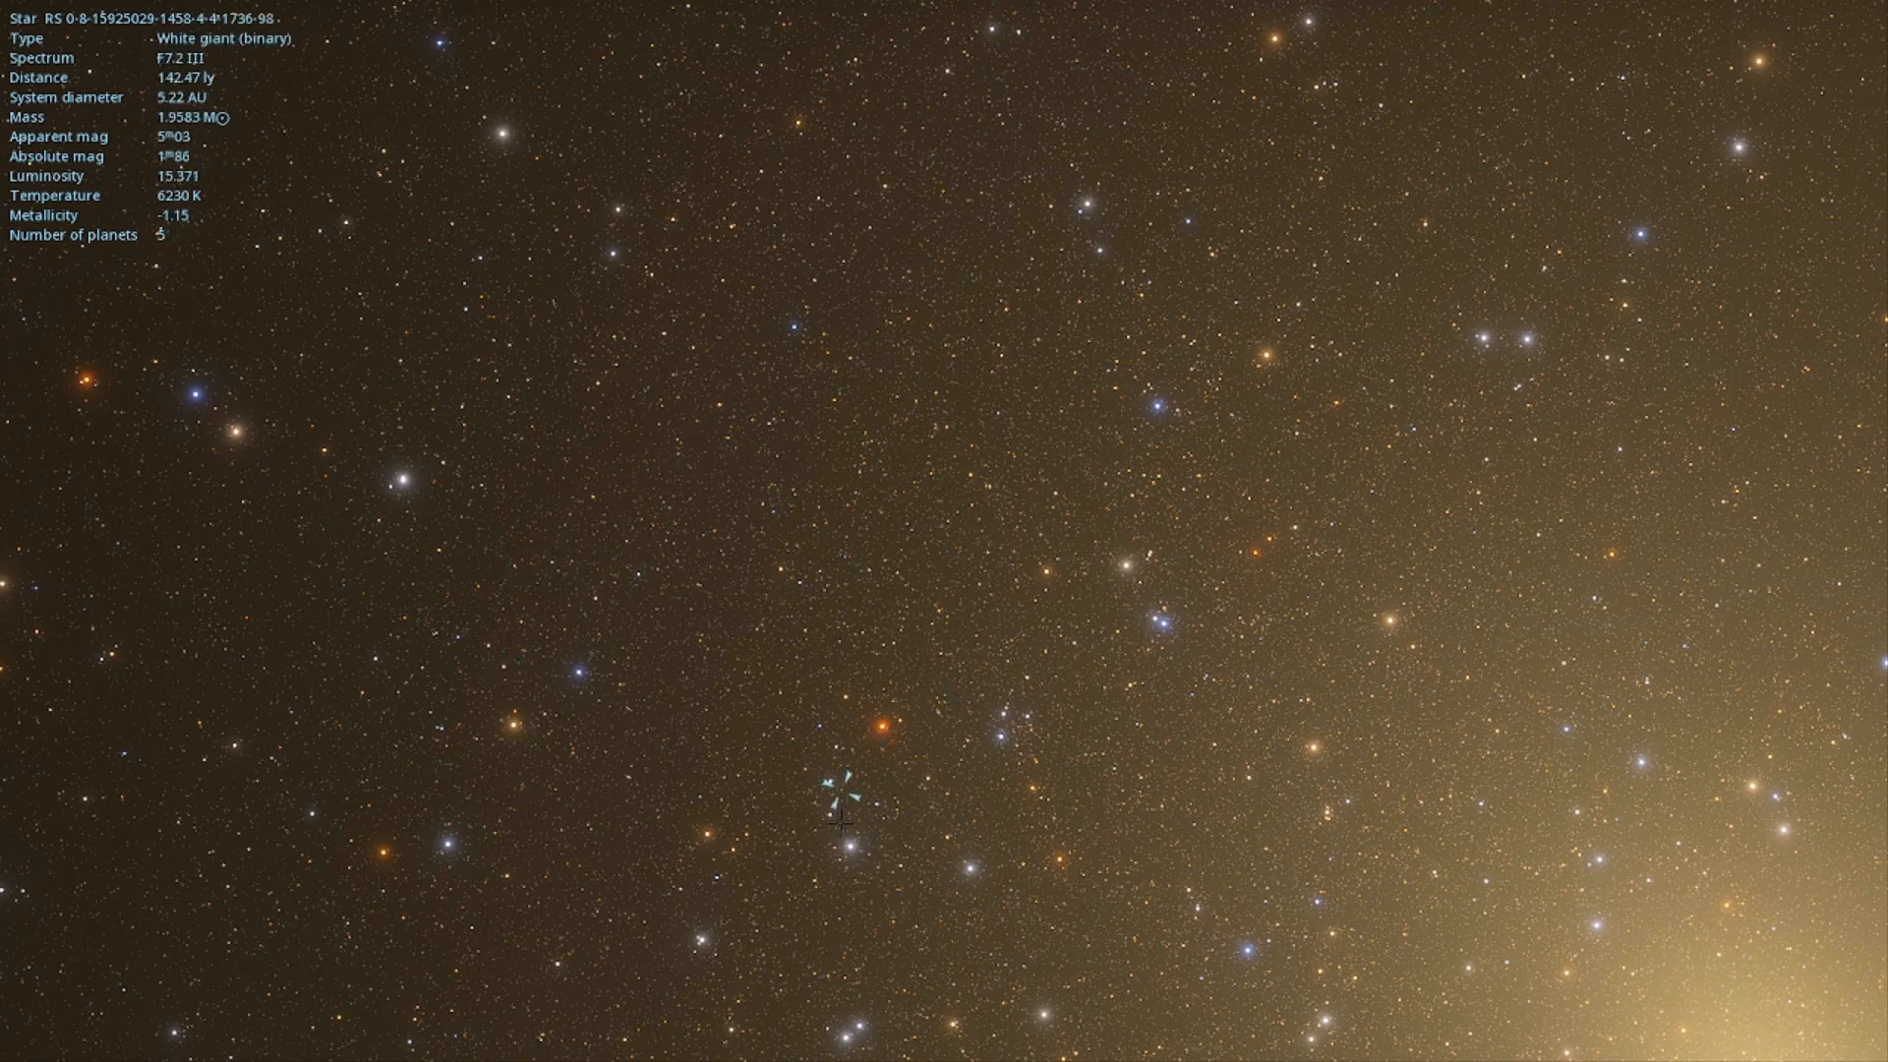
pyautogui.click(847, 837)
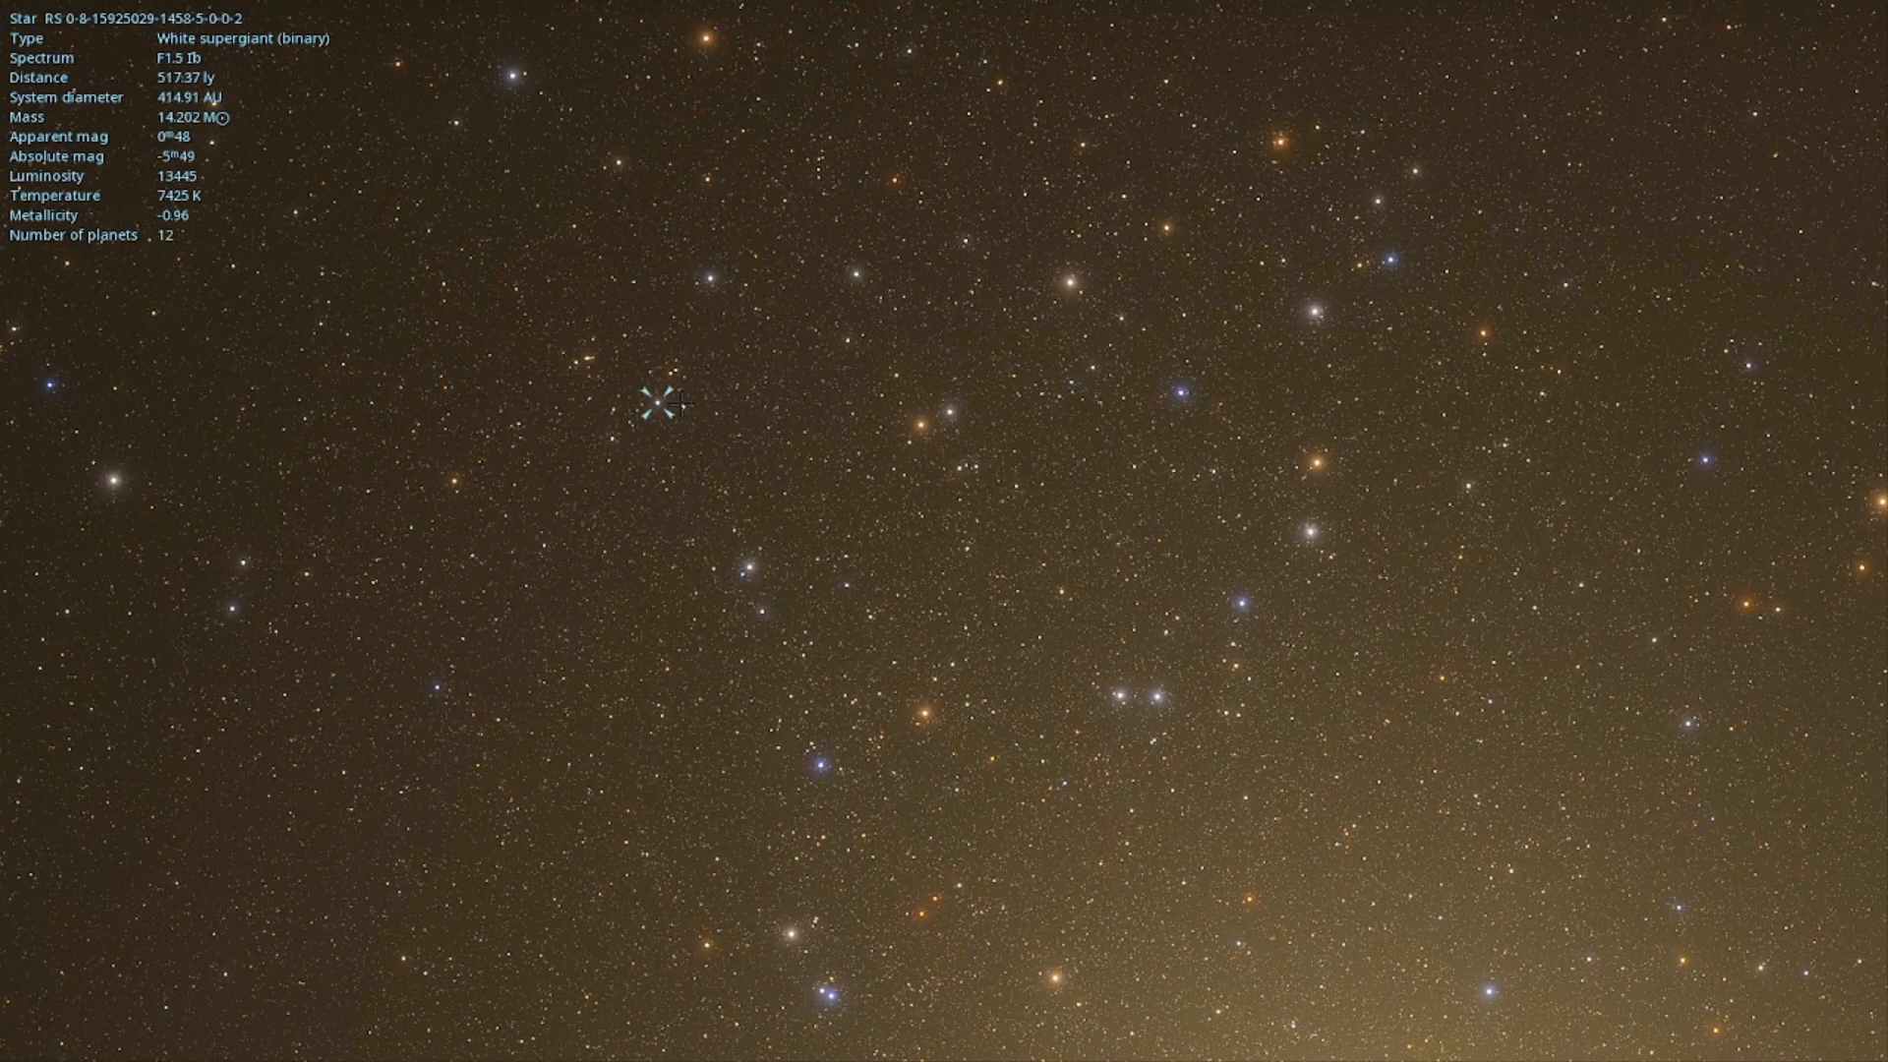
pyautogui.click(780, 284)
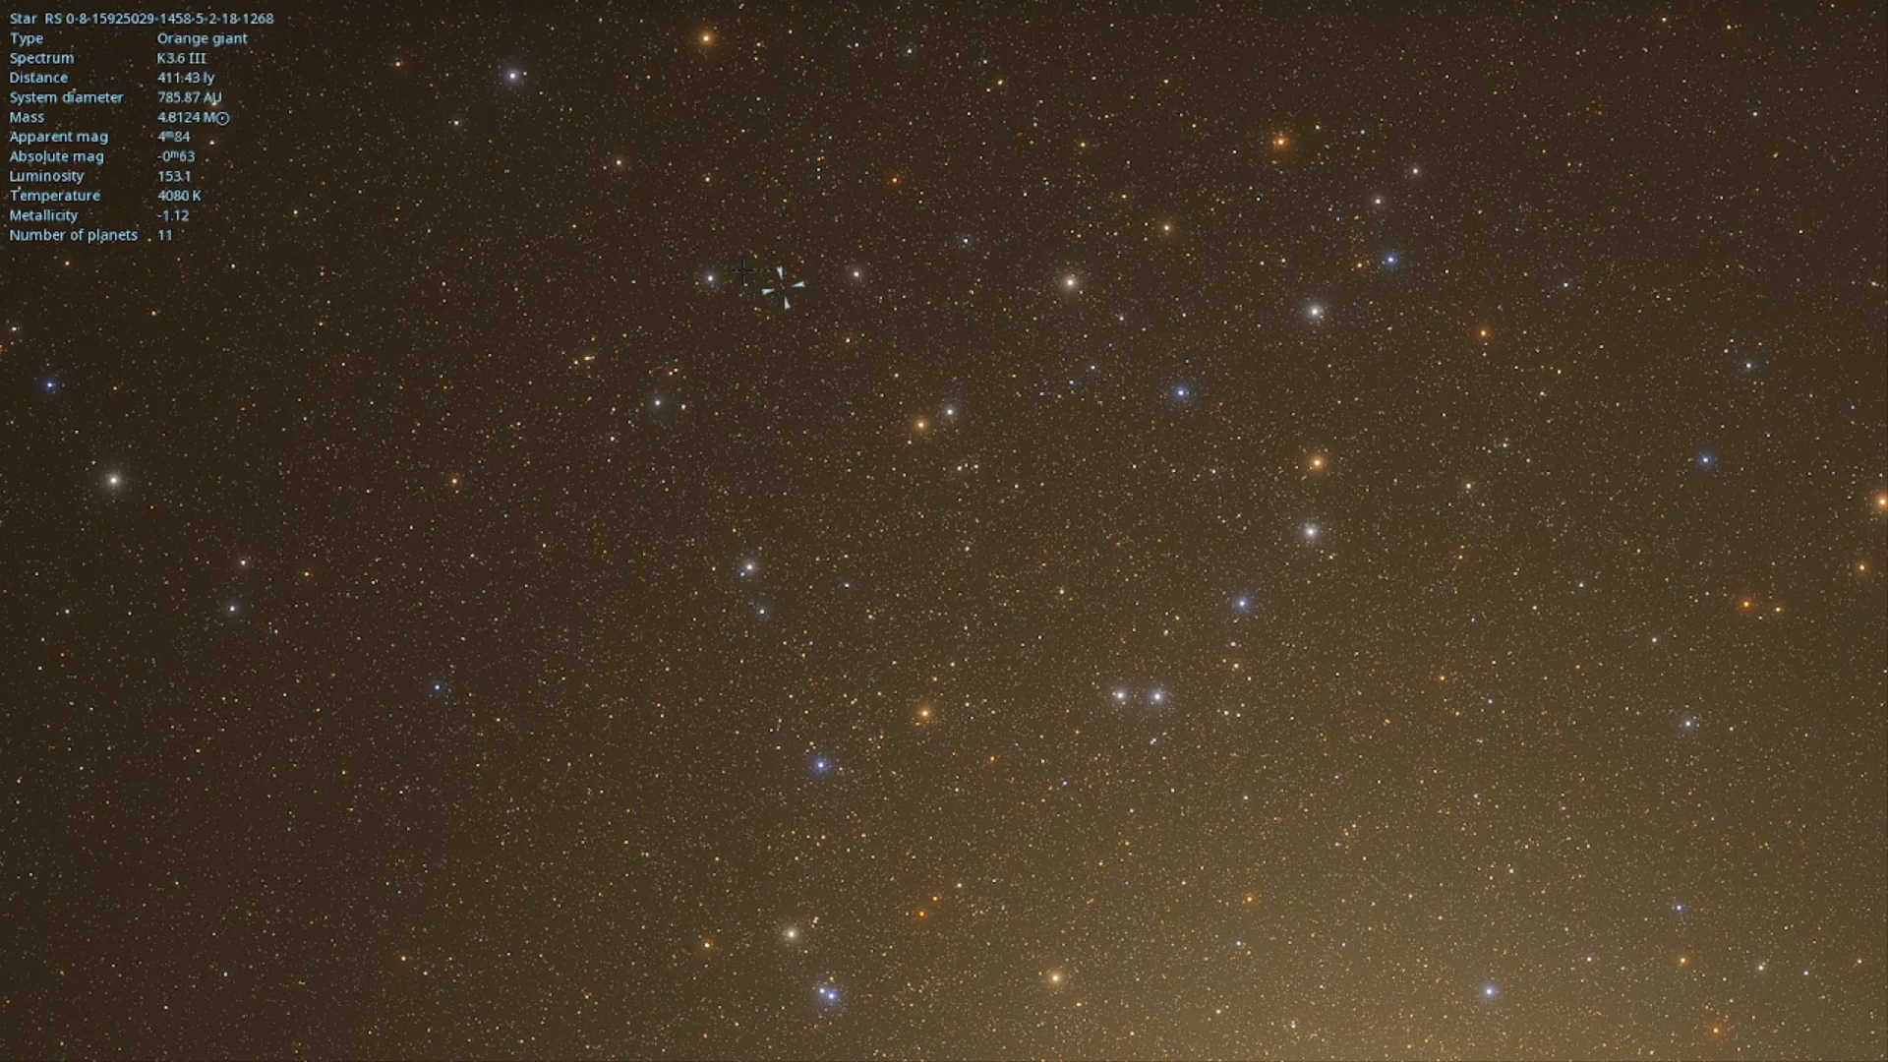
pyautogui.click(740, 278)
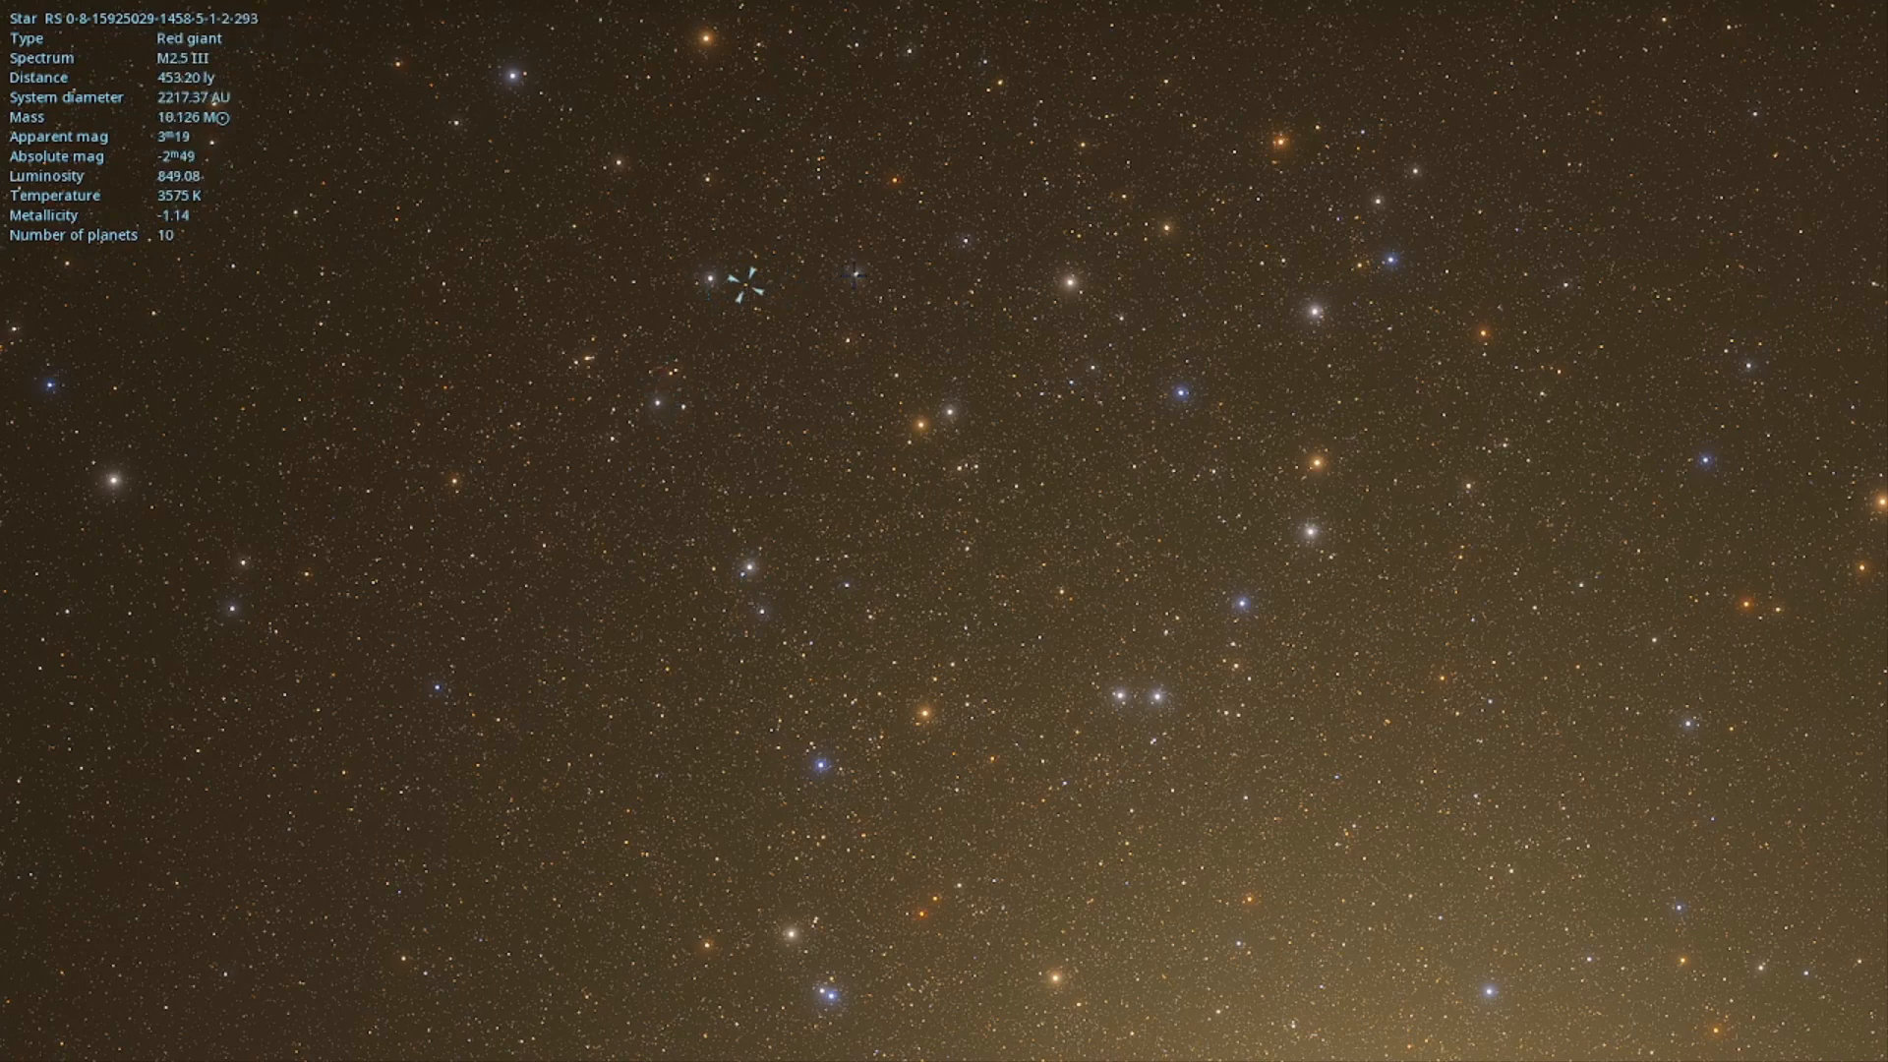
# - Inspect stars in the darker region, ending on the B3.5 Ia blue luminous supergiant 1,315 ly away
pyautogui.click(789, 367)
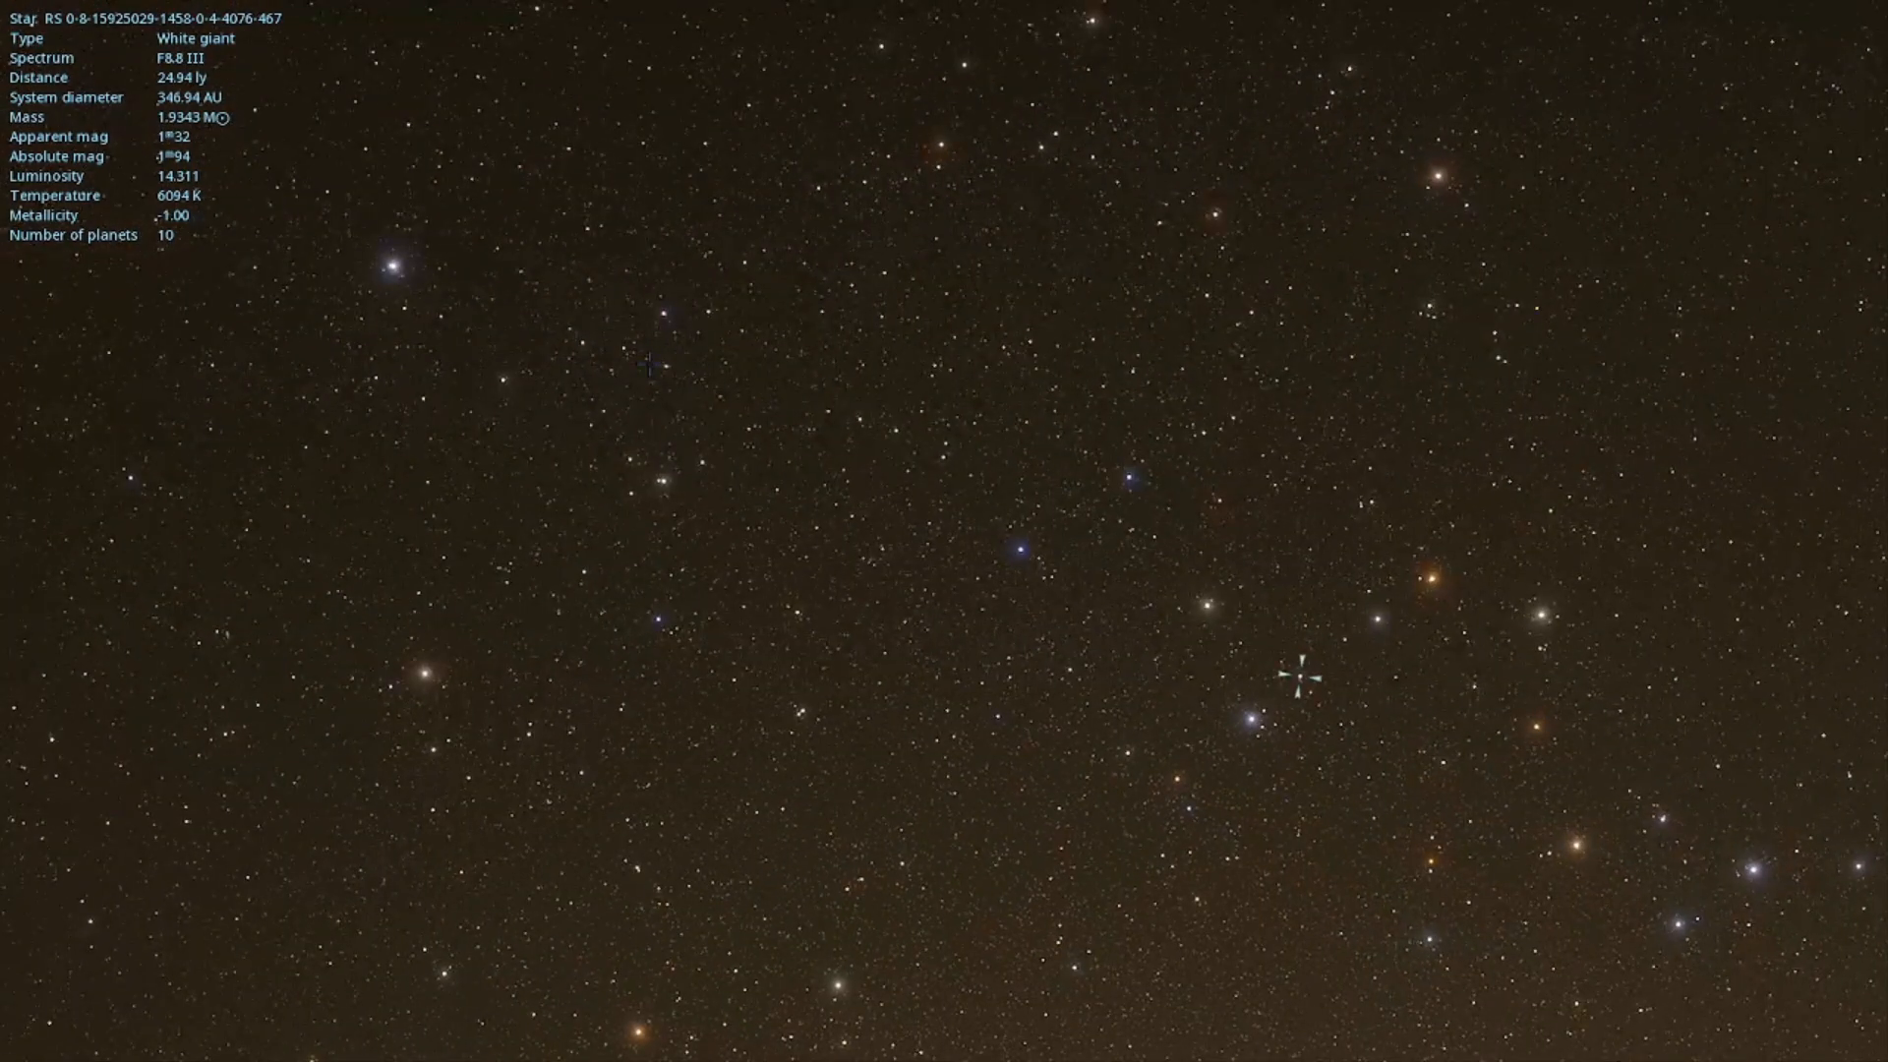
pyautogui.click(527, 457)
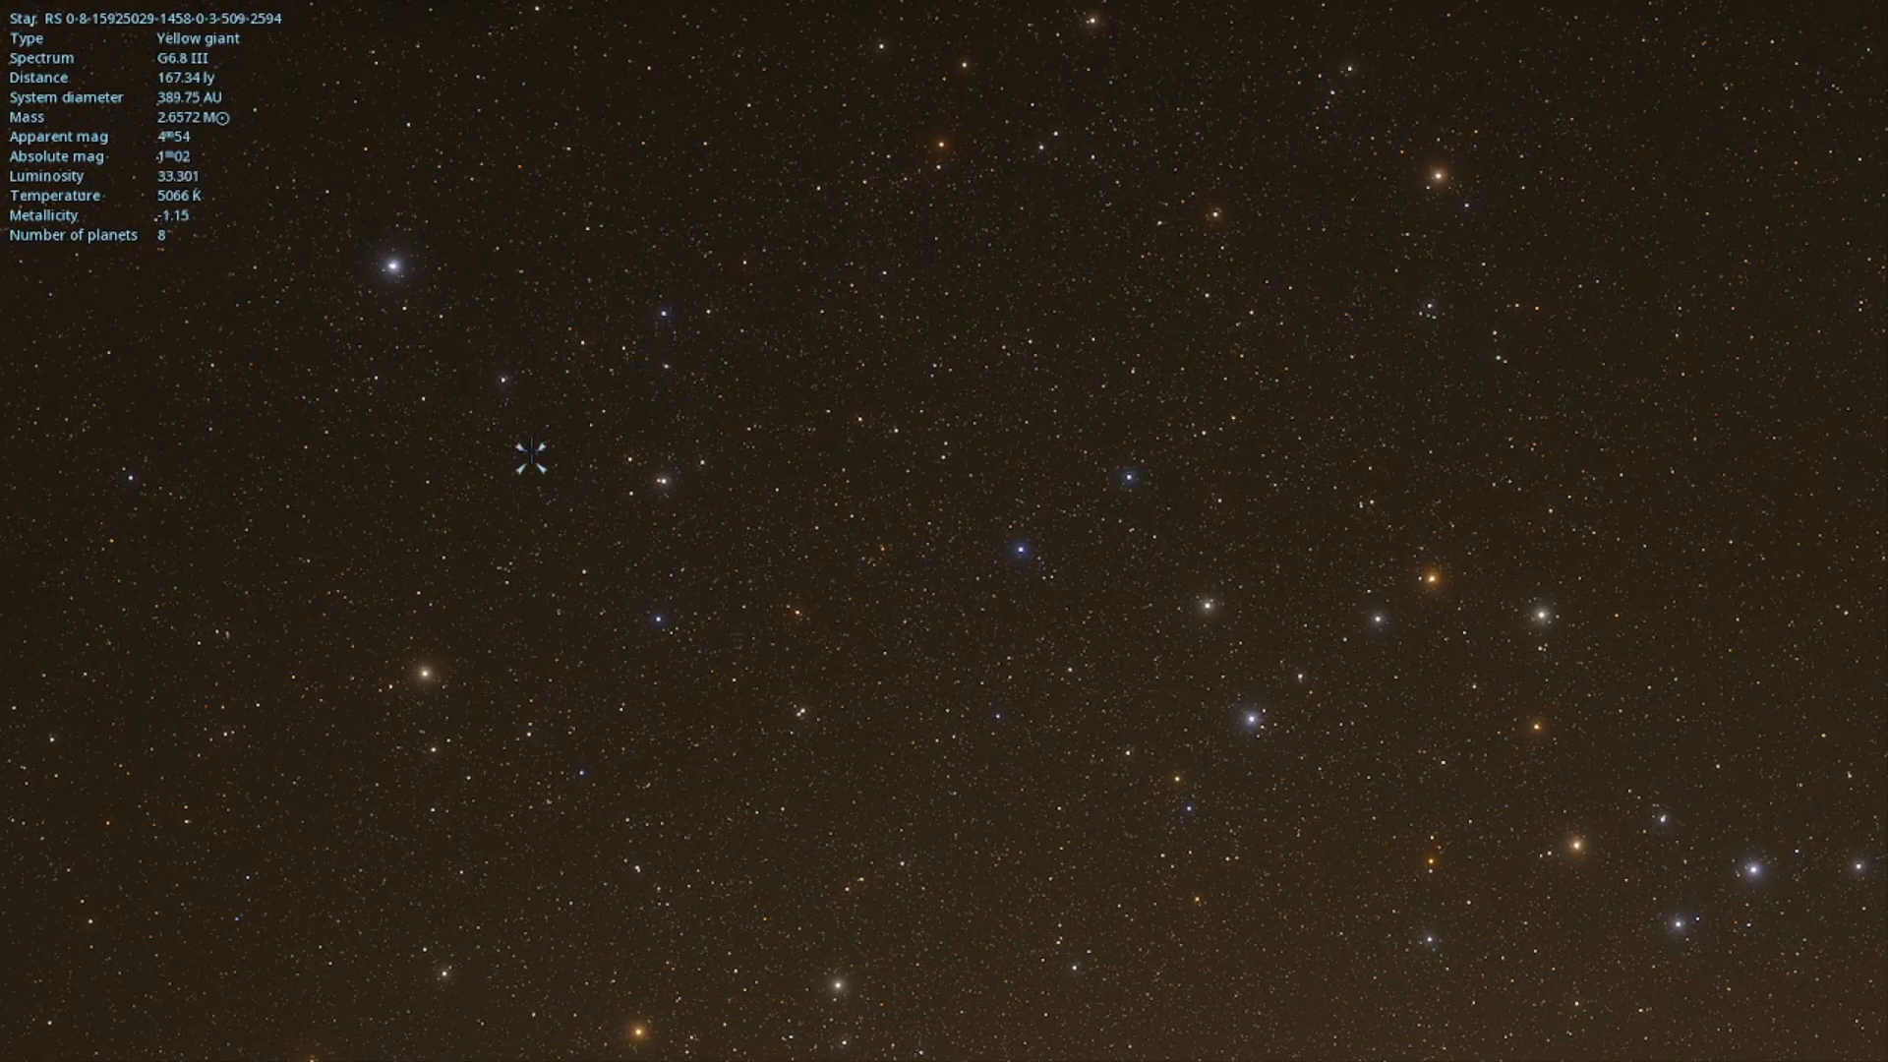
pyautogui.click(664, 488)
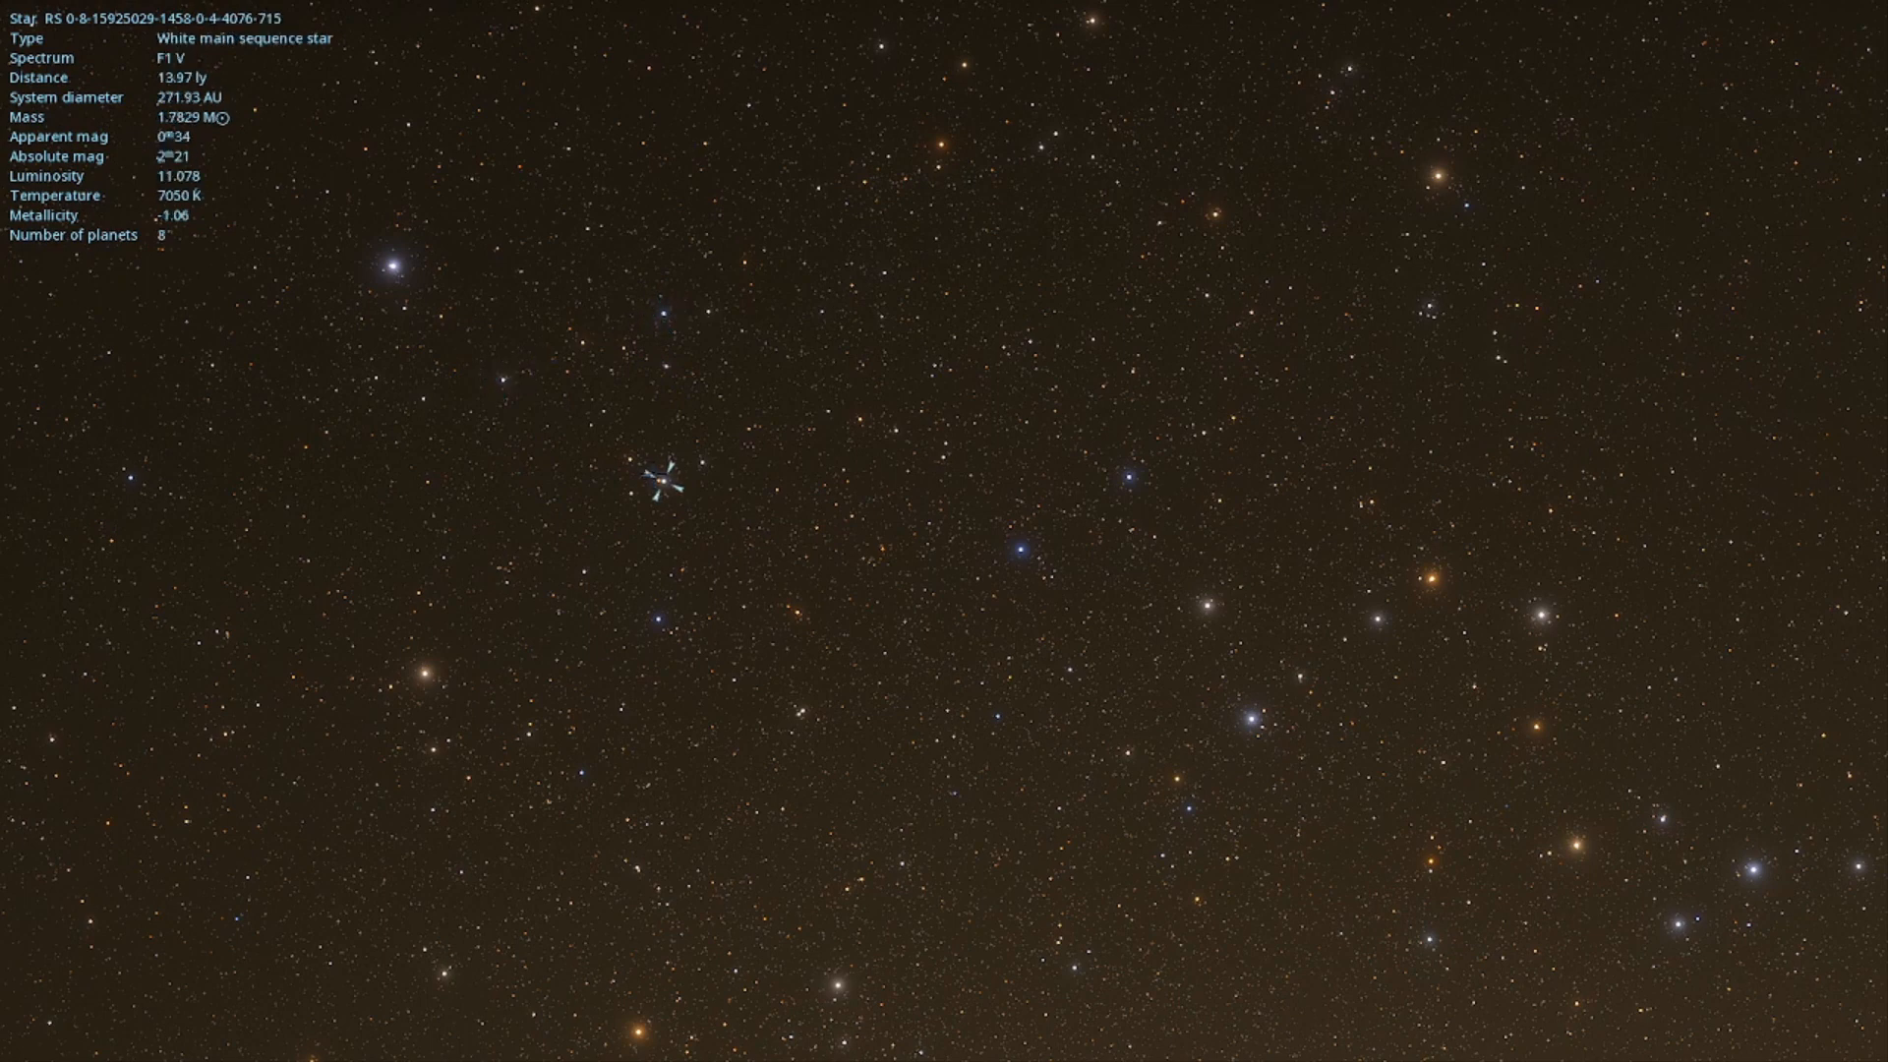
pyautogui.click(669, 476)
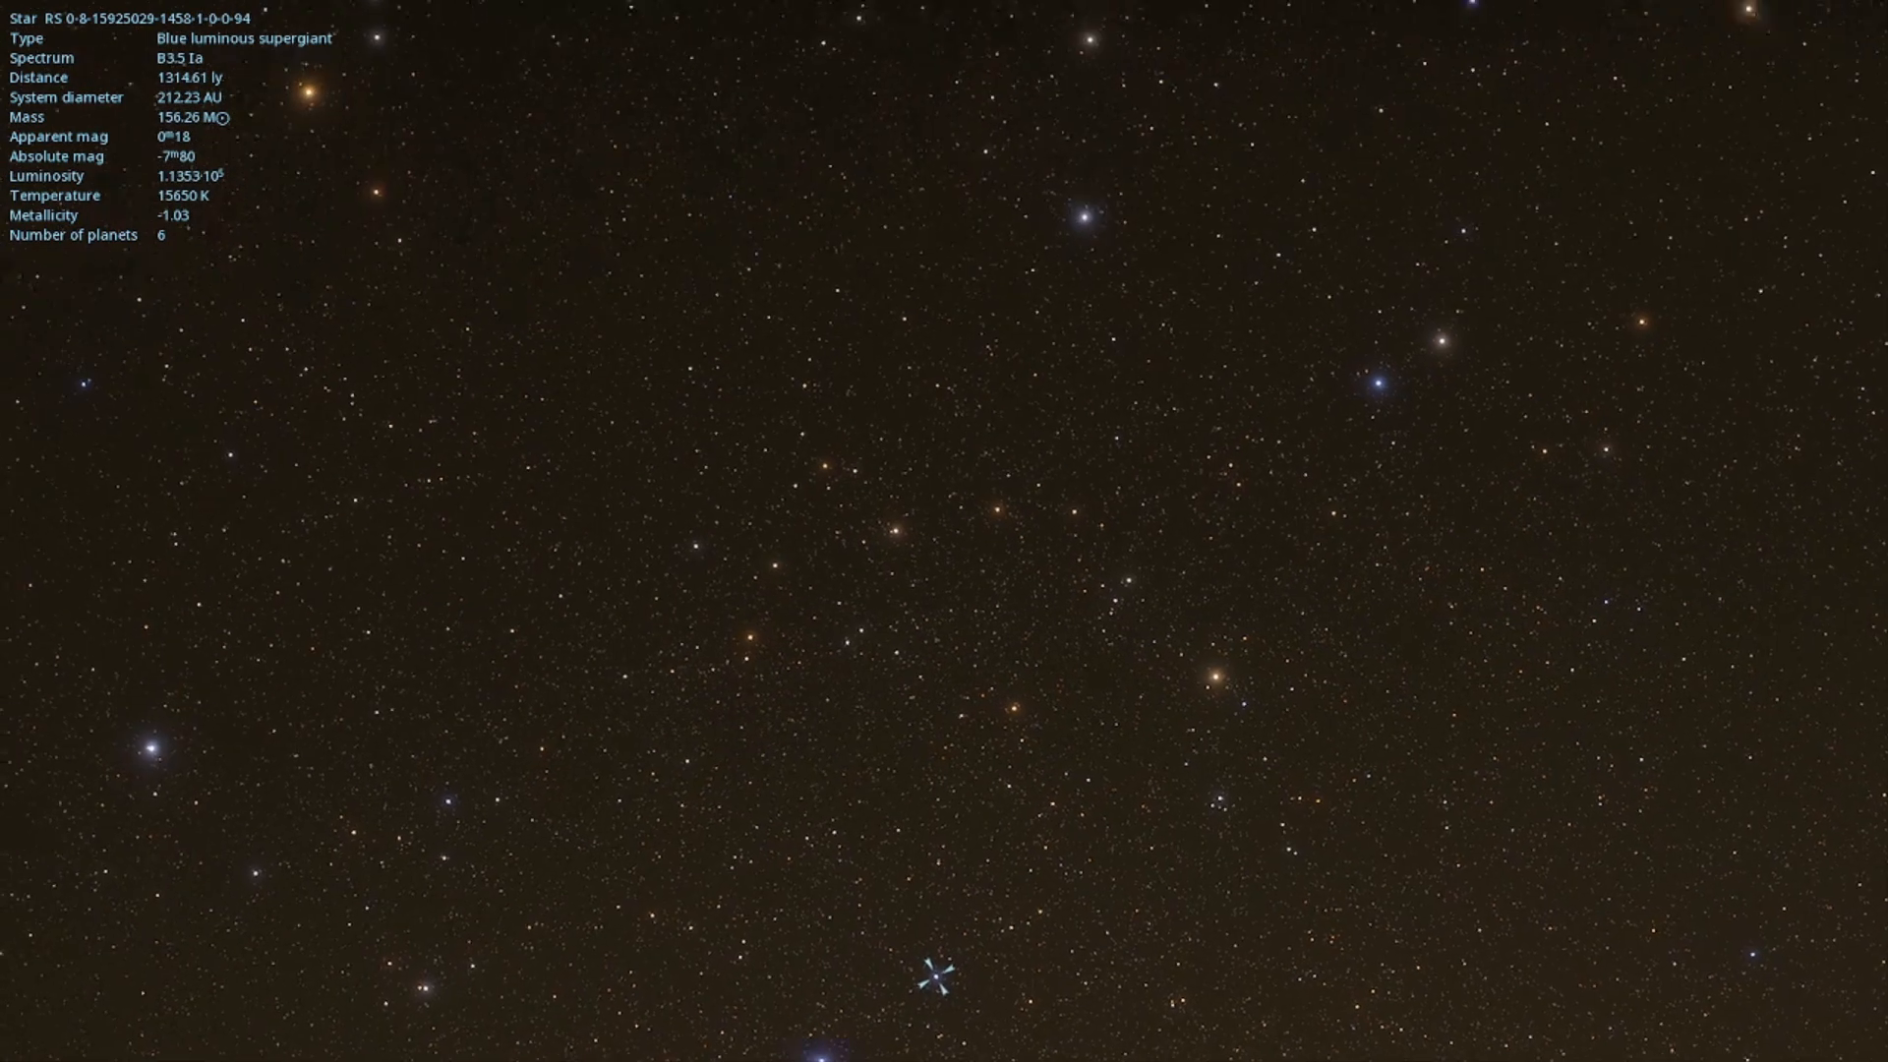
# - Inspect orange and white giants and supergiants, ending on the K5.3 III orange giant with ten planets
pyautogui.click(885, 526)
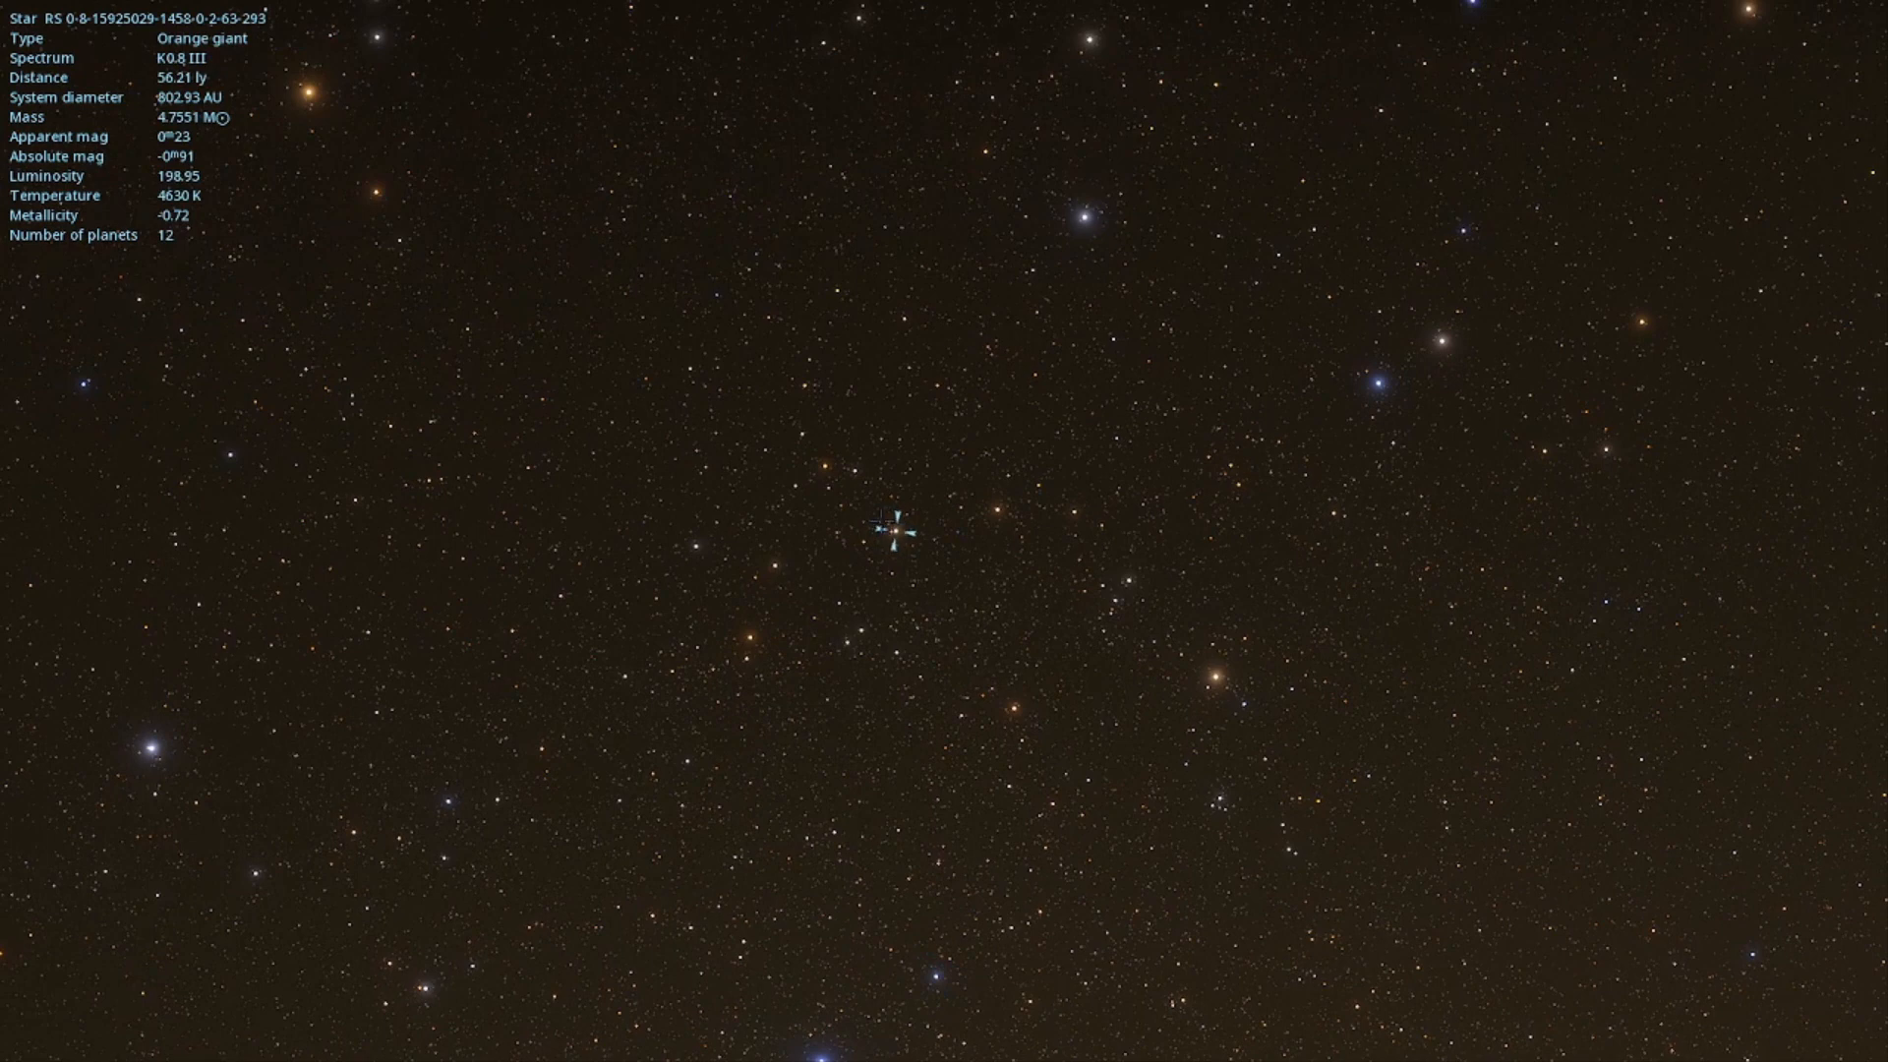
pyautogui.click(772, 563)
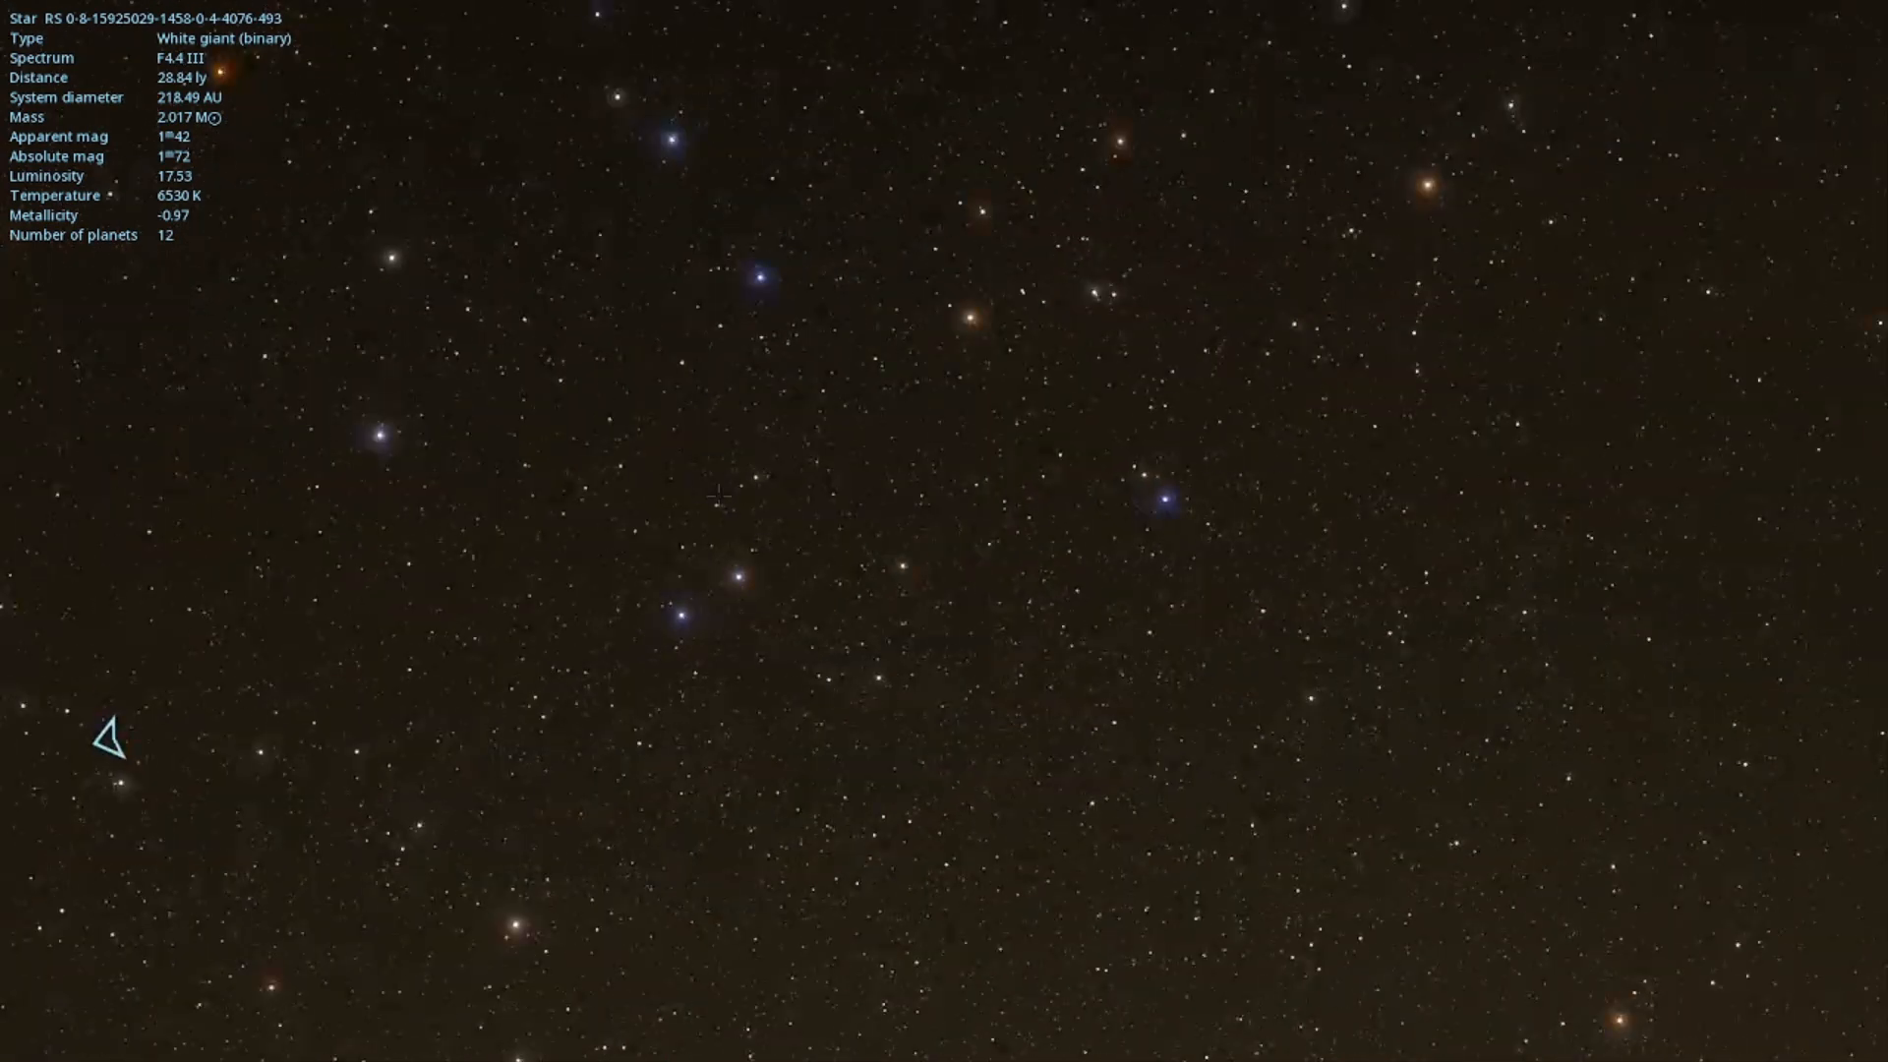
pyautogui.click(907, 568)
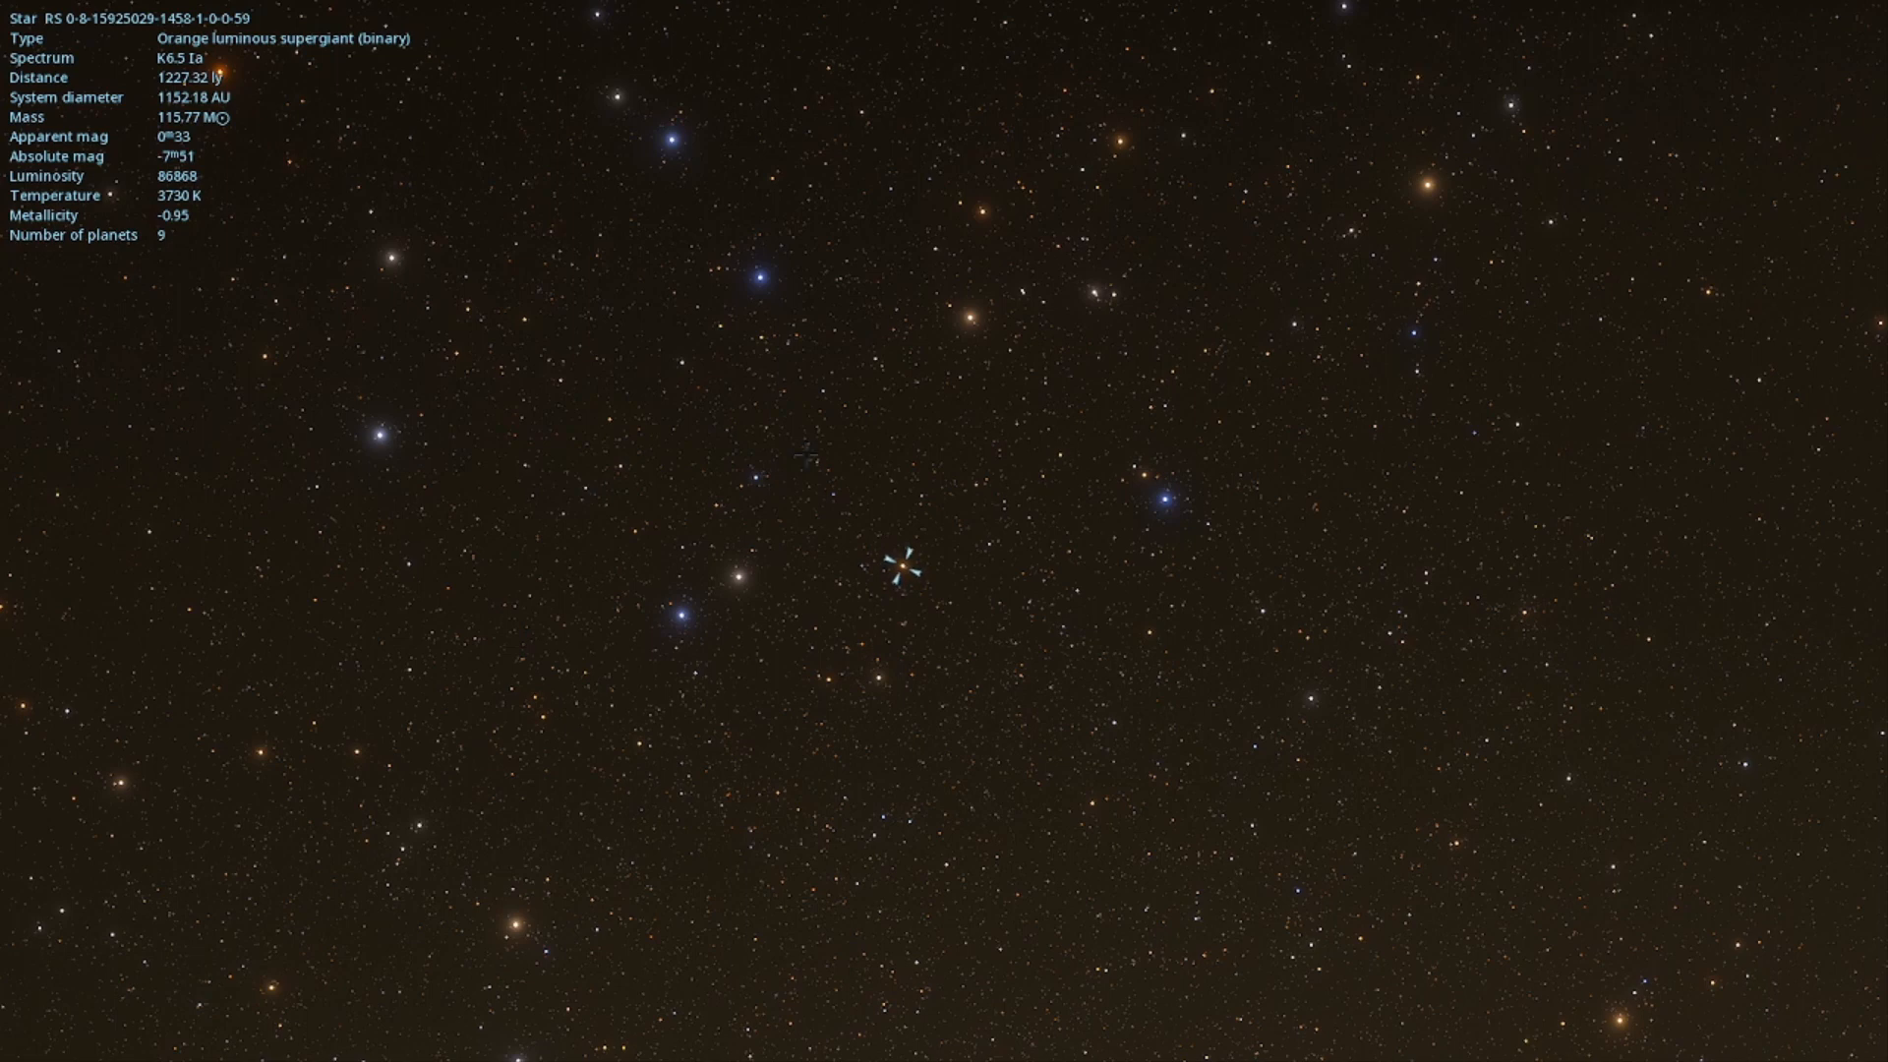
pyautogui.click(757, 328)
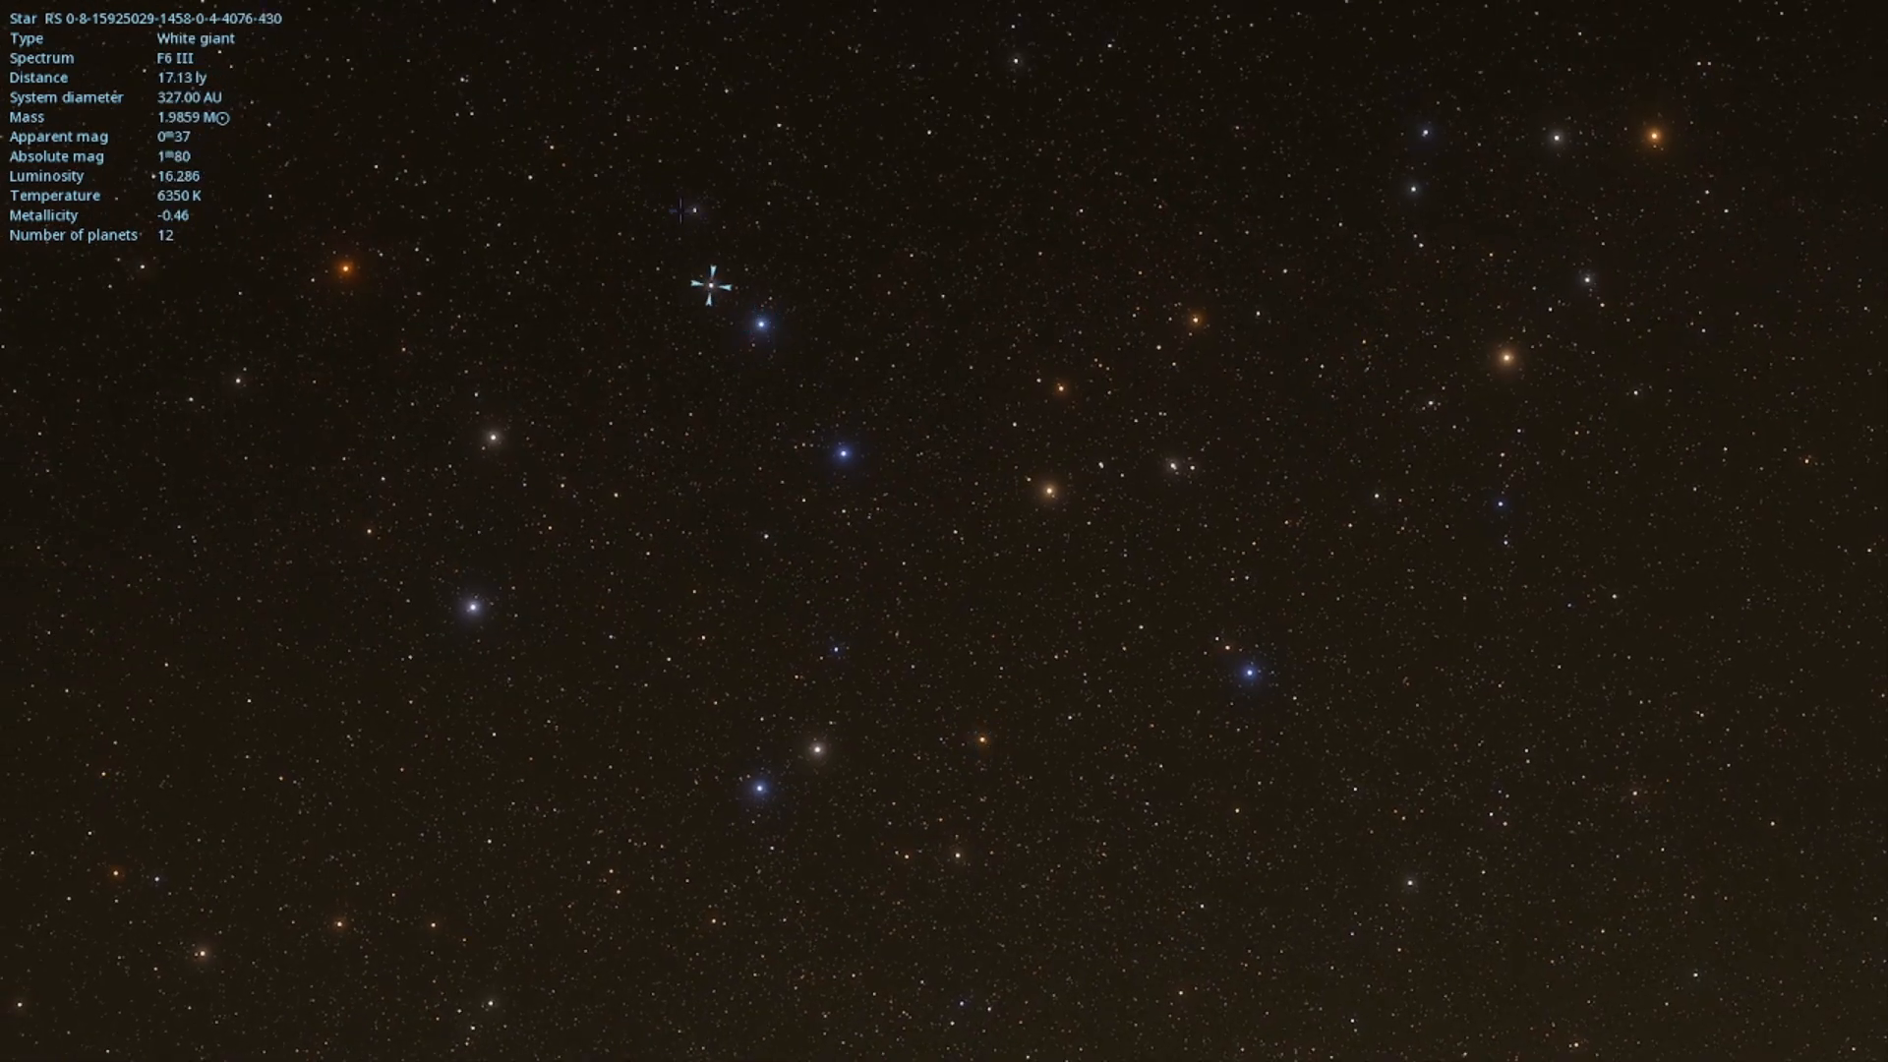
pyautogui.click(707, 211)
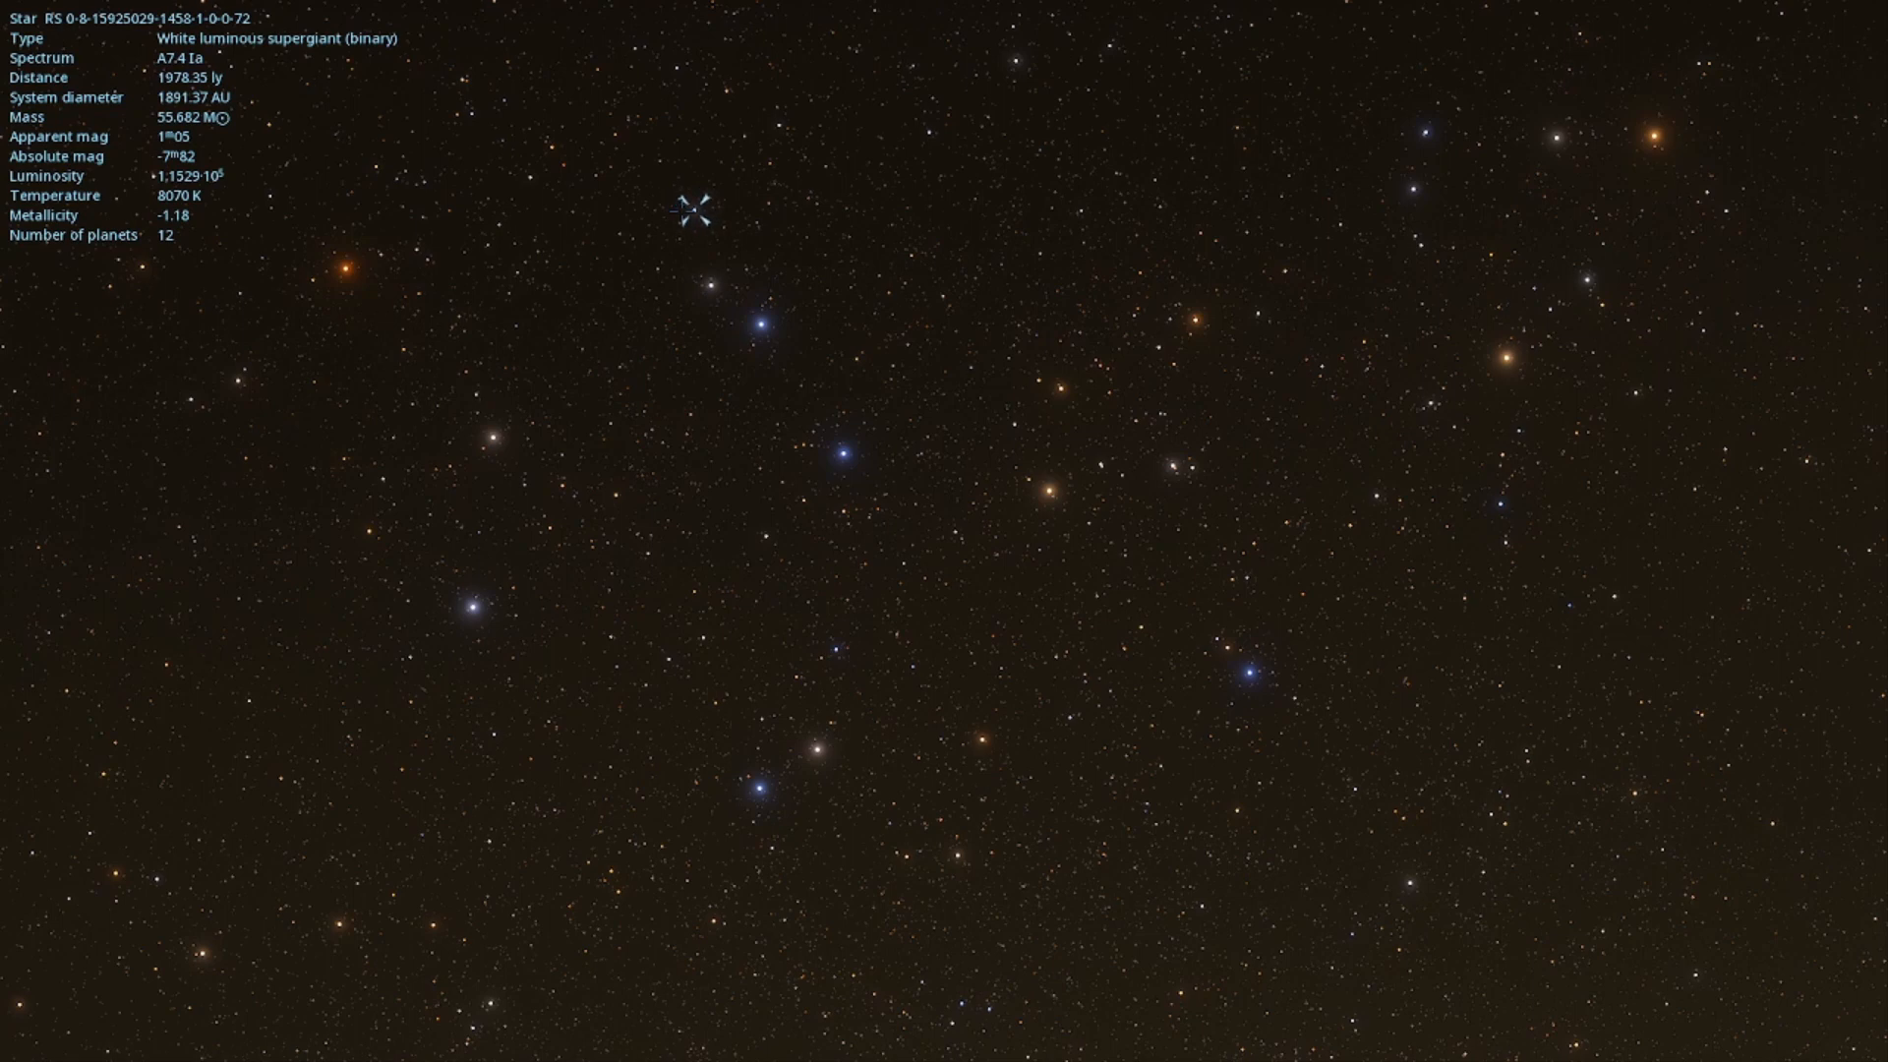
pyautogui.click(566, 455)
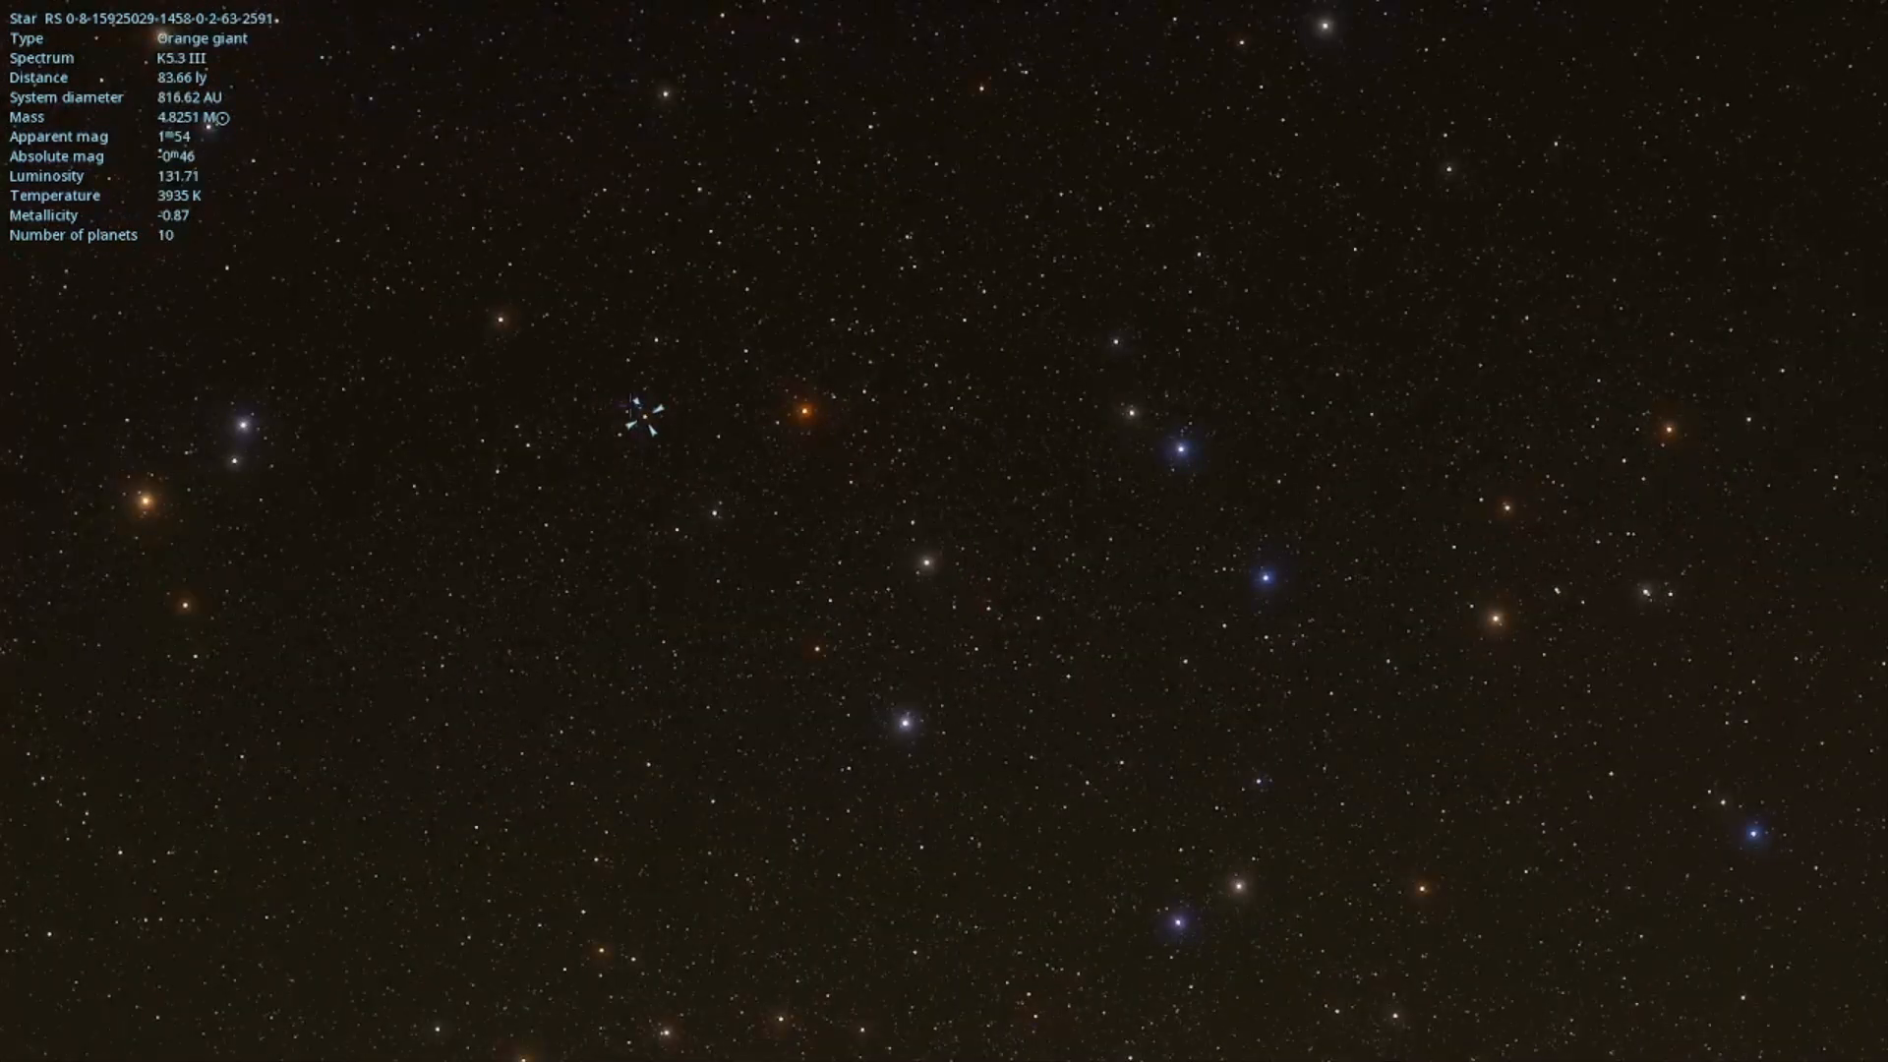
# - Inspect white main-sequence stars, the G4.4 III binary yellow giant, then a 10.6-solar-mass black hole
pyautogui.click(626, 426)
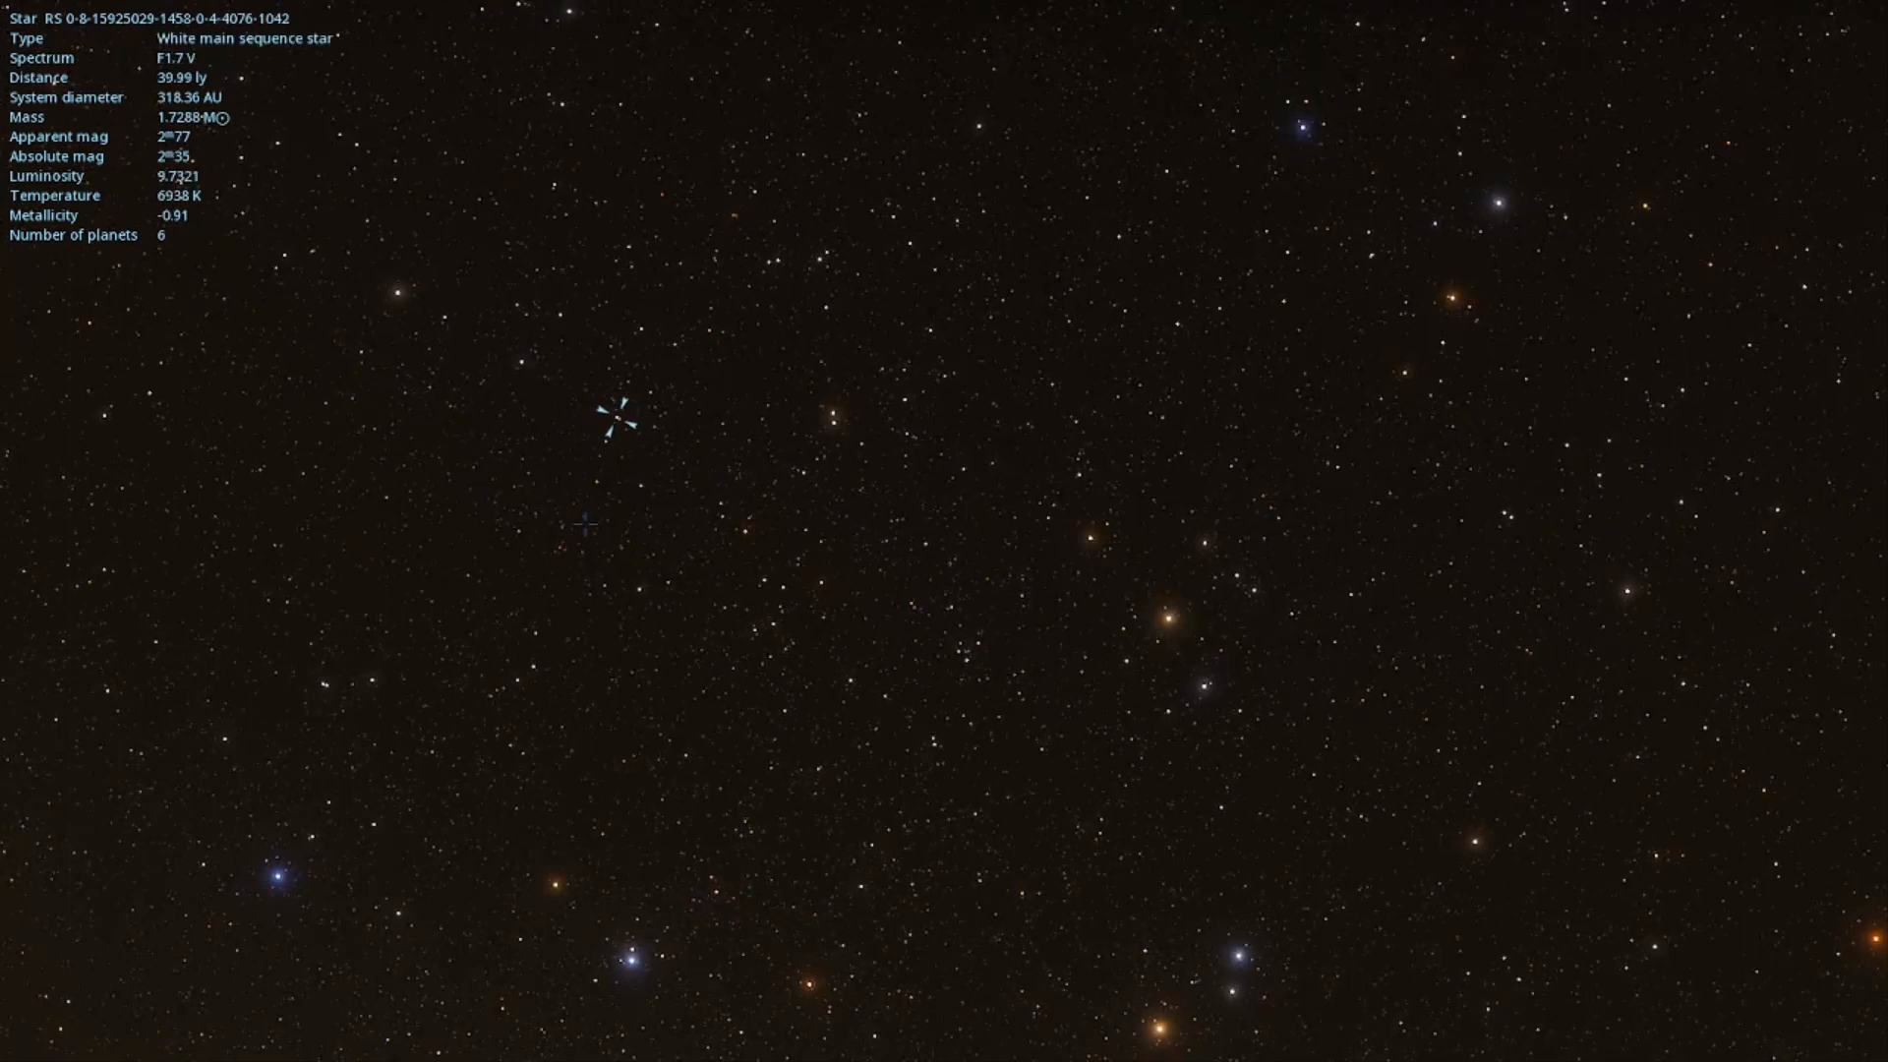
pyautogui.click(698, 524)
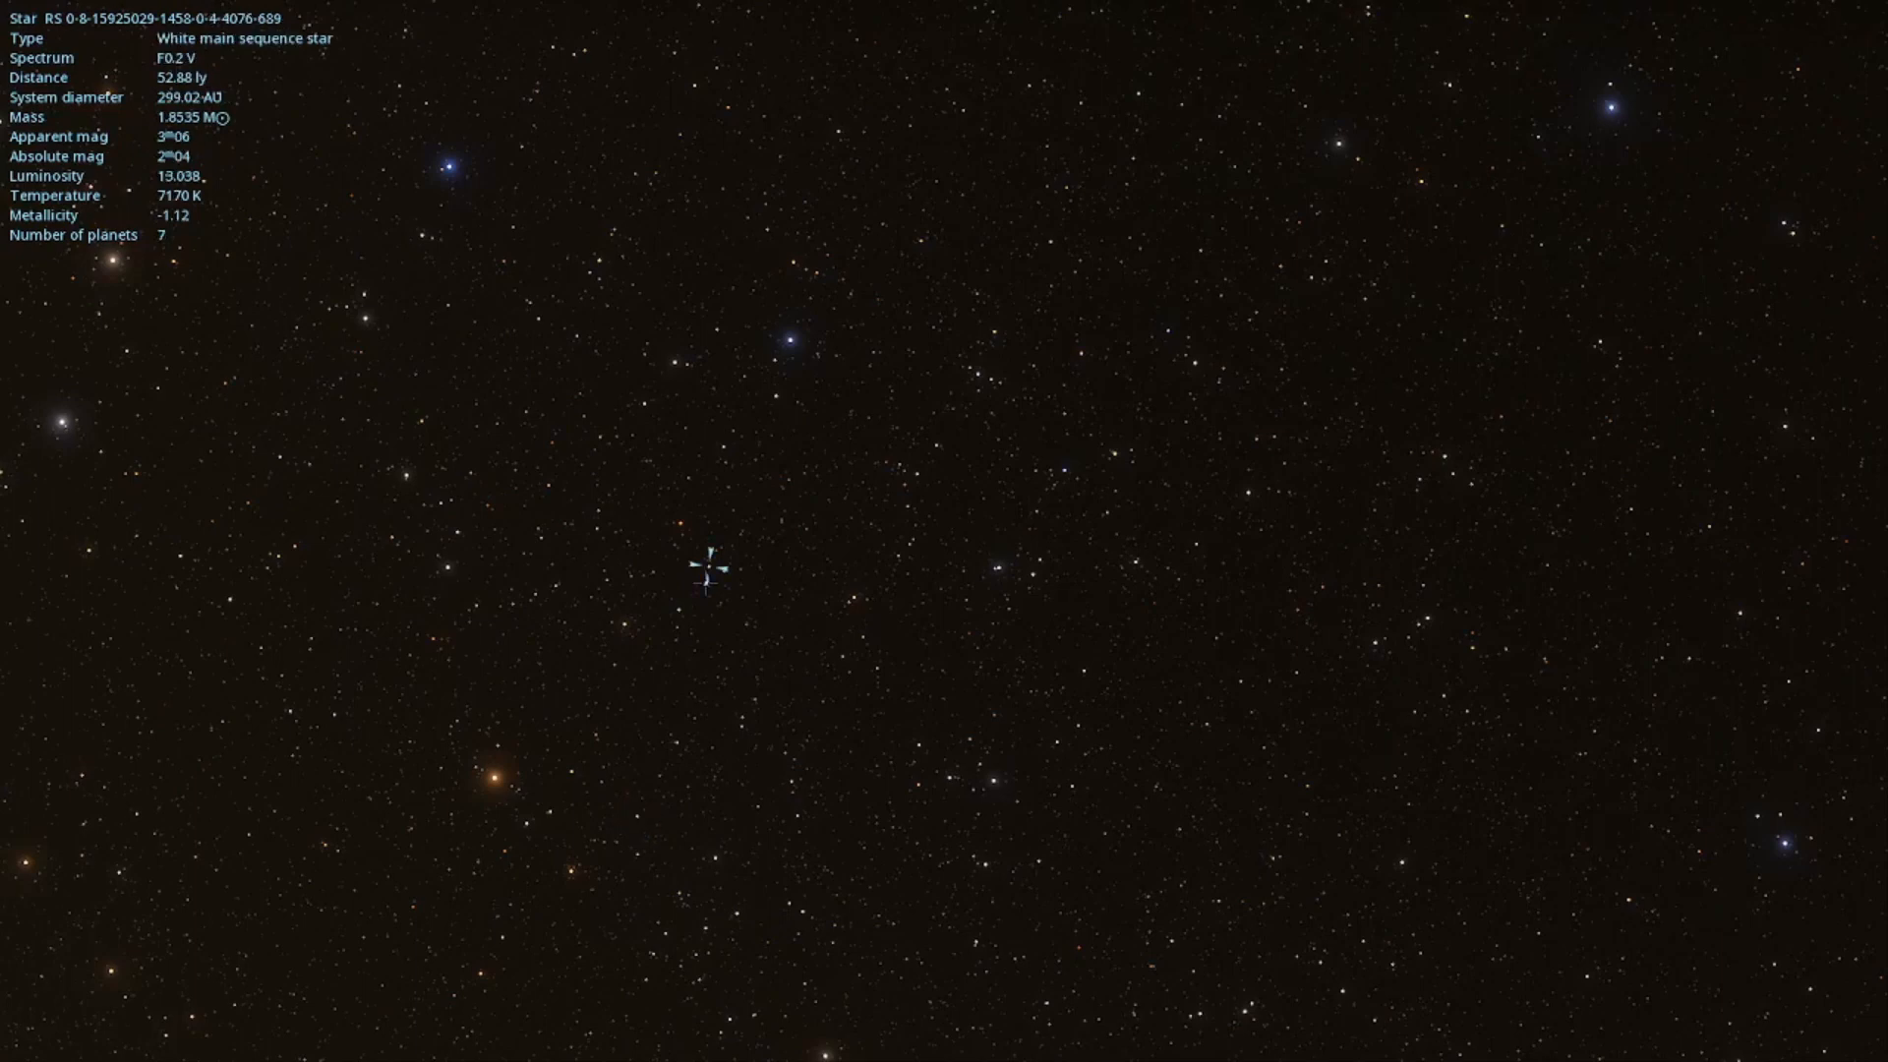
pyautogui.click(444, 563)
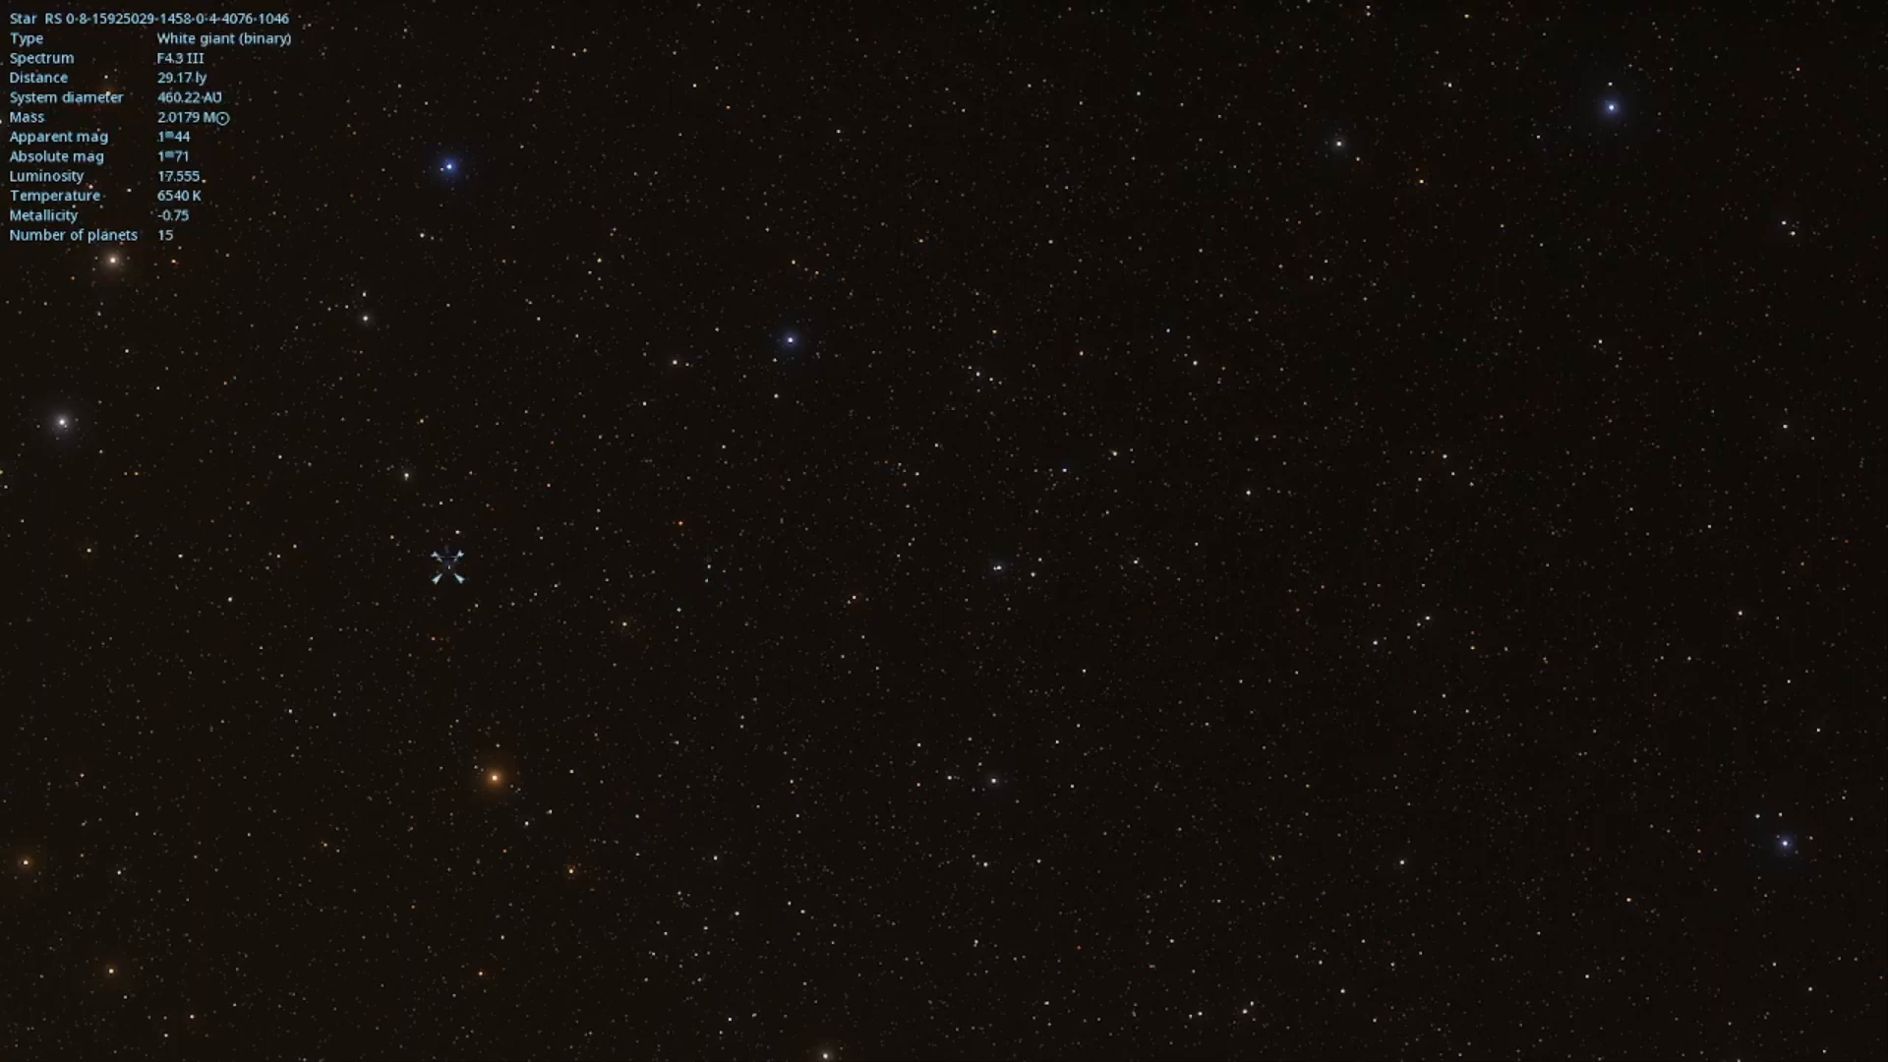
pyautogui.click(412, 470)
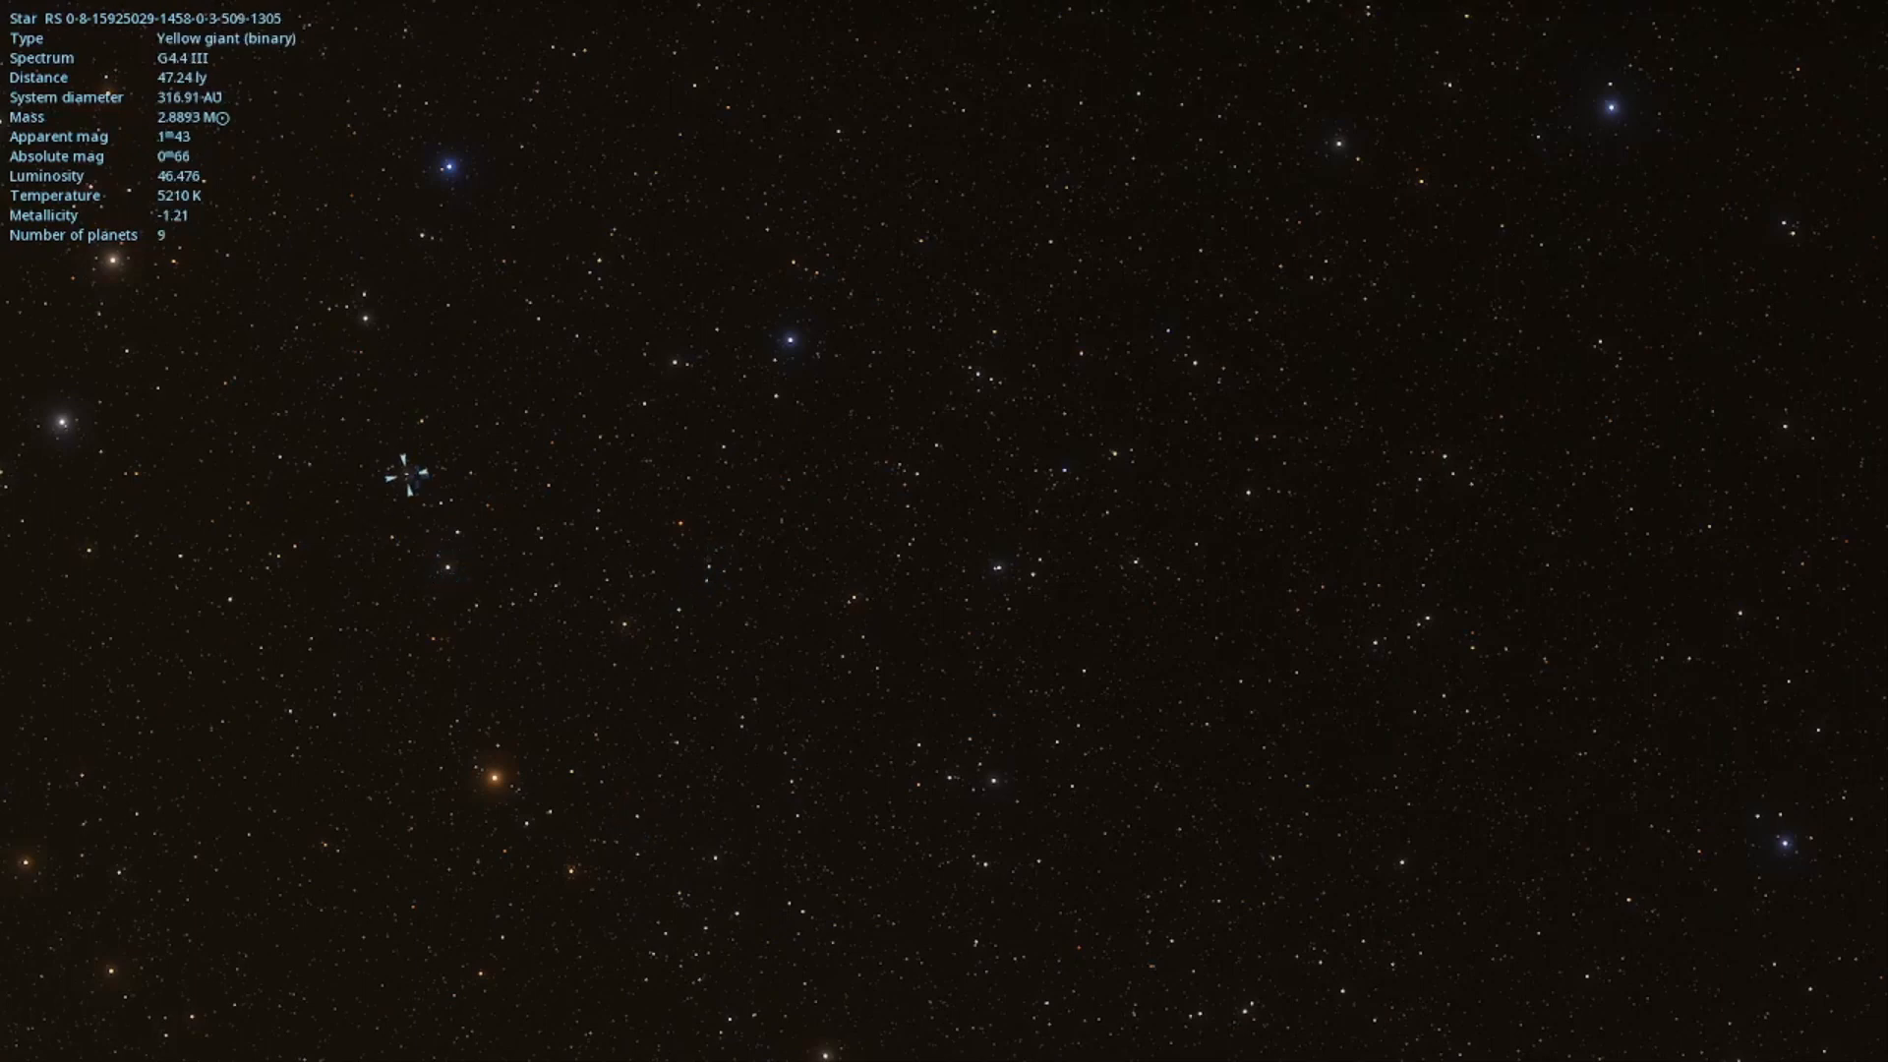
pyautogui.click(449, 166)
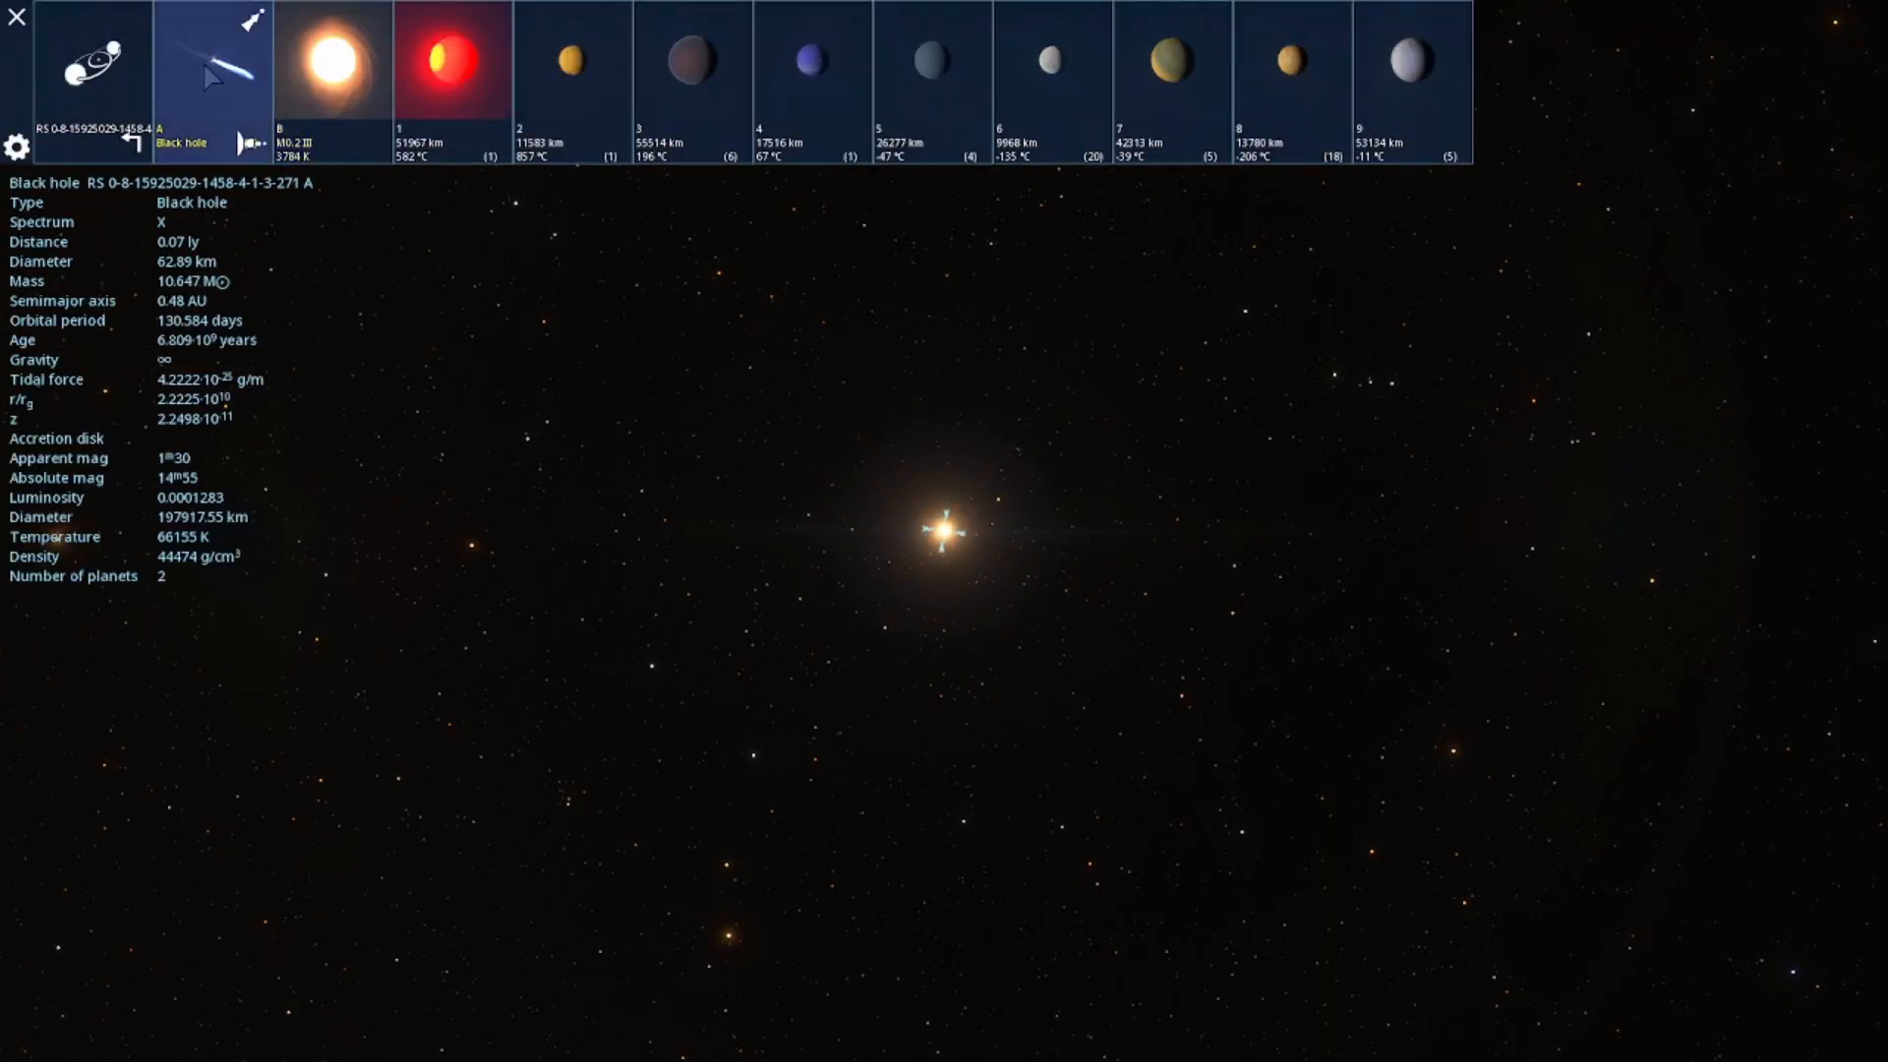
pyautogui.moveTo(596, 499)
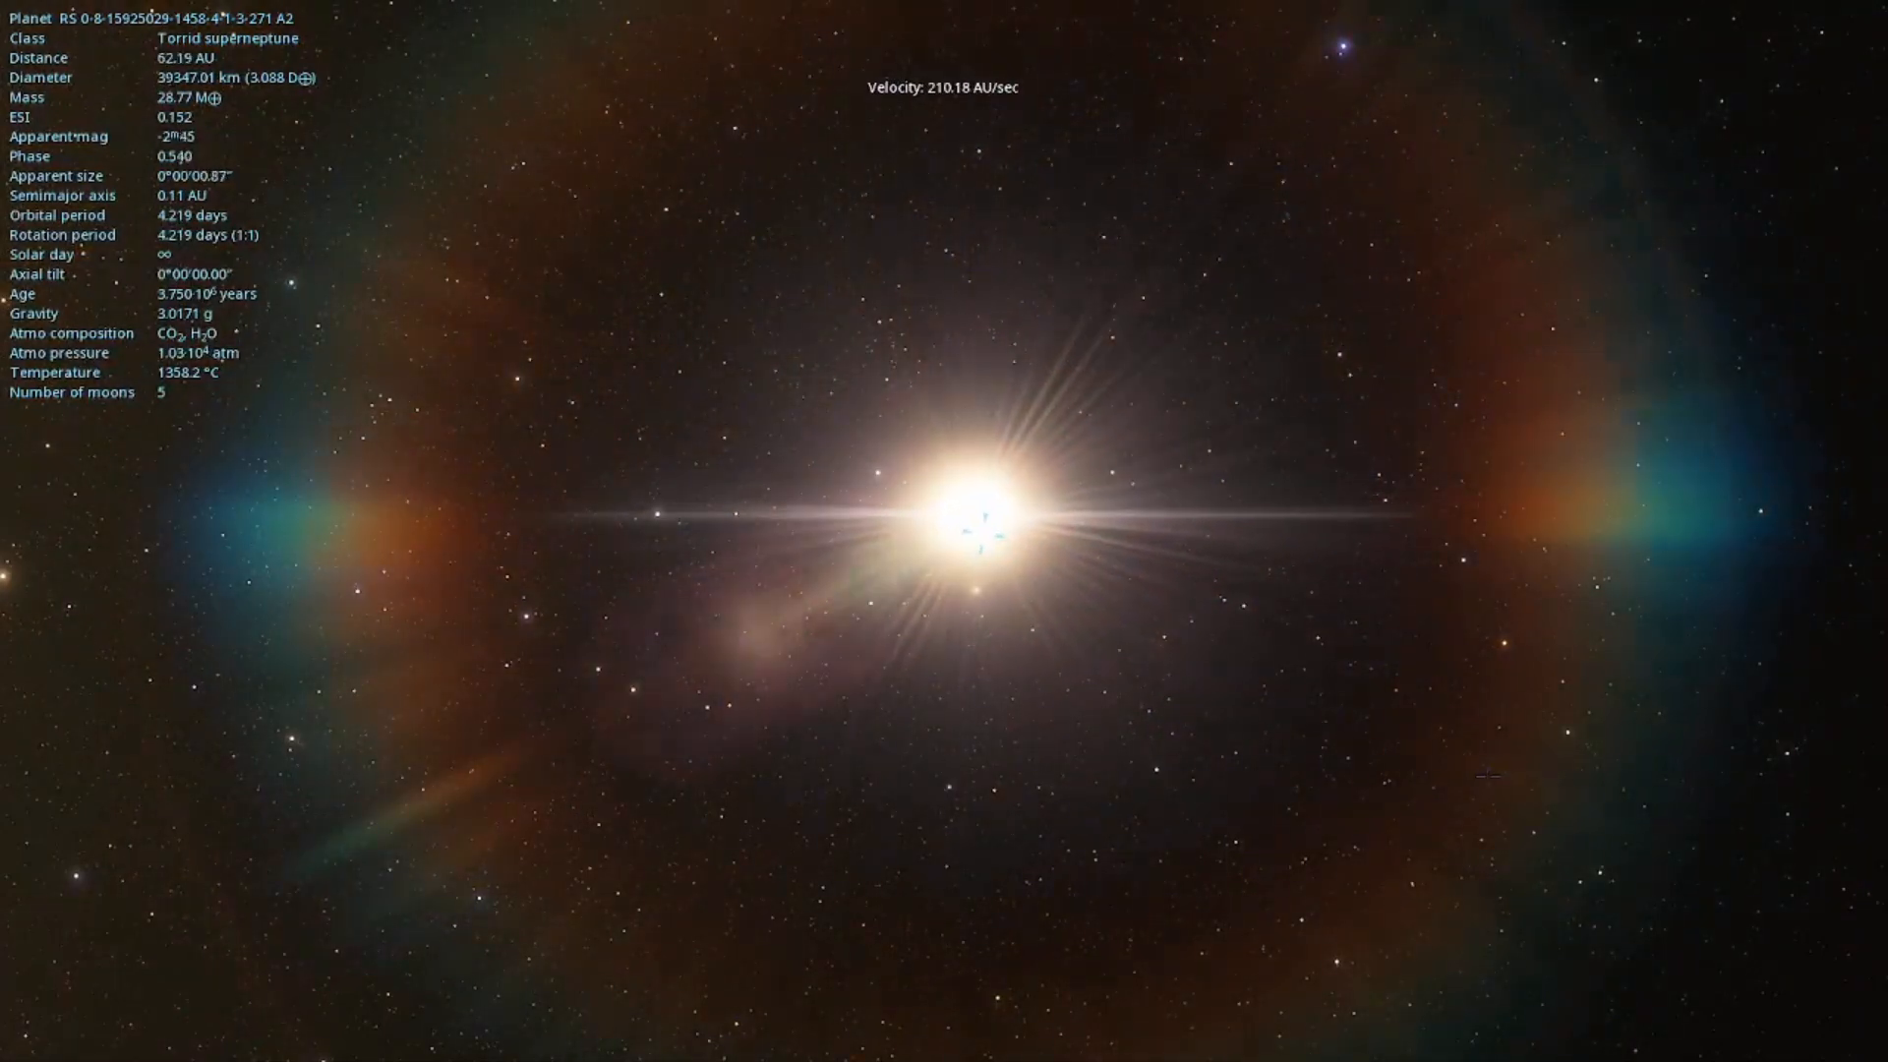
# - Zoom back out from the black hole system into the star field
pyautogui.scroll(-3)
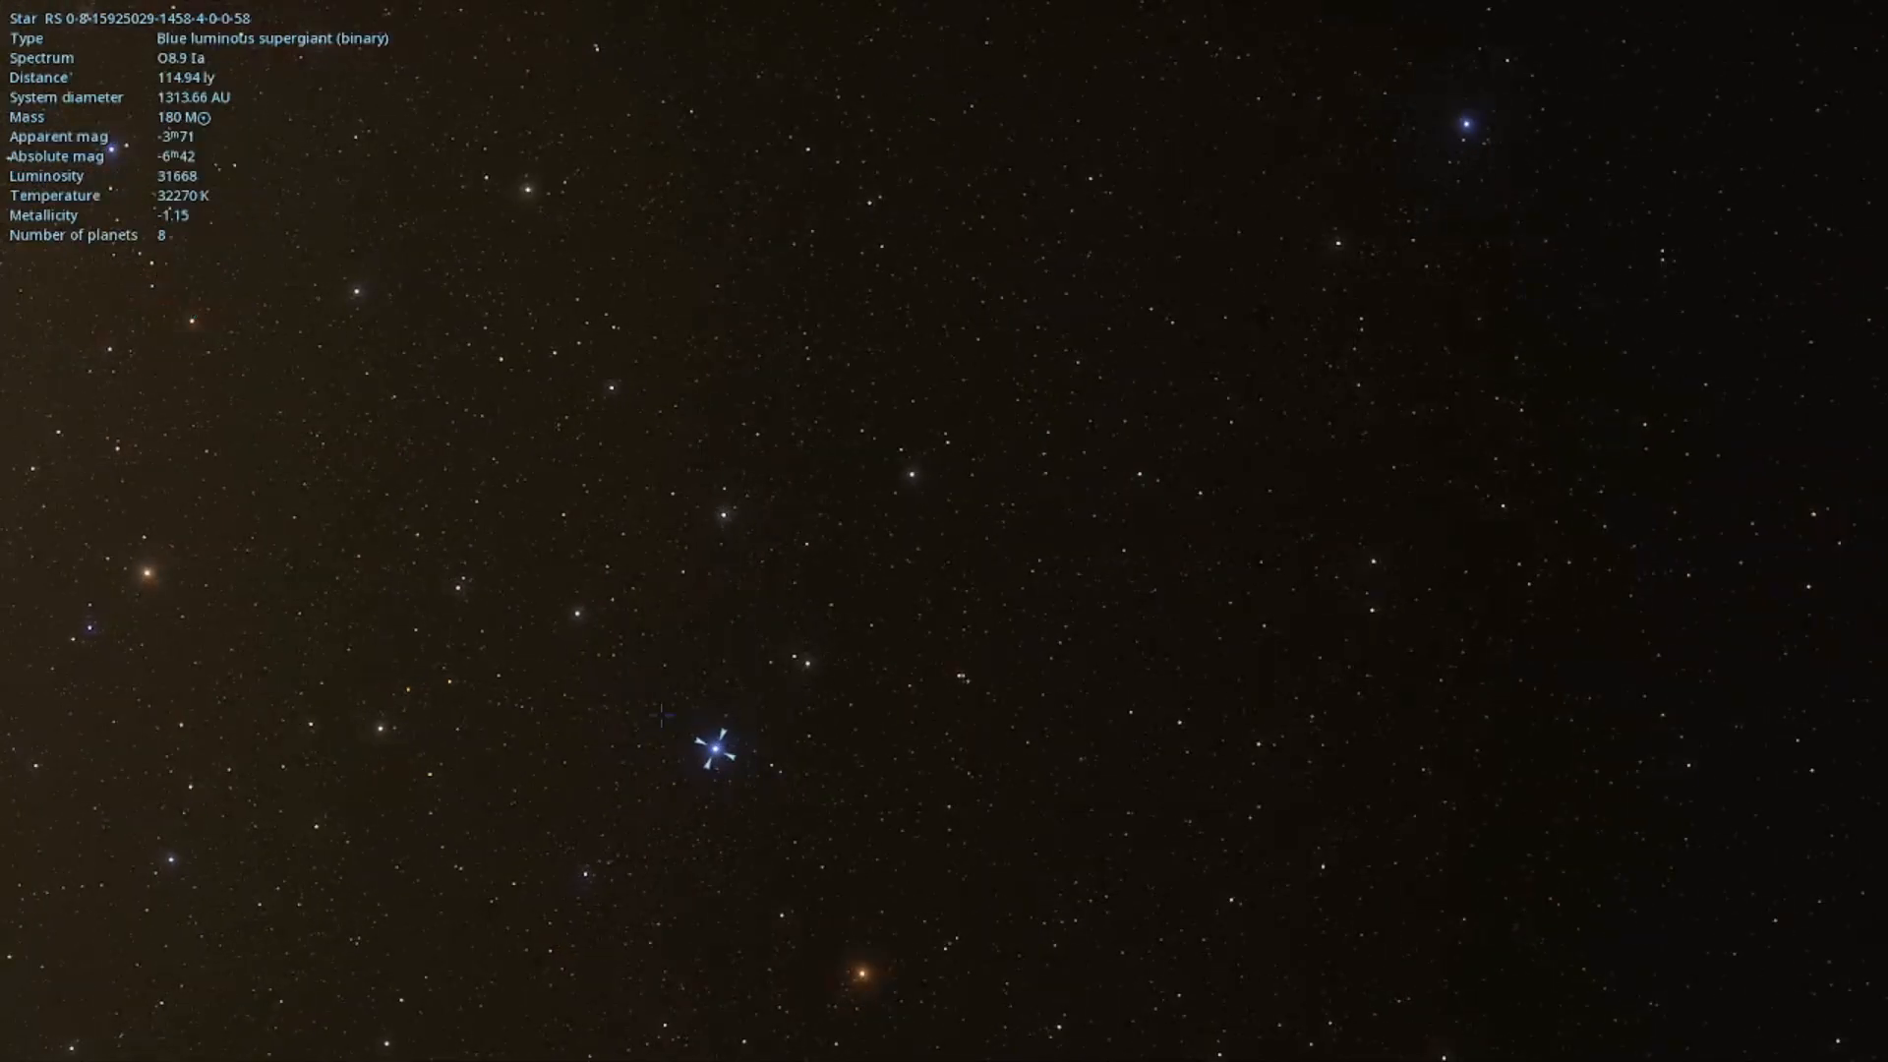
# - Inspect red, yellow and white giants, the M2 Iab red supergiant, then another star
pyautogui.click(422, 536)
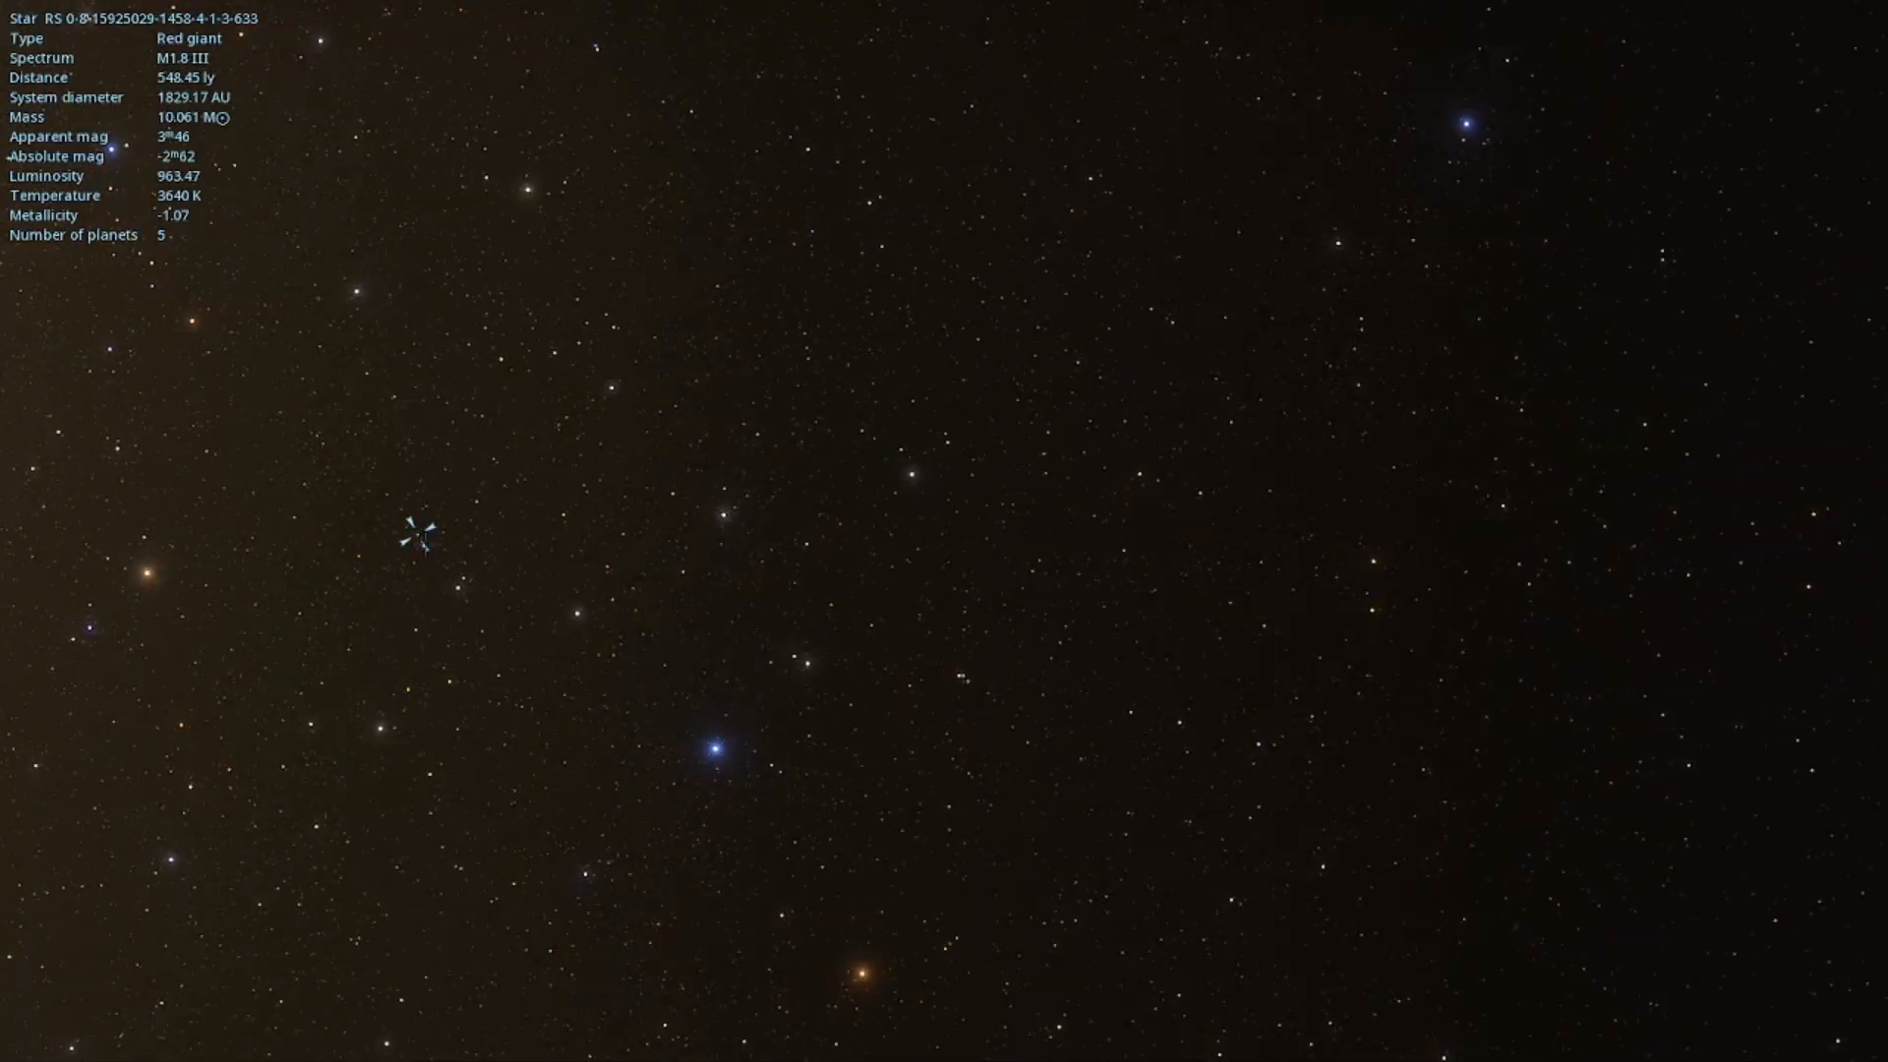
pyautogui.click(455, 590)
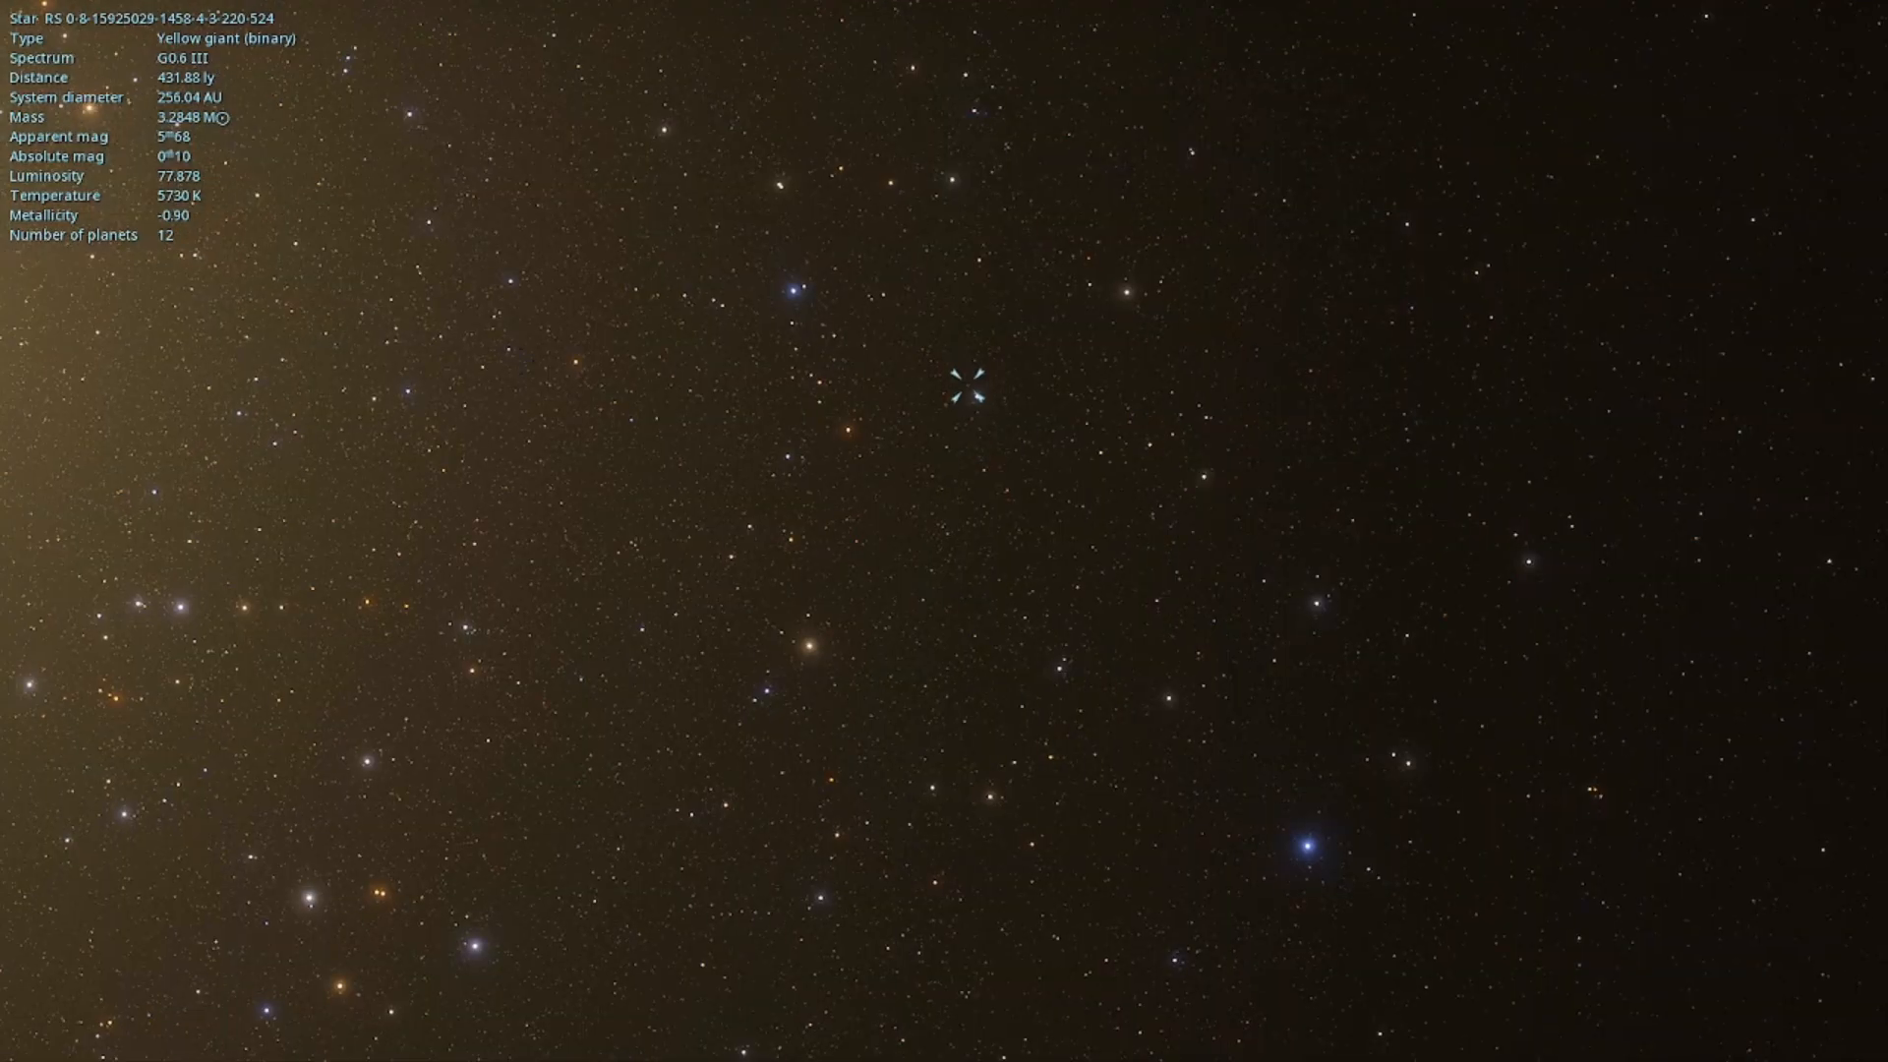
pyautogui.click(455, 626)
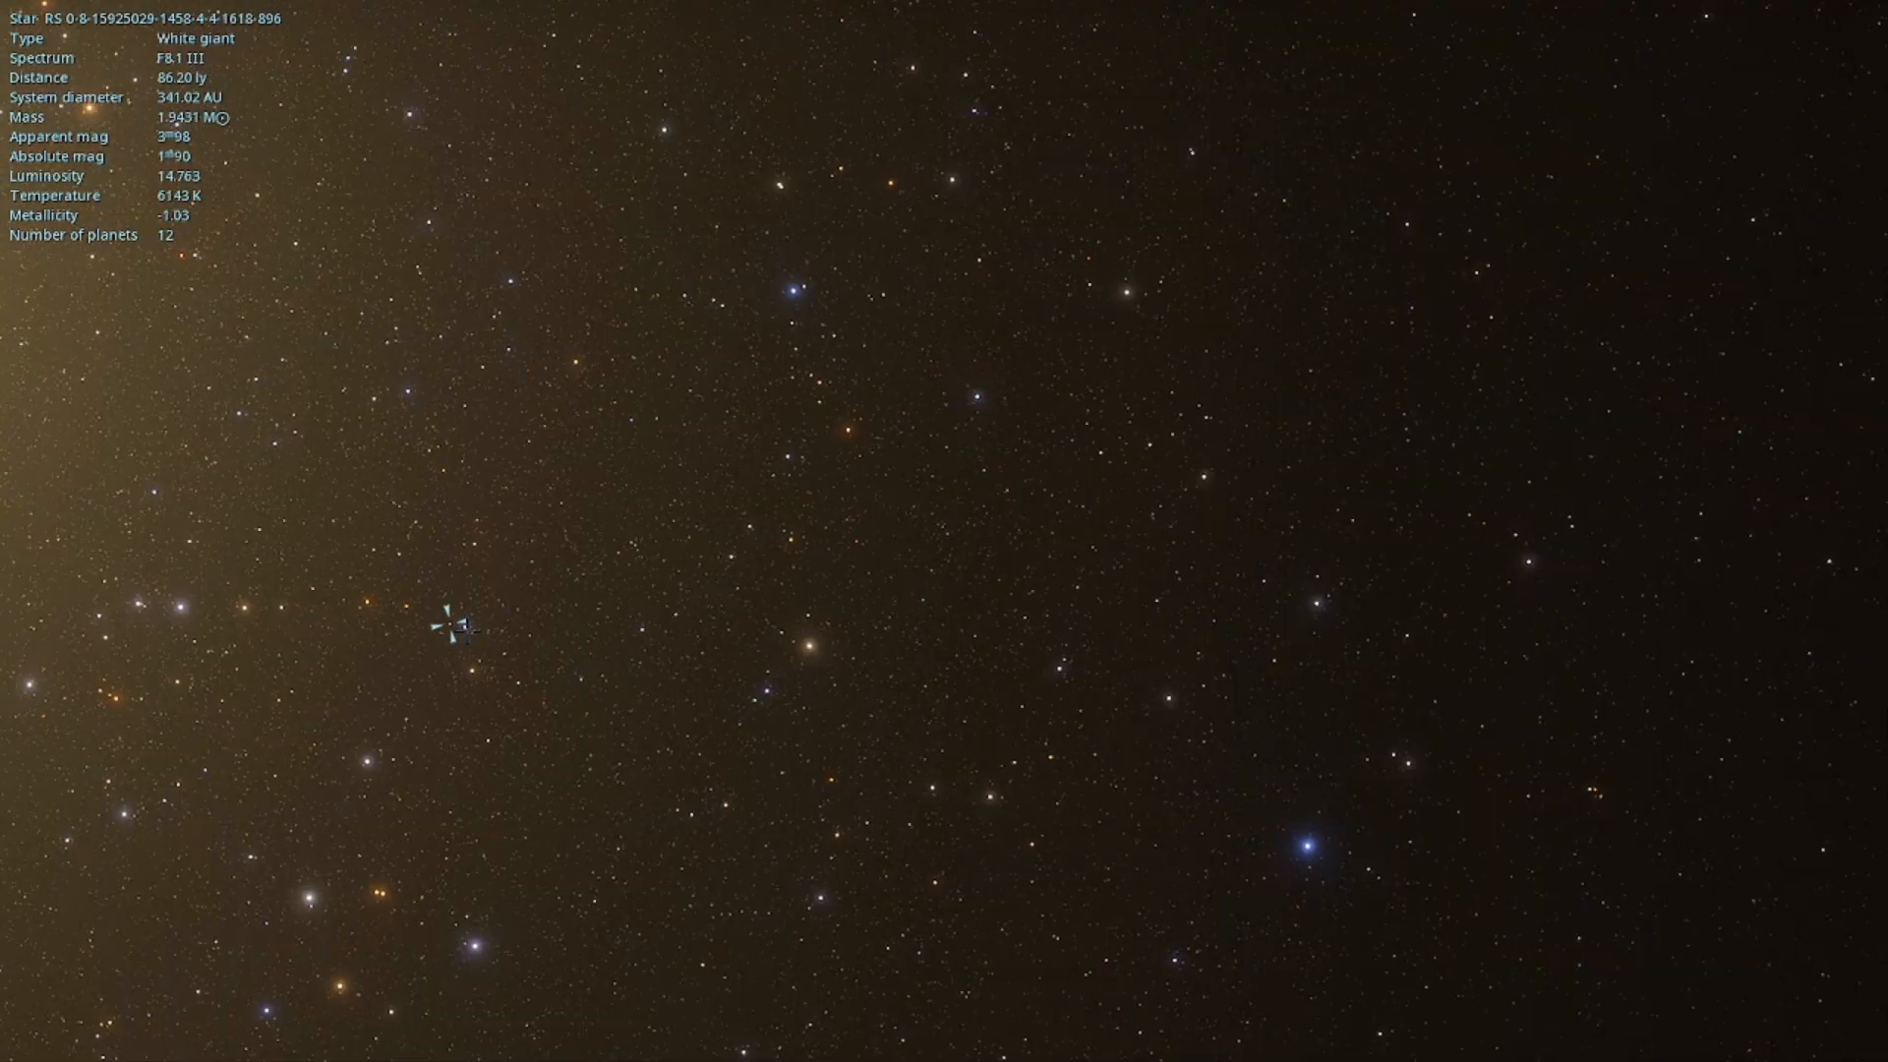
pyautogui.click(795, 789)
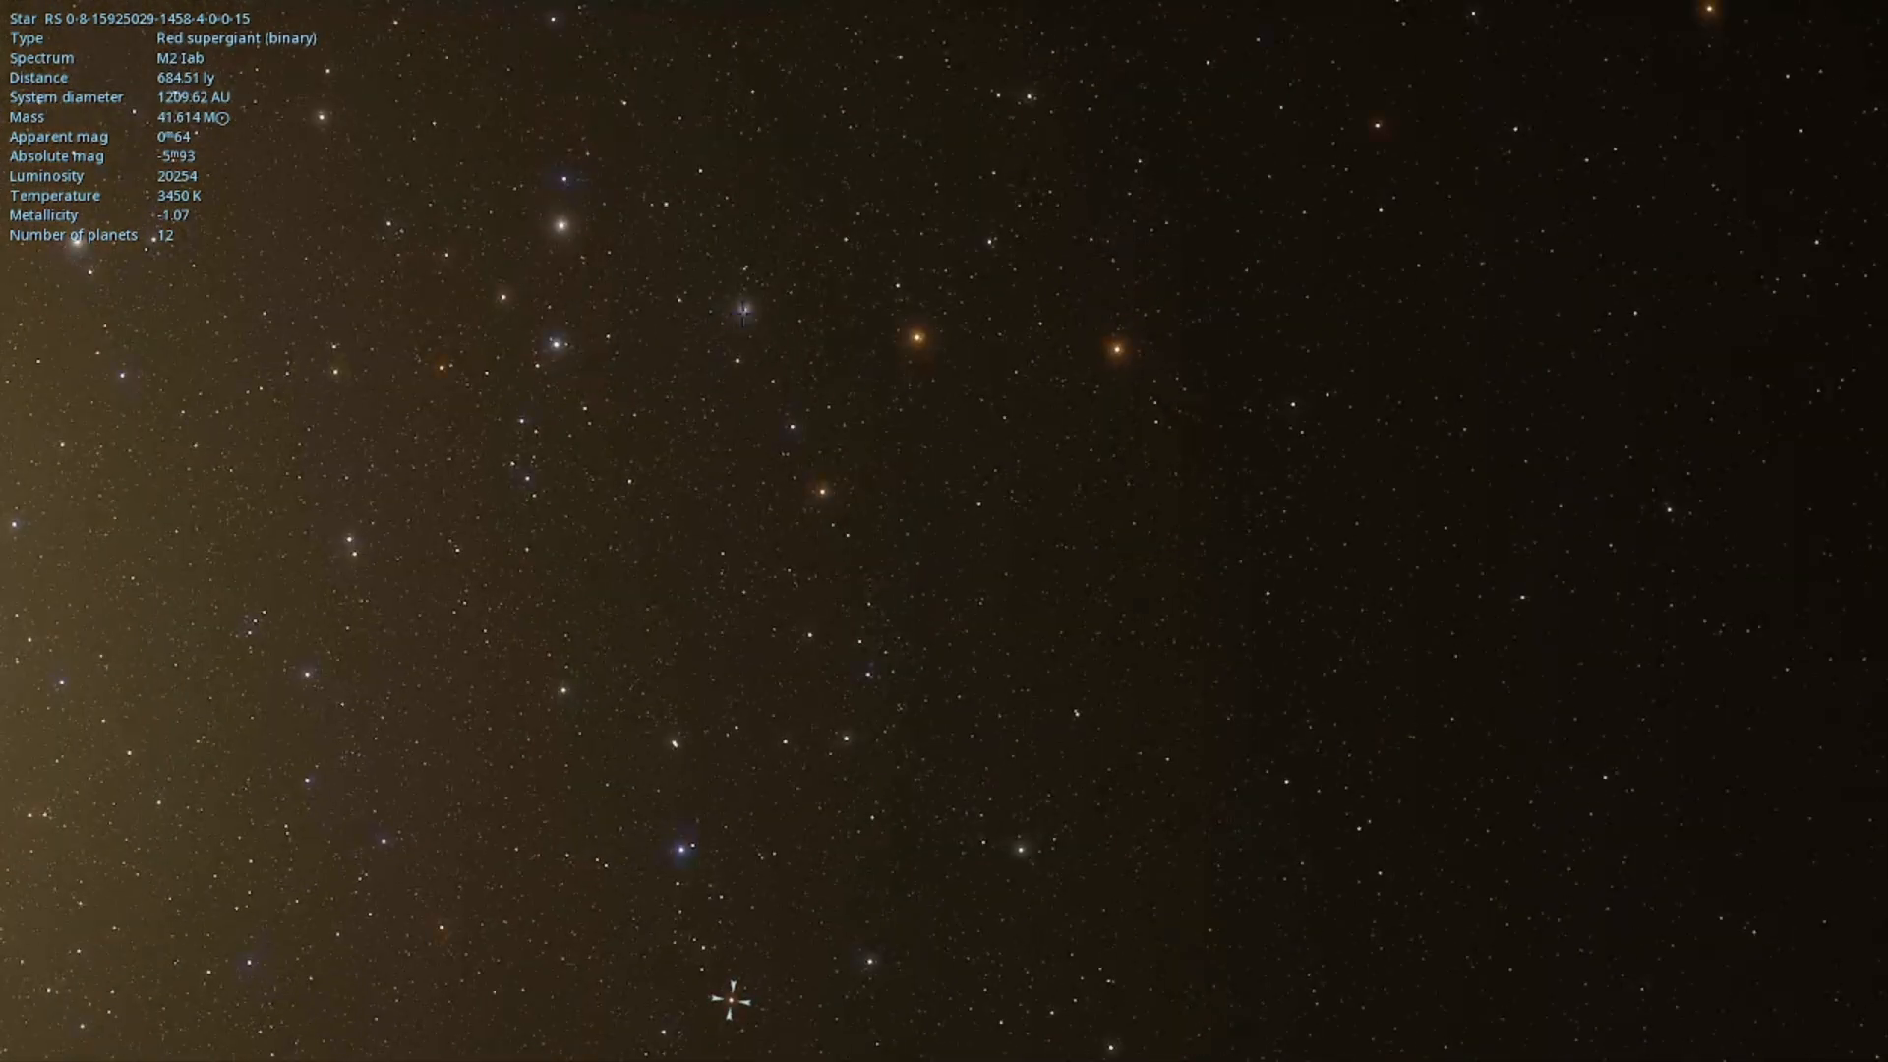
pyautogui.click(533, 436)
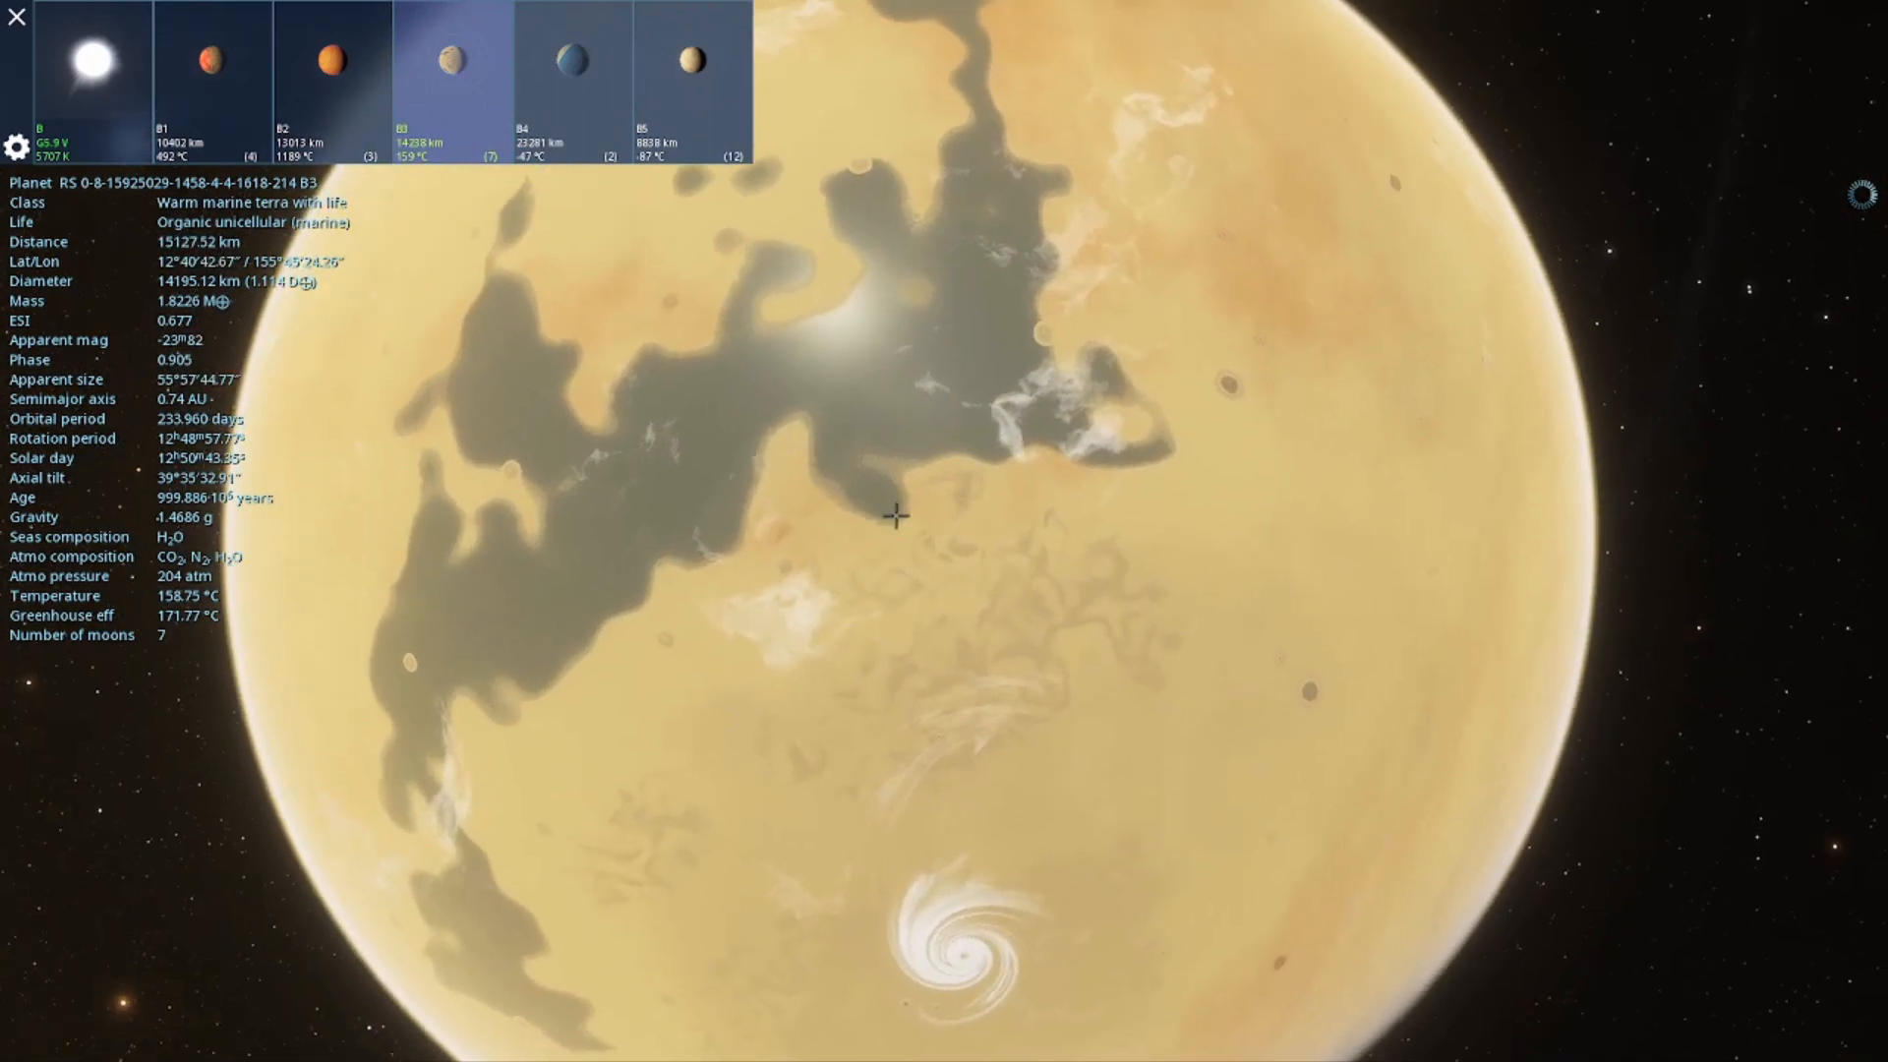
# - Zoom out from marine terra B3 to about 73,000 km, showing its rings and moons
pyautogui.scroll(-3)
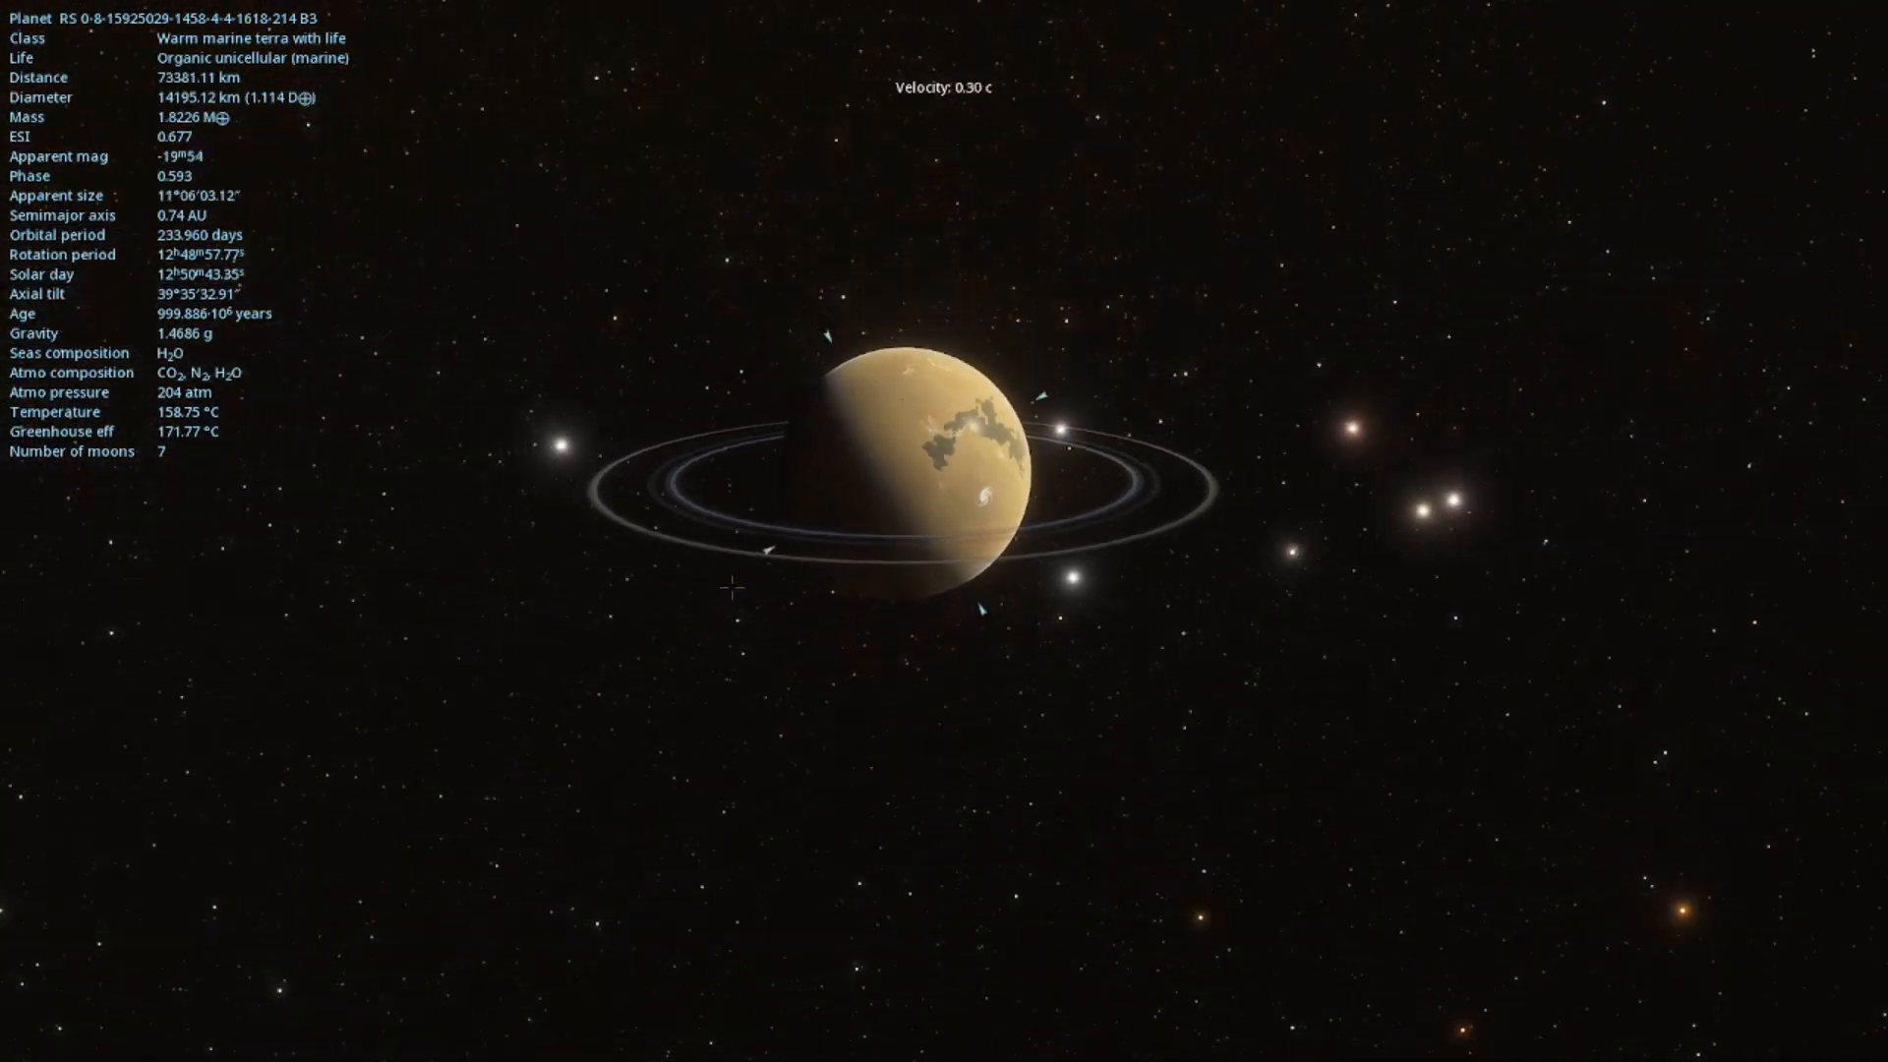
# - Zoom out further from planet B3 until its full ring system is in view
pyautogui.scroll(-3)
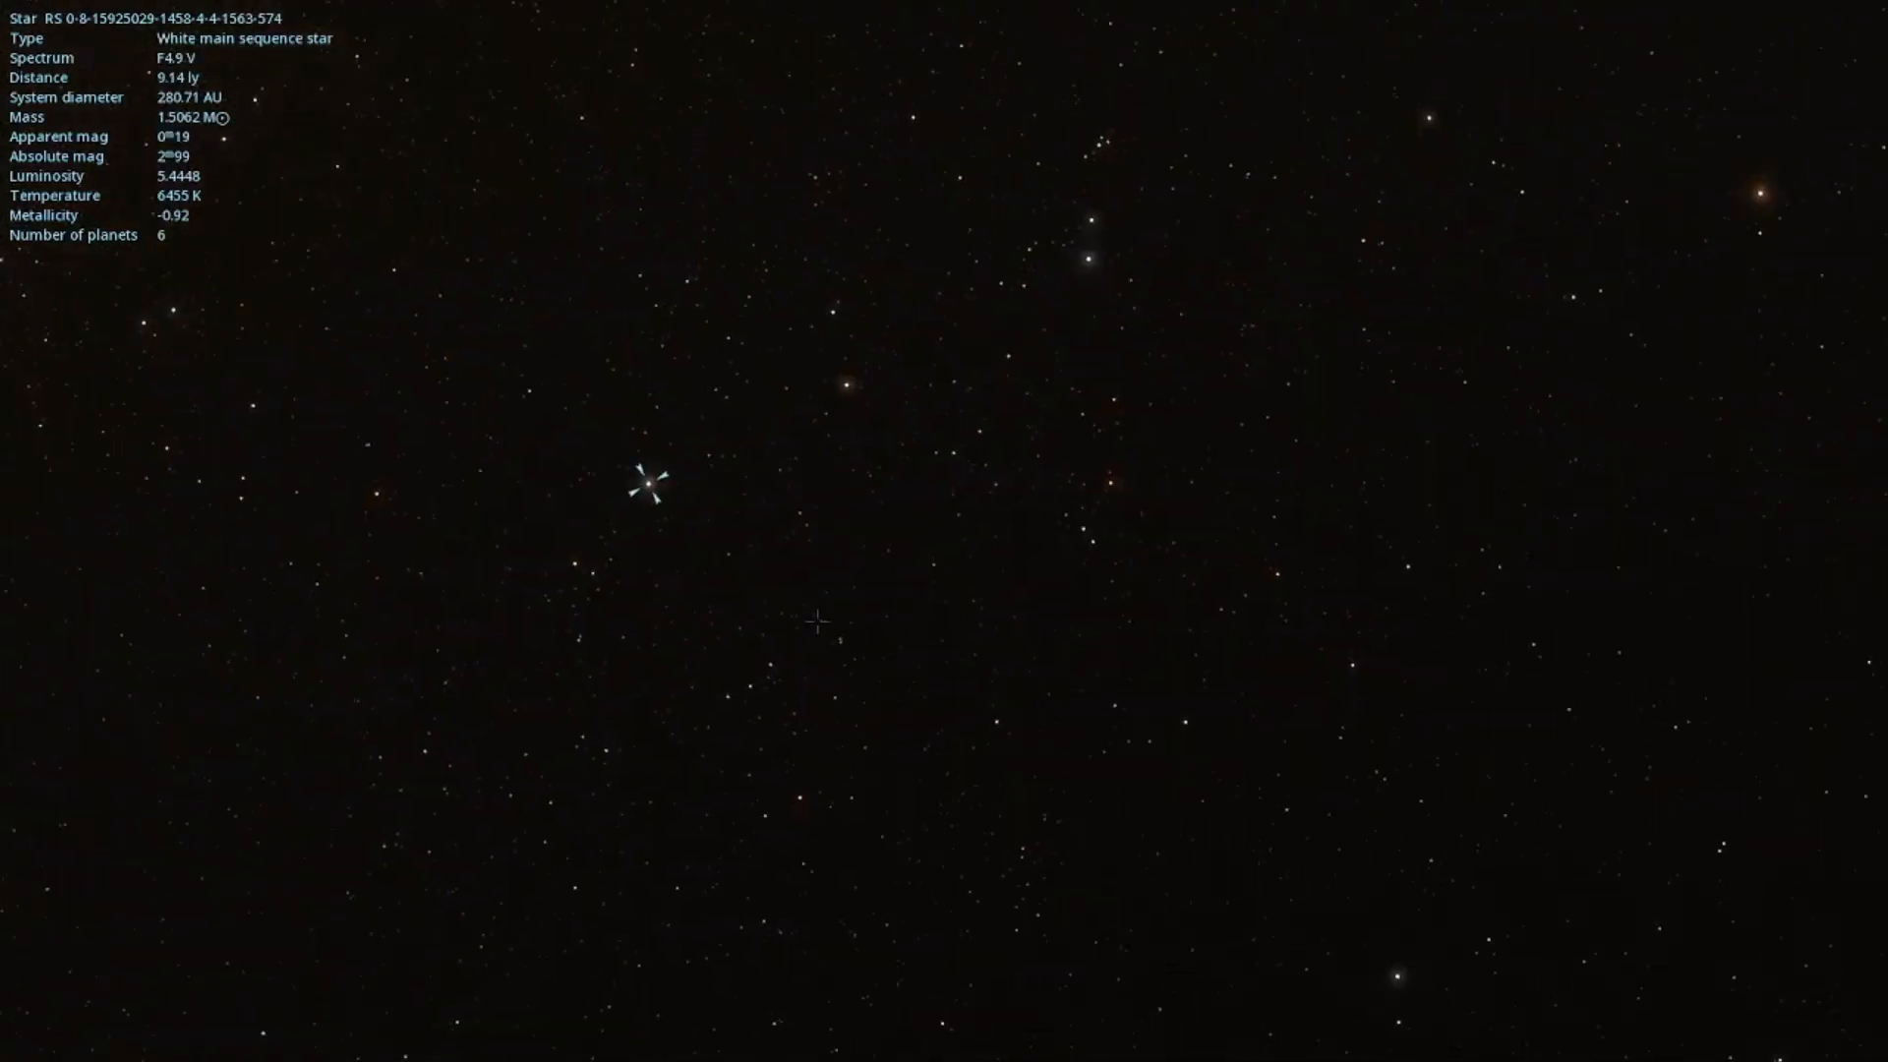
# - Zoom in, then fly out to 91.41 light-years from the cool arid aquaria planet 4
pyautogui.scroll(3)
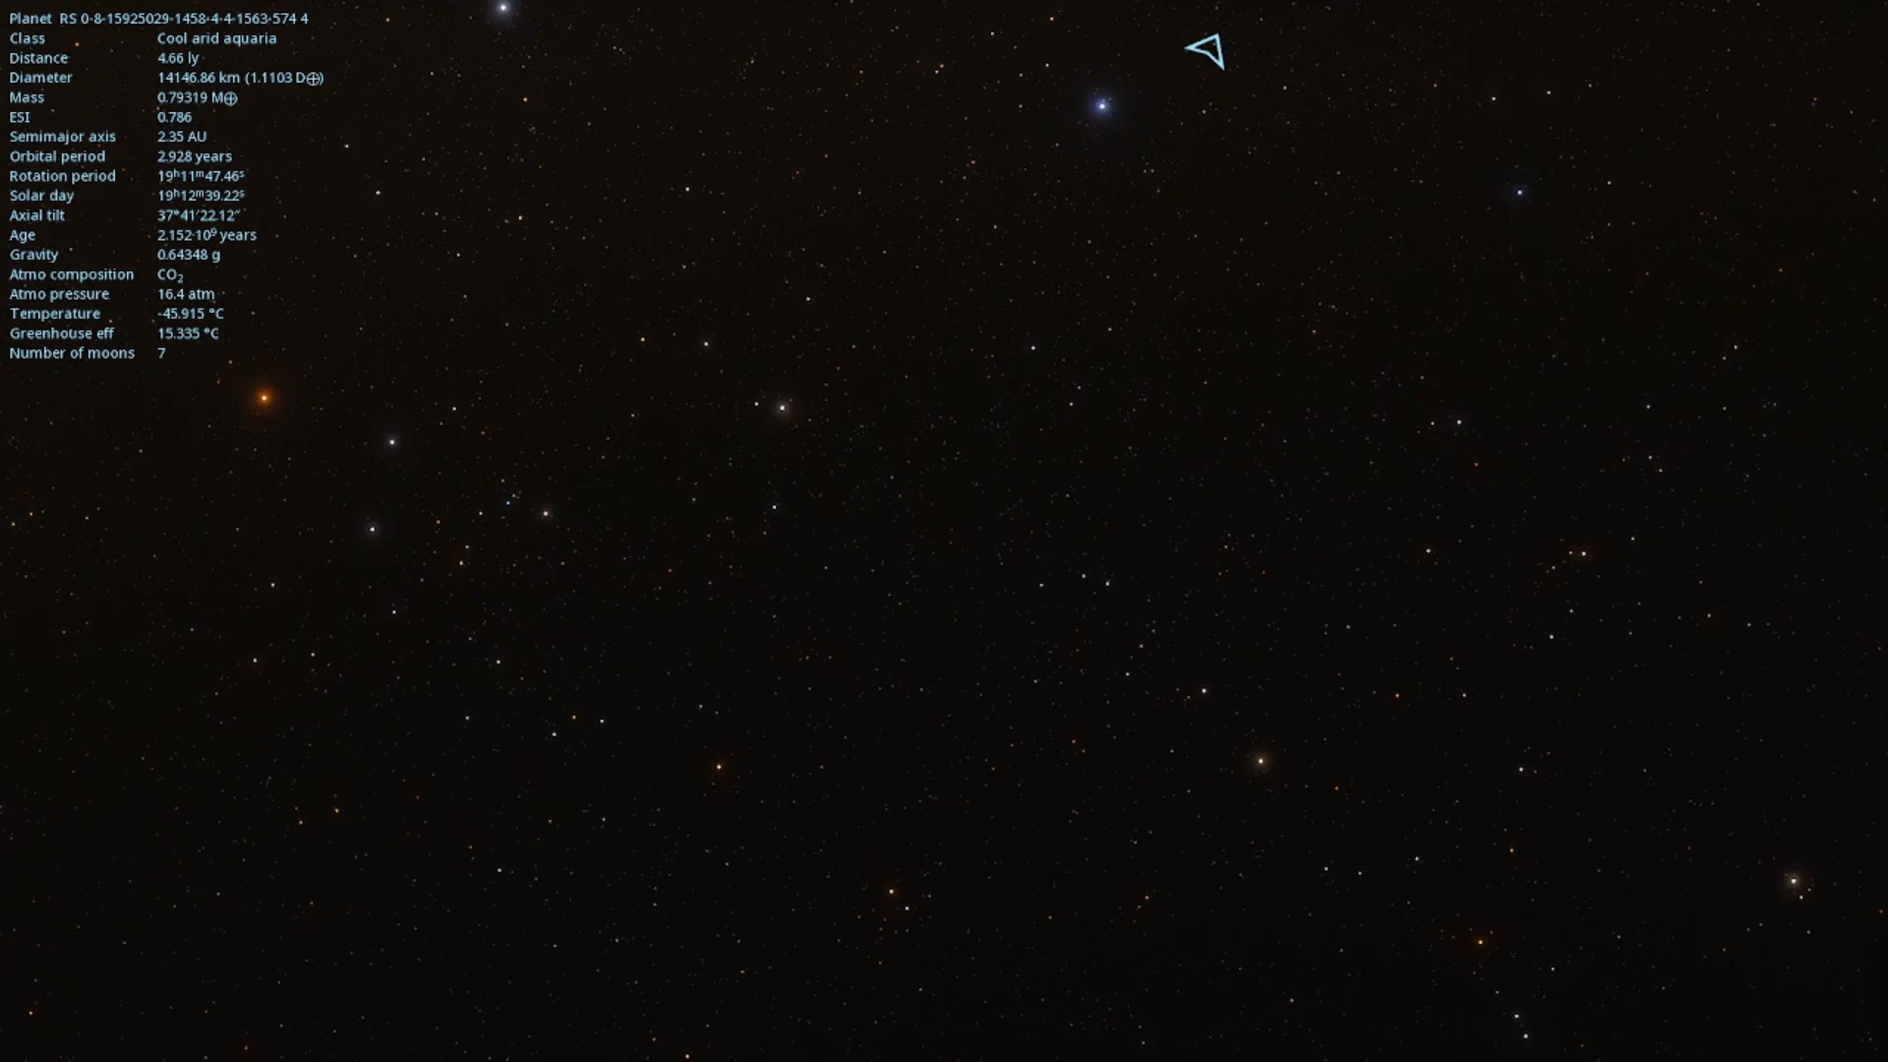
pyautogui.scroll(-3)
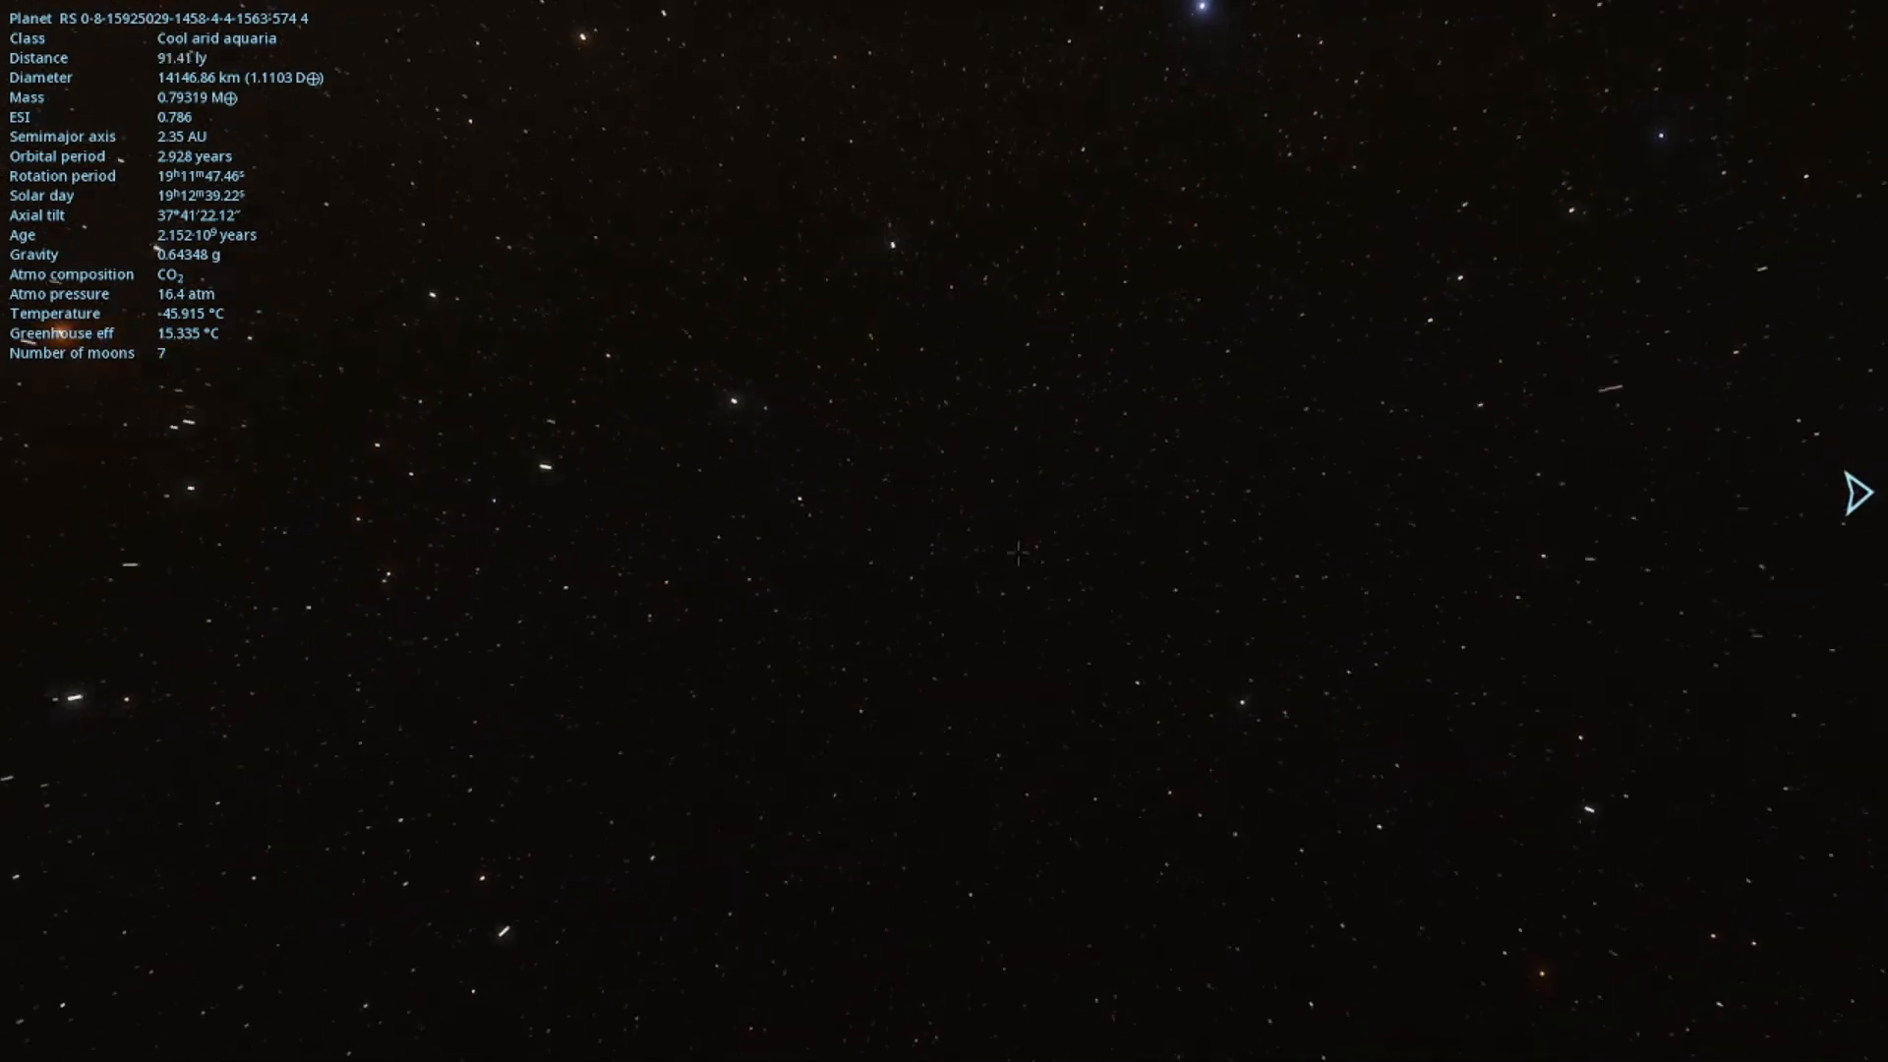
# - Select the F4.3 III white giant binary star, 4,838 light-years away, showing its twelve planets
pyautogui.click(1857, 492)
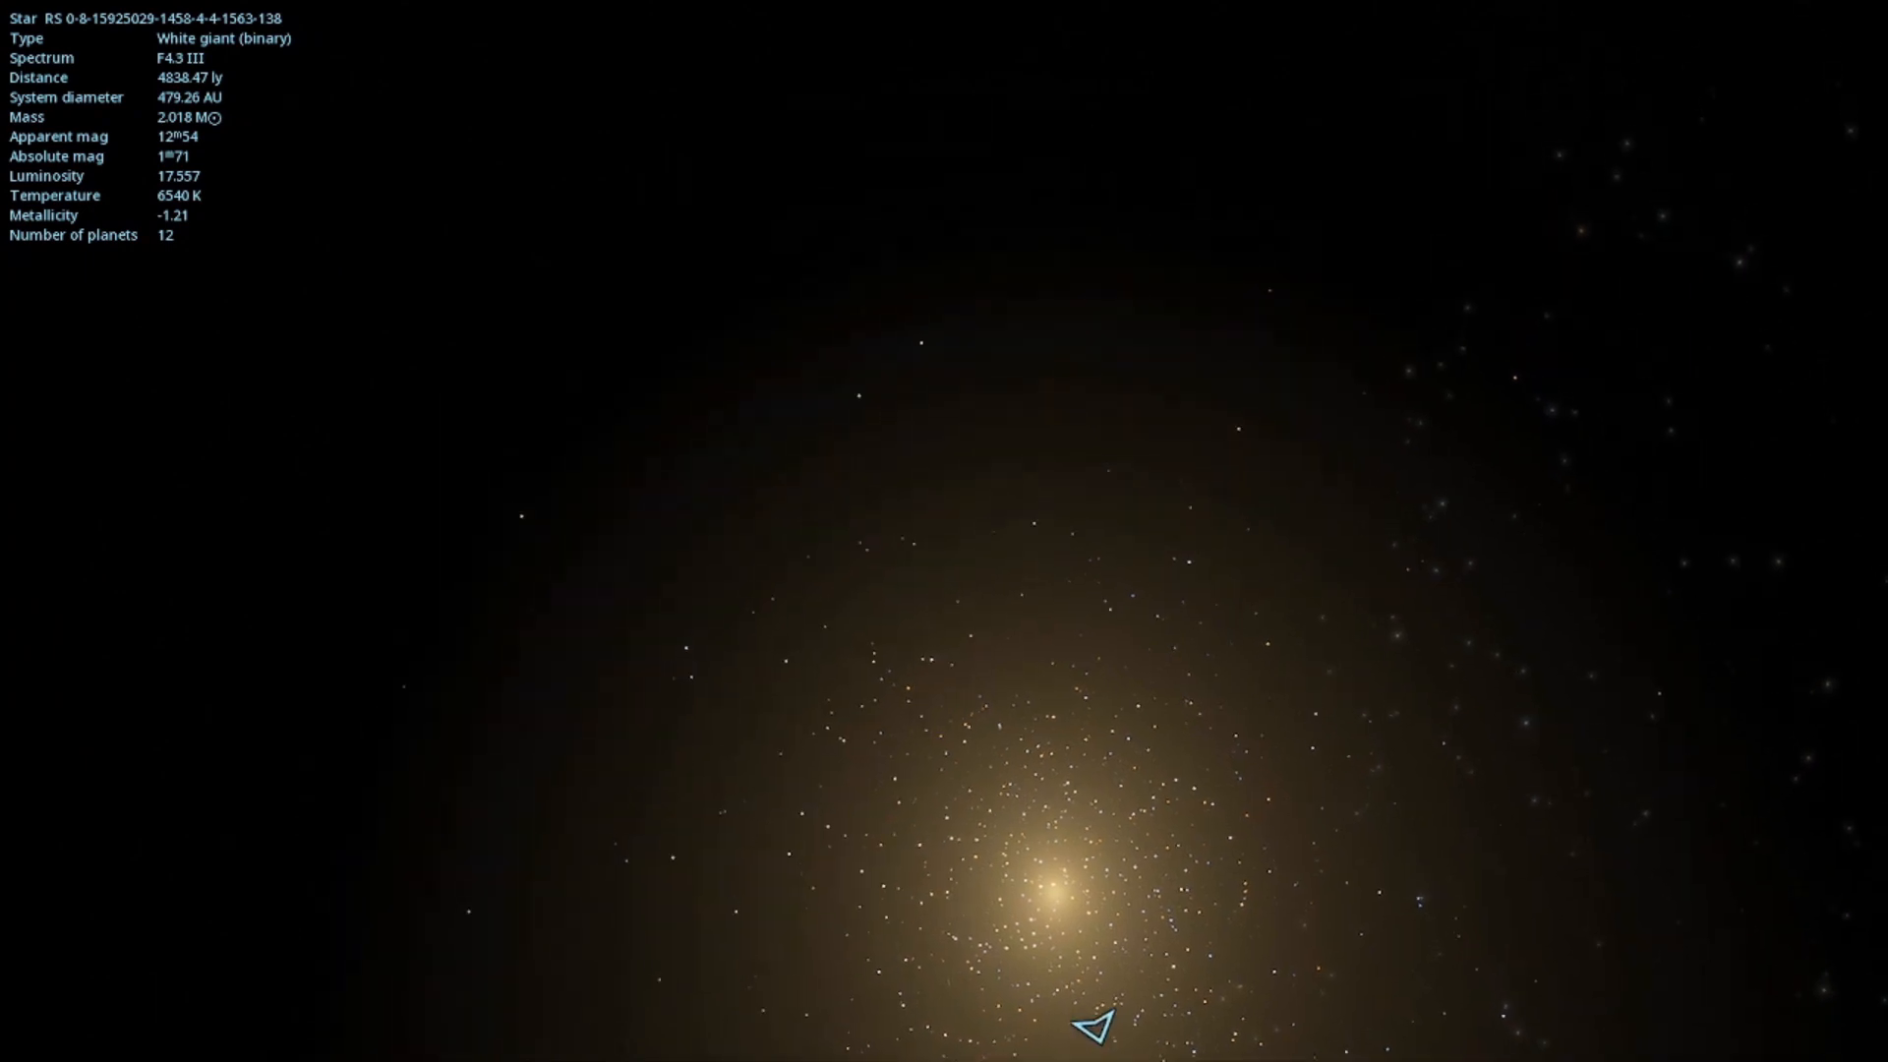
# - Fly into the star field and select the F0.6 Ia white luminous supergiant, 328 light-years away
pyautogui.scroll(3)
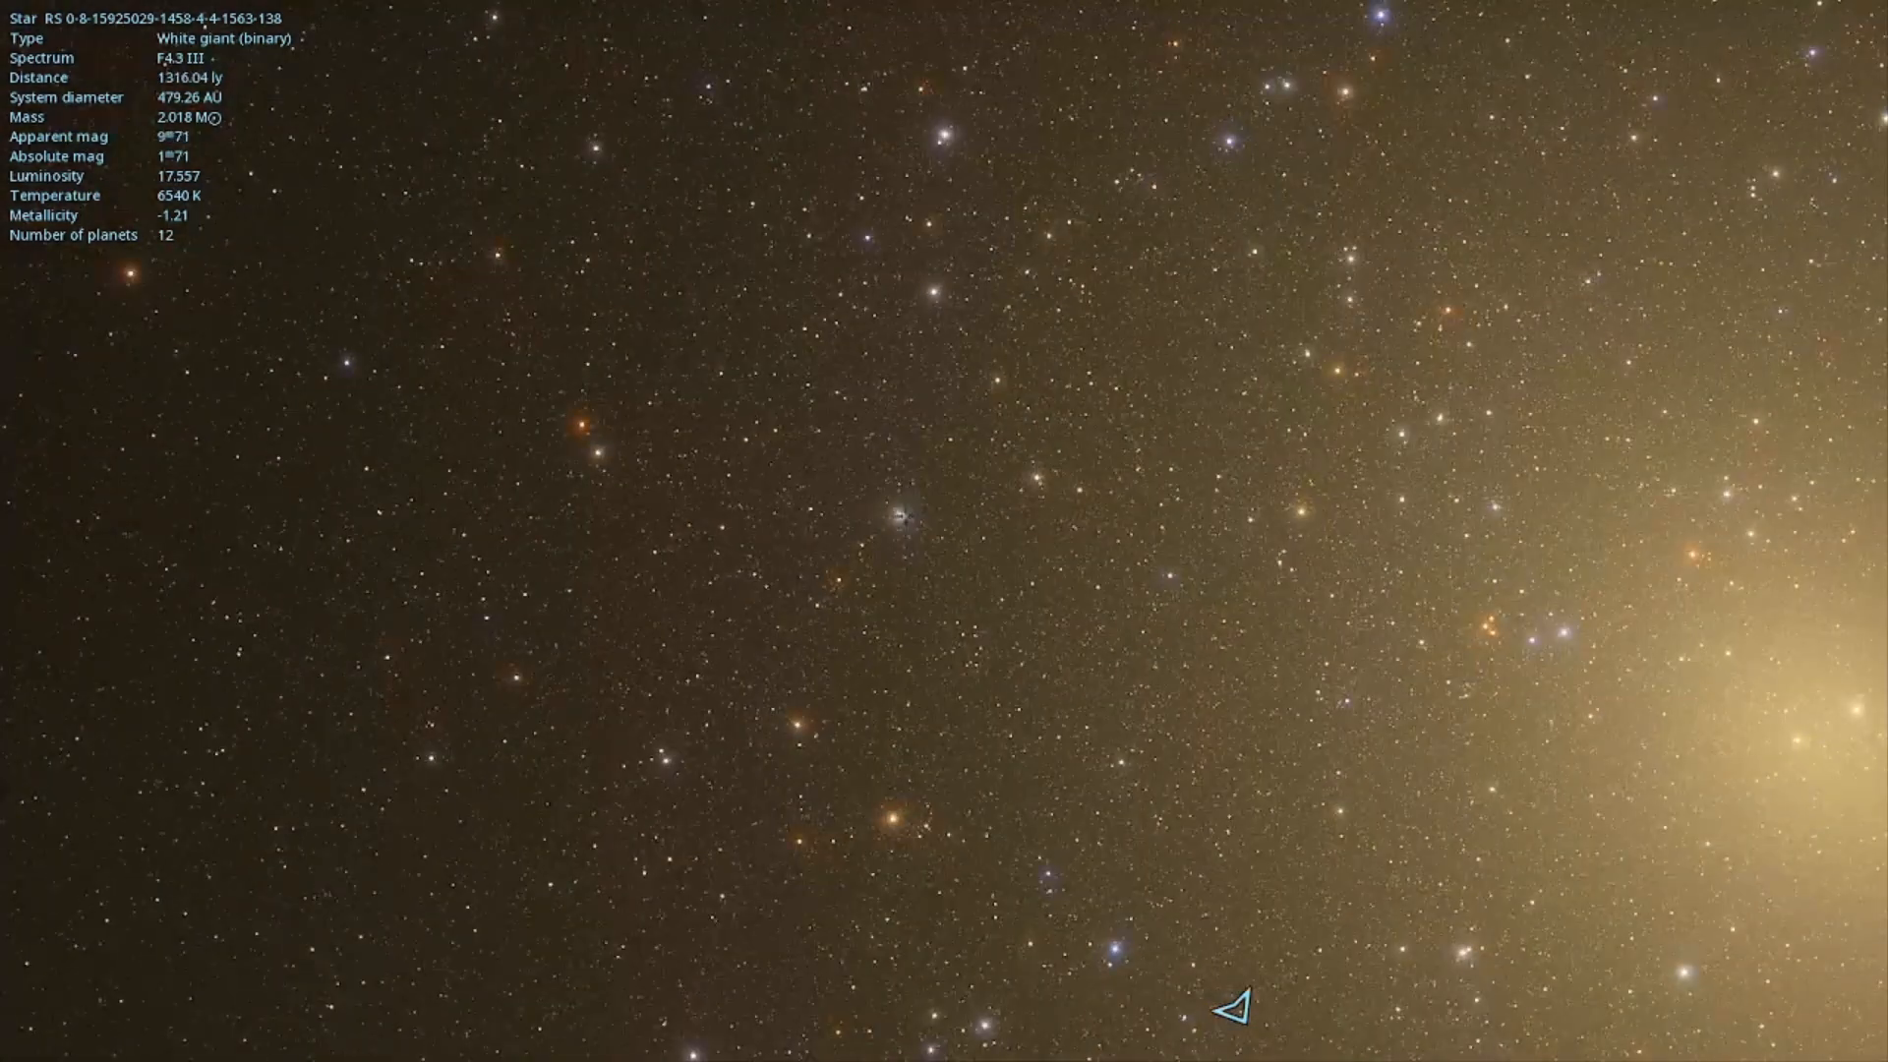
pyautogui.click(596, 451)
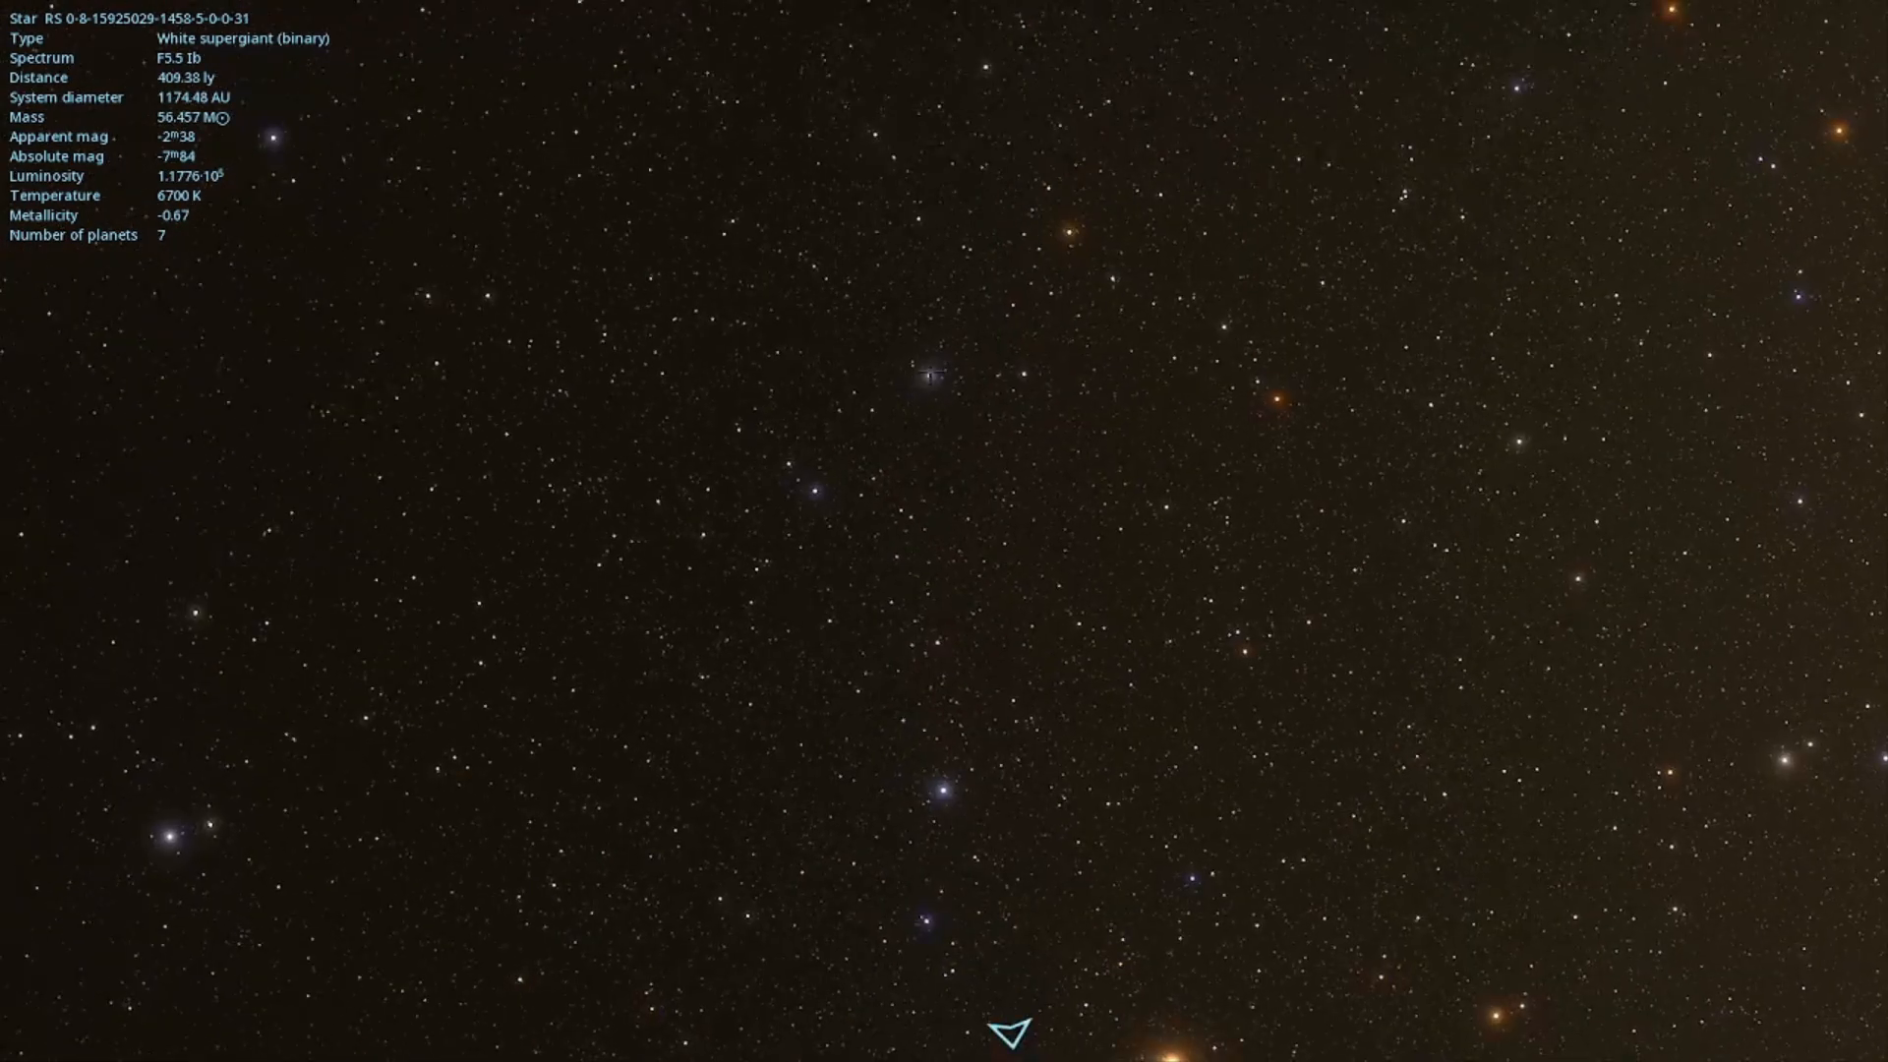
pyautogui.click(929, 374)
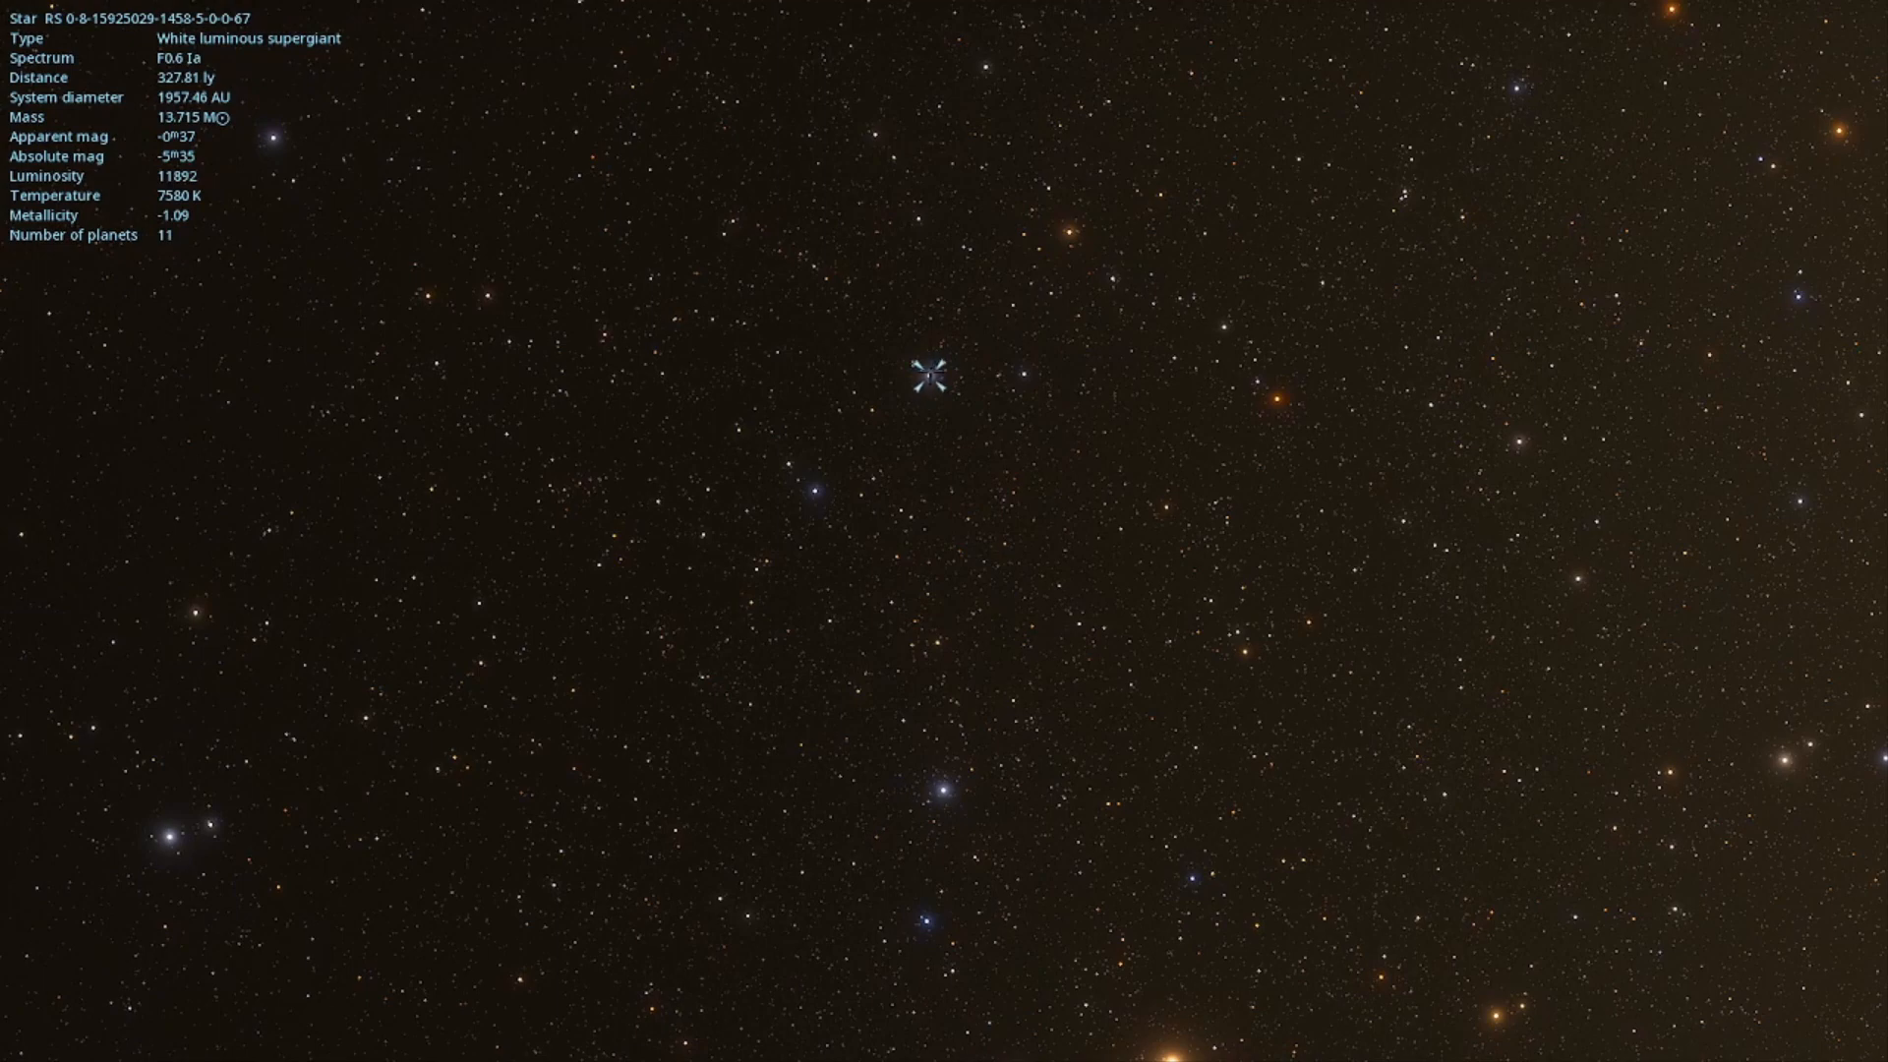